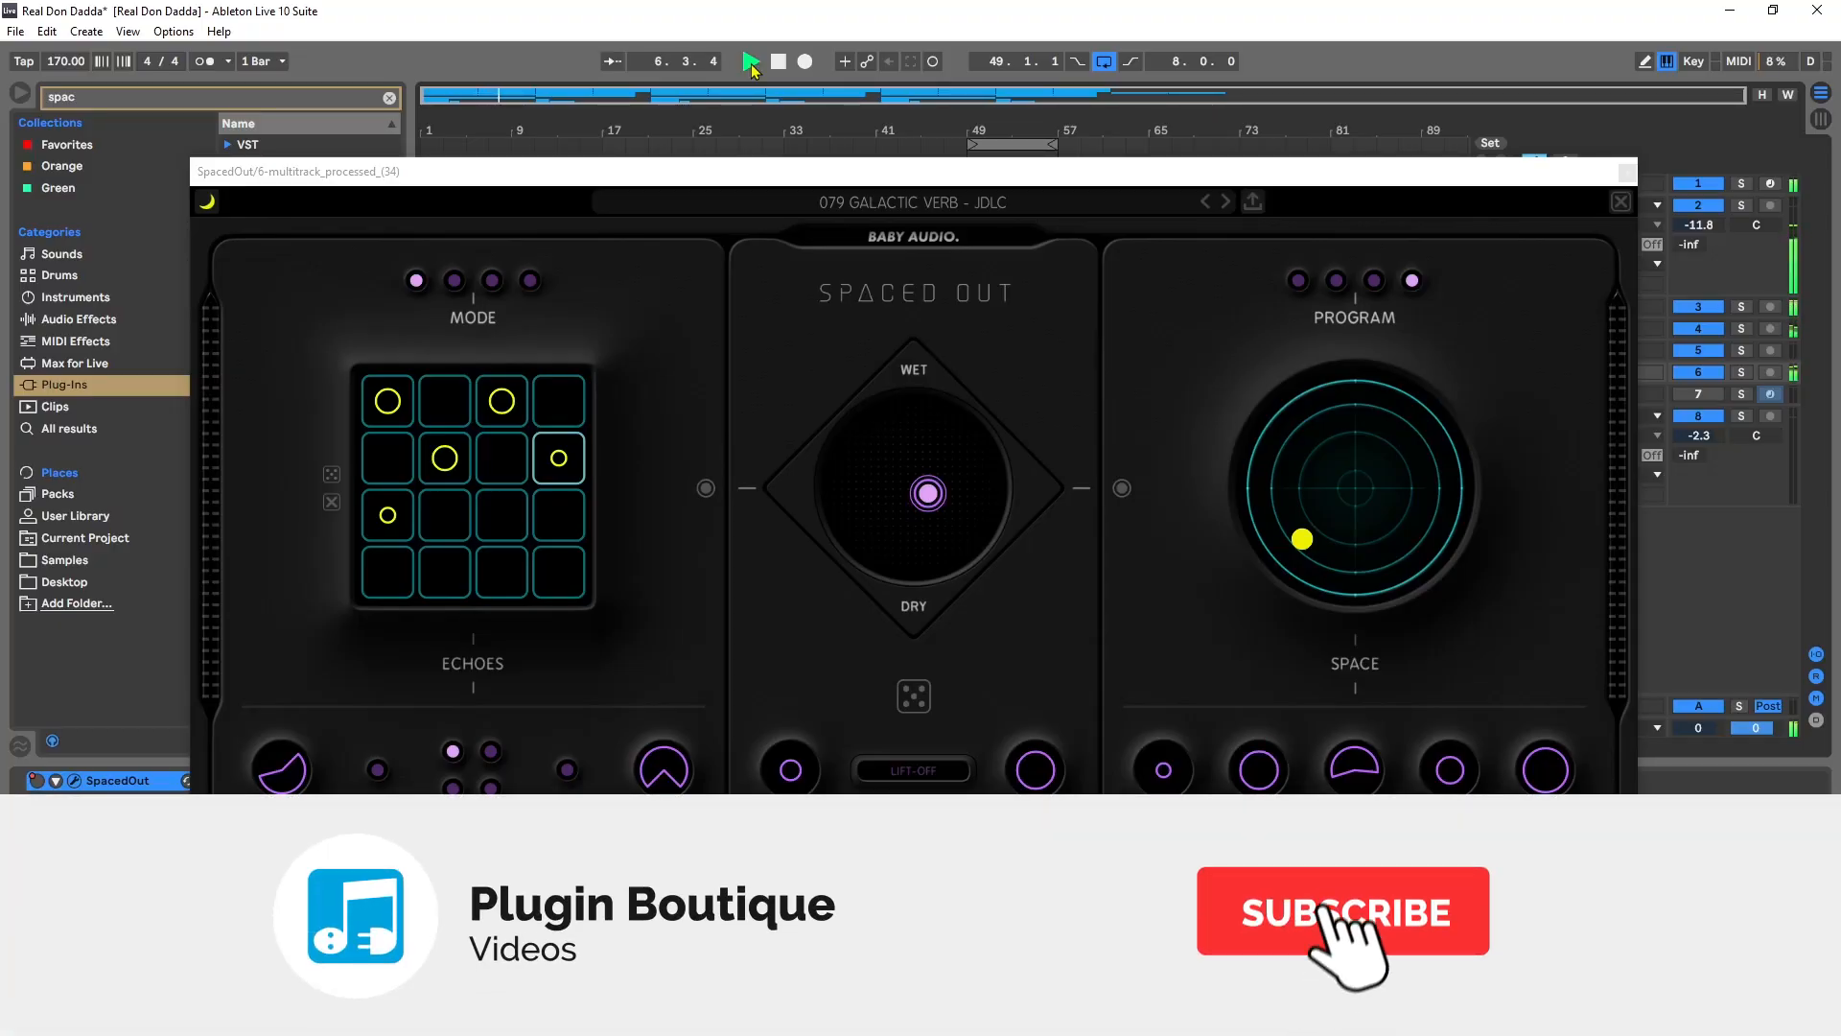
# Step: Stop playback of the arrangement from the transport
pyautogui.click(1342, 911)
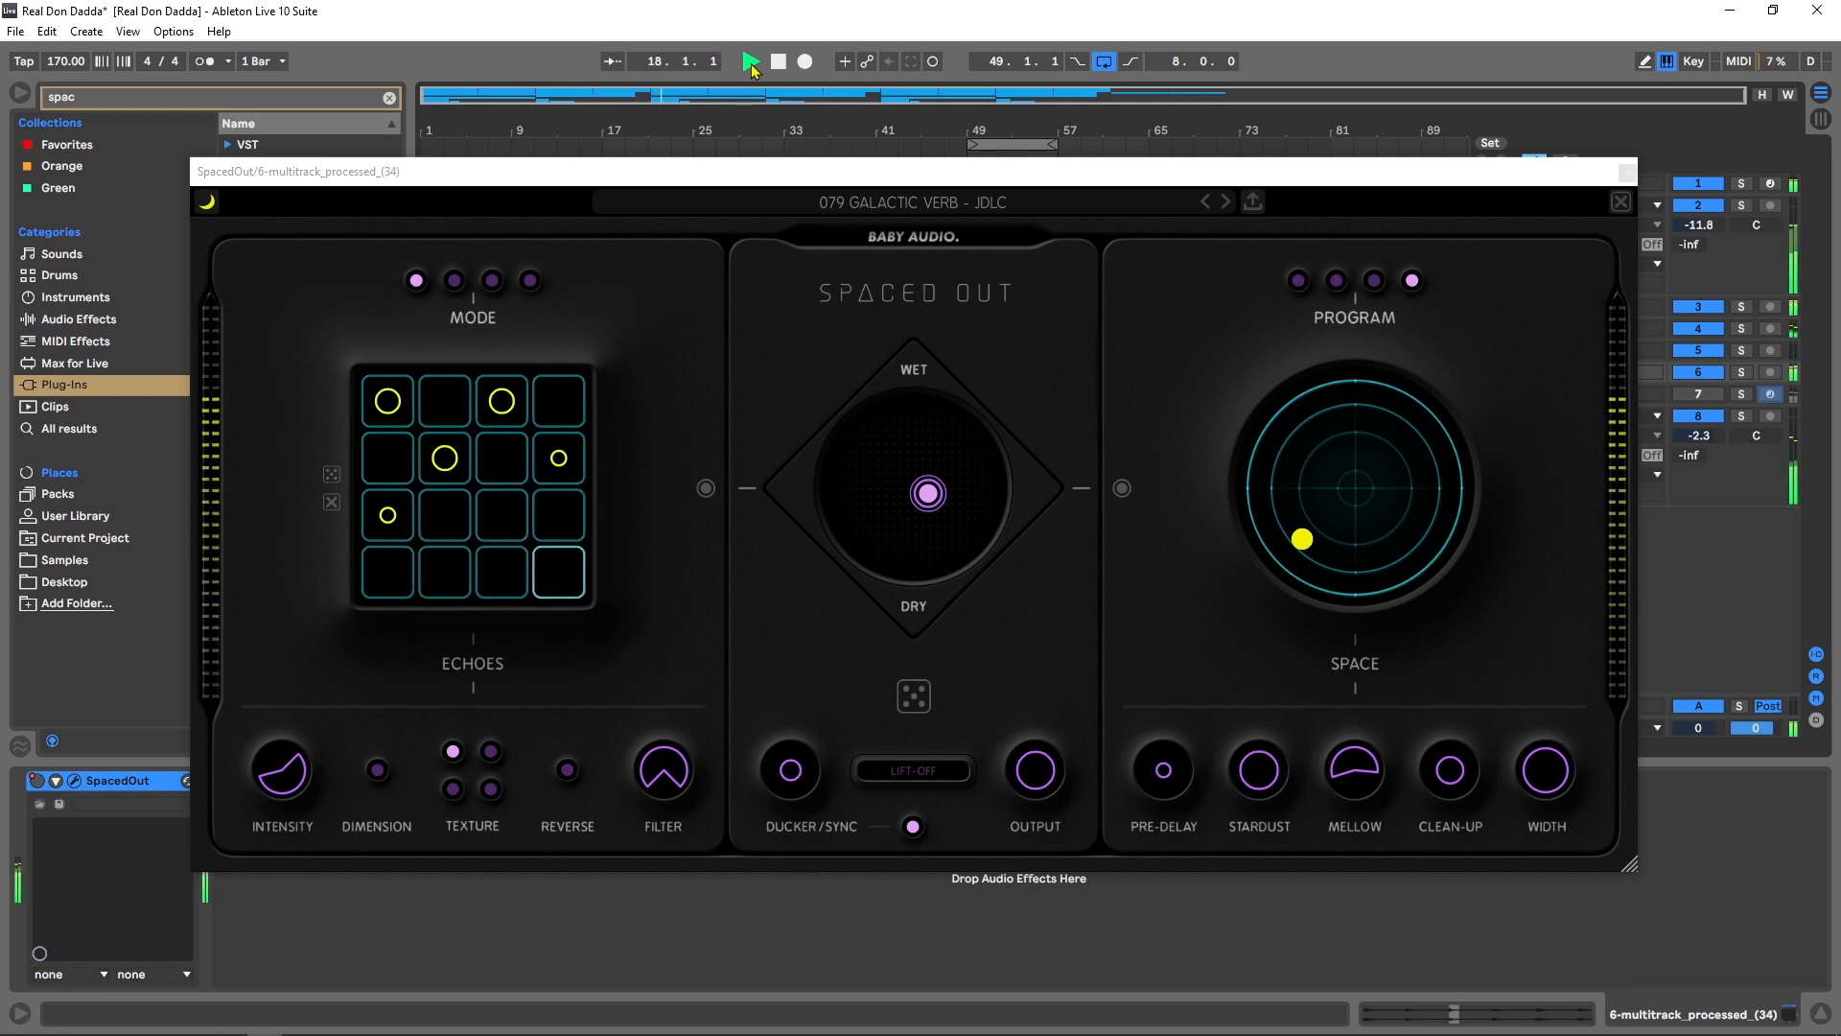
pyautogui.click(746, 59)
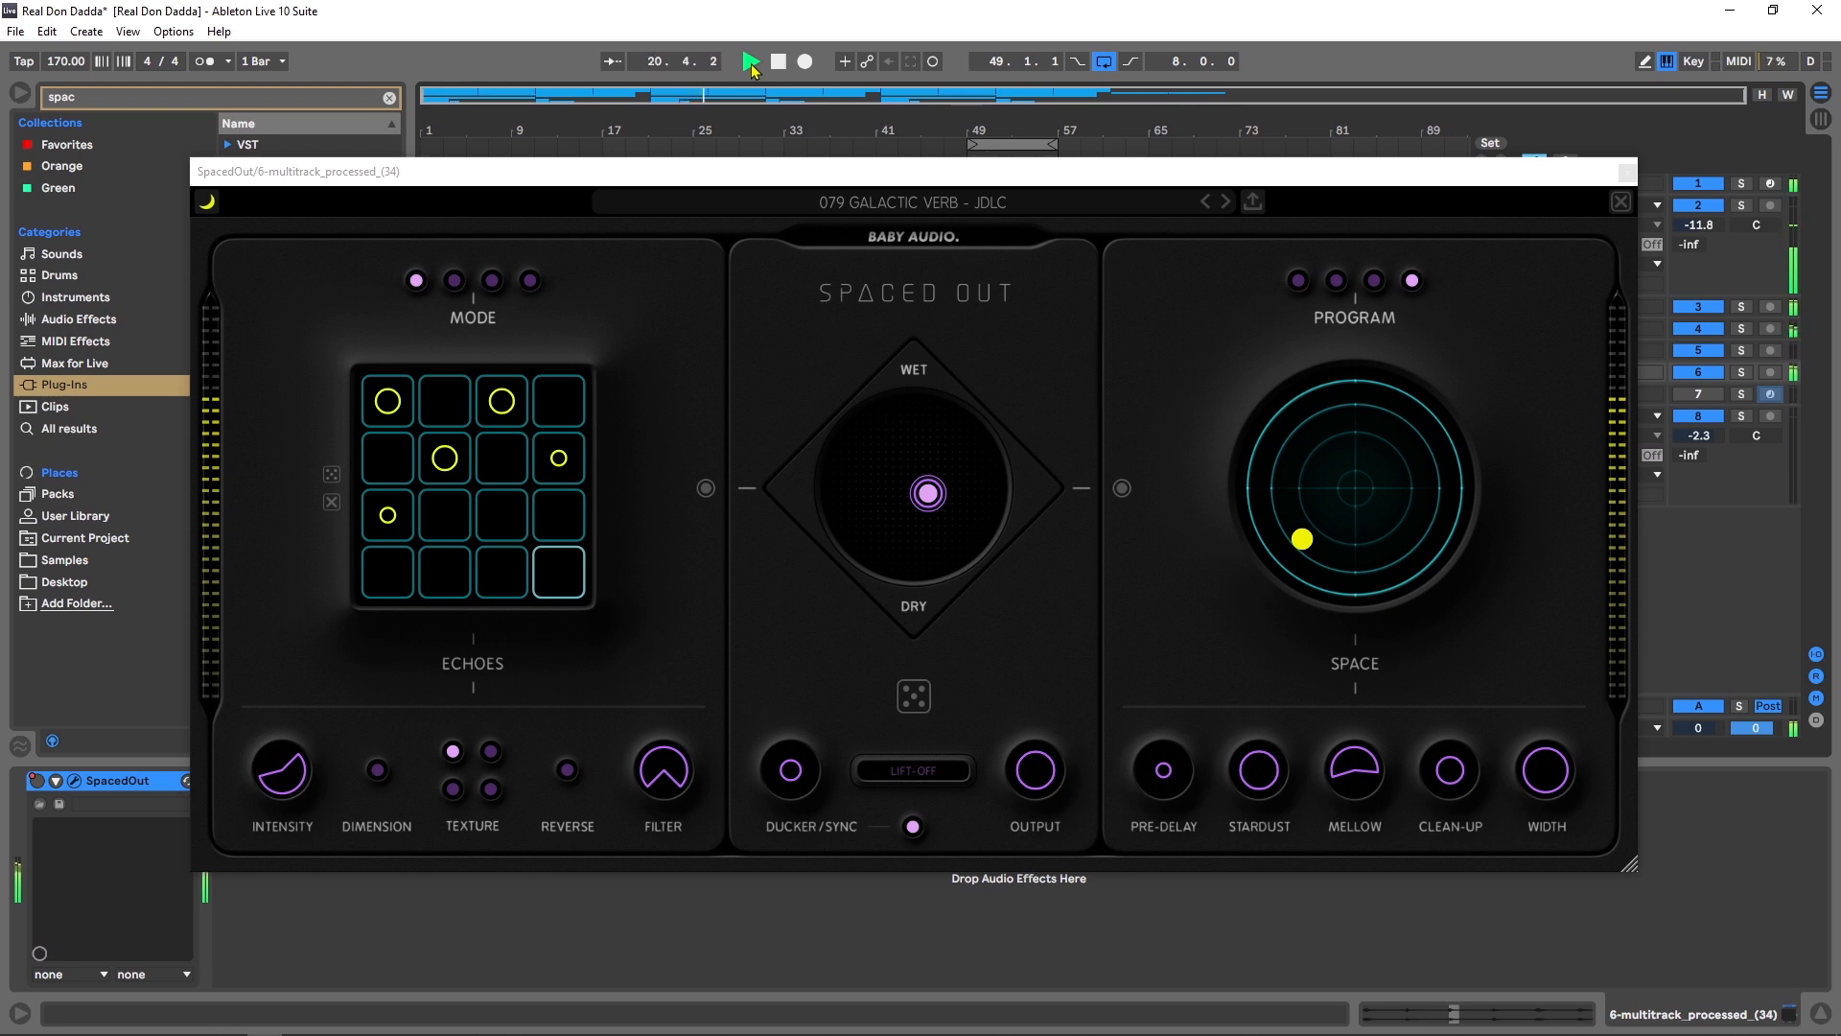
pyautogui.click(750, 60)
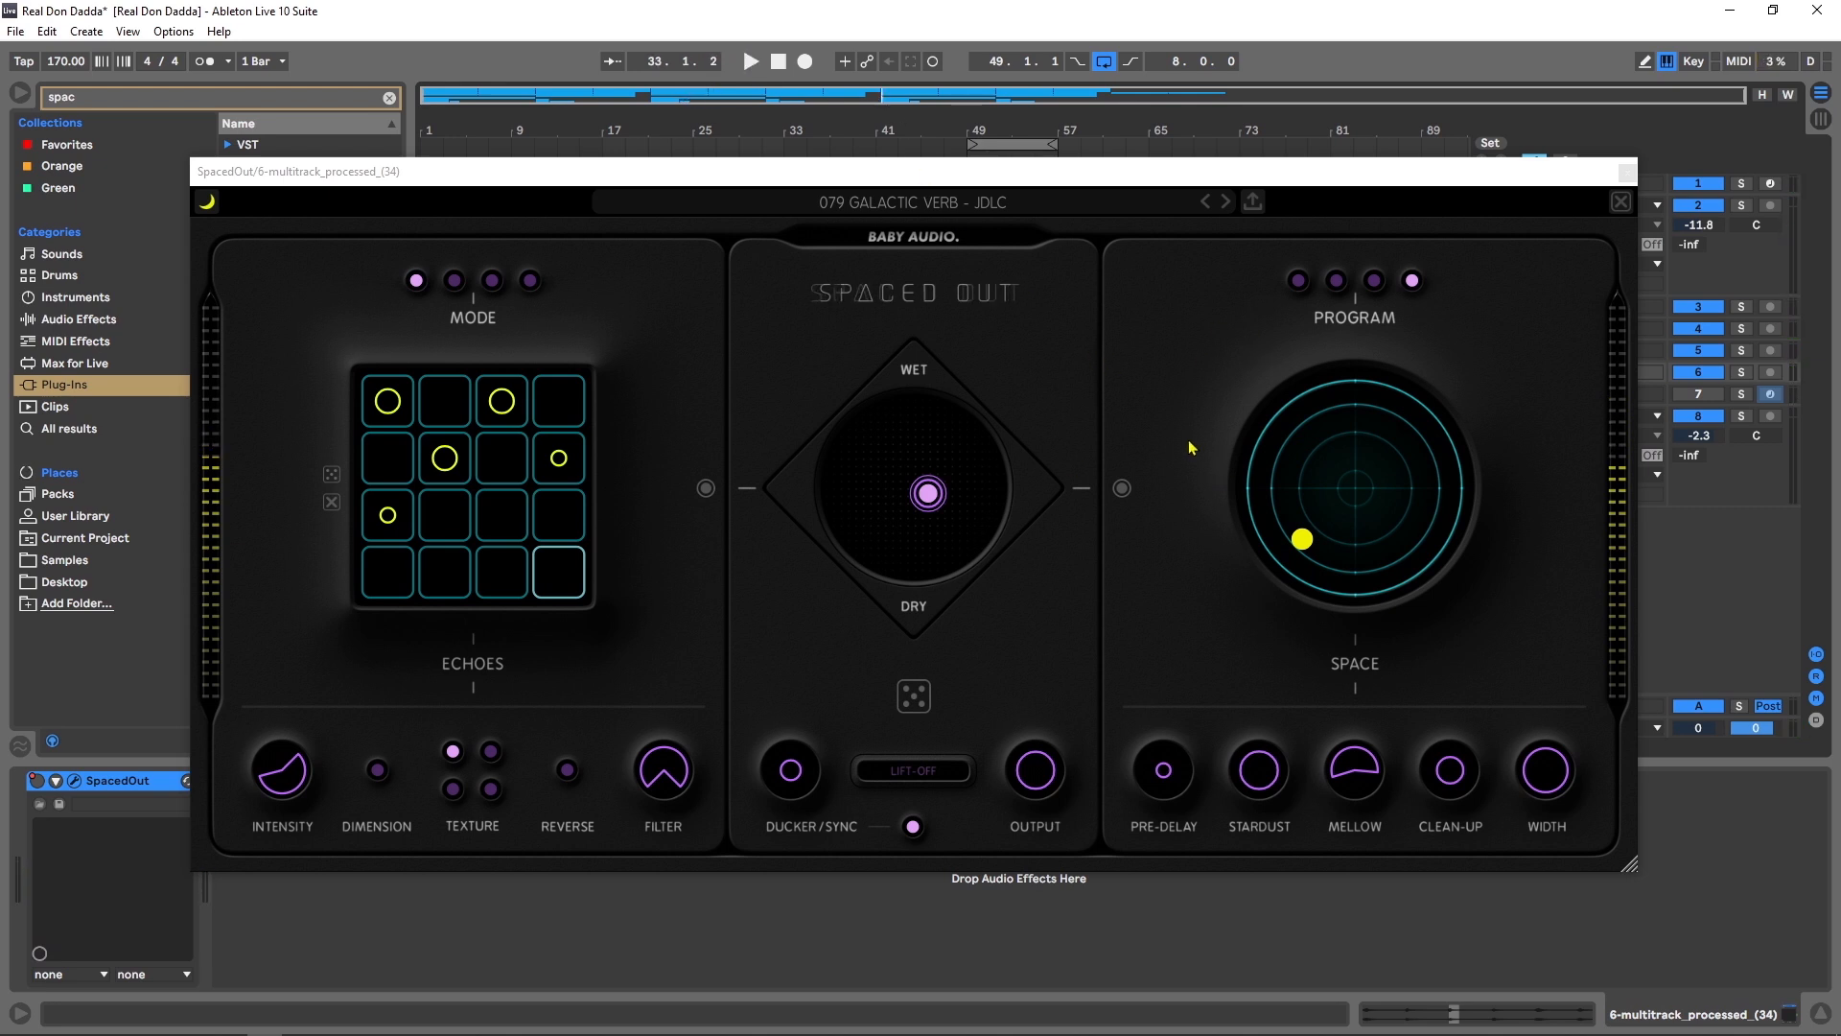
pyautogui.moveTo(1025, 303)
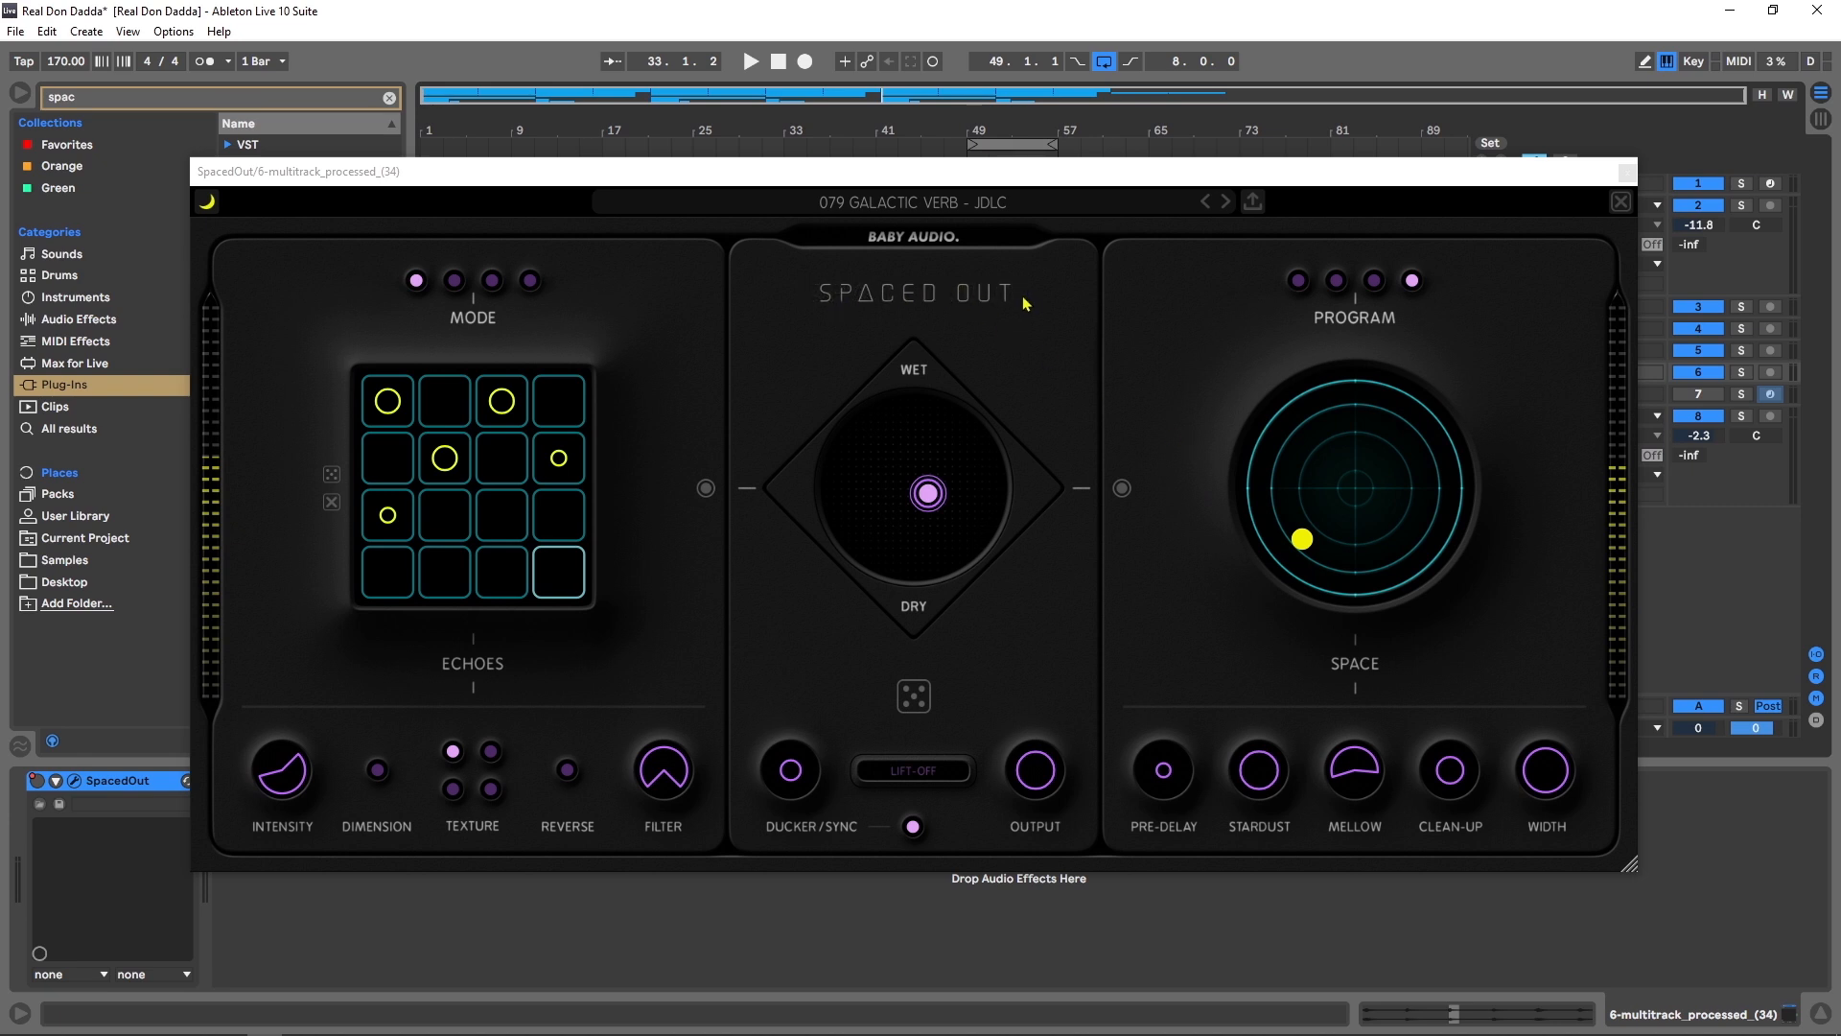
pyautogui.moveTo(859, 320)
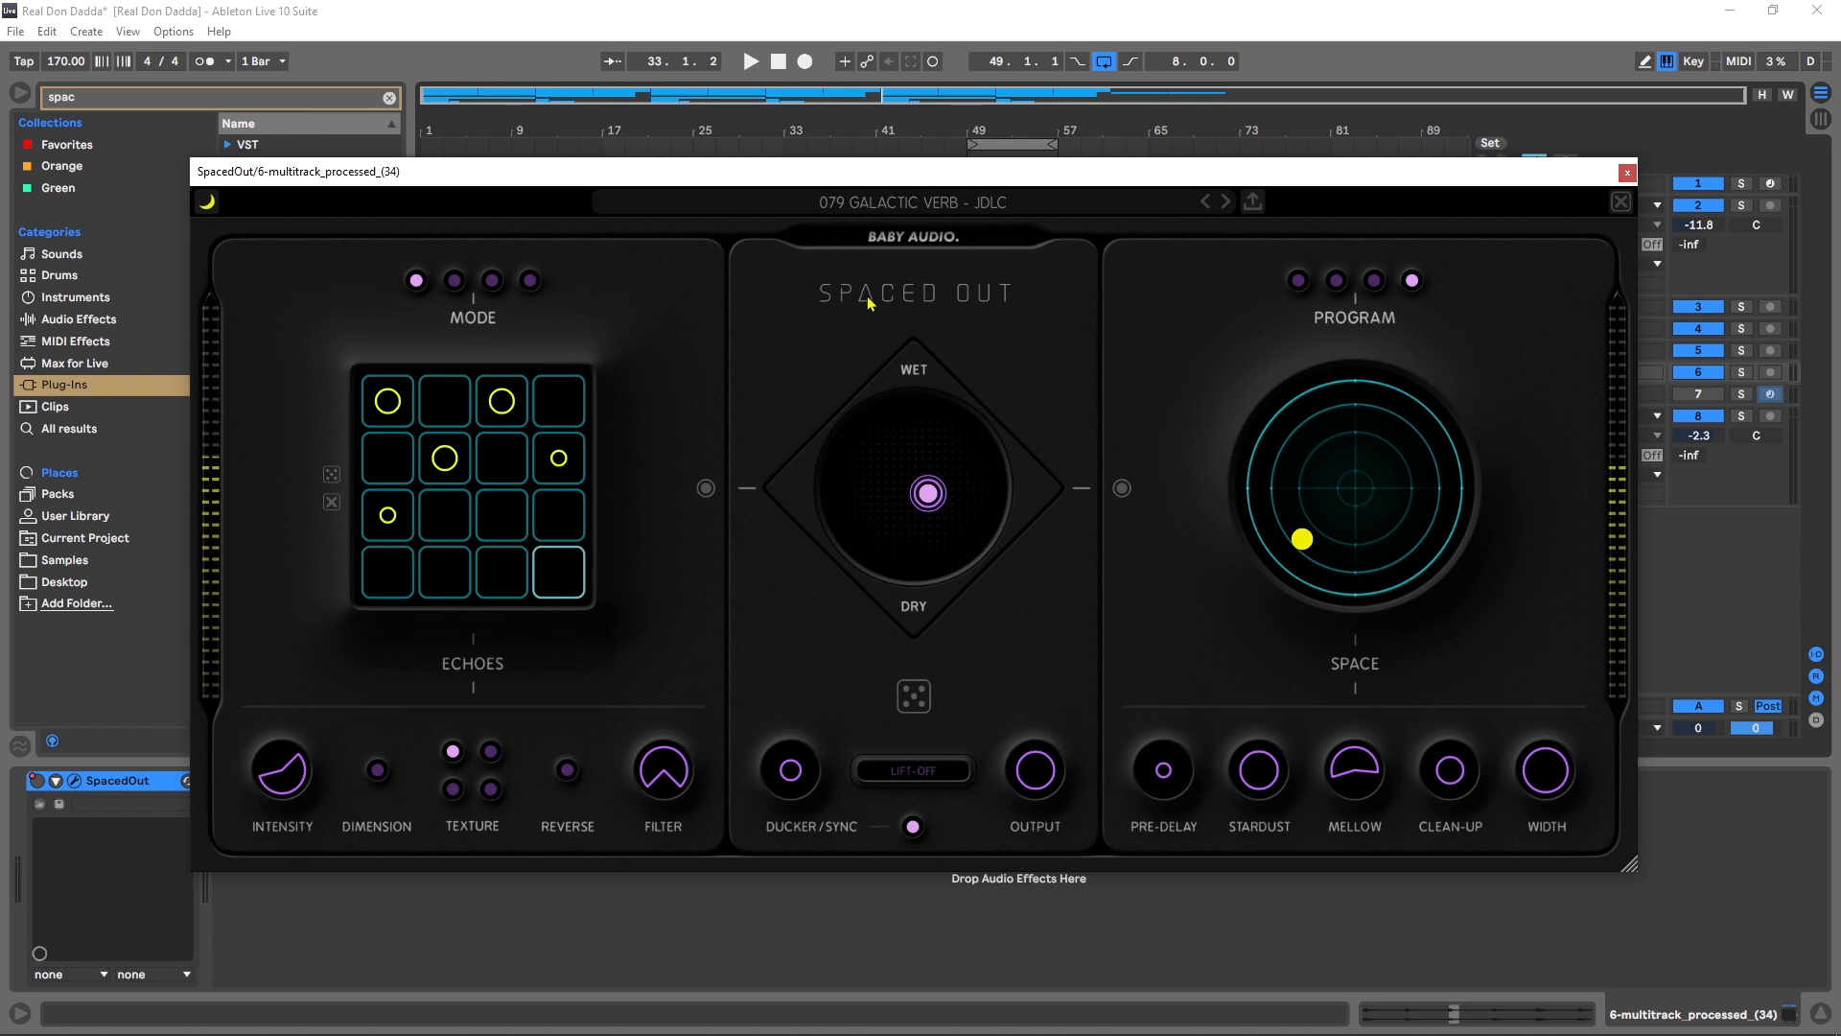
pyautogui.moveTo(878, 303)
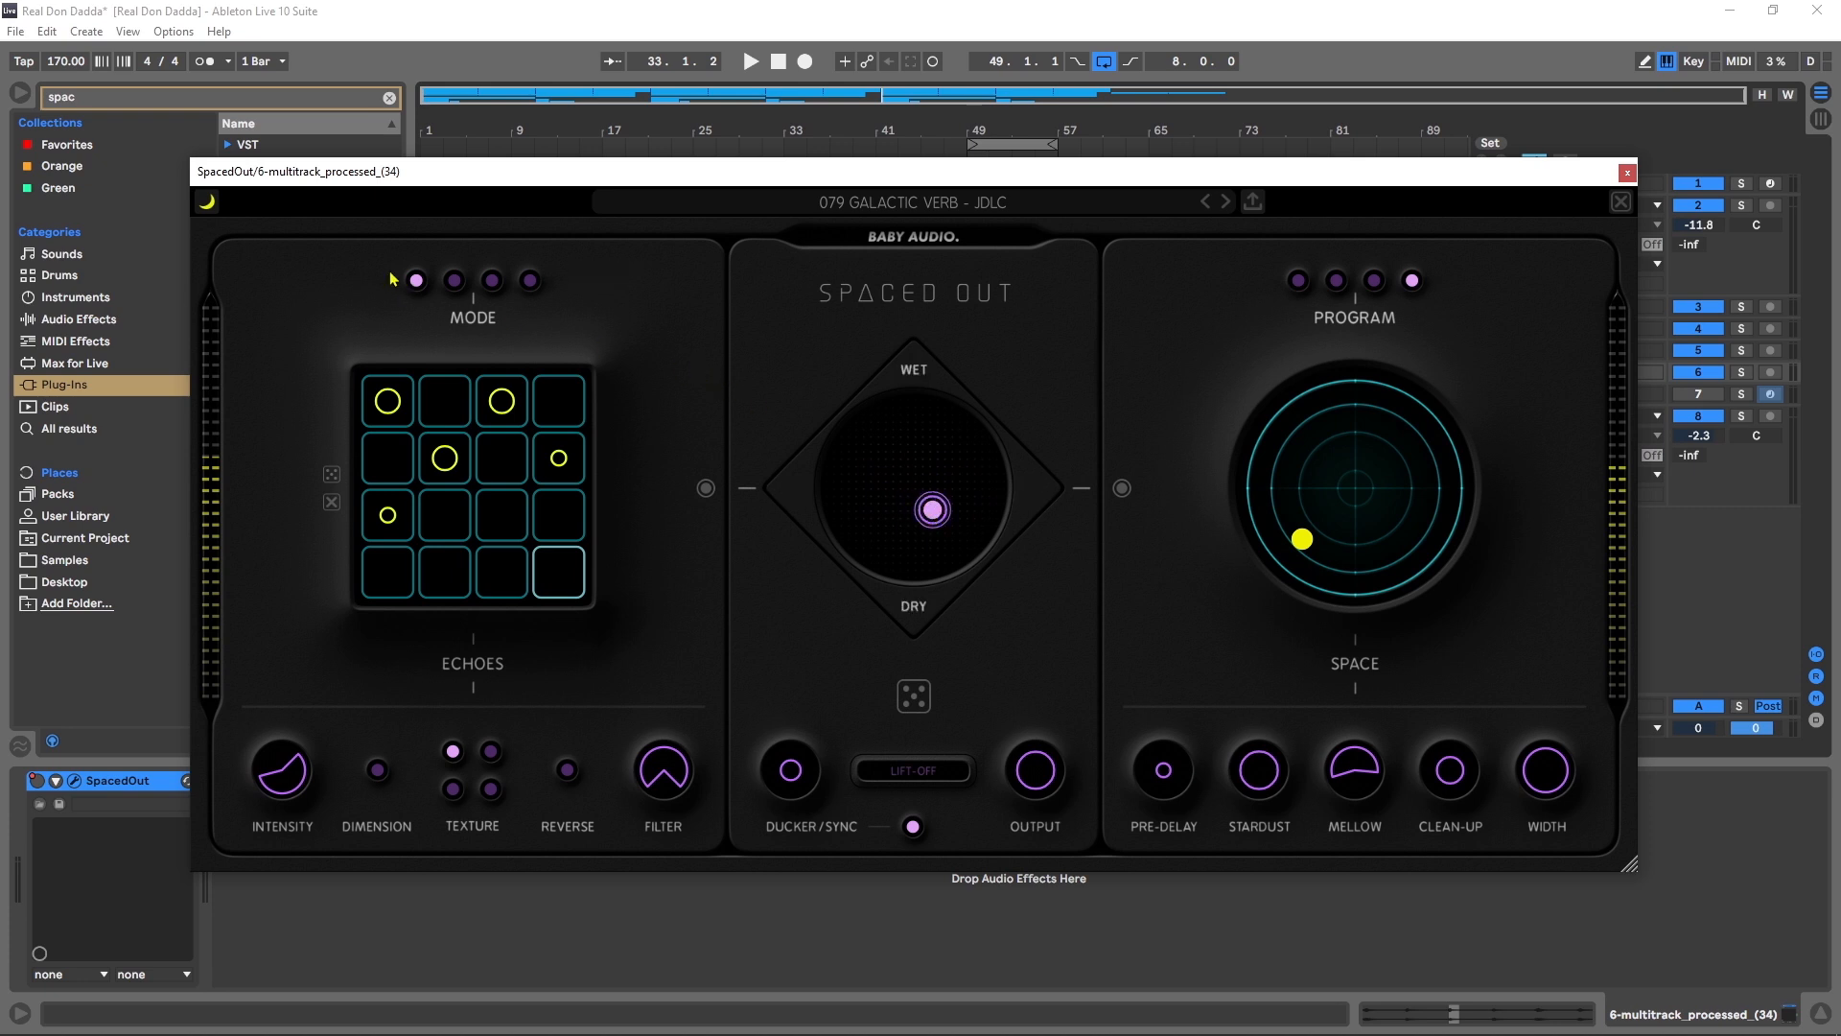
# Step: Switch Spaced Out to its light theme, then back to the dark theme
pyautogui.click(206, 201)
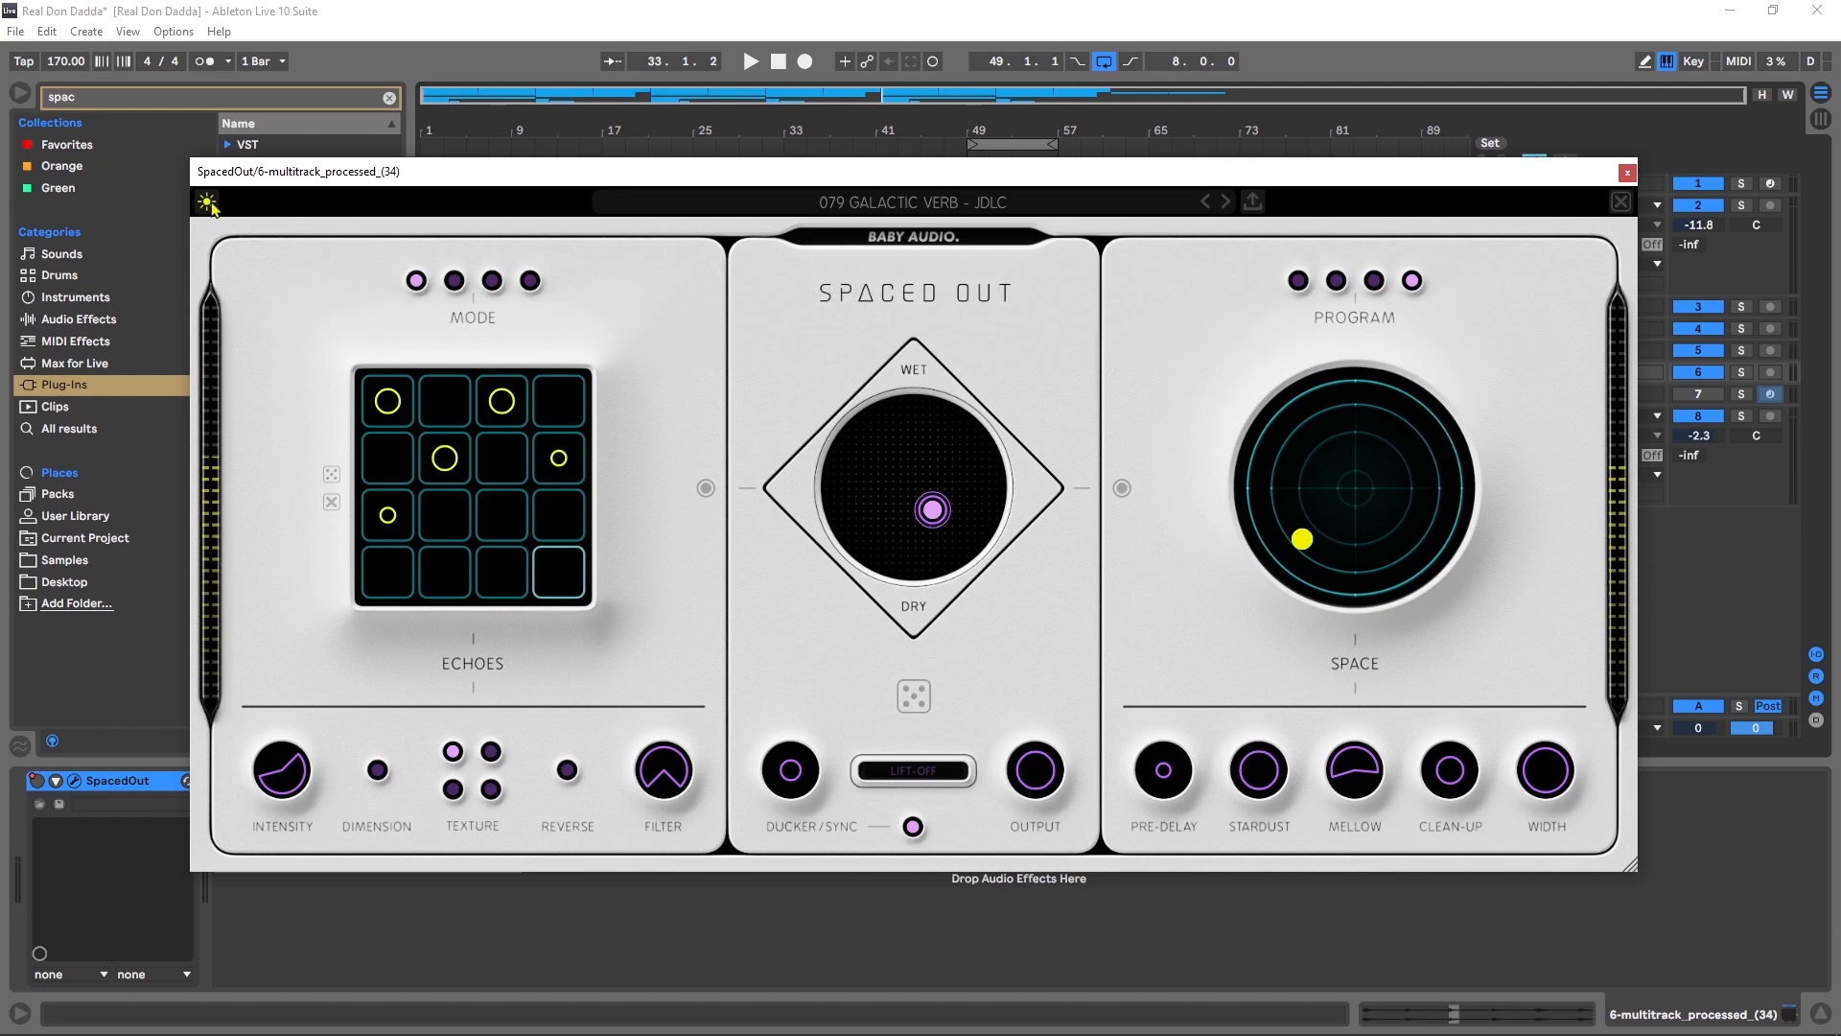
pyautogui.click(209, 201)
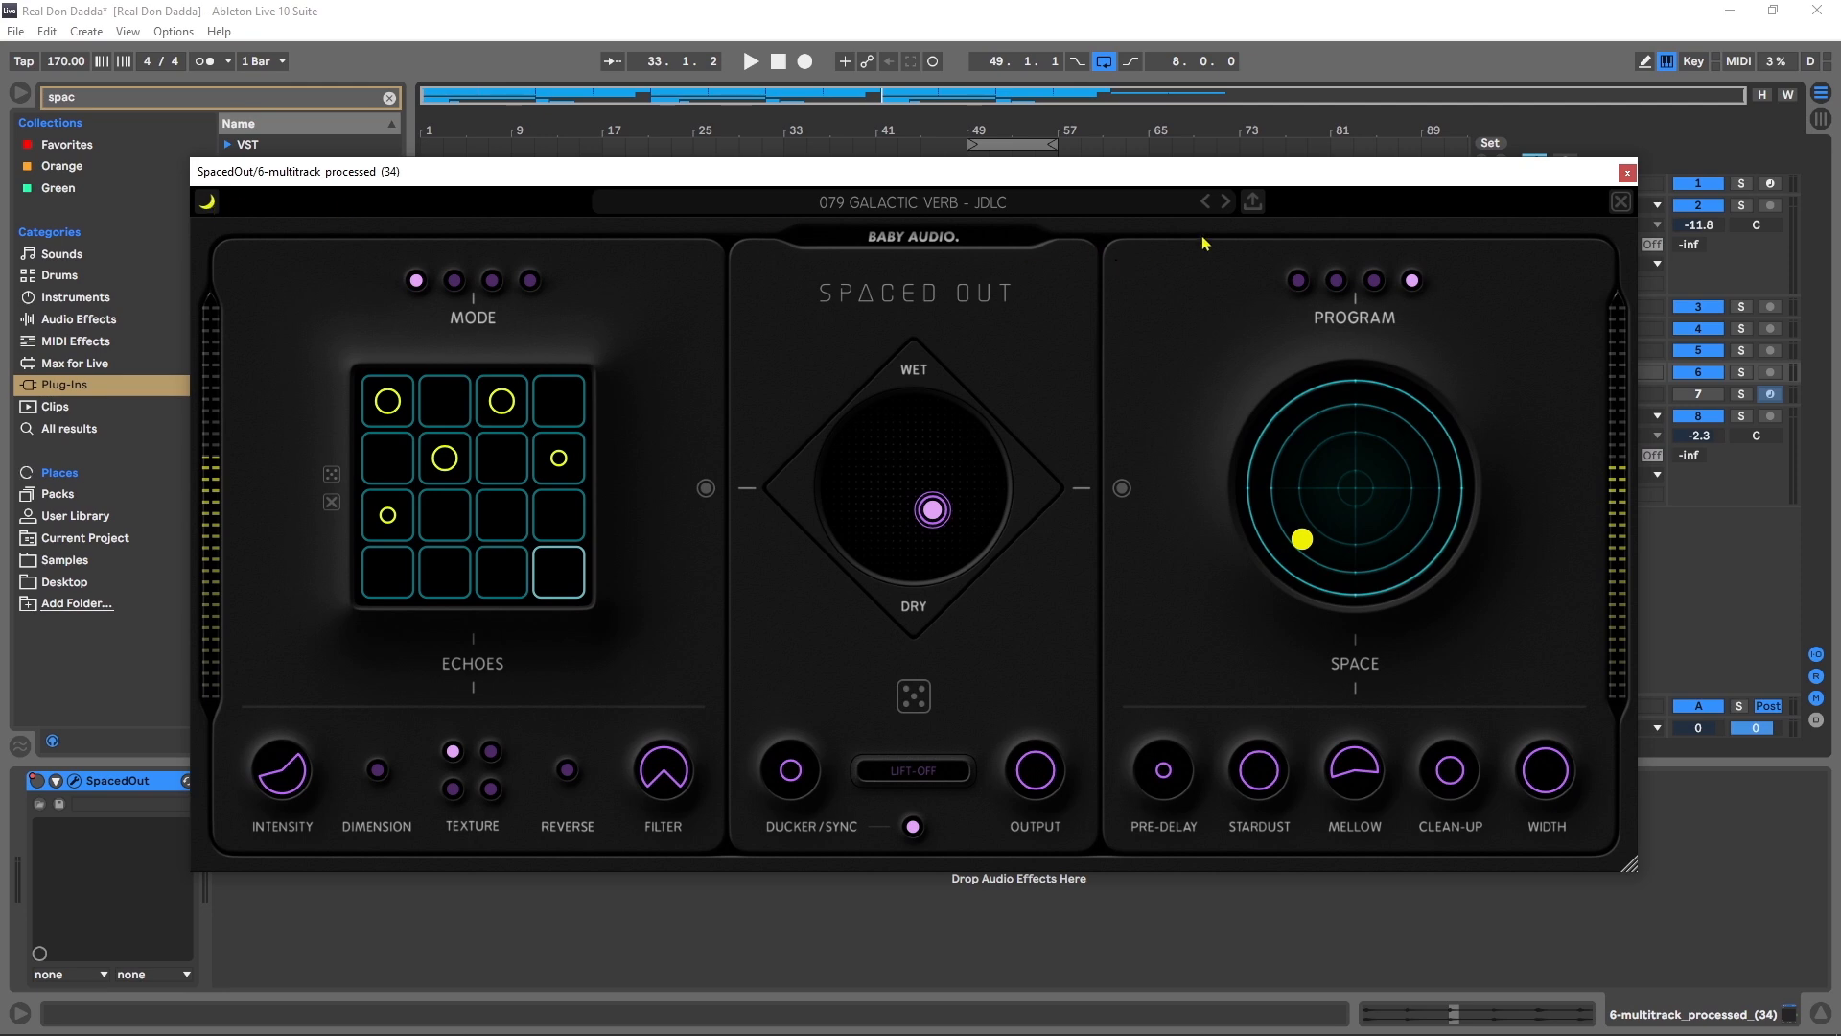
# Step: Show Spaced Out's Device On automation envelope on the unfolded multitrack track
pyautogui.click(1625, 170)
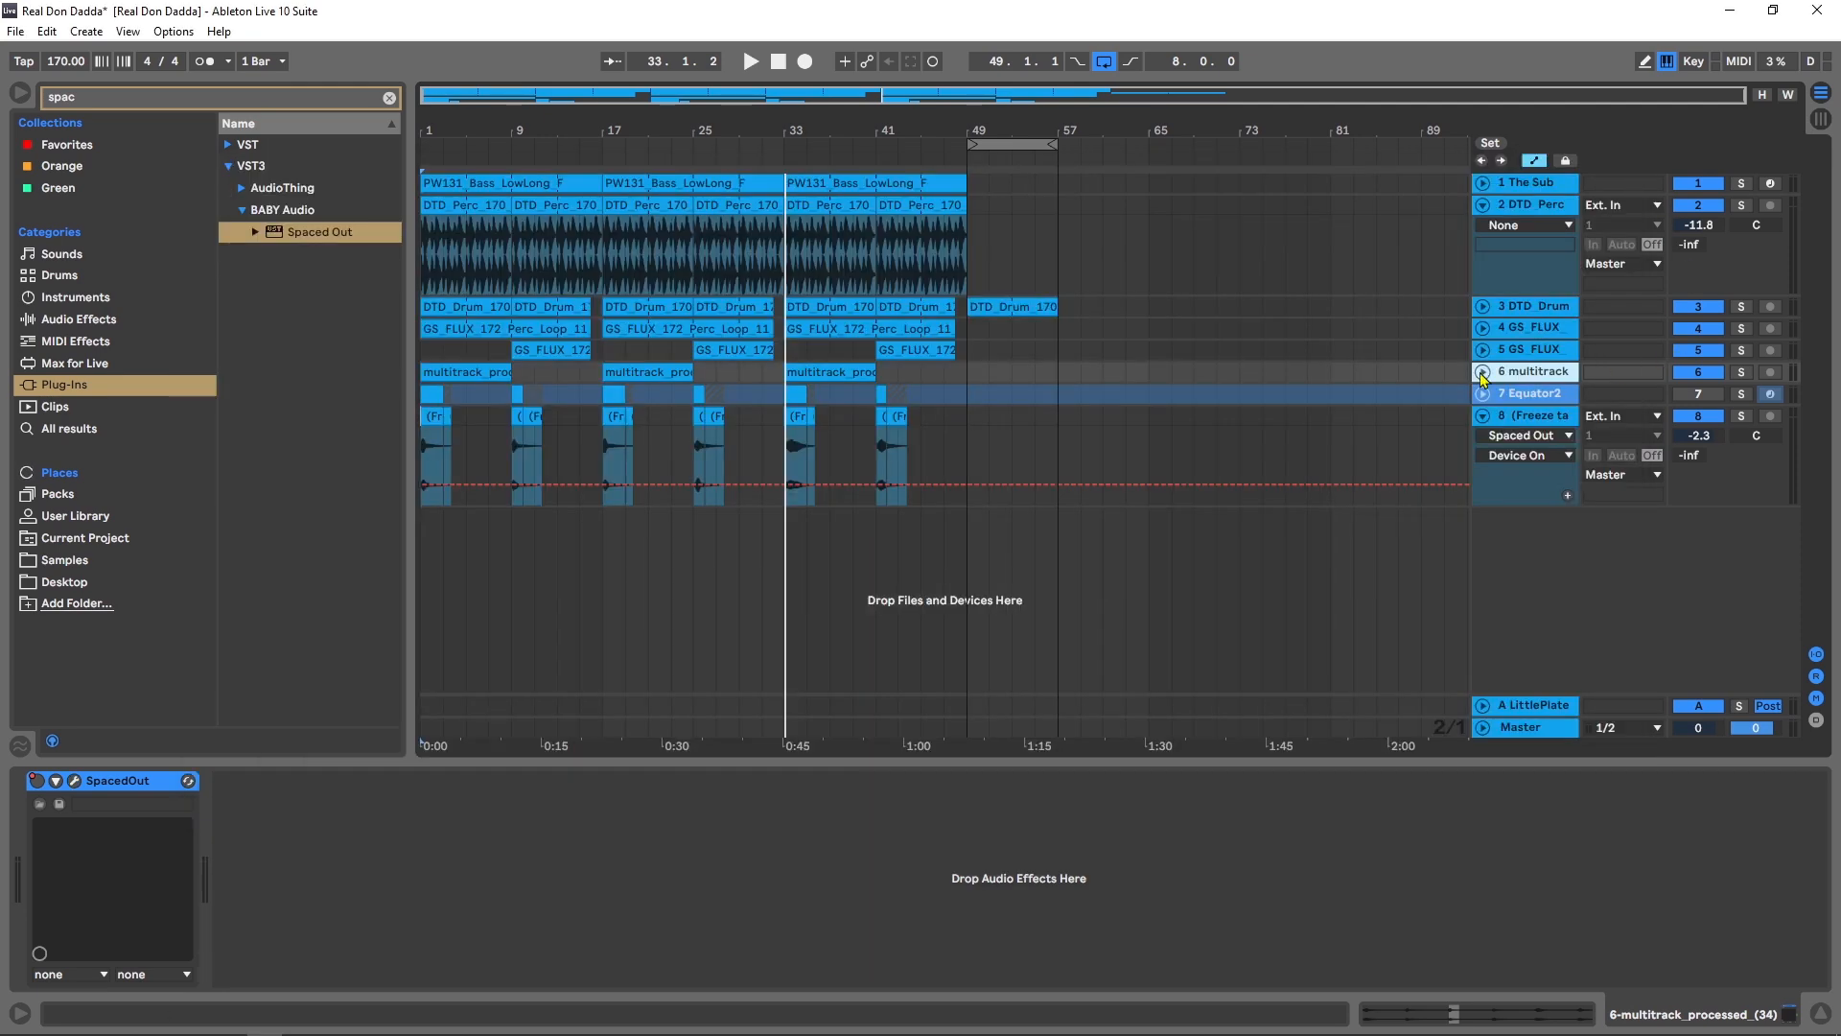
pyautogui.click(1482, 370)
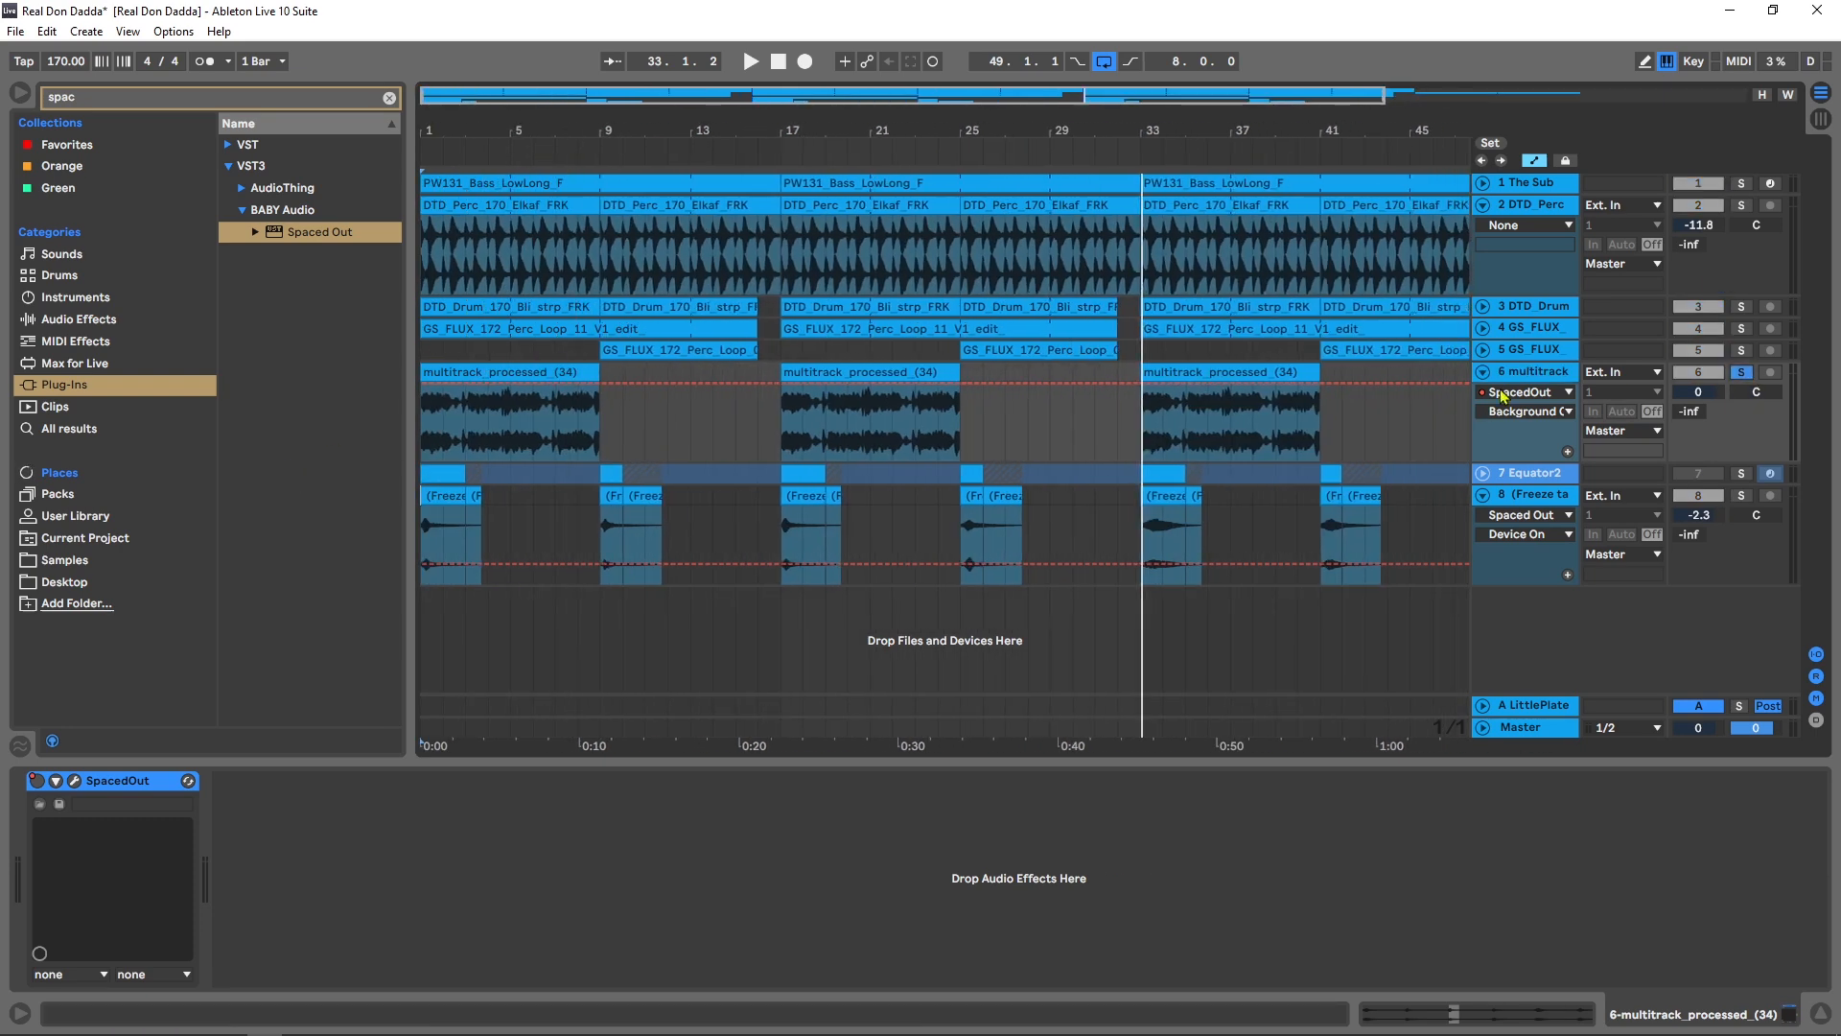
pyautogui.click(1521, 533)
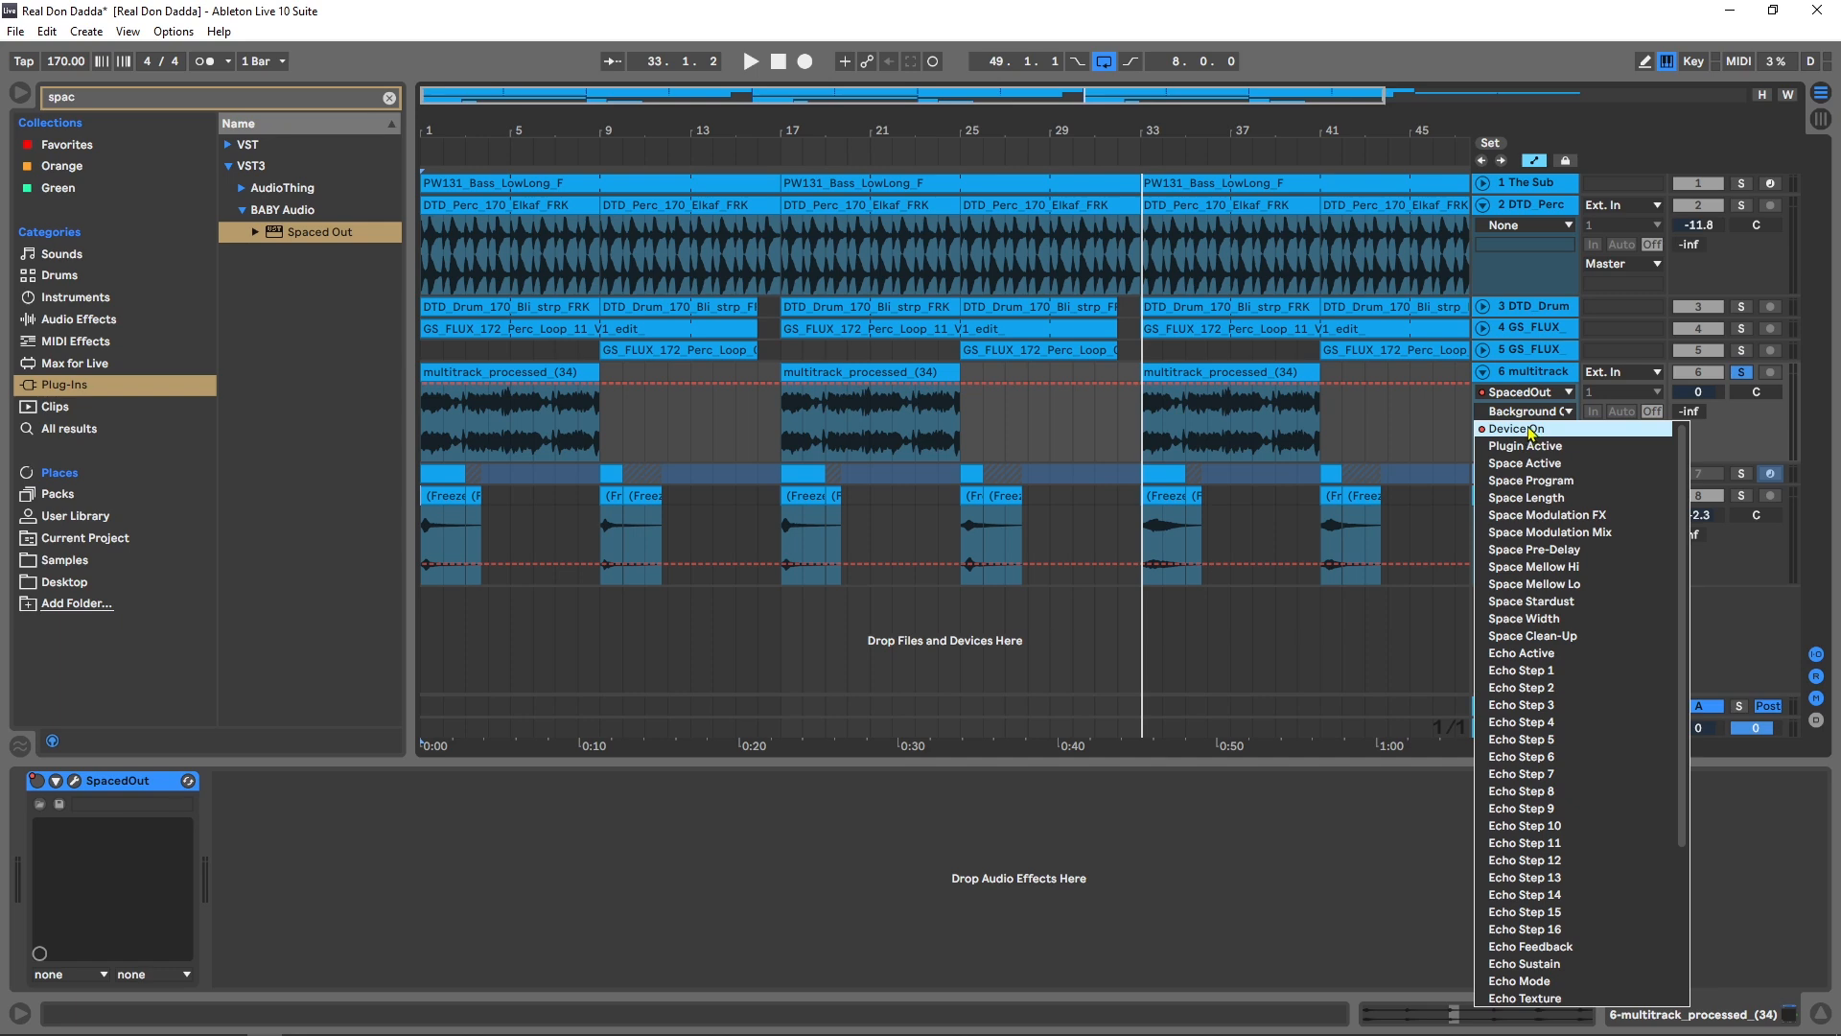
pyautogui.click(1520, 427)
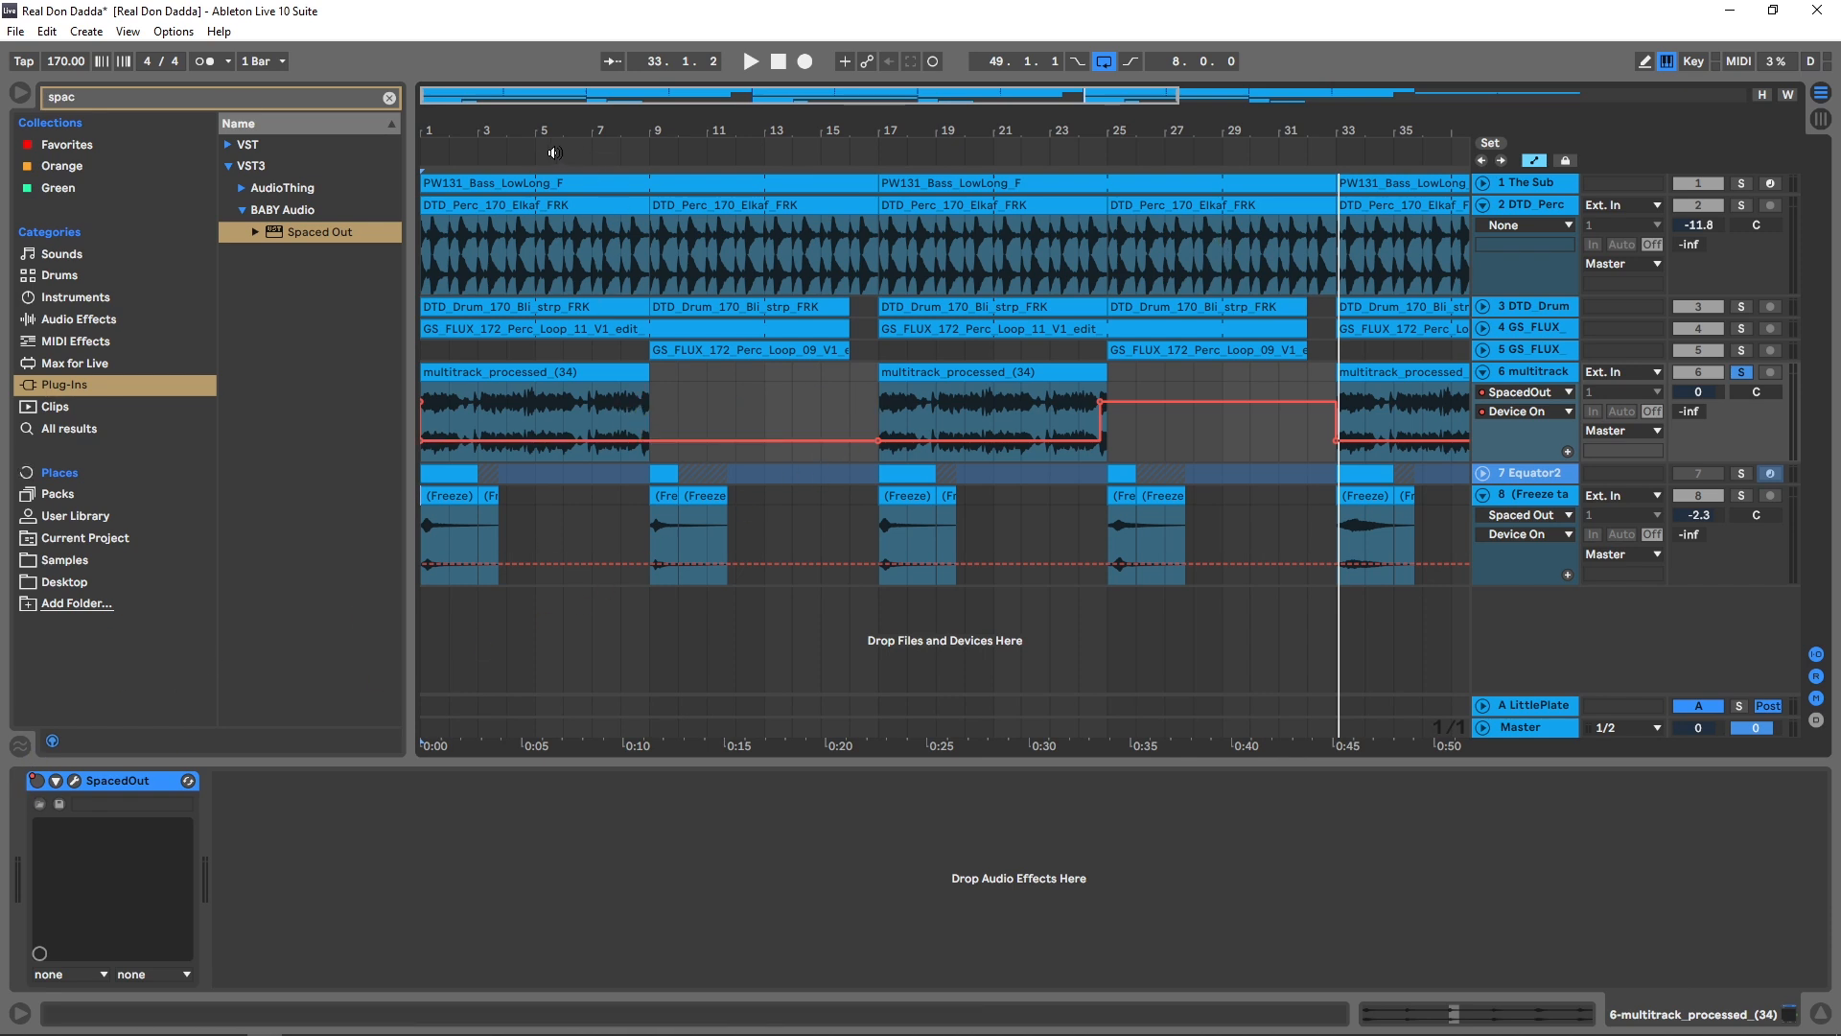
# Step: Play the arrangement near its start to hear the automated on/off switching
pyautogui.click(750, 61)
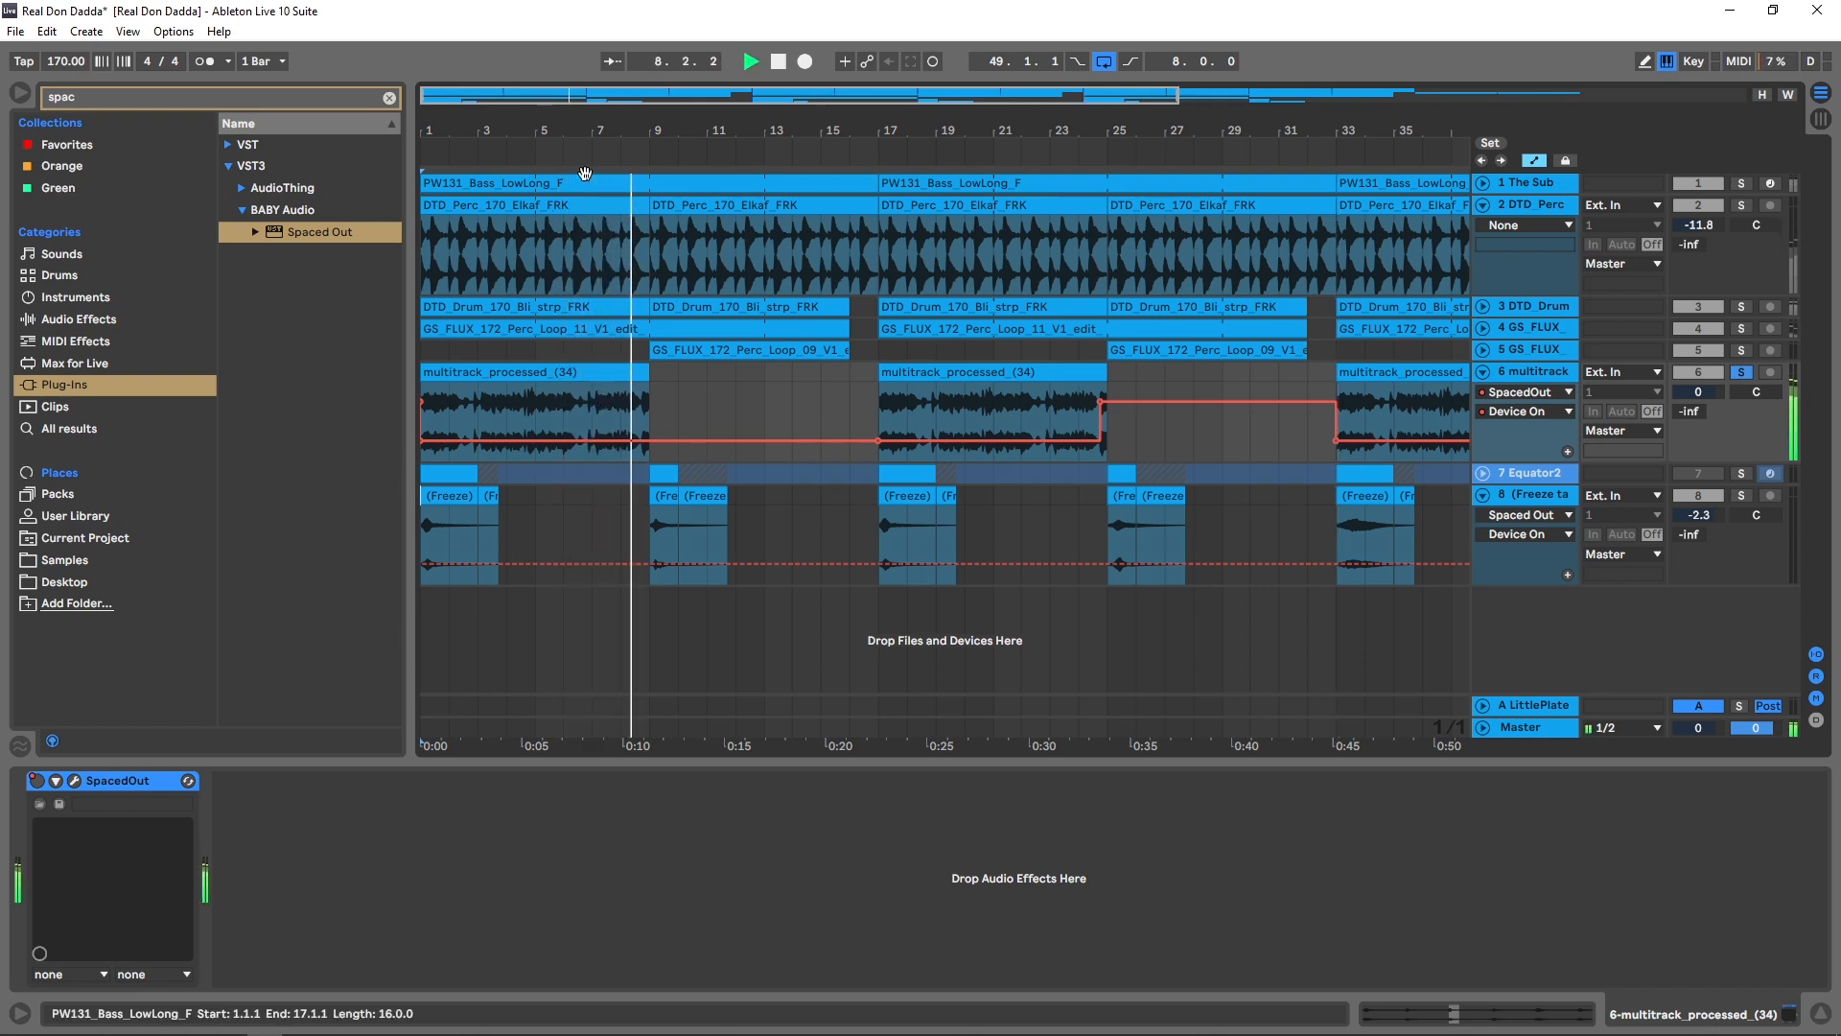
pyautogui.click(749, 61)
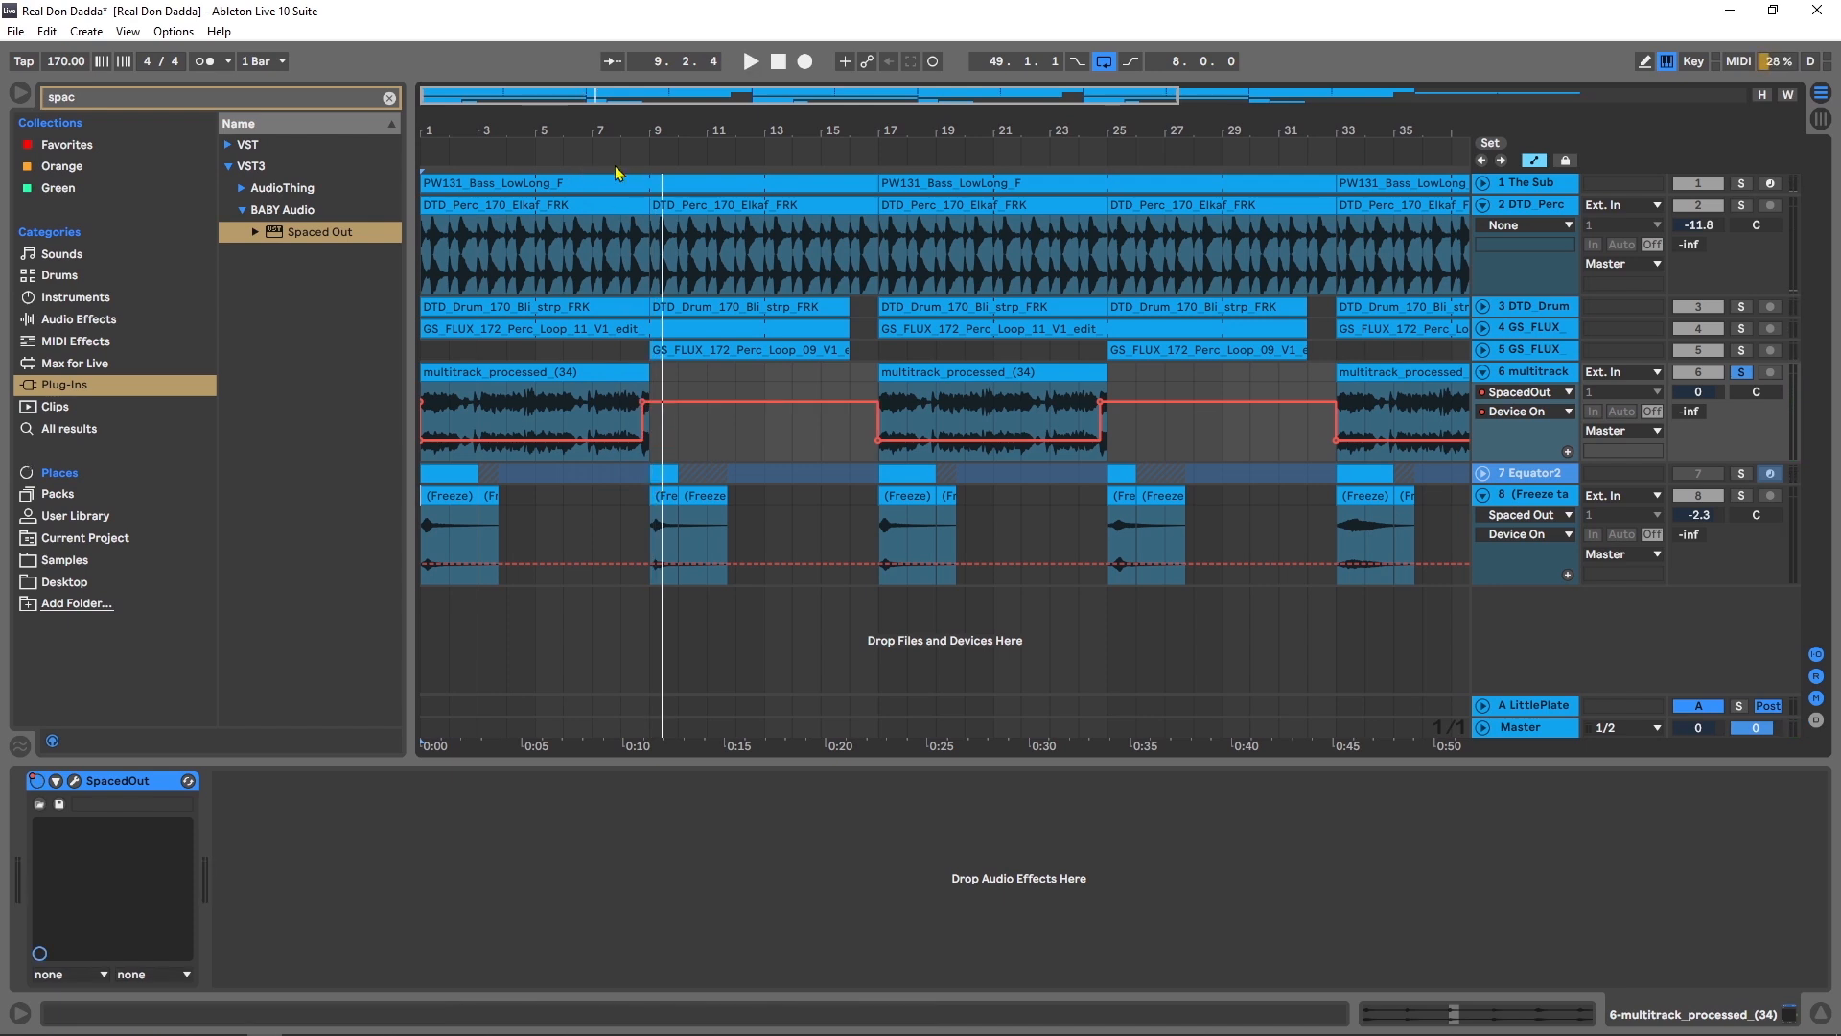
pyautogui.click(750, 62)
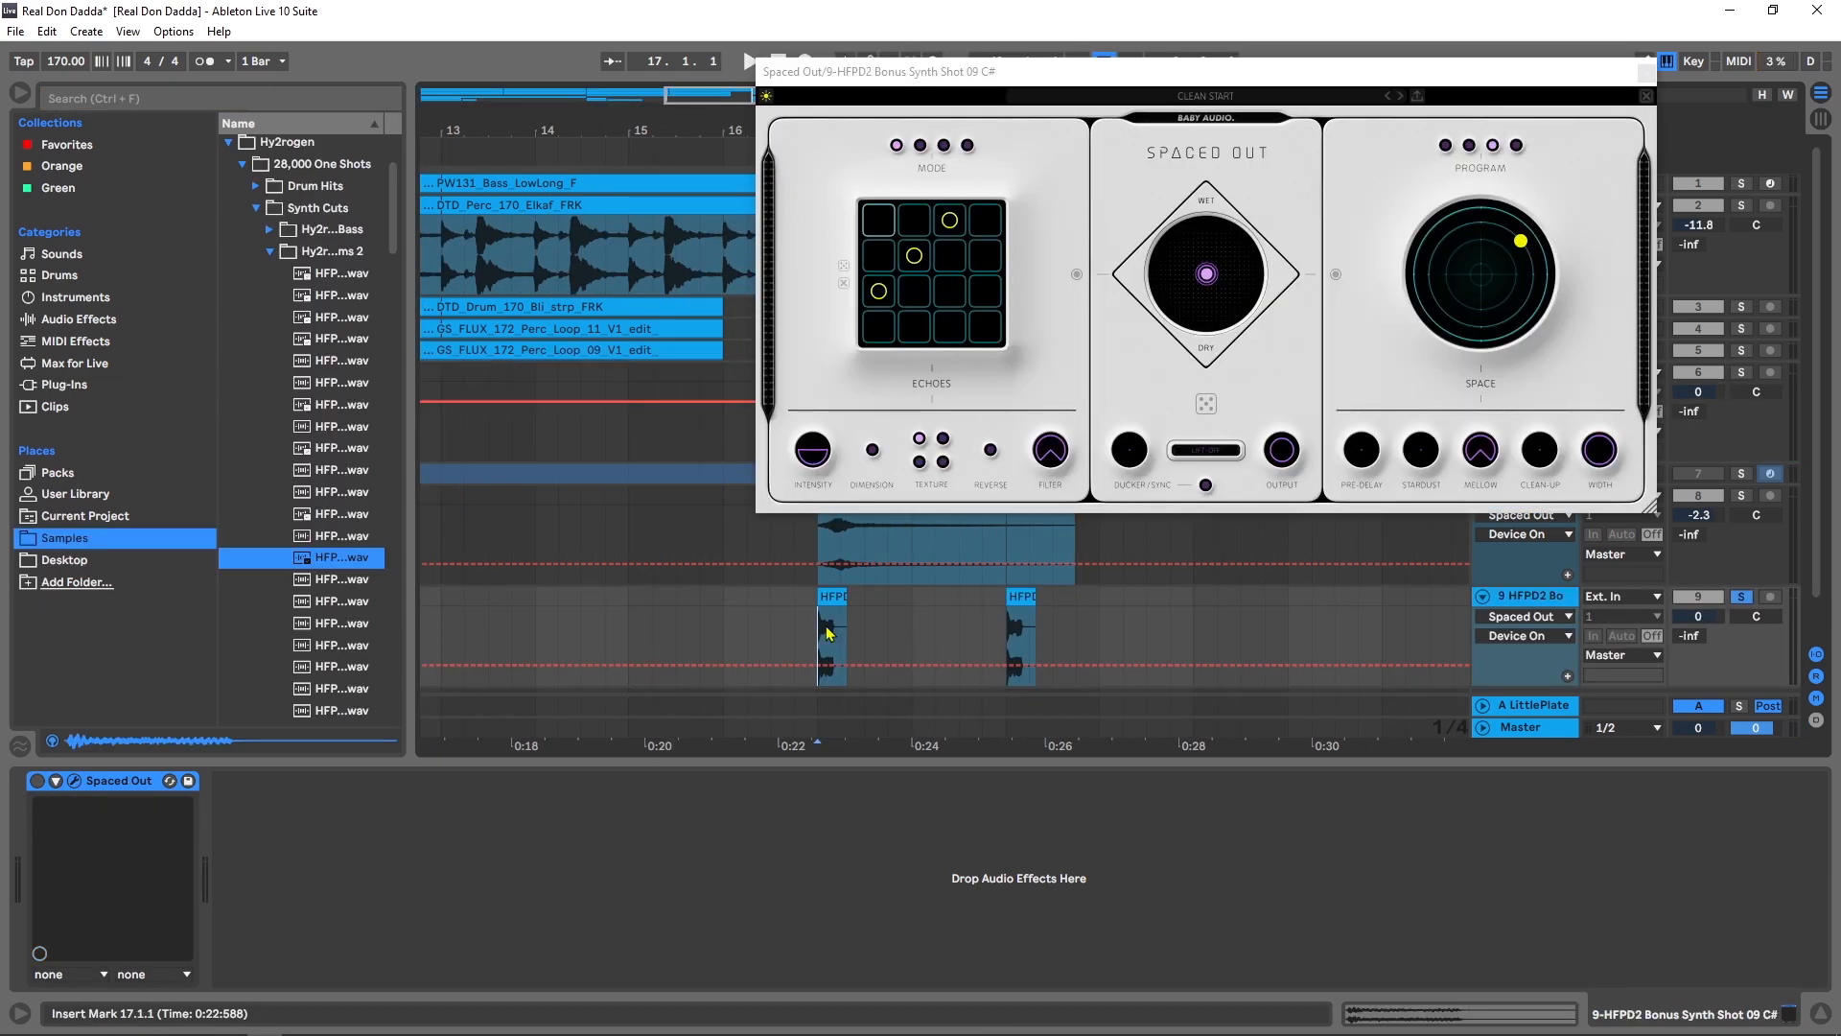
# Step: Start playback from bar 17 on the synth-shot track with Spaced Out
pyautogui.click(746, 62)
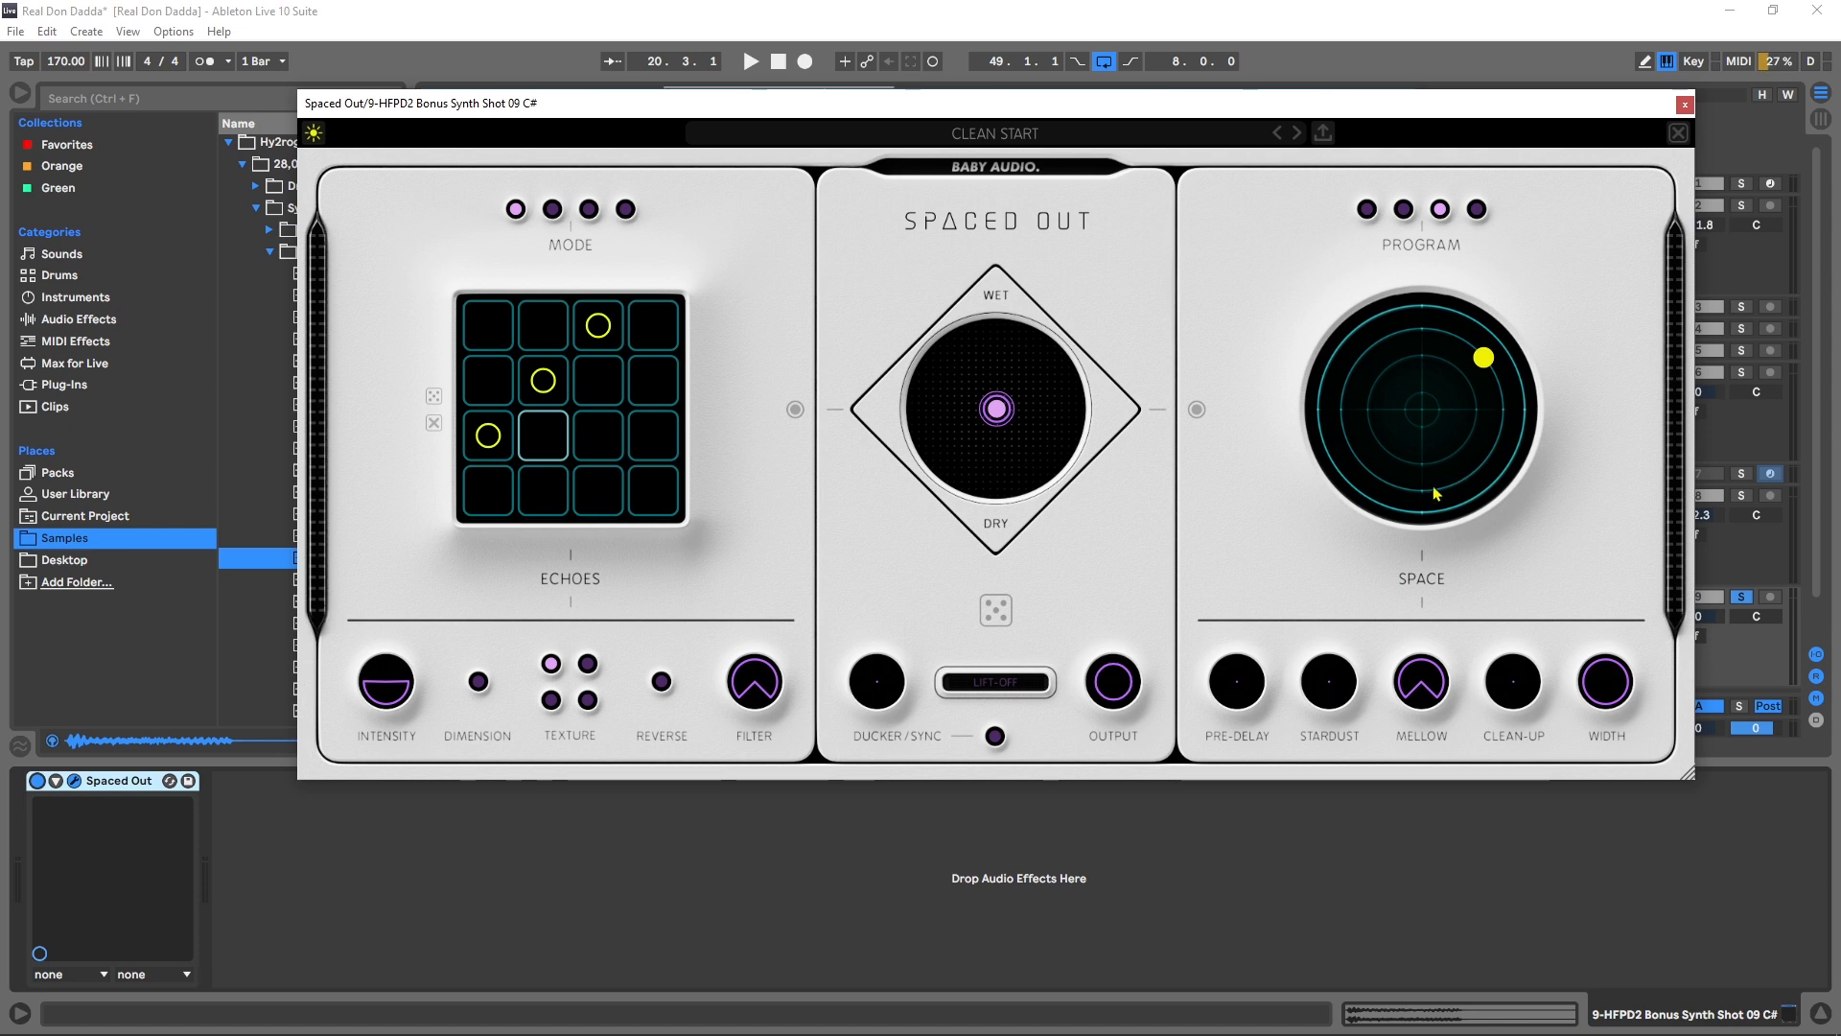
# Step: Toggle the Echoes section off and on, then bypass the Space reverb section
pyautogui.click(796, 410)
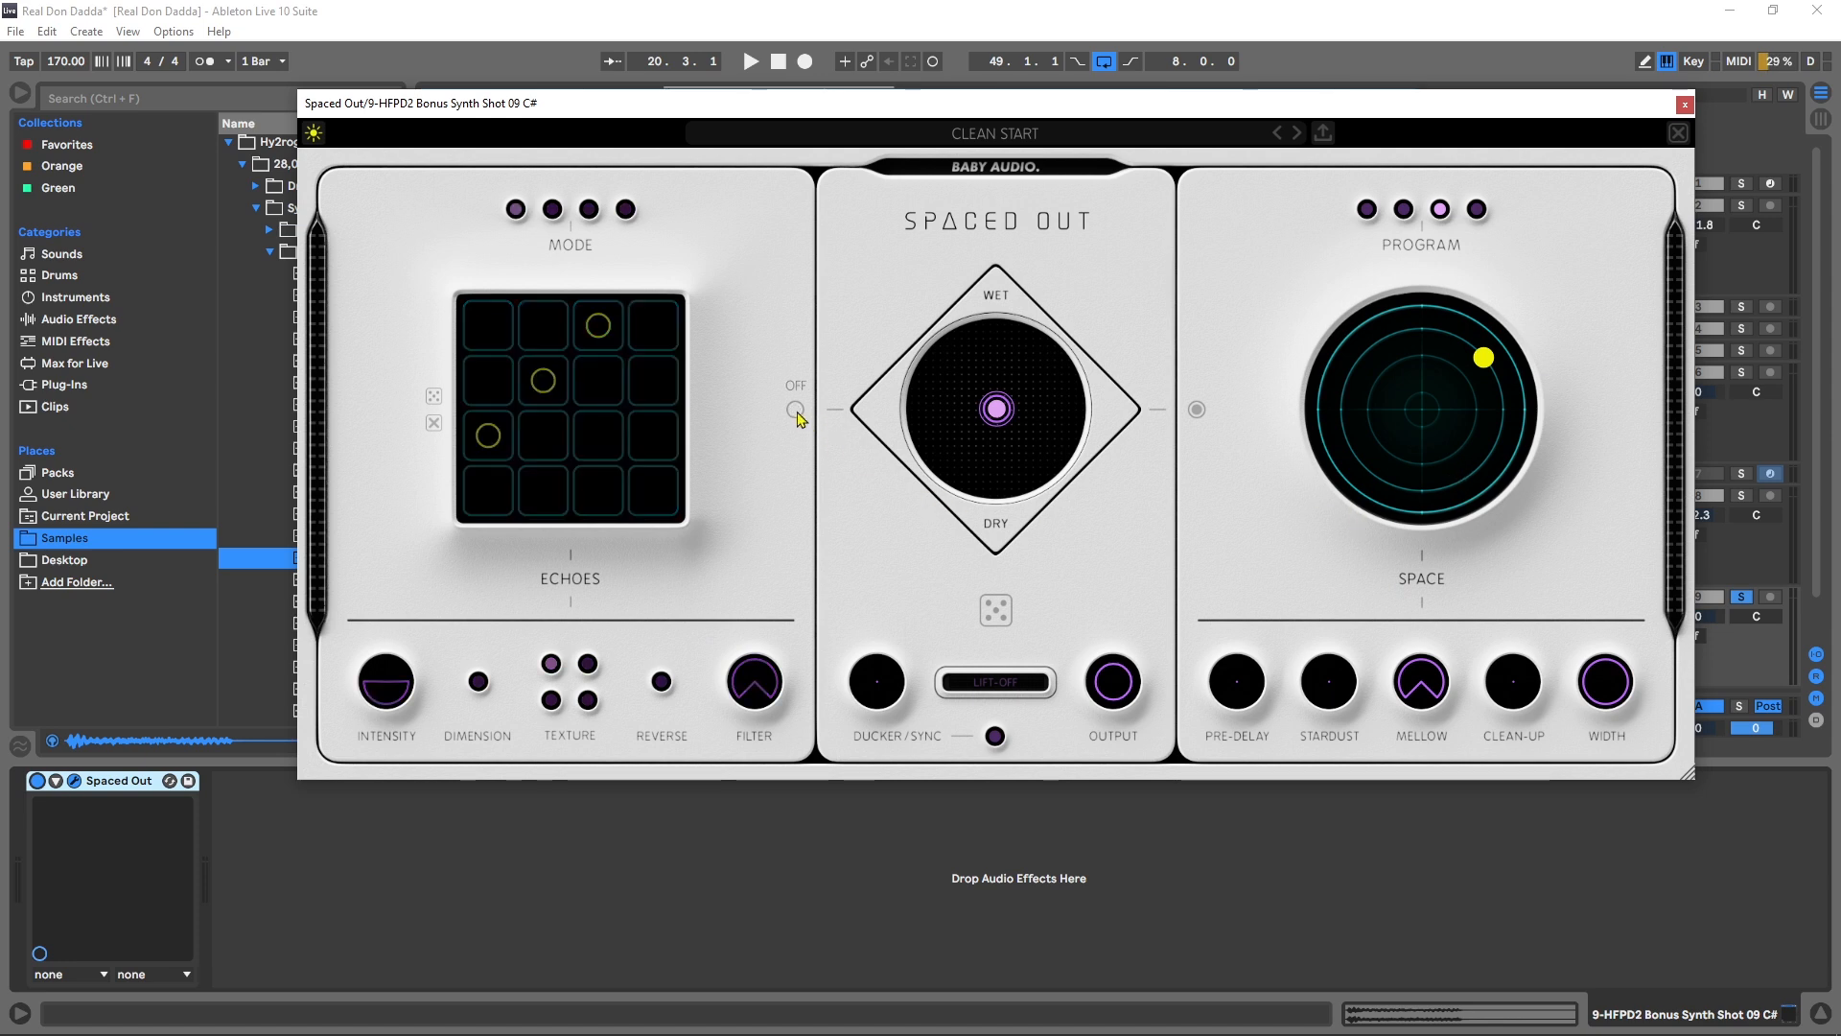
pyautogui.click(794, 411)
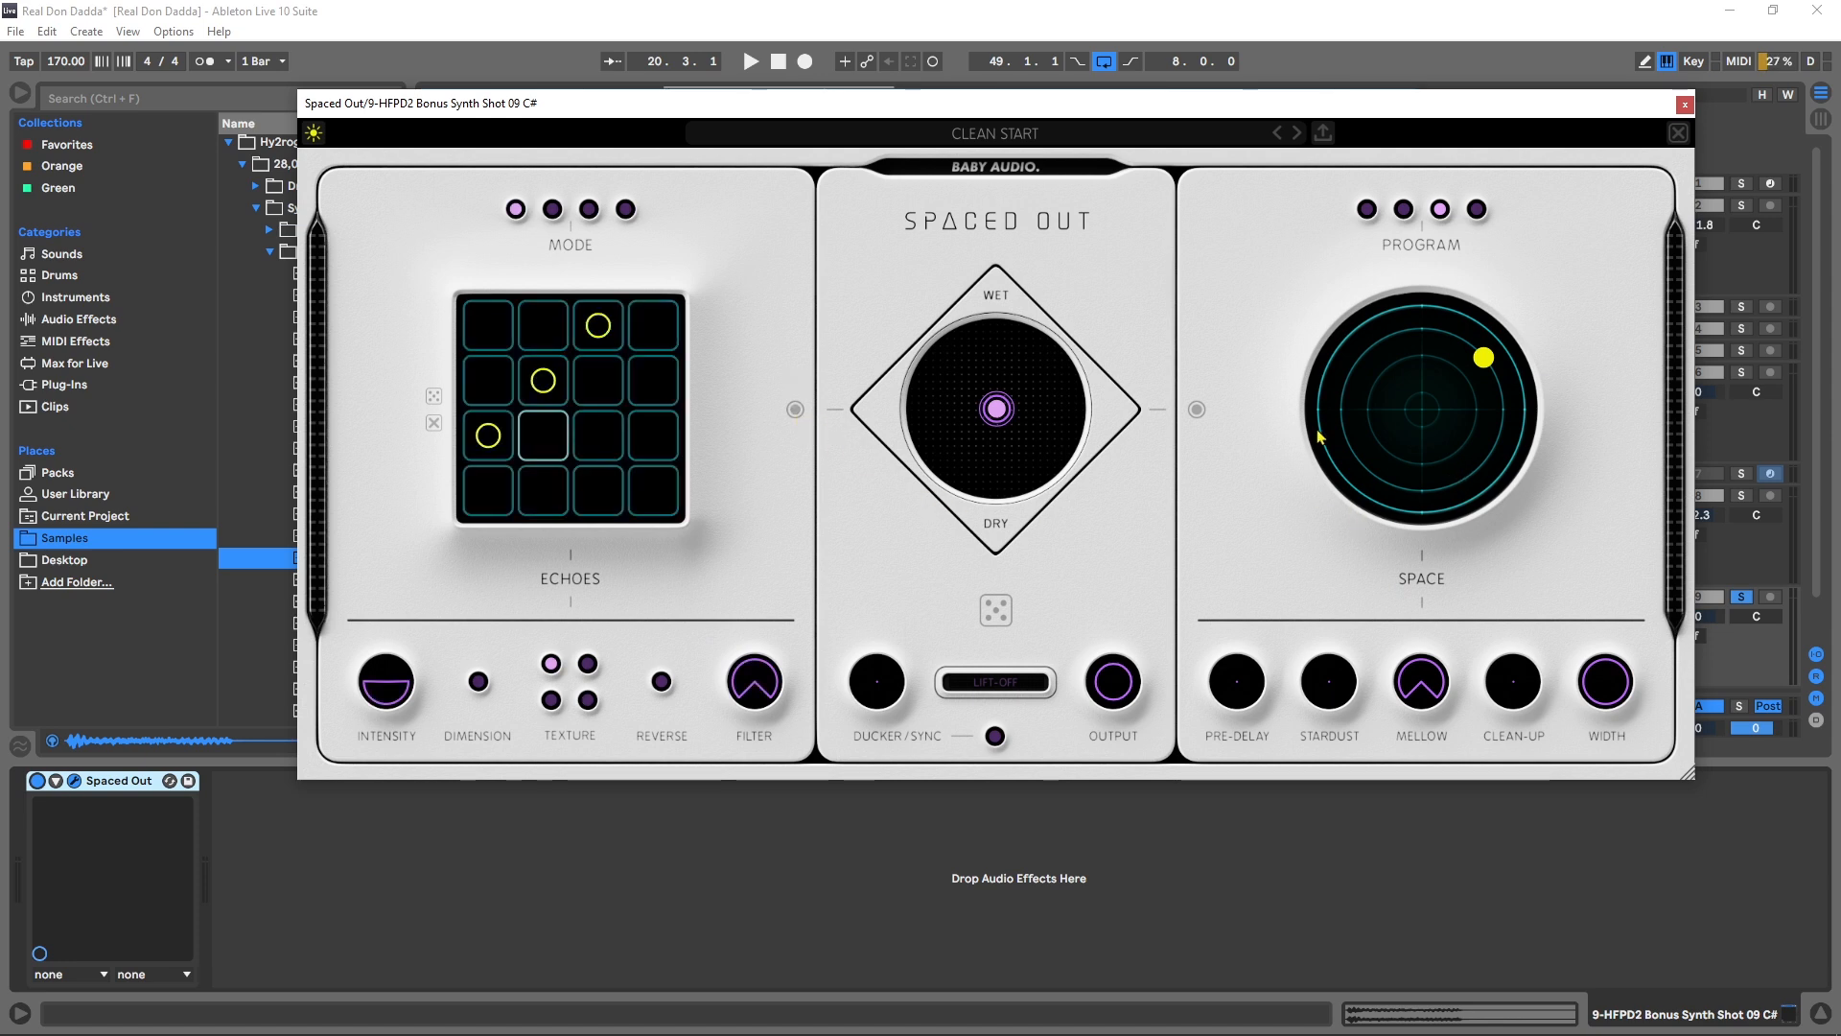
pyautogui.click(1195, 408)
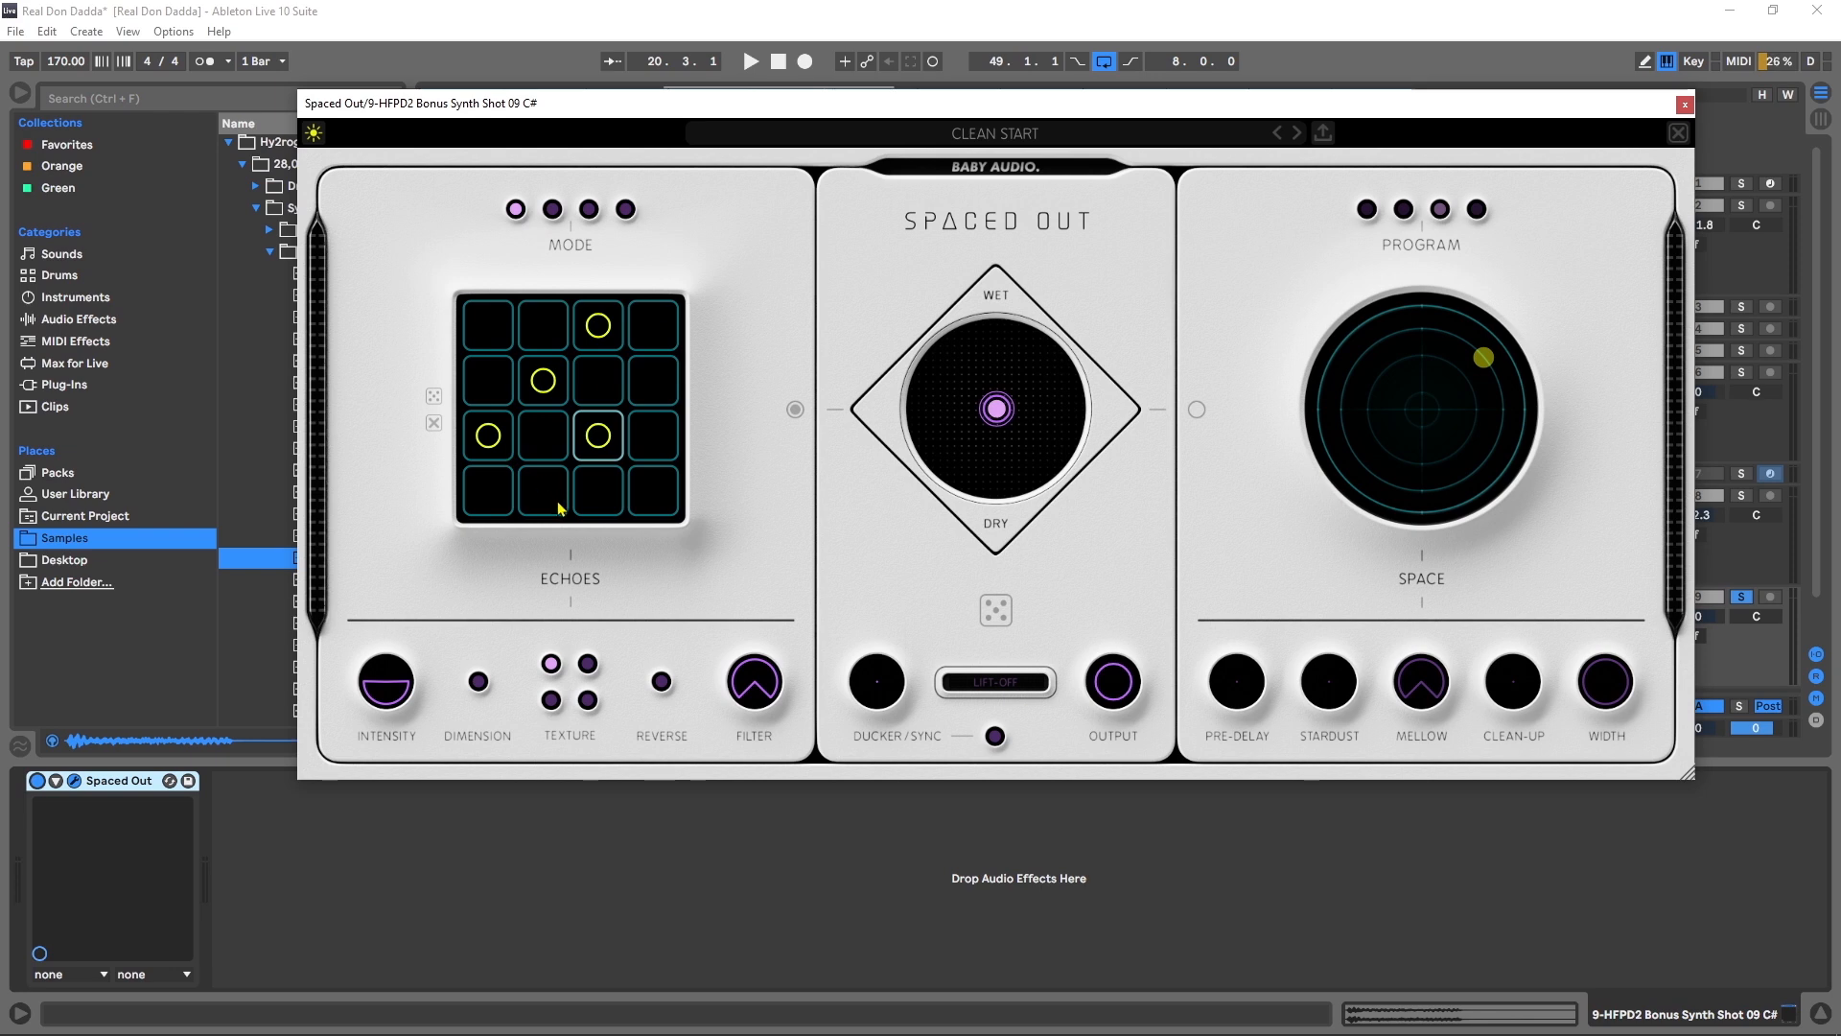
pyautogui.moveTo(401, 662)
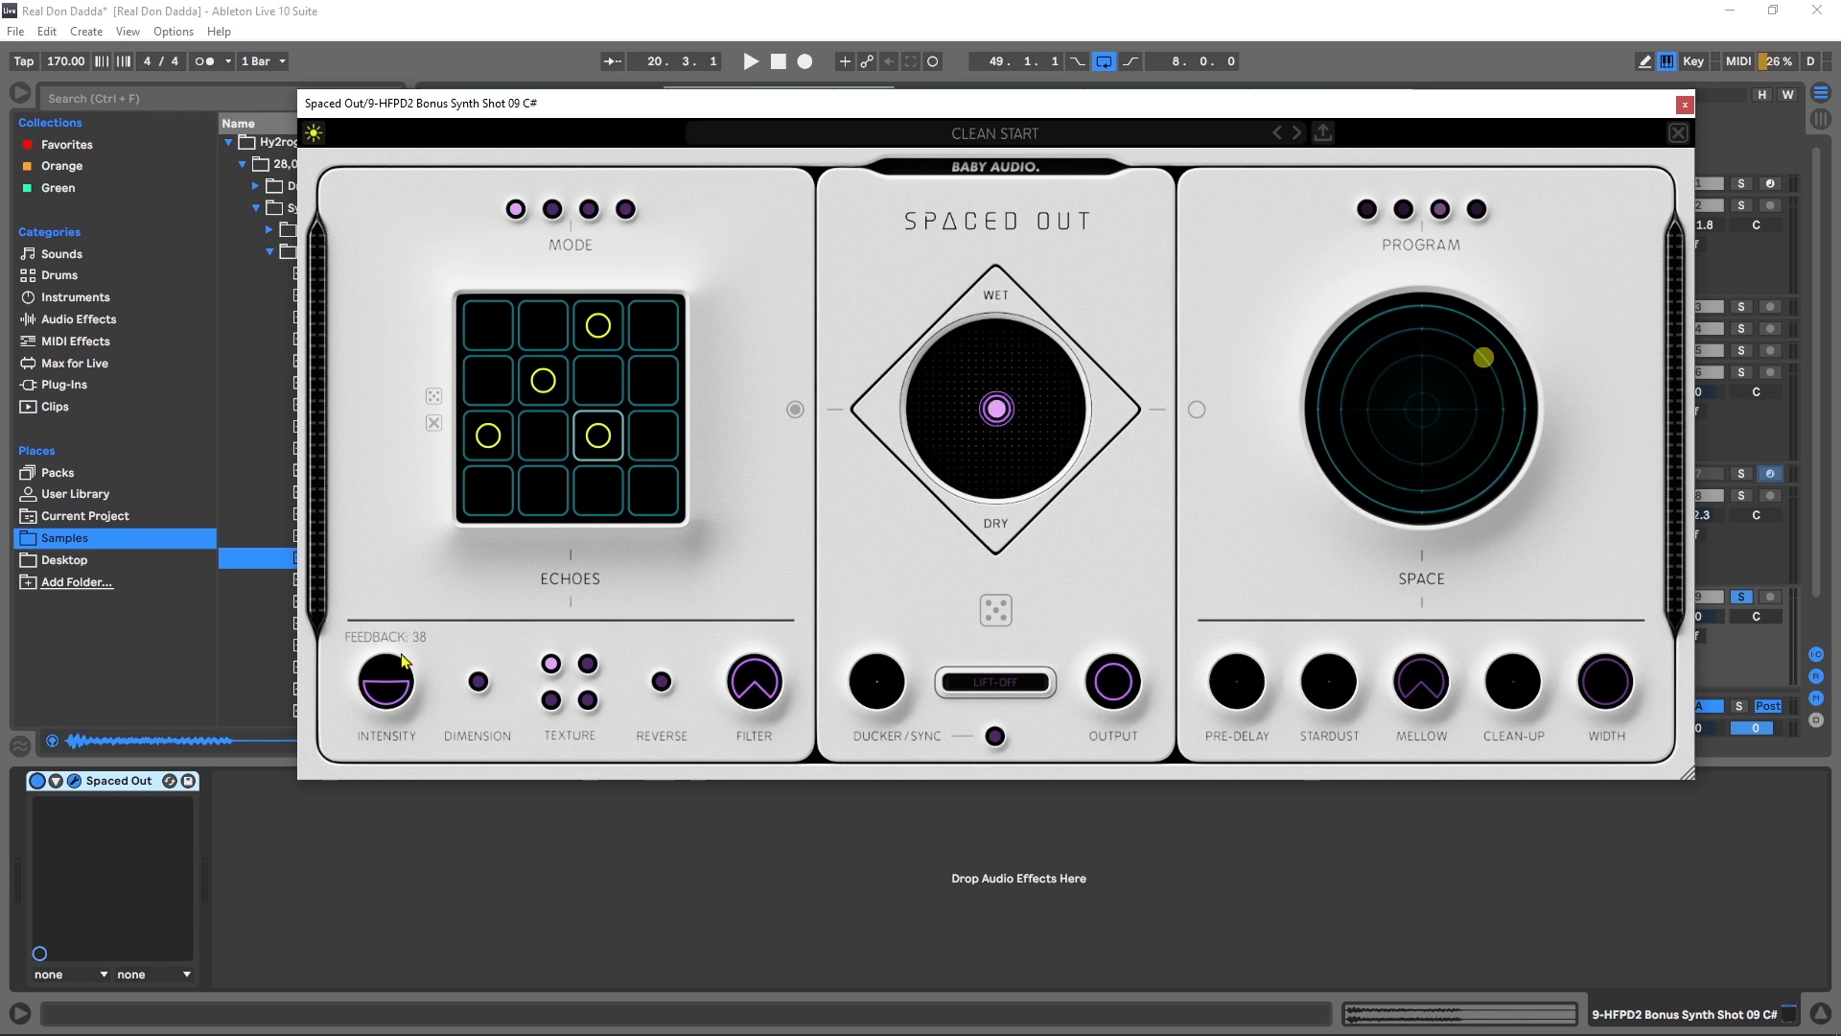
# Step: Remove the third-row echo step and audition the pattern during playback
pyautogui.click(596, 438)
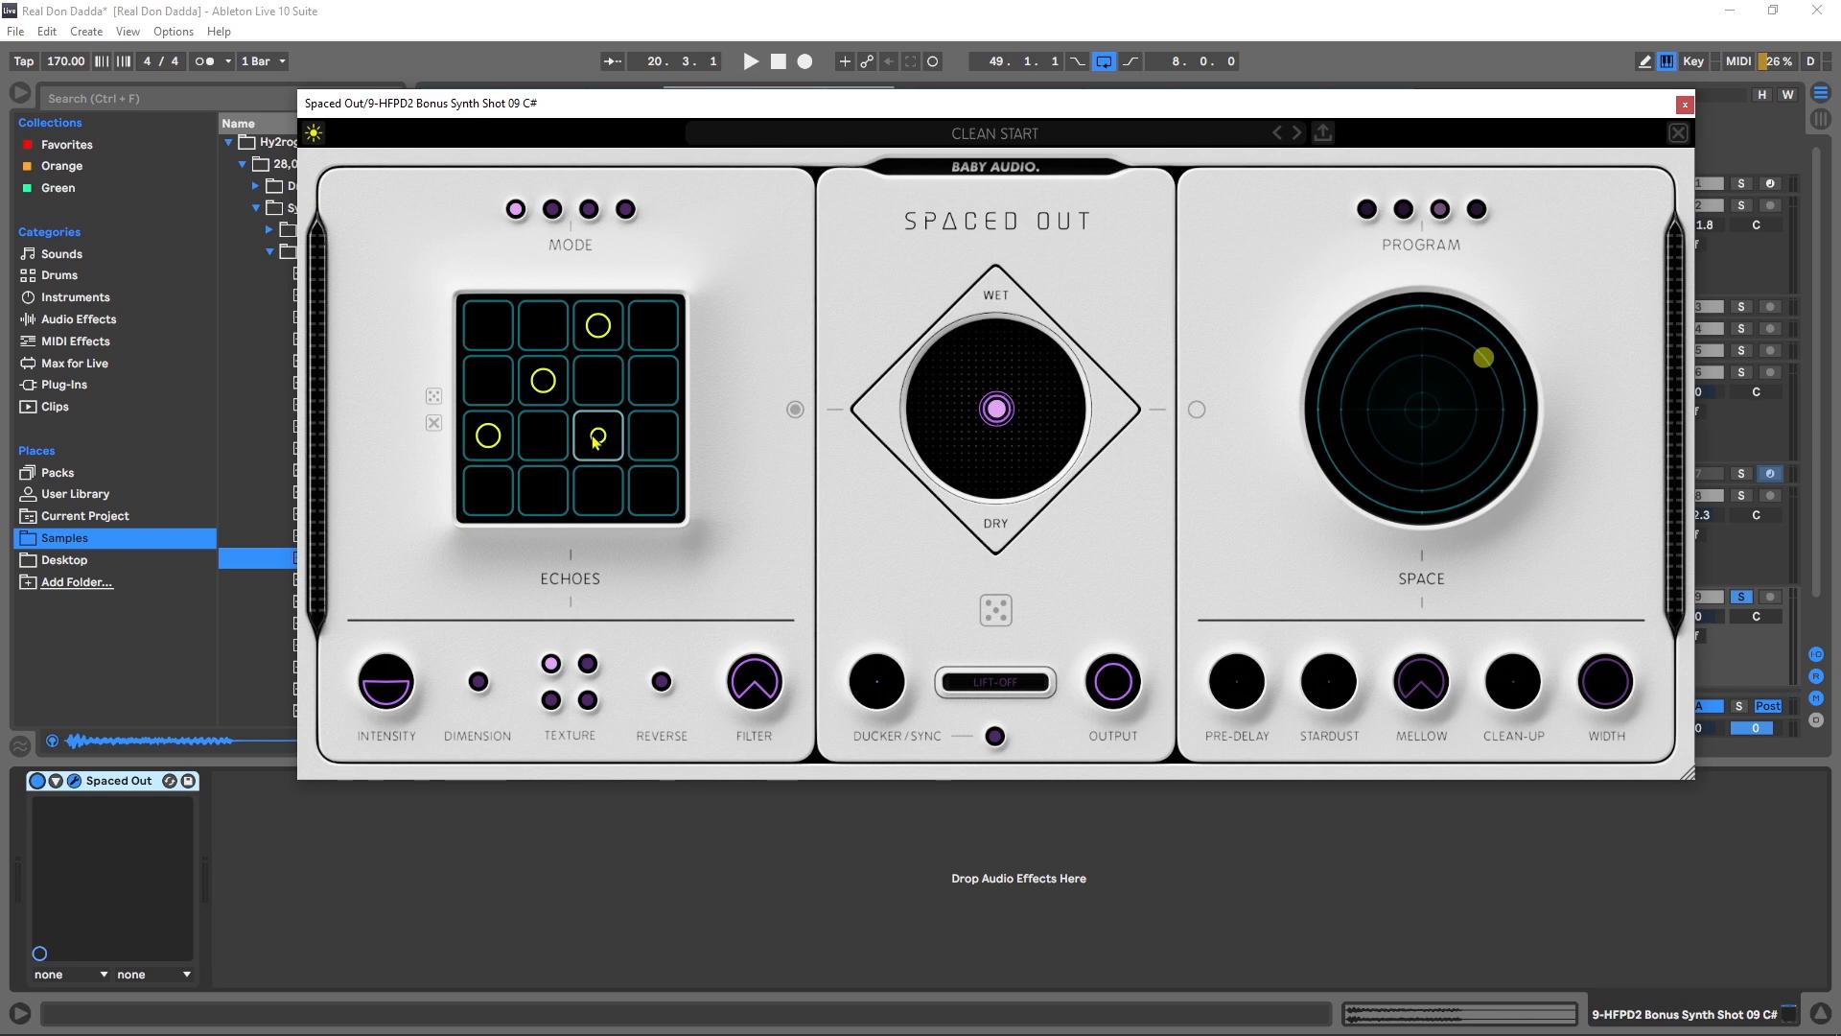
pyautogui.click(595, 435)
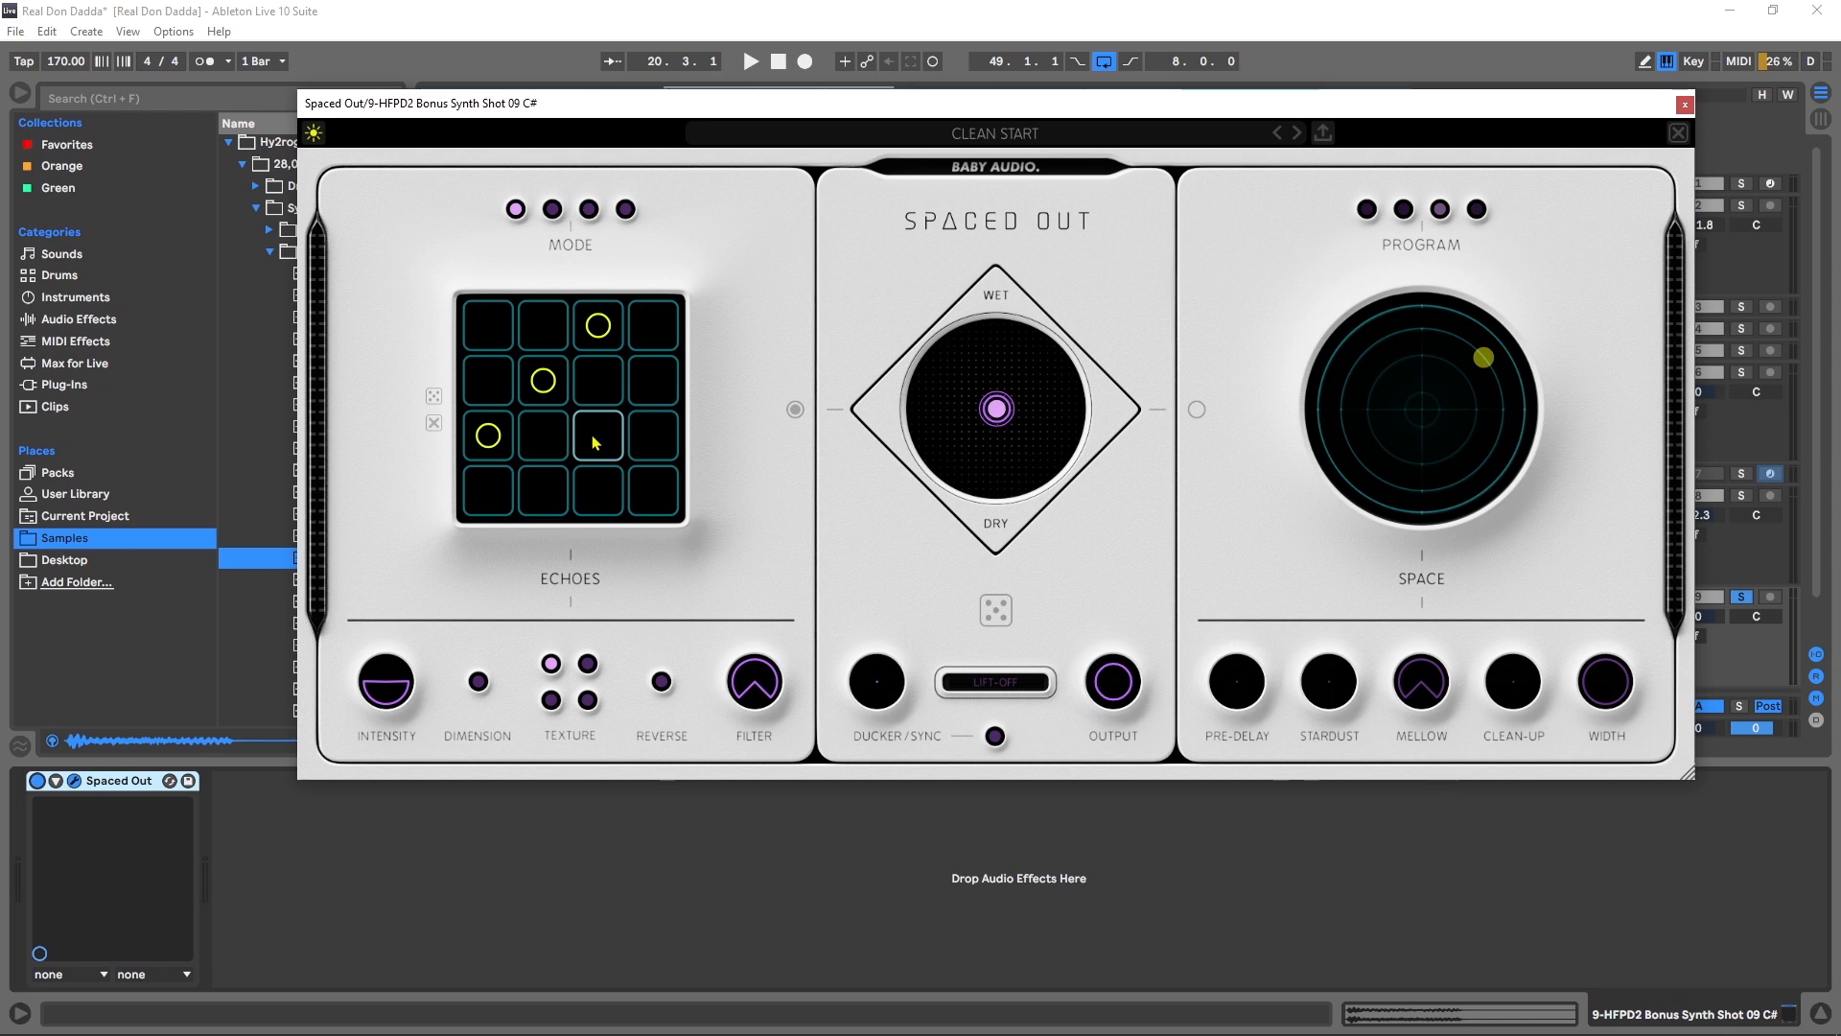
pyautogui.click(750, 61)
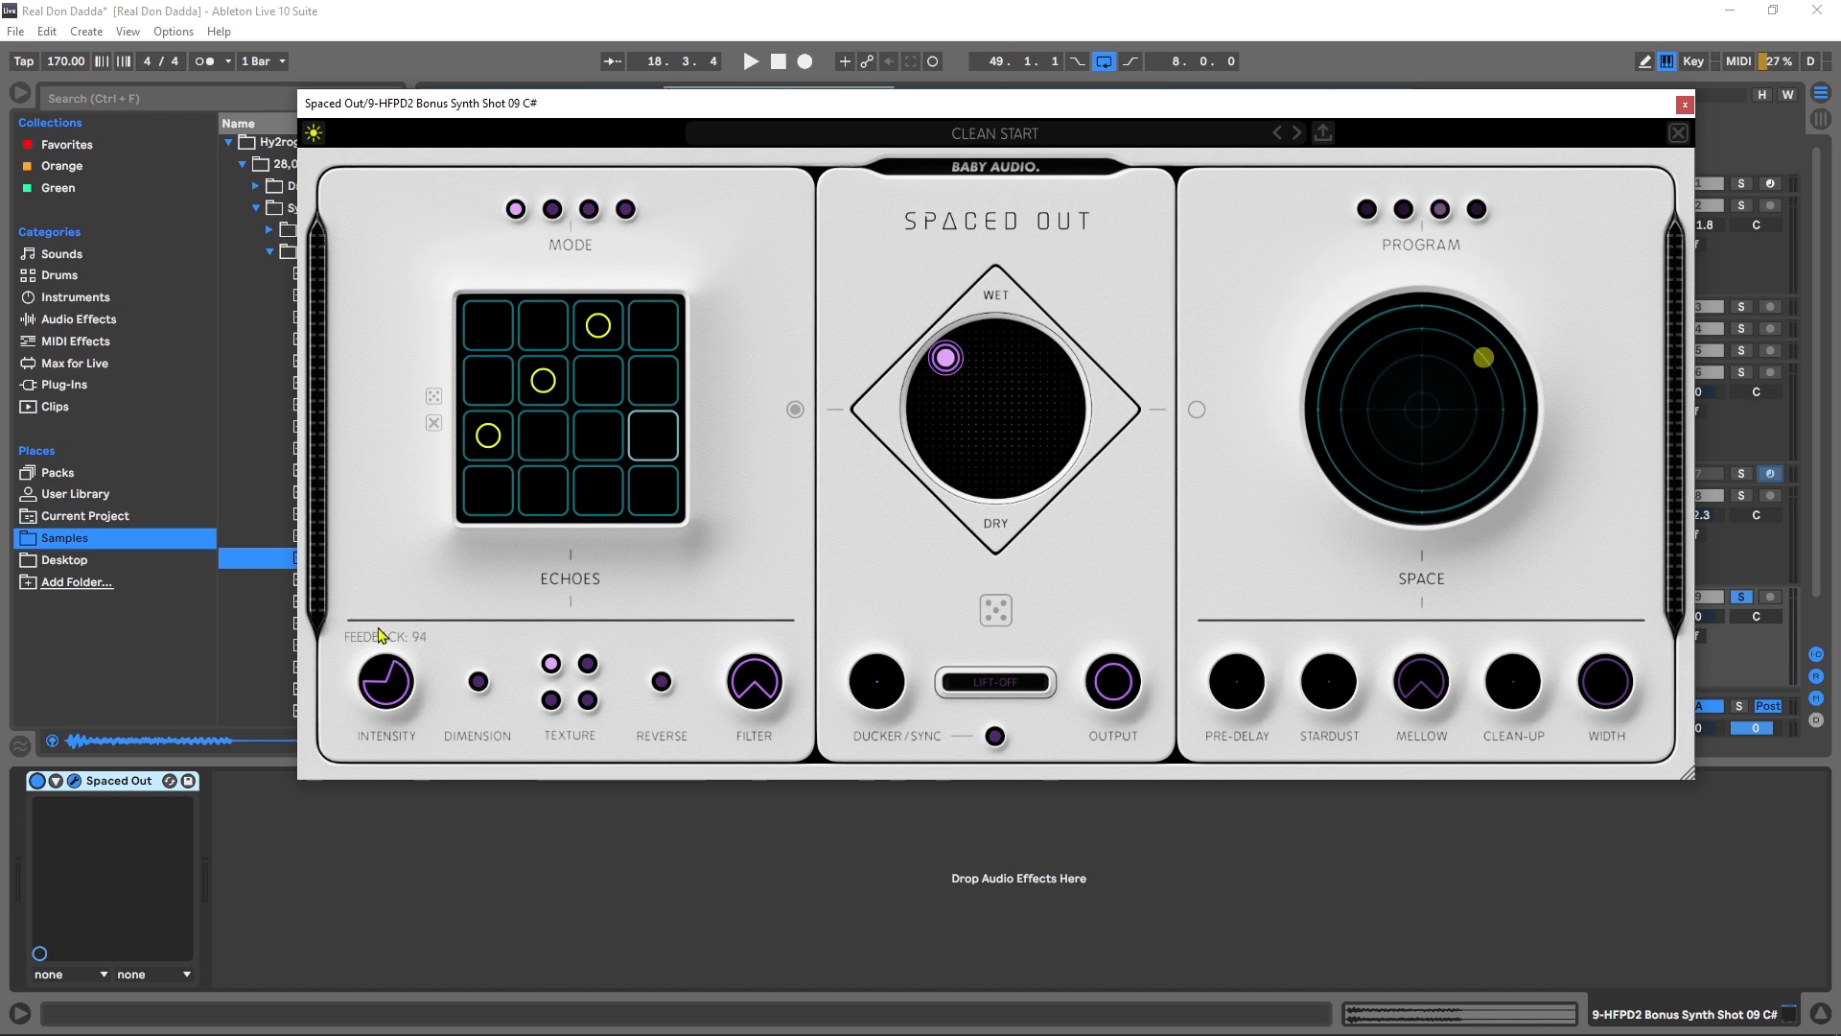
pyautogui.moveTo(374, 629)
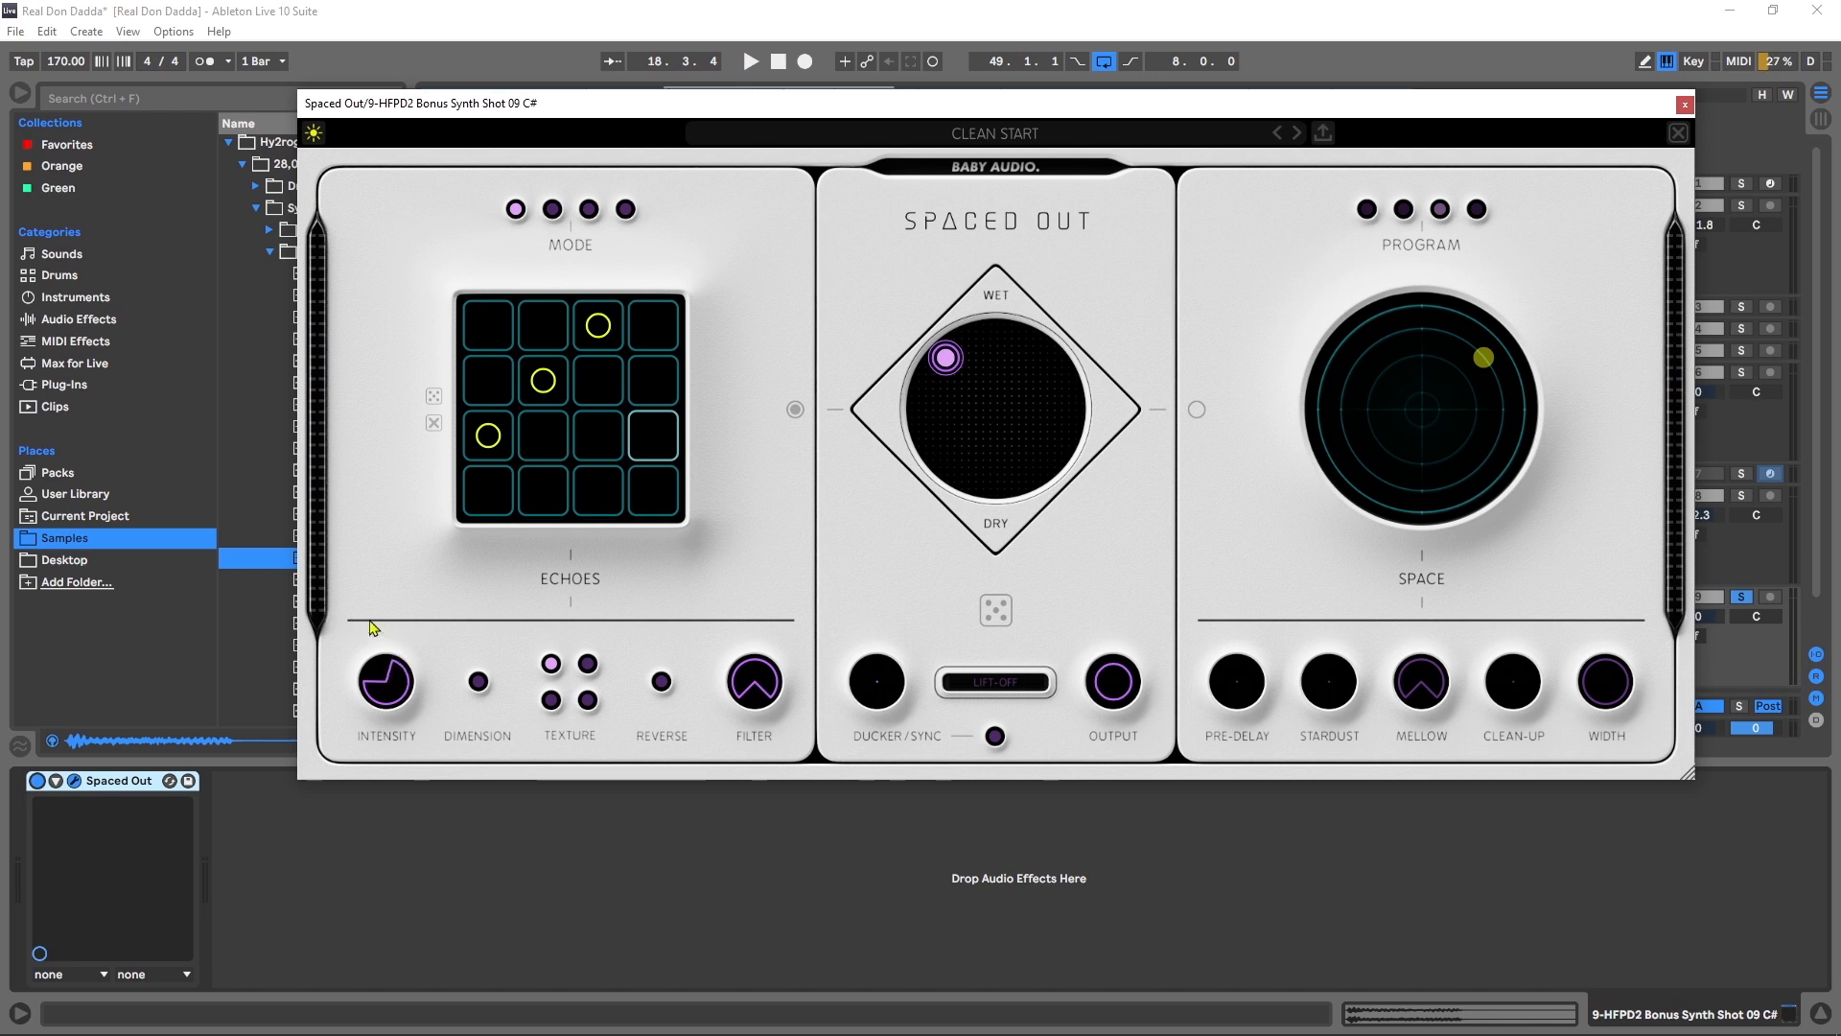
pyautogui.click(750, 61)
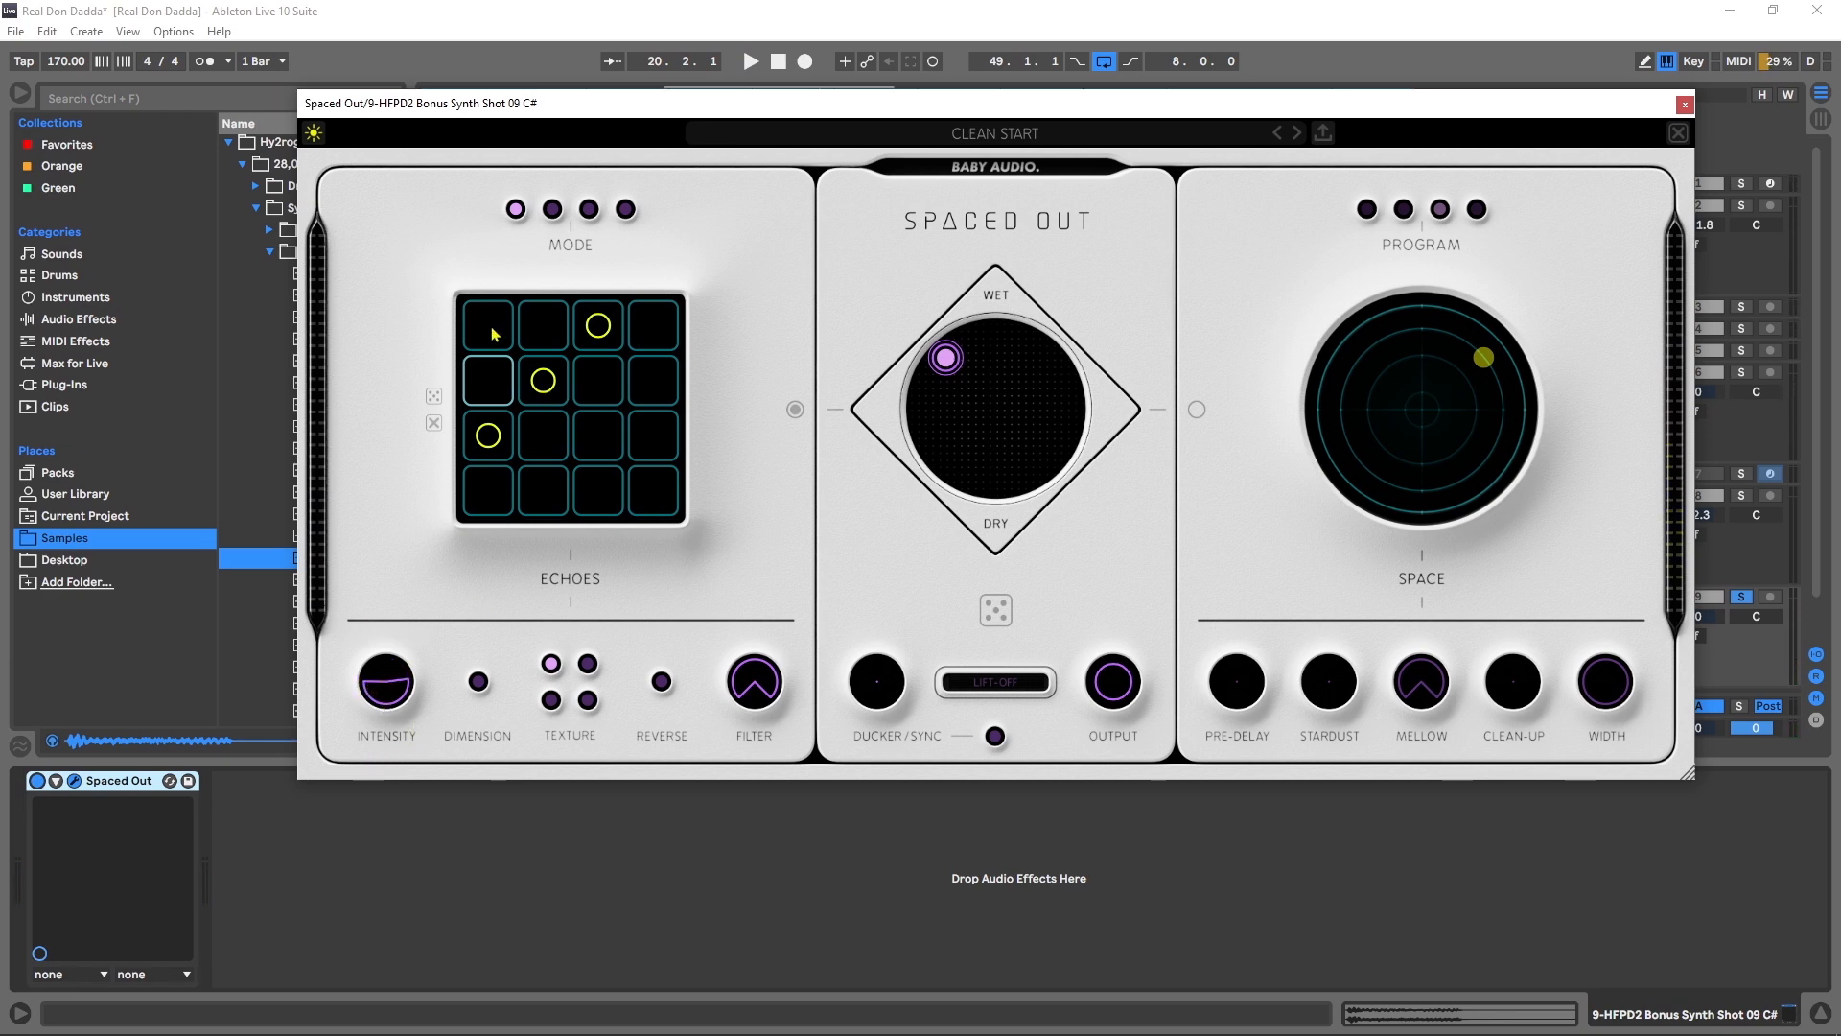
pyautogui.moveTo(521, 605)
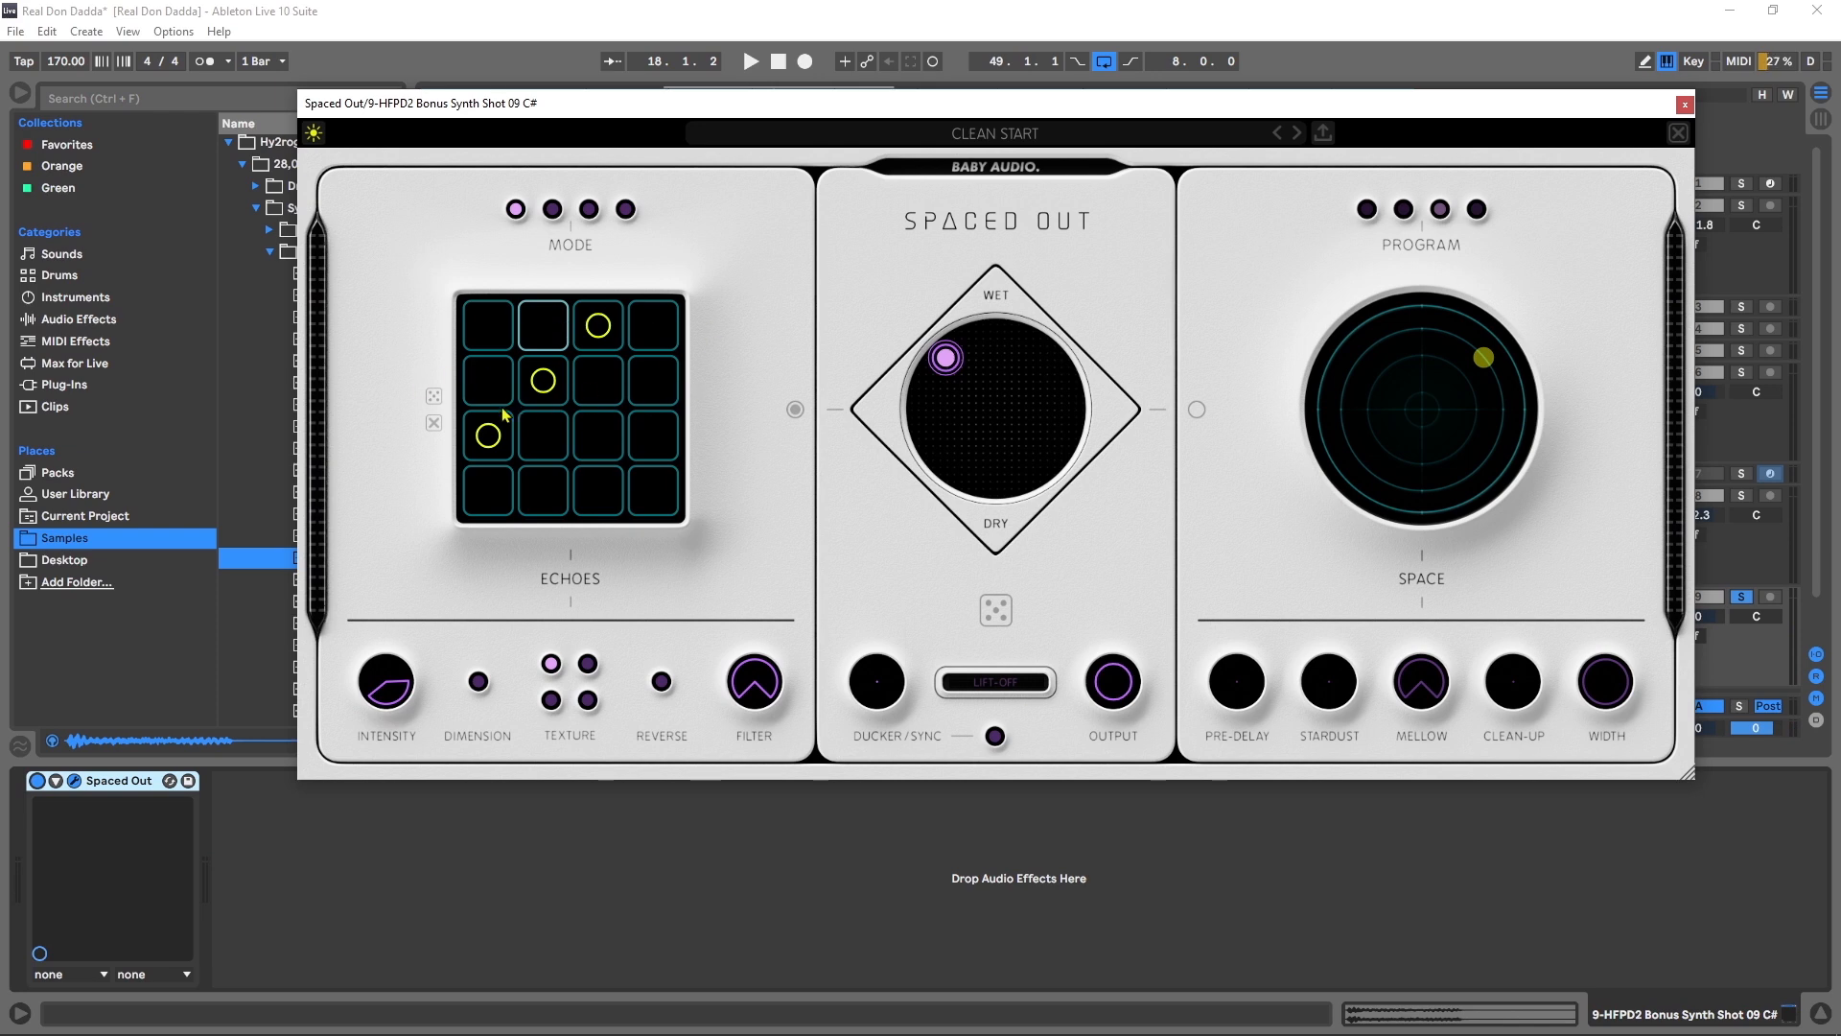
pyautogui.moveTo(355, 742)
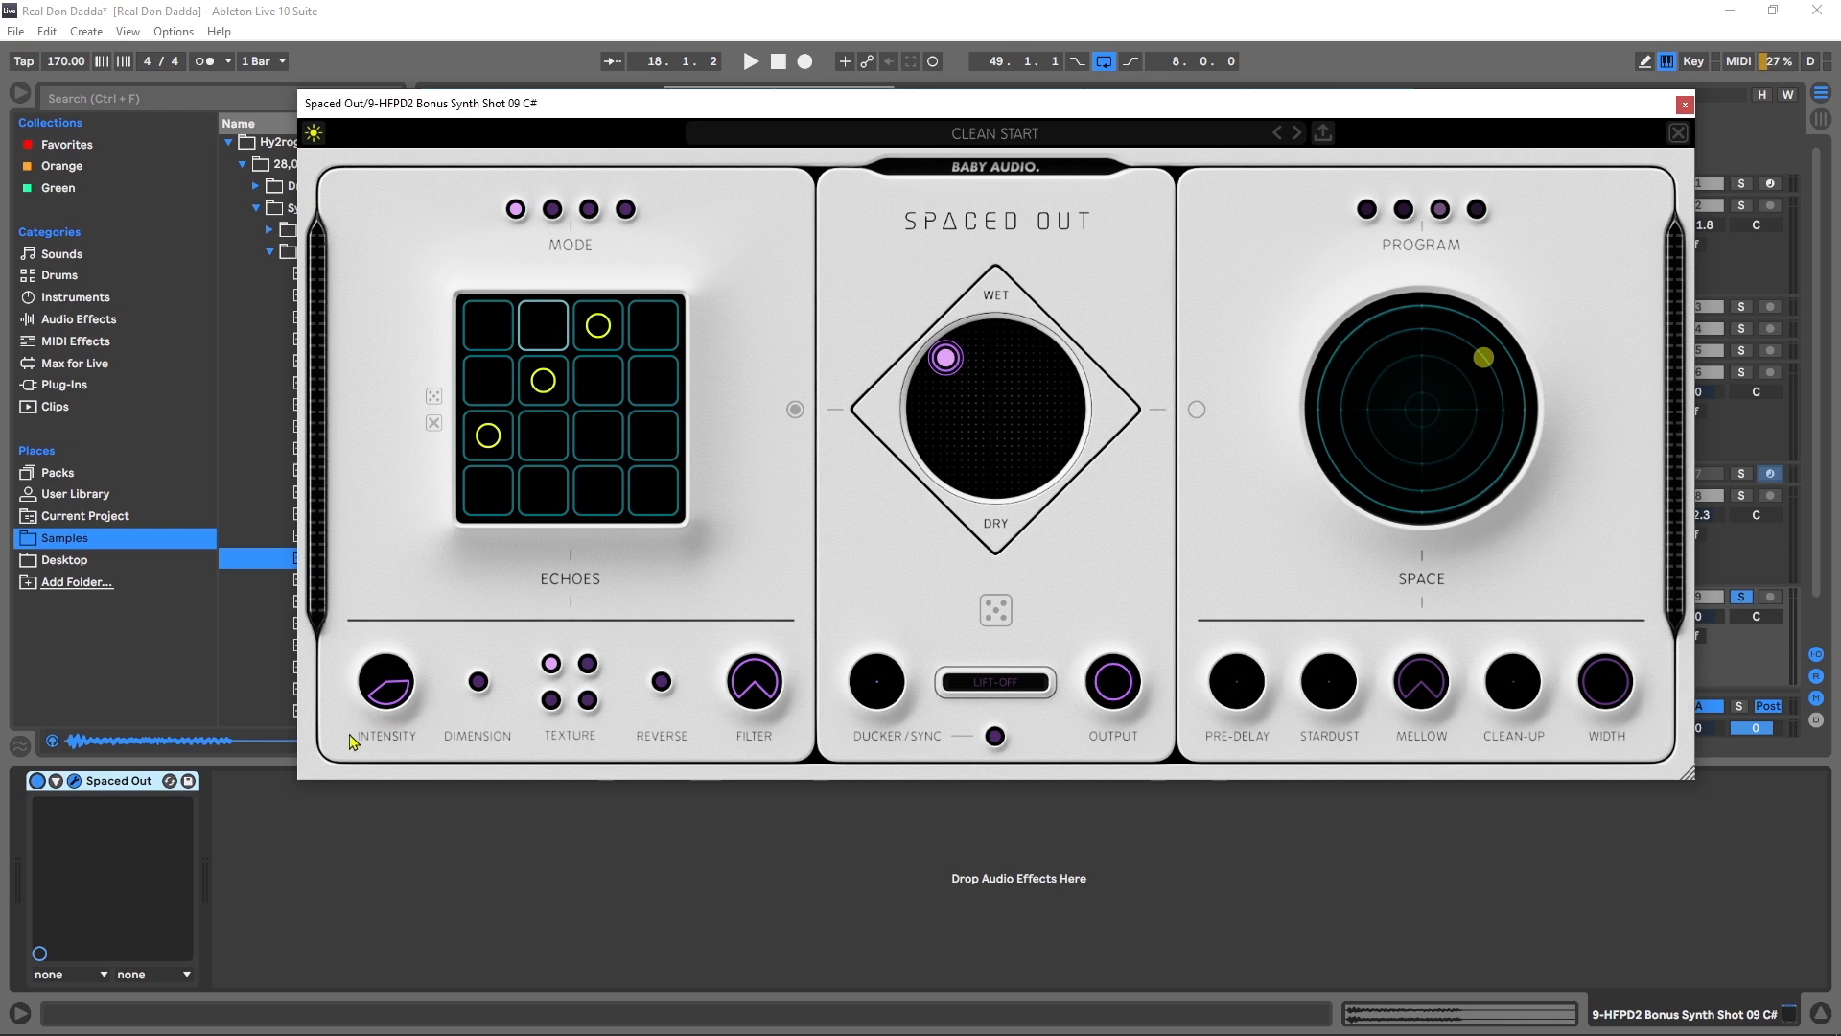
# Step: Add another echo, lower its level, then remove it from the pattern again
pyautogui.click(652, 491)
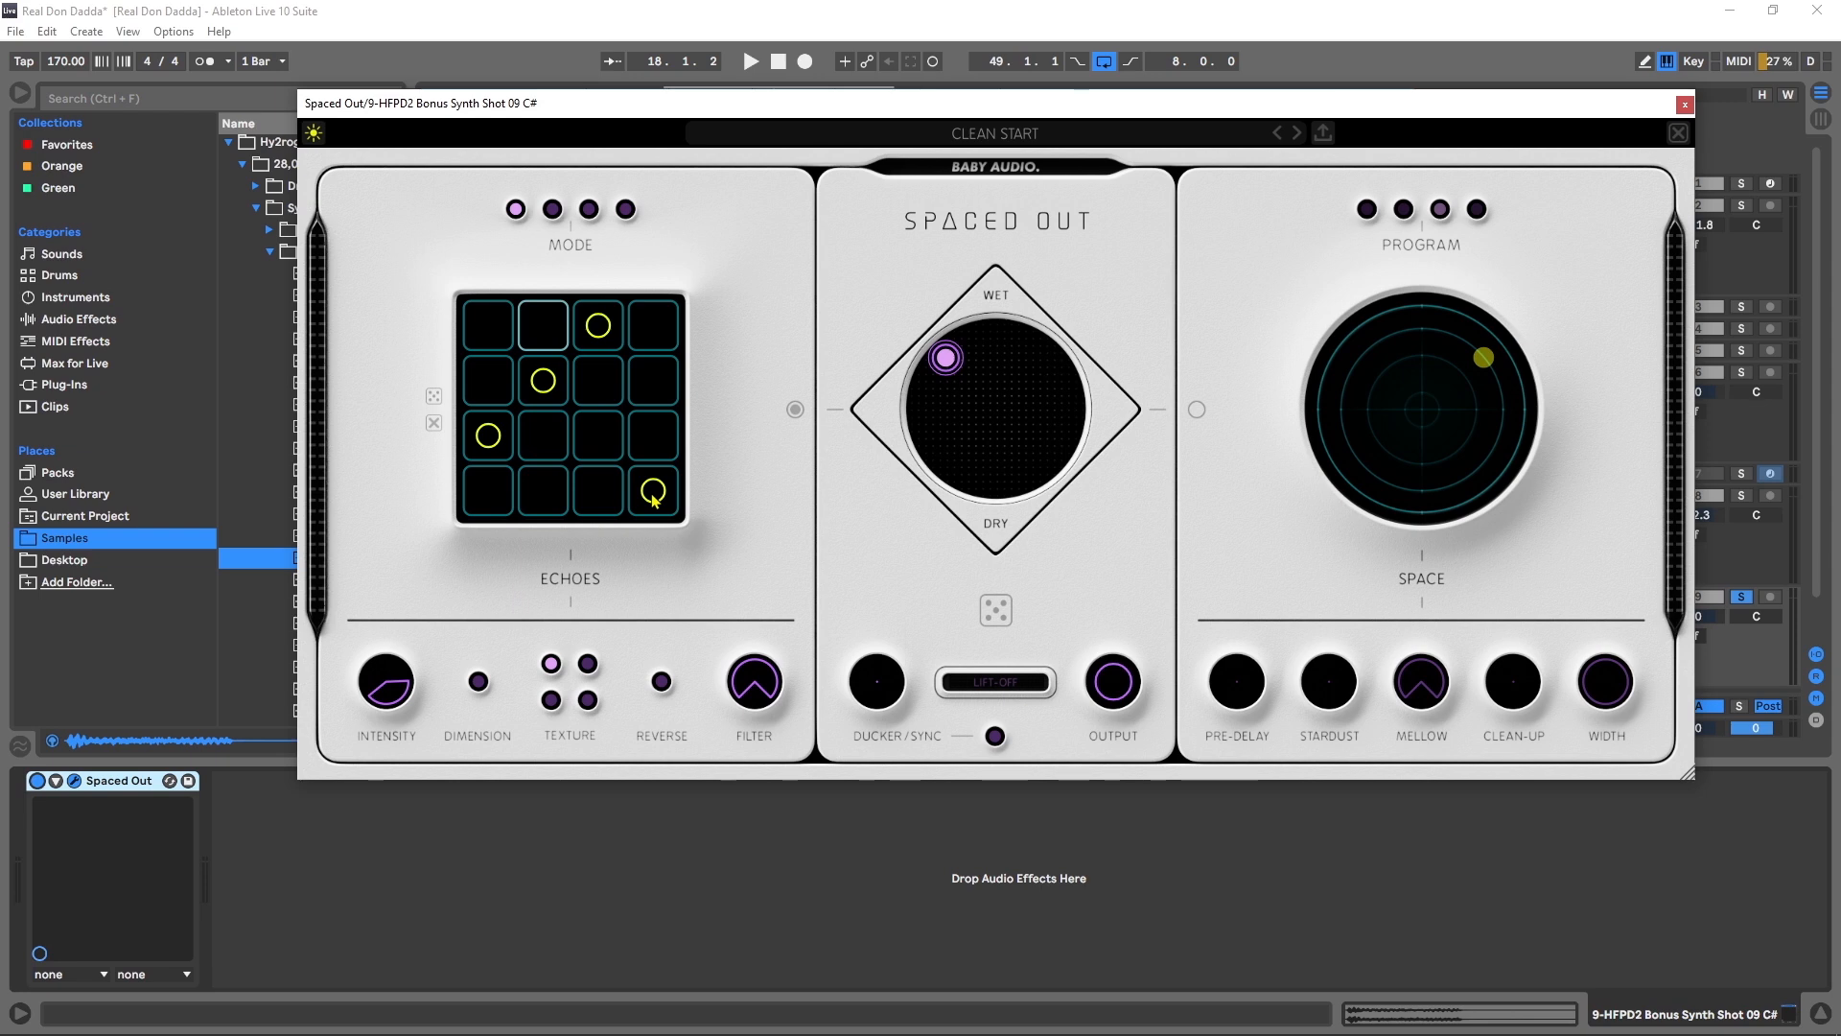
pyautogui.click(750, 61)
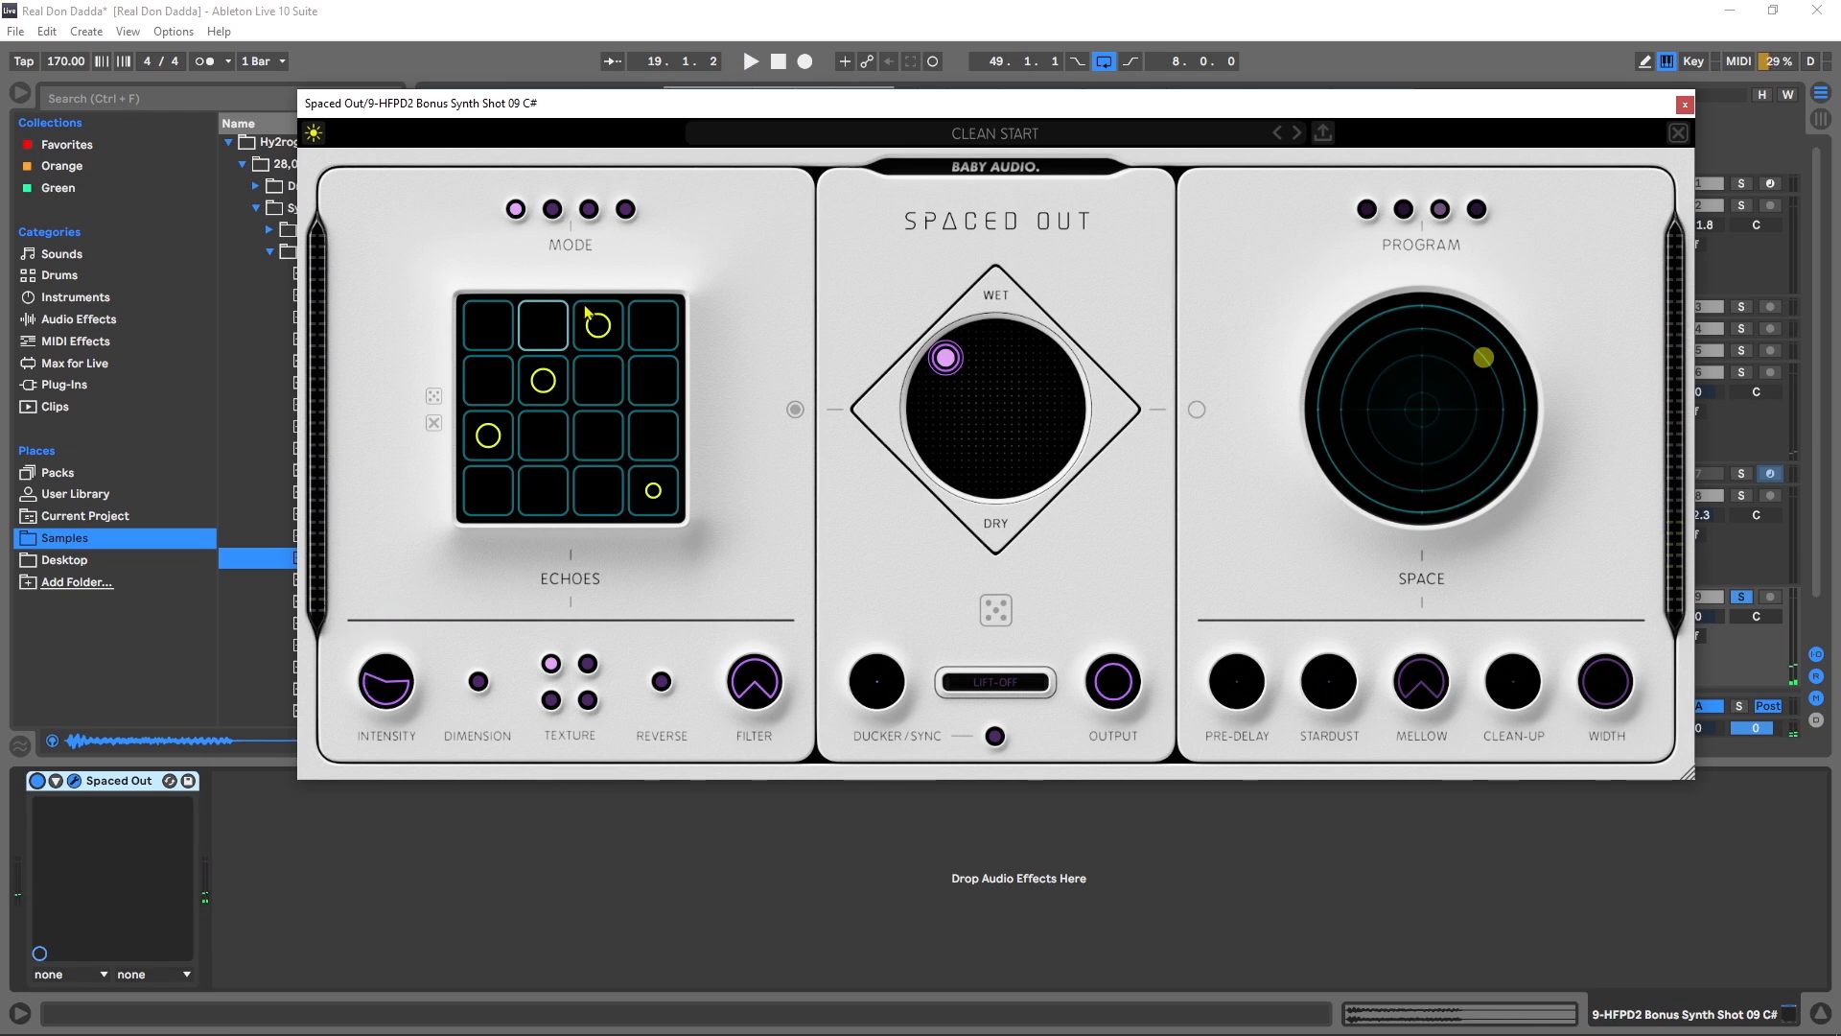
pyautogui.click(596, 324)
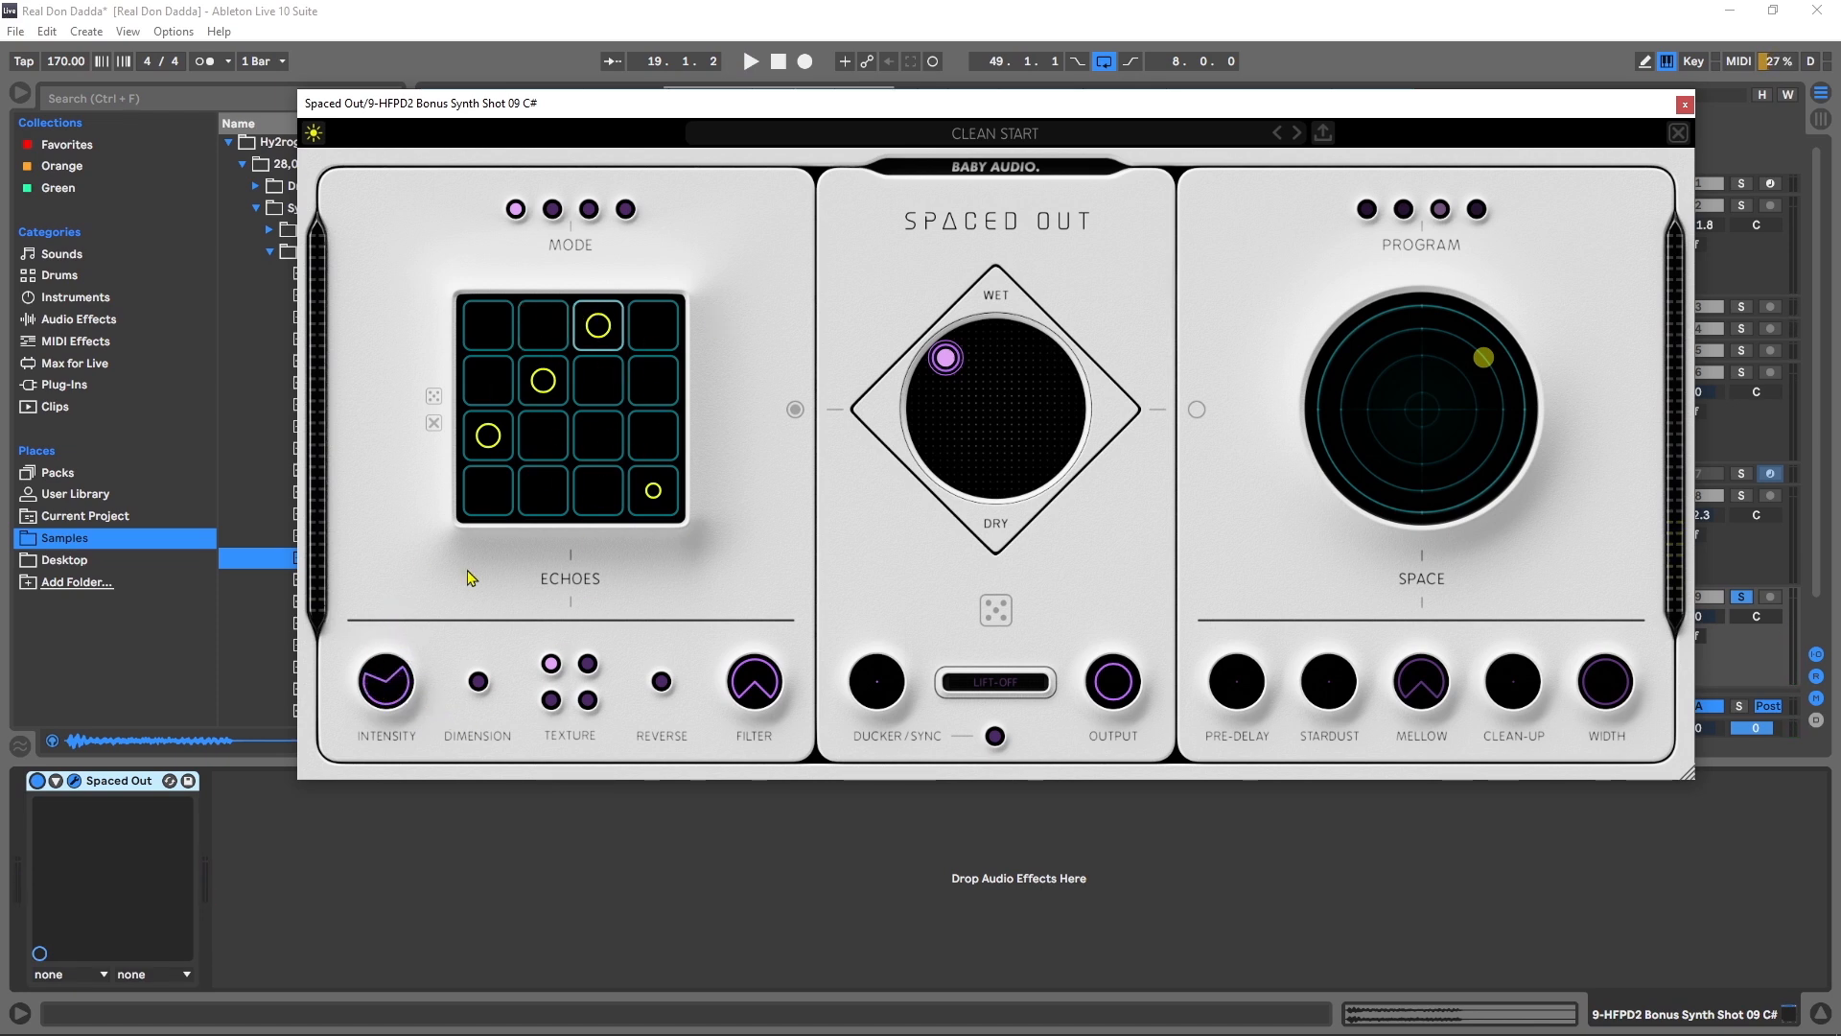
pyautogui.moveTo(567, 459)
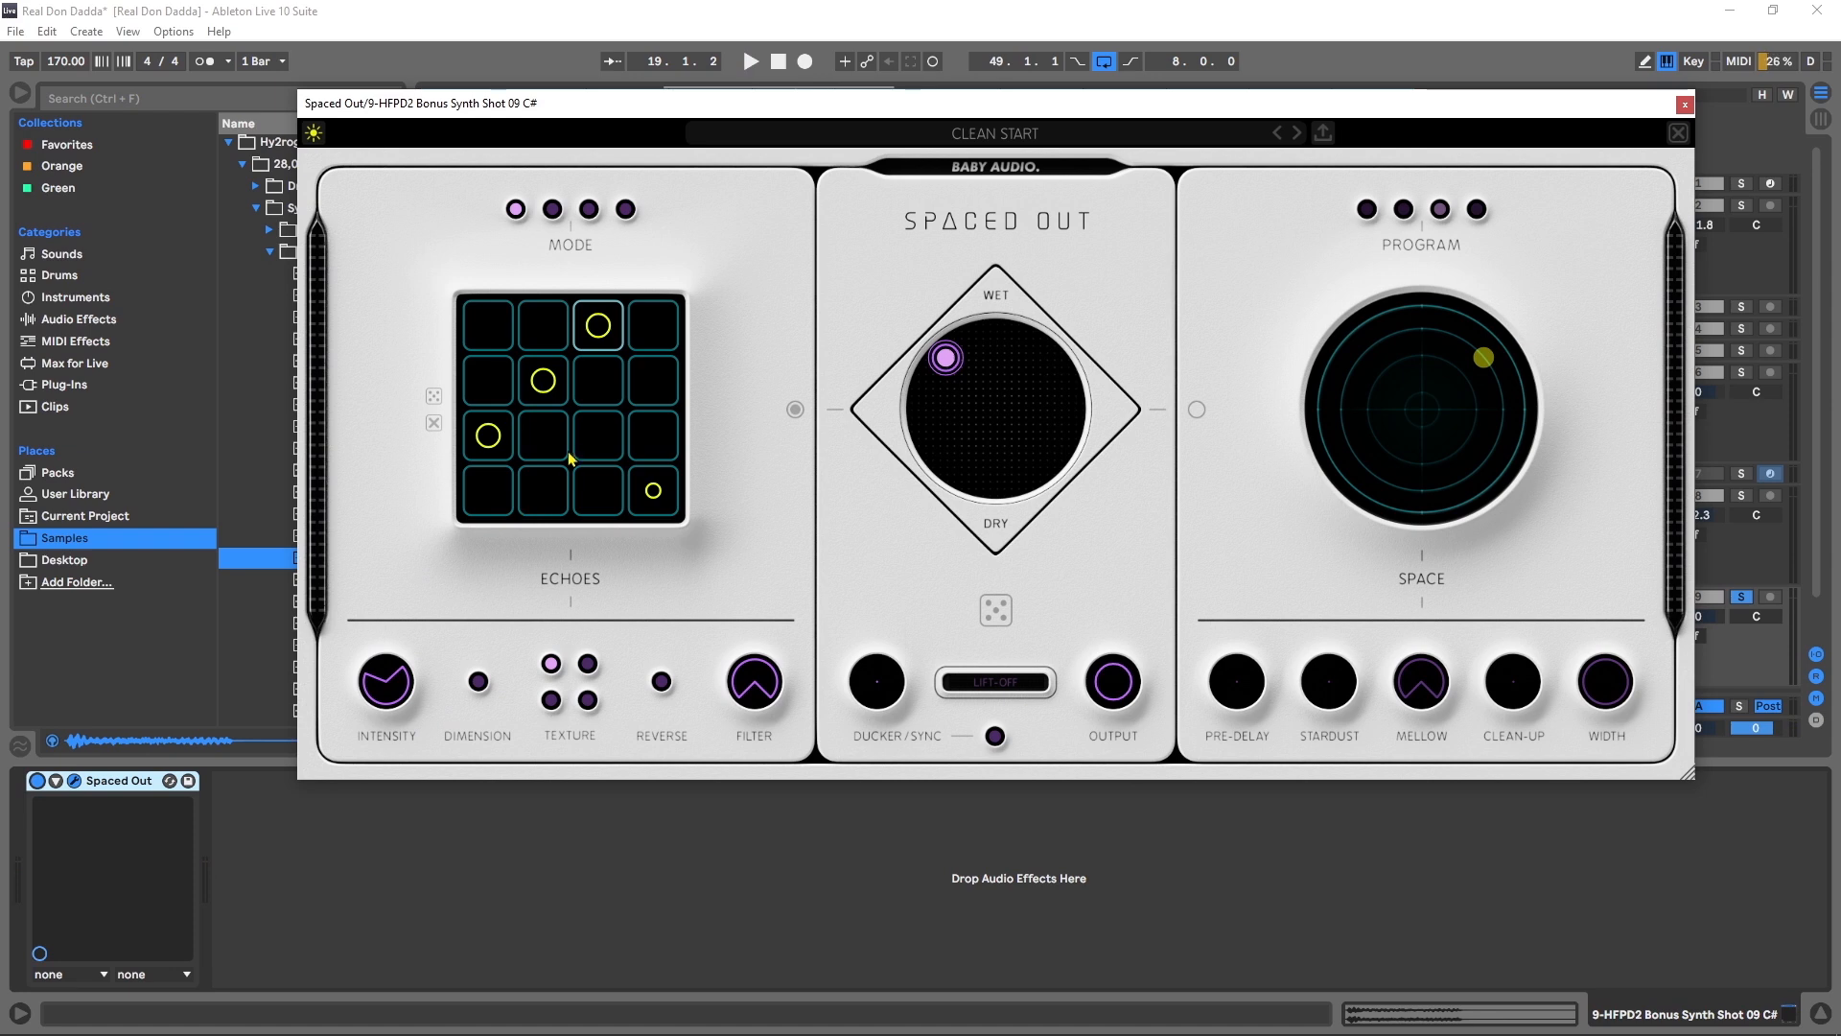
pyautogui.click(750, 61)
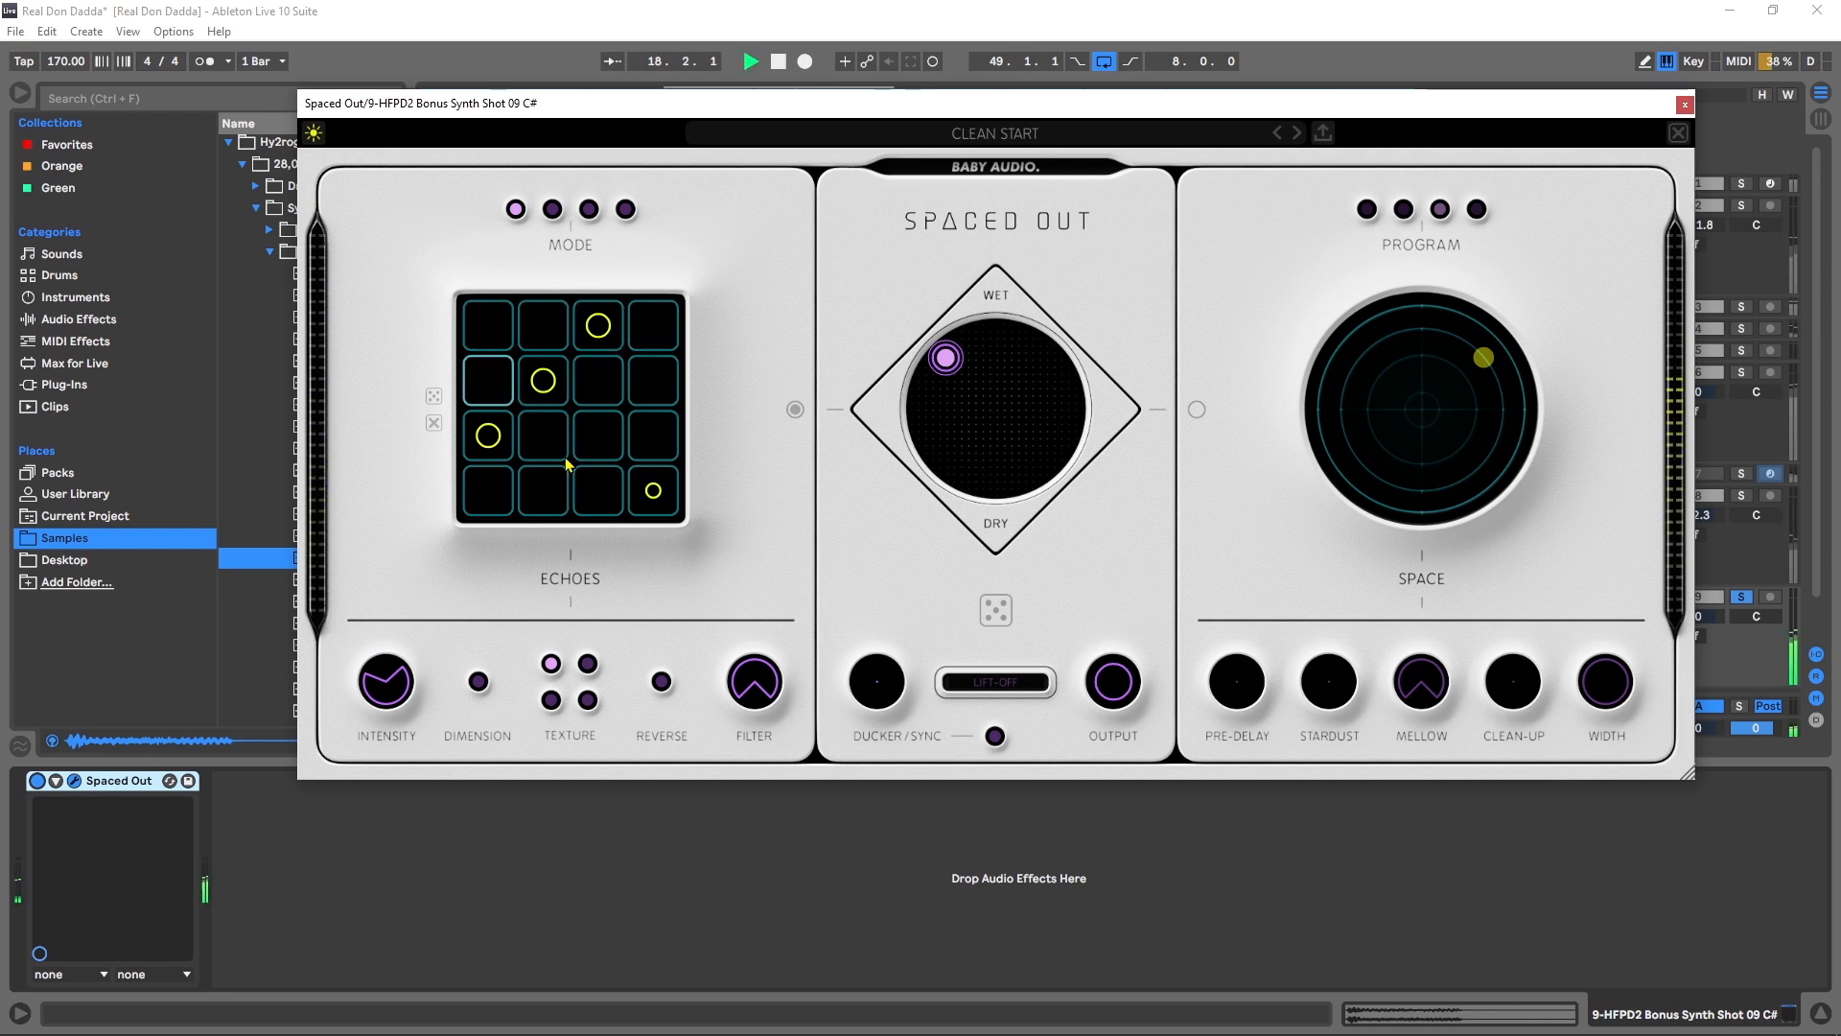
pyautogui.click(652, 489)
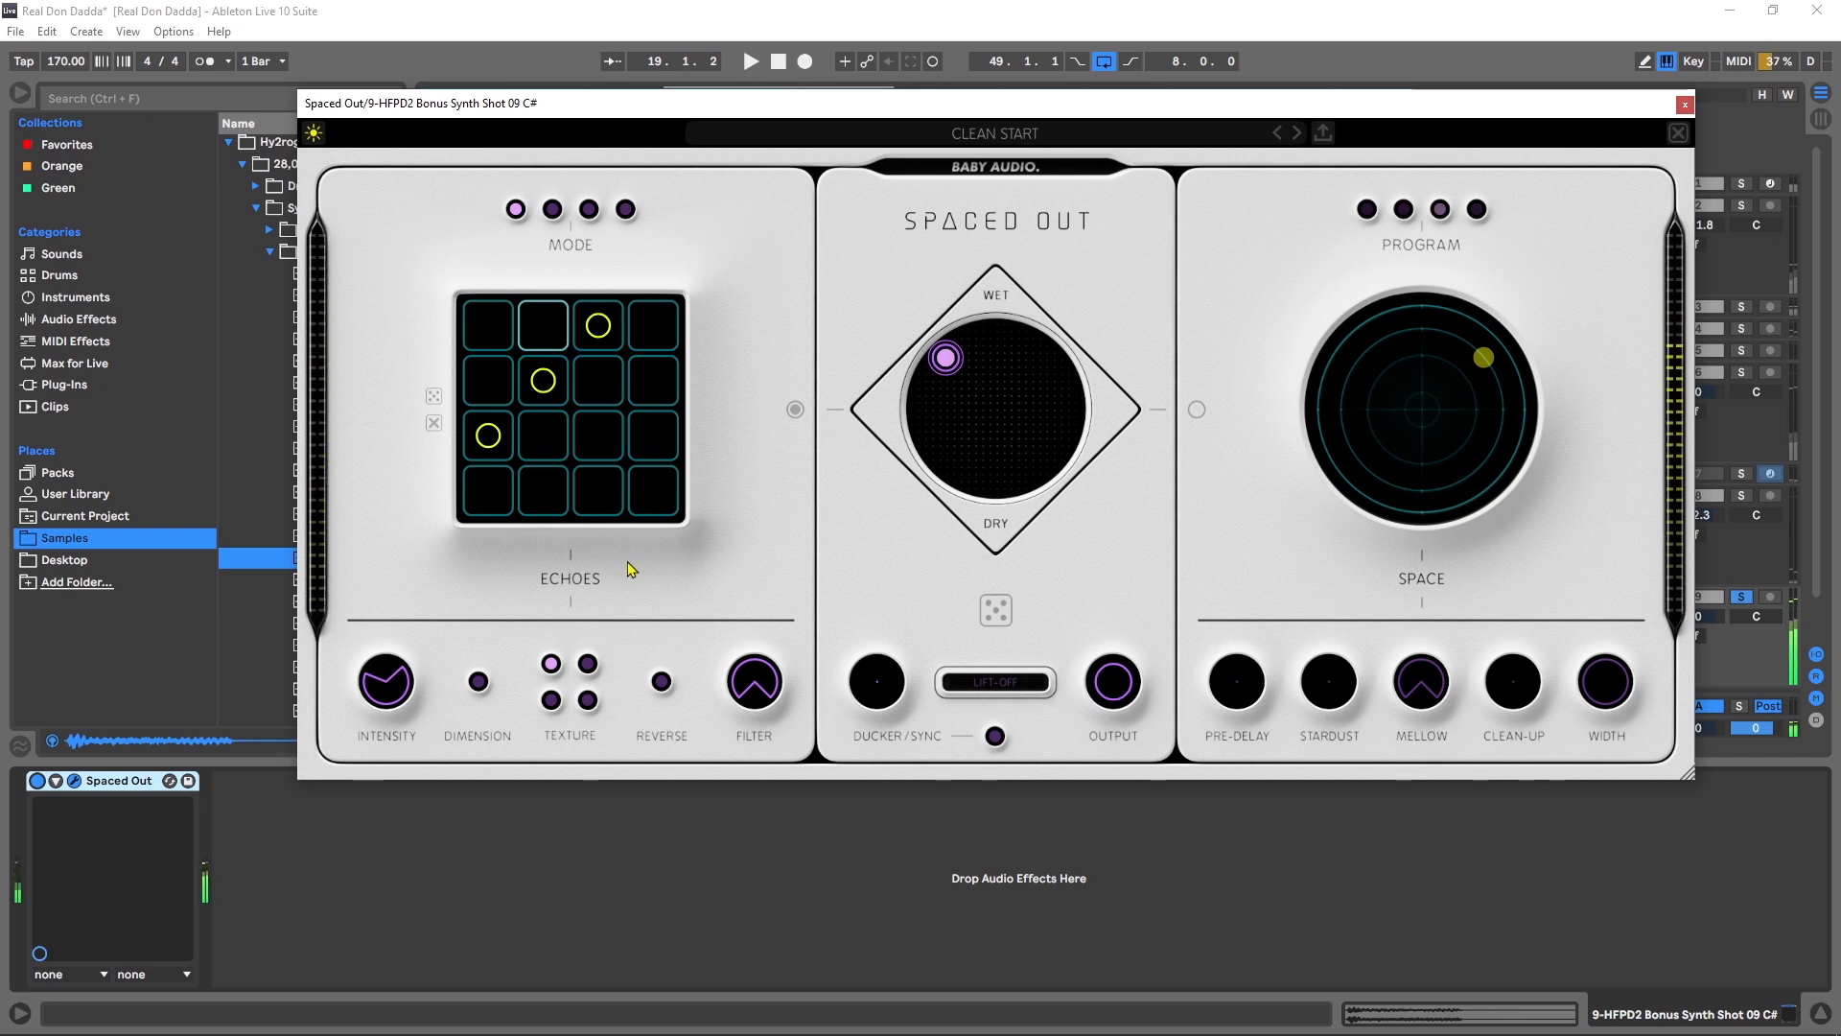
# Step: Generate a random echo pattern and play it back
pyautogui.click(434, 395)
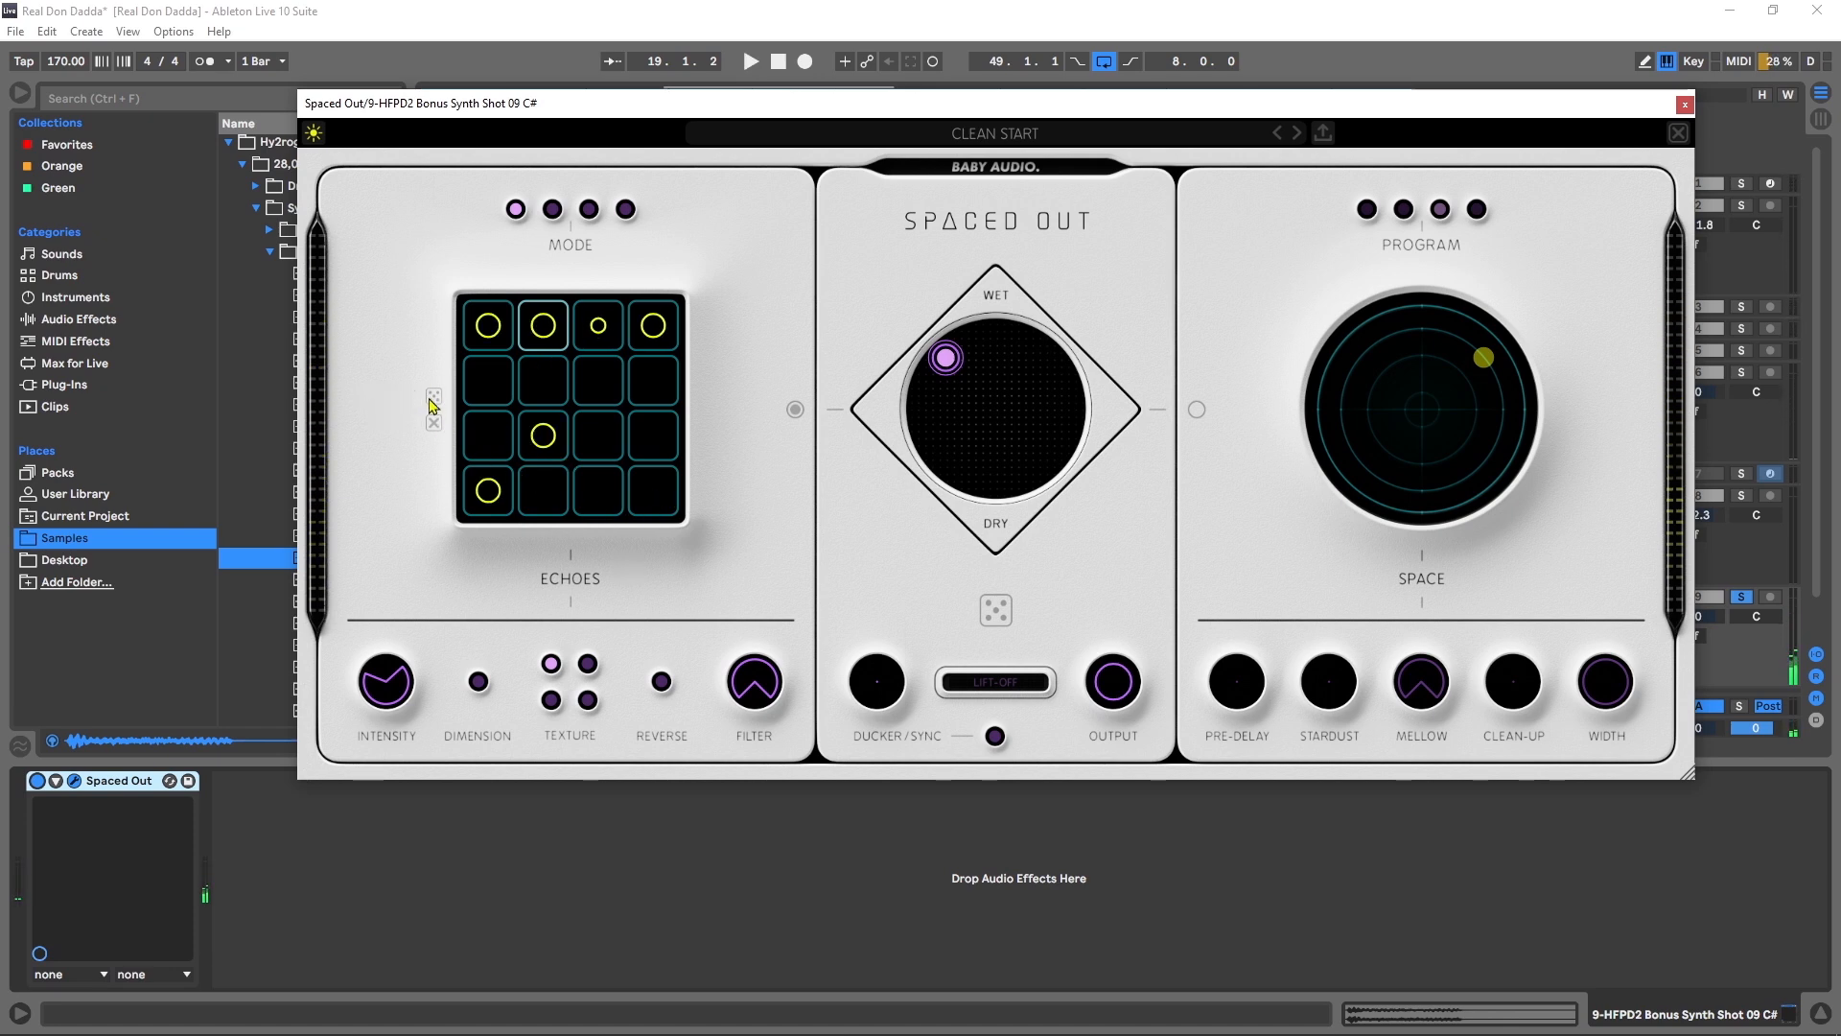
pyautogui.moveTo(710, 541)
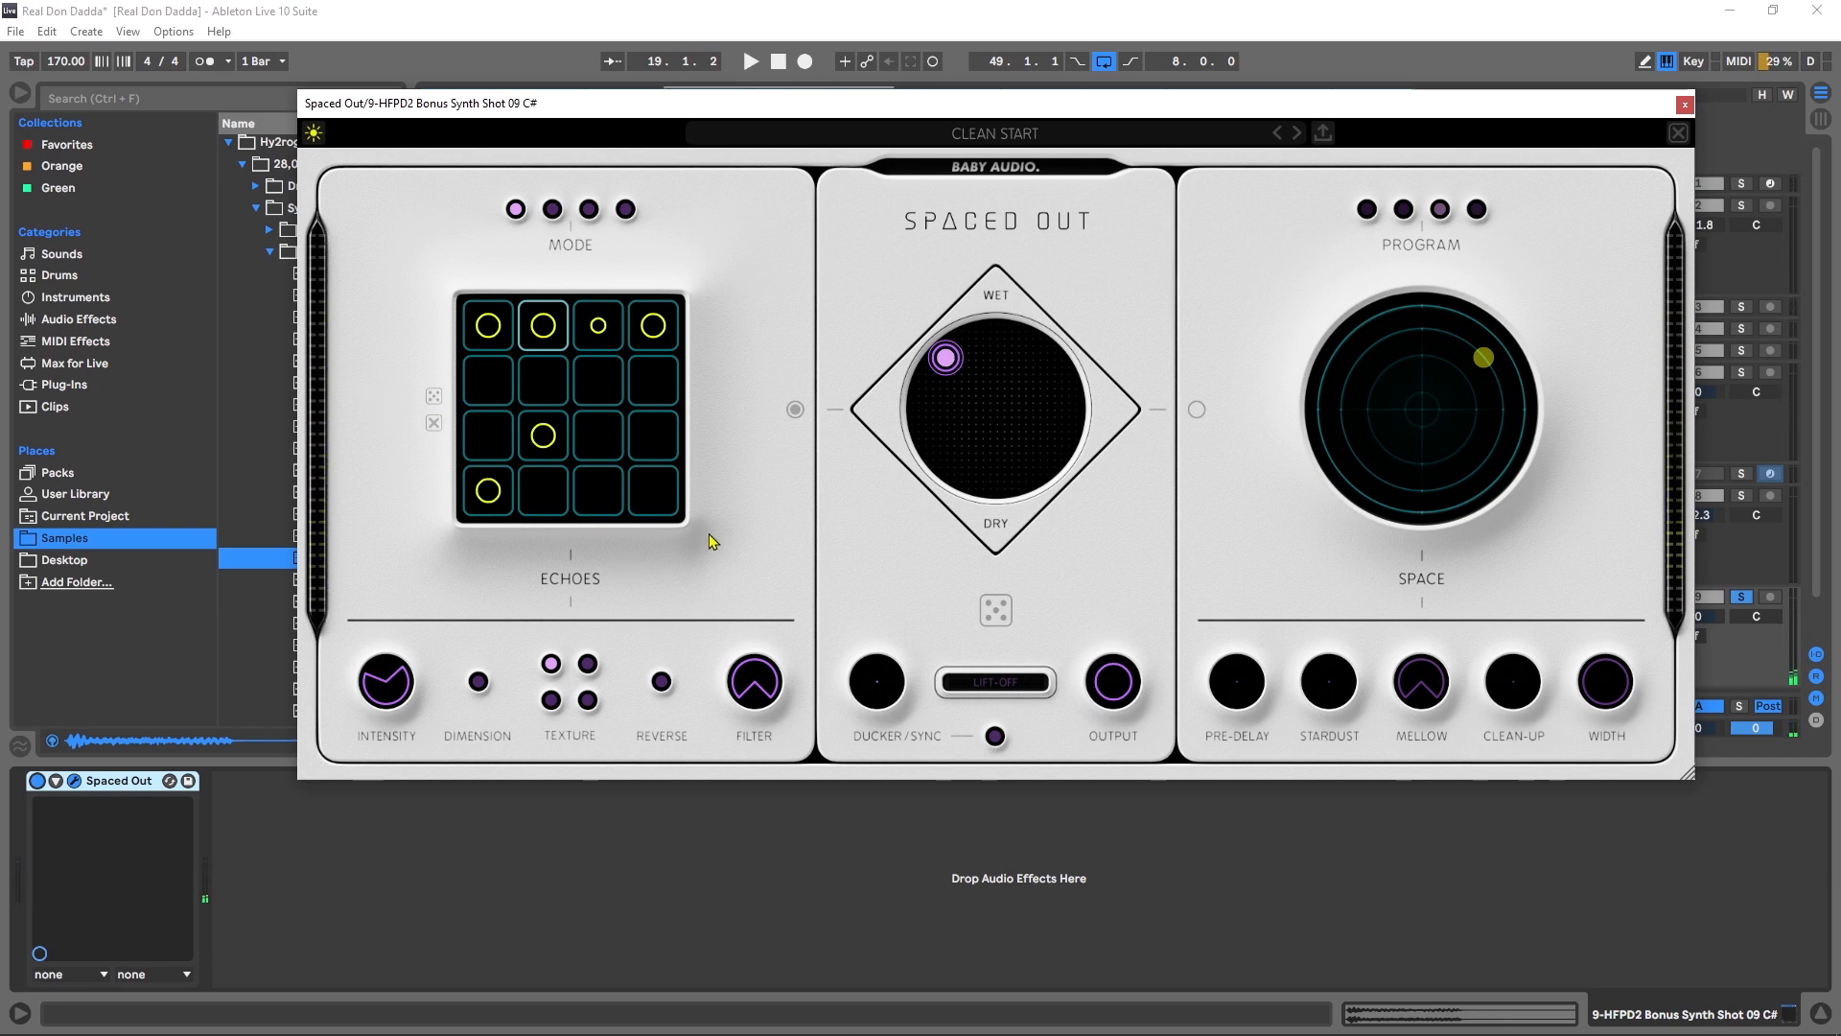
pyautogui.click(750, 62)
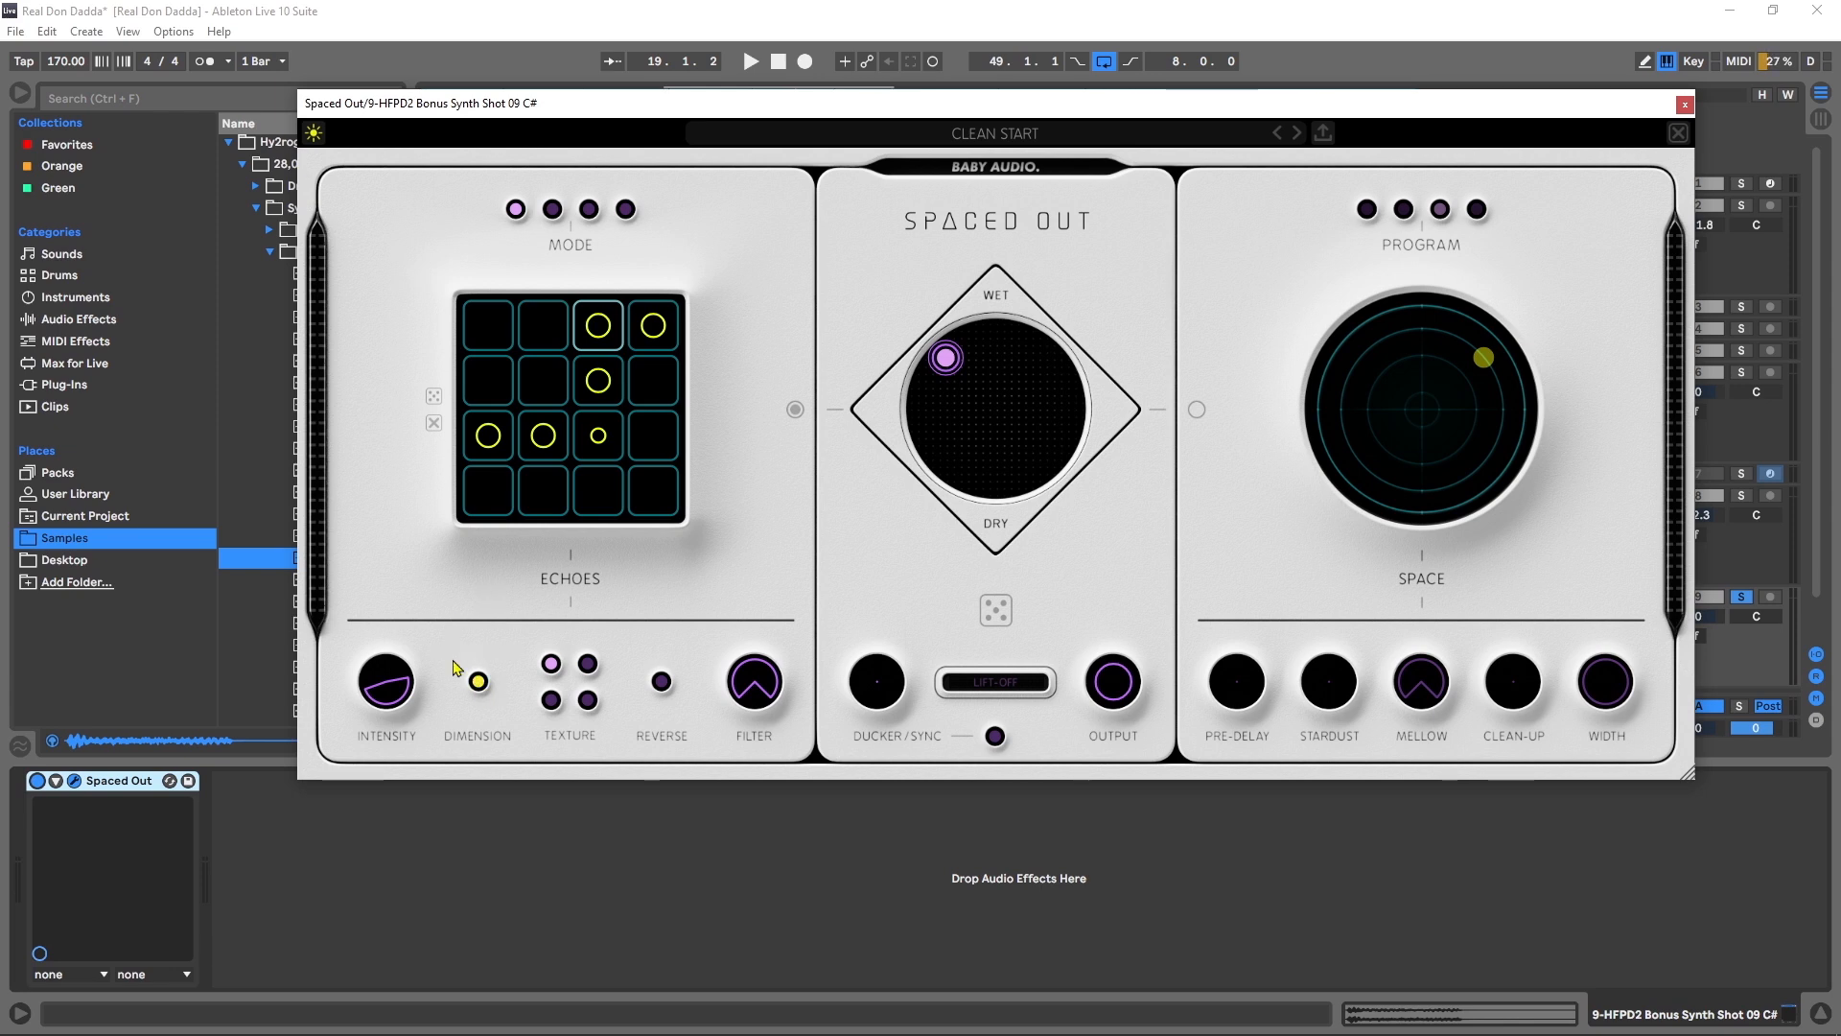
# Step: Turn on Dimension for the Spaced Out echoes
pyautogui.click(750, 61)
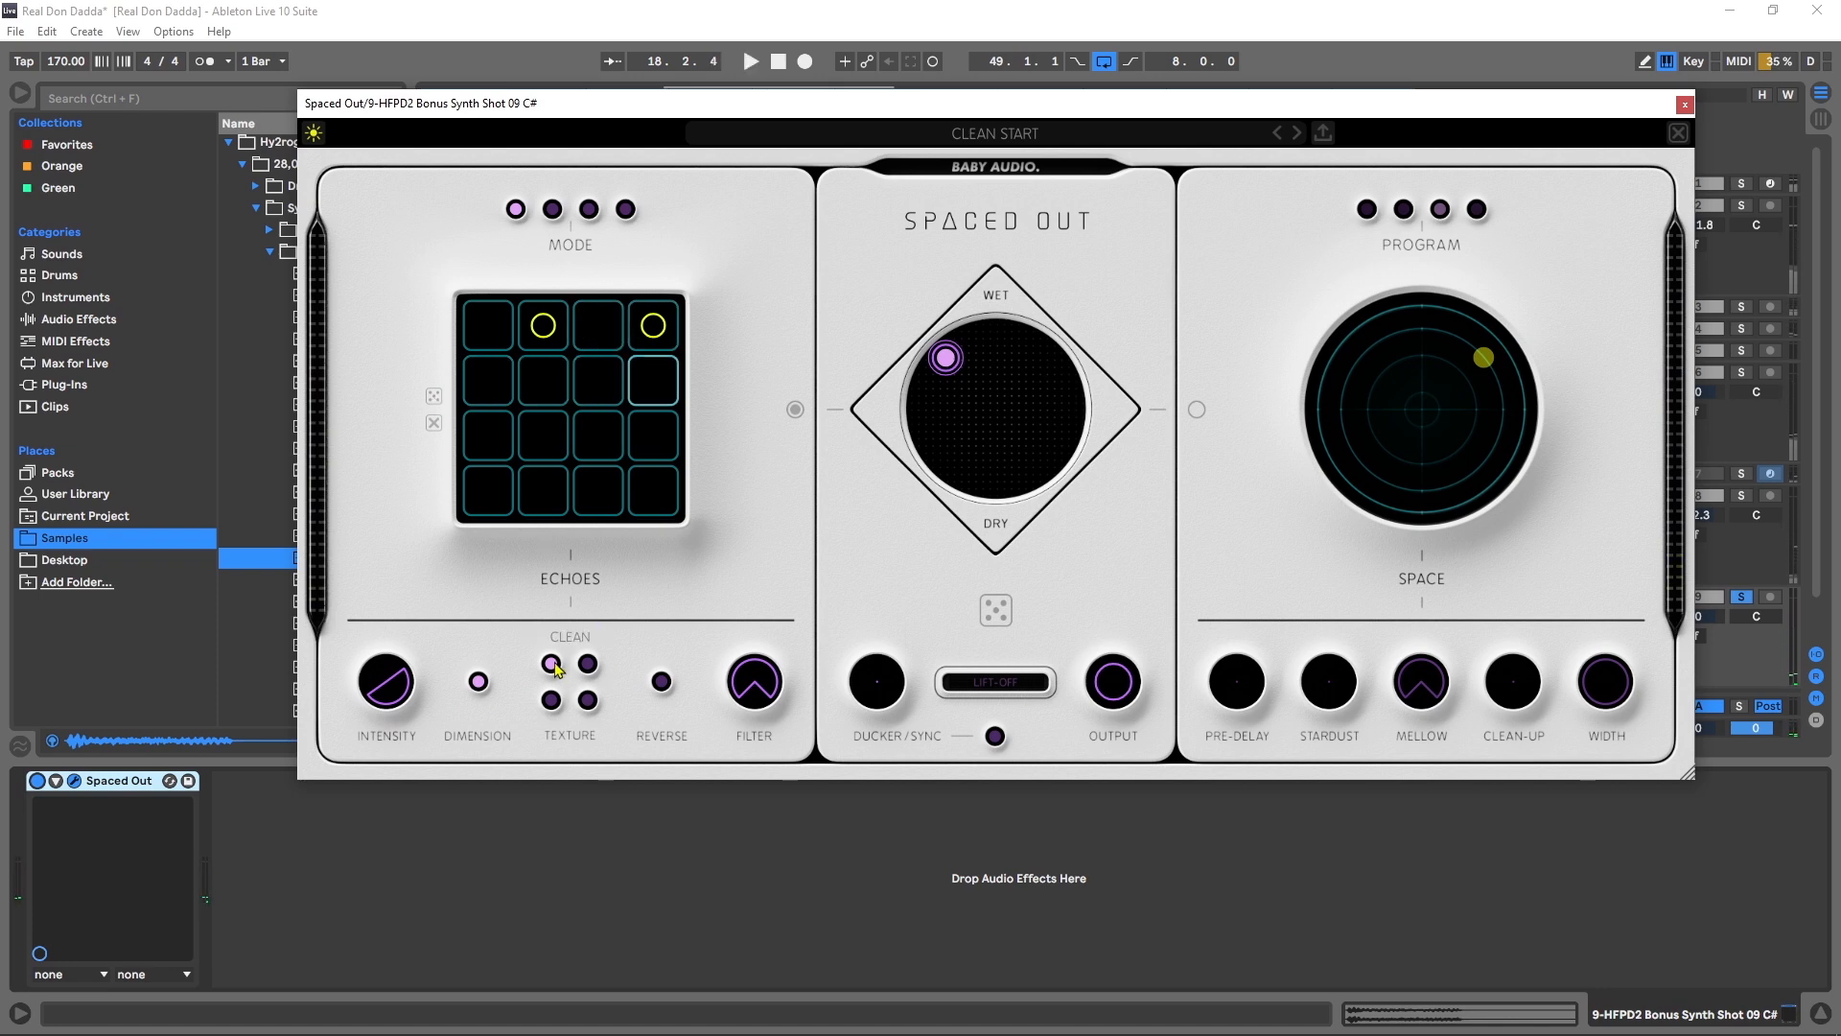
# Step: Audition the Hazy echo texture, then return the texture to Clean
pyautogui.click(586, 662)
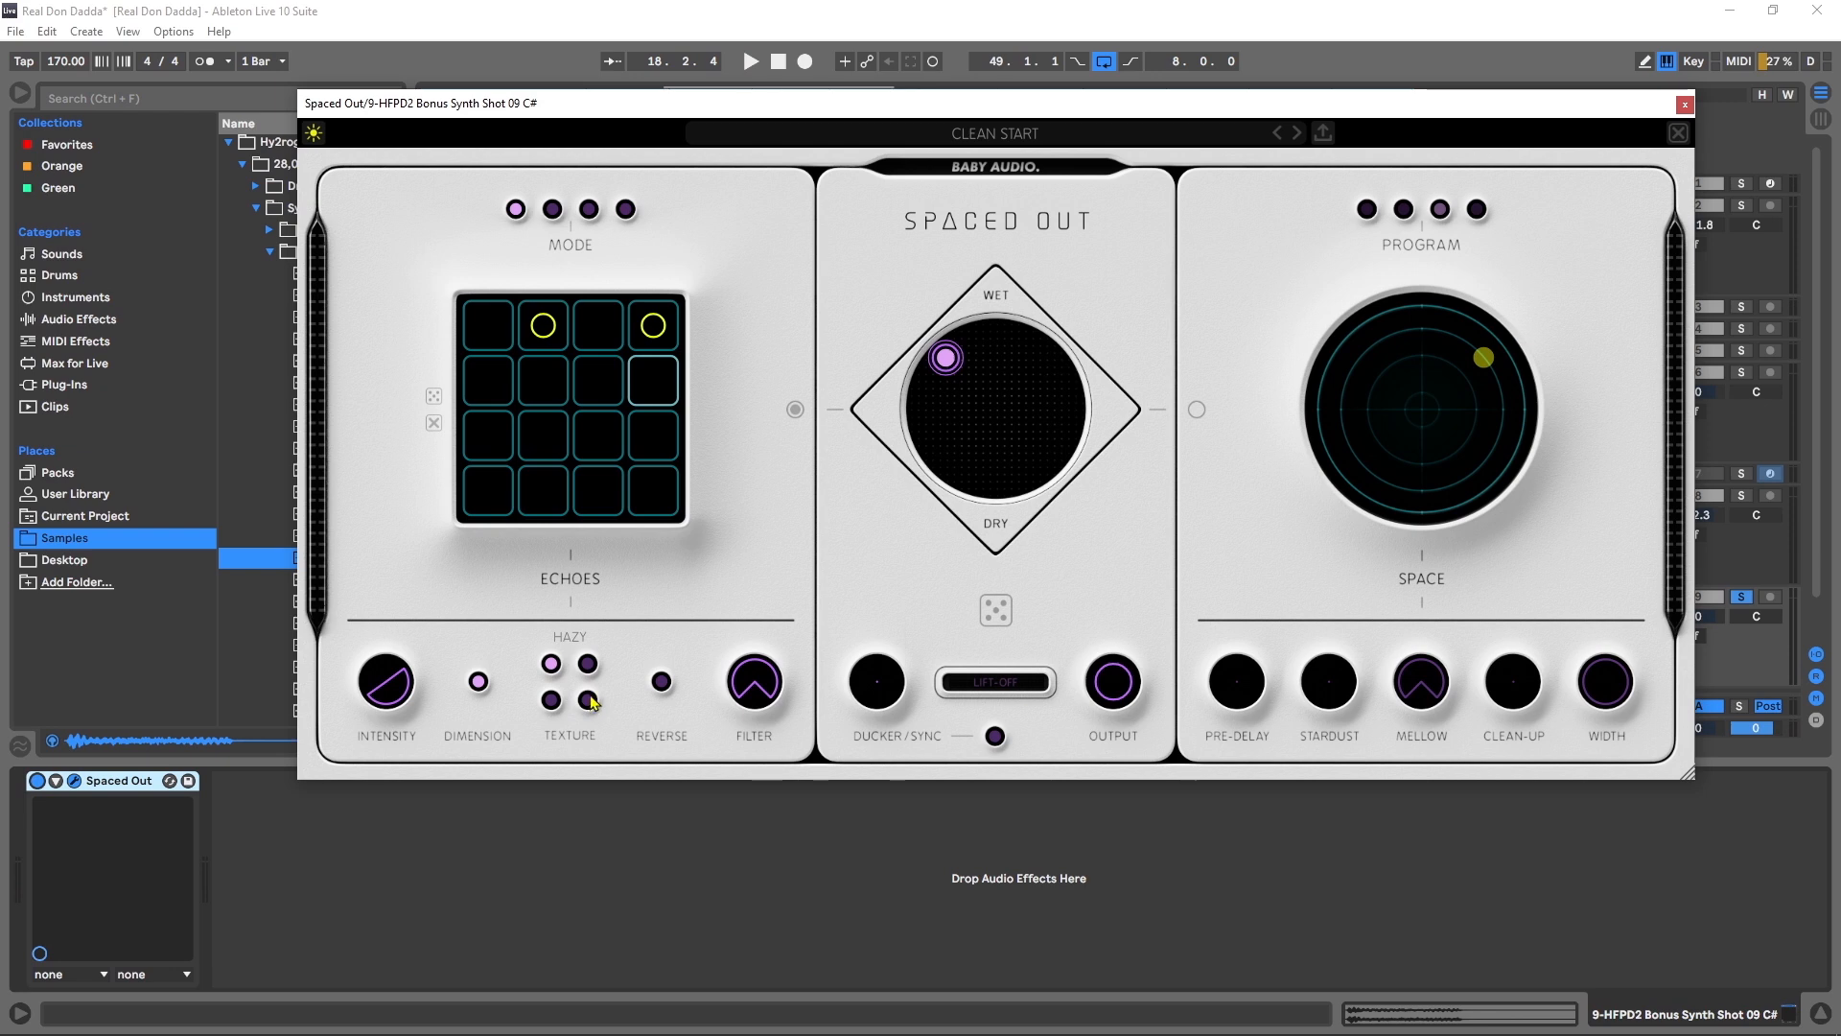
pyautogui.click(749, 61)
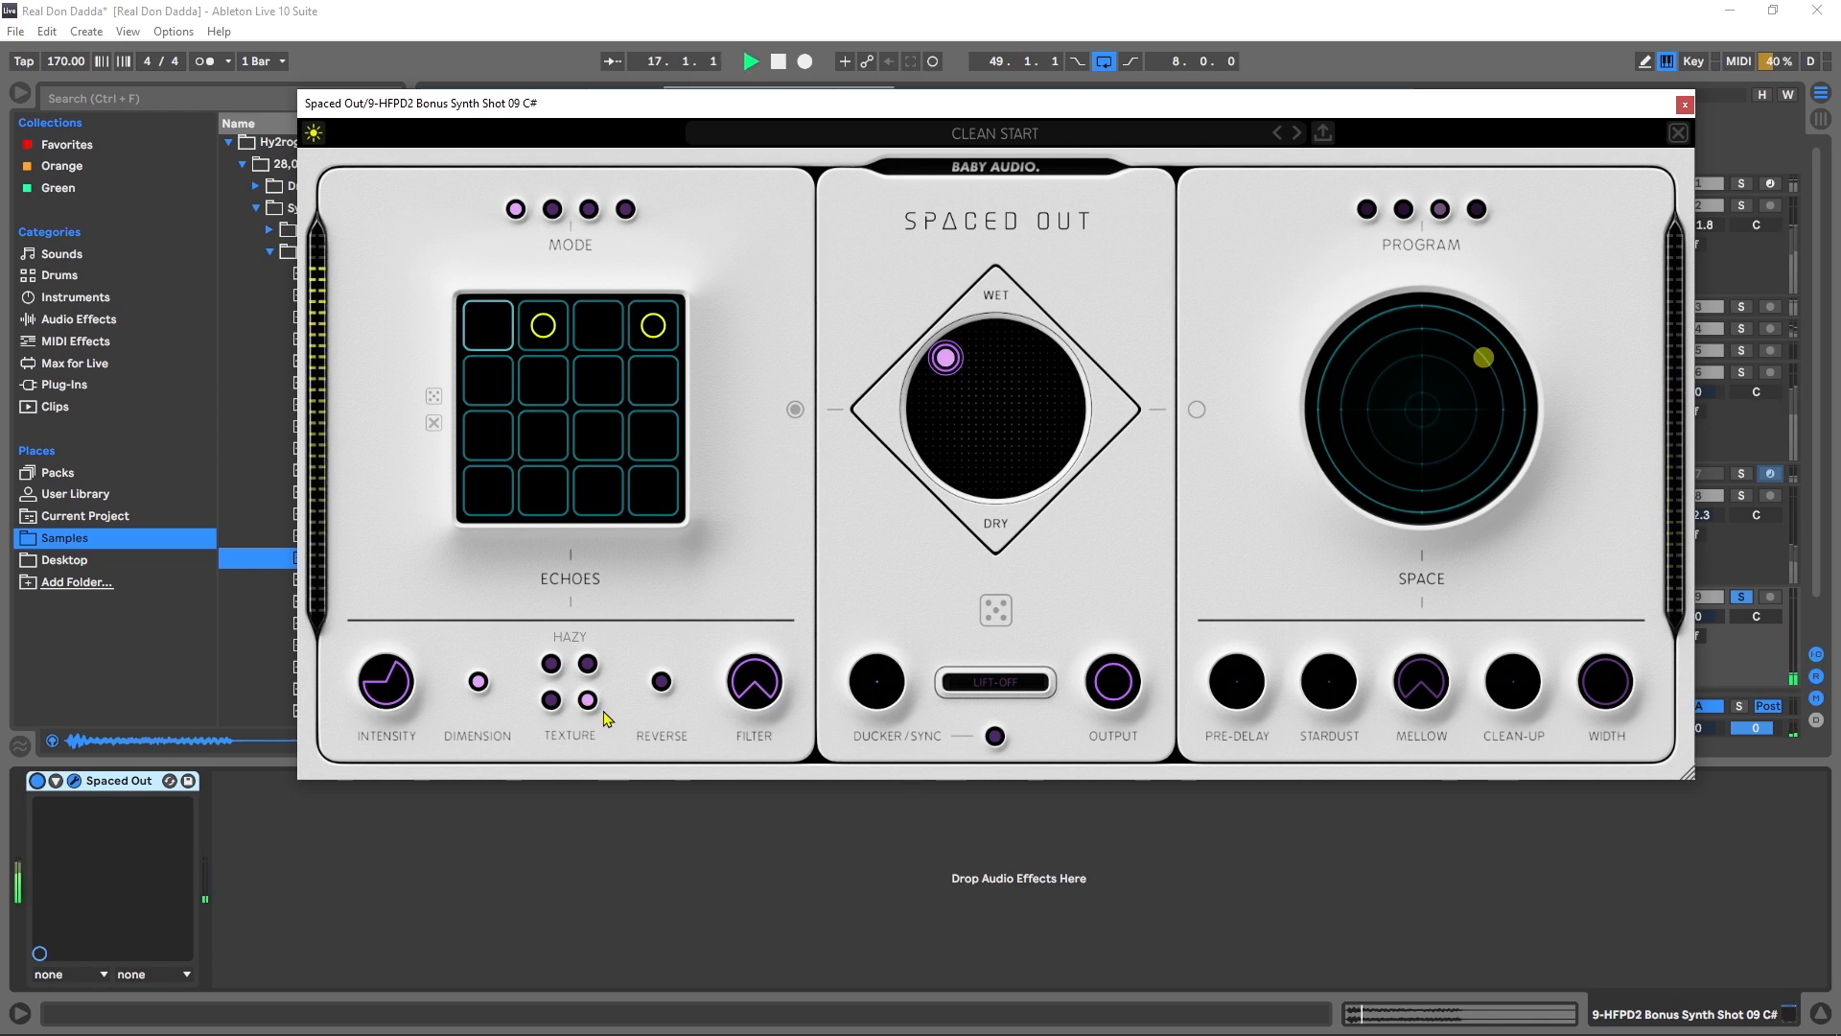
pyautogui.click(550, 662)
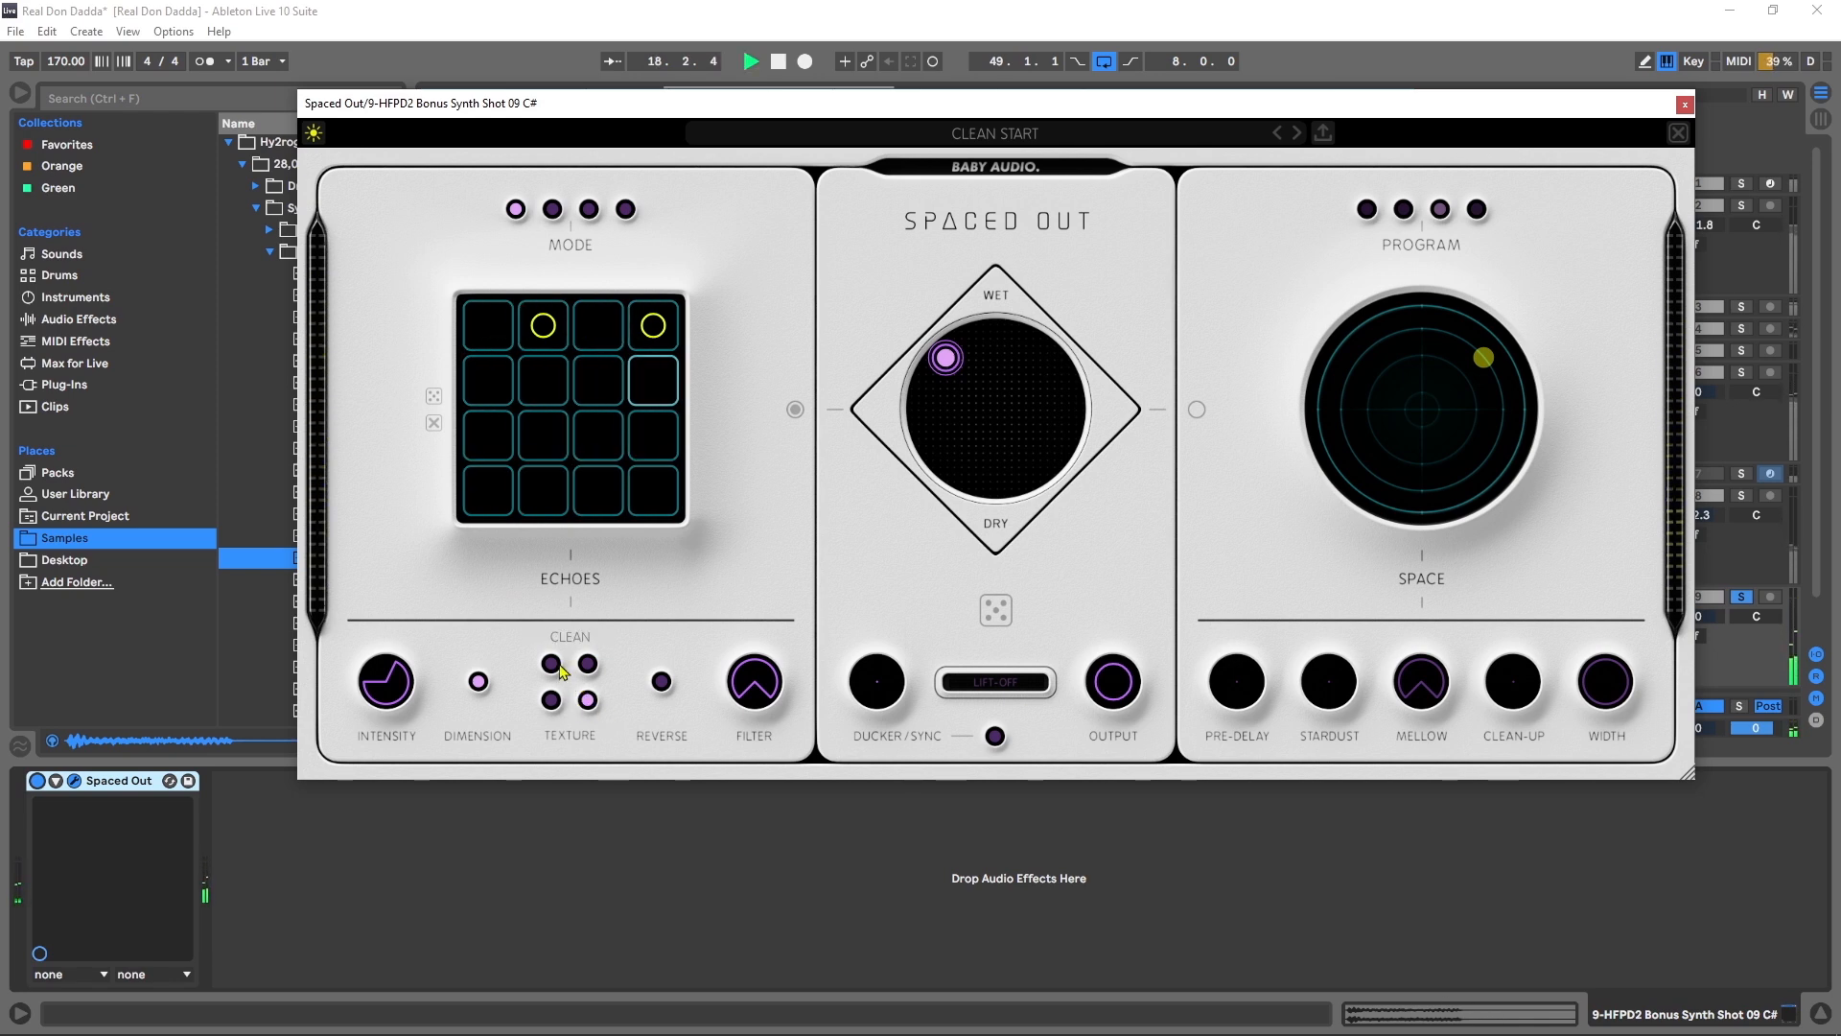
pyautogui.click(550, 664)
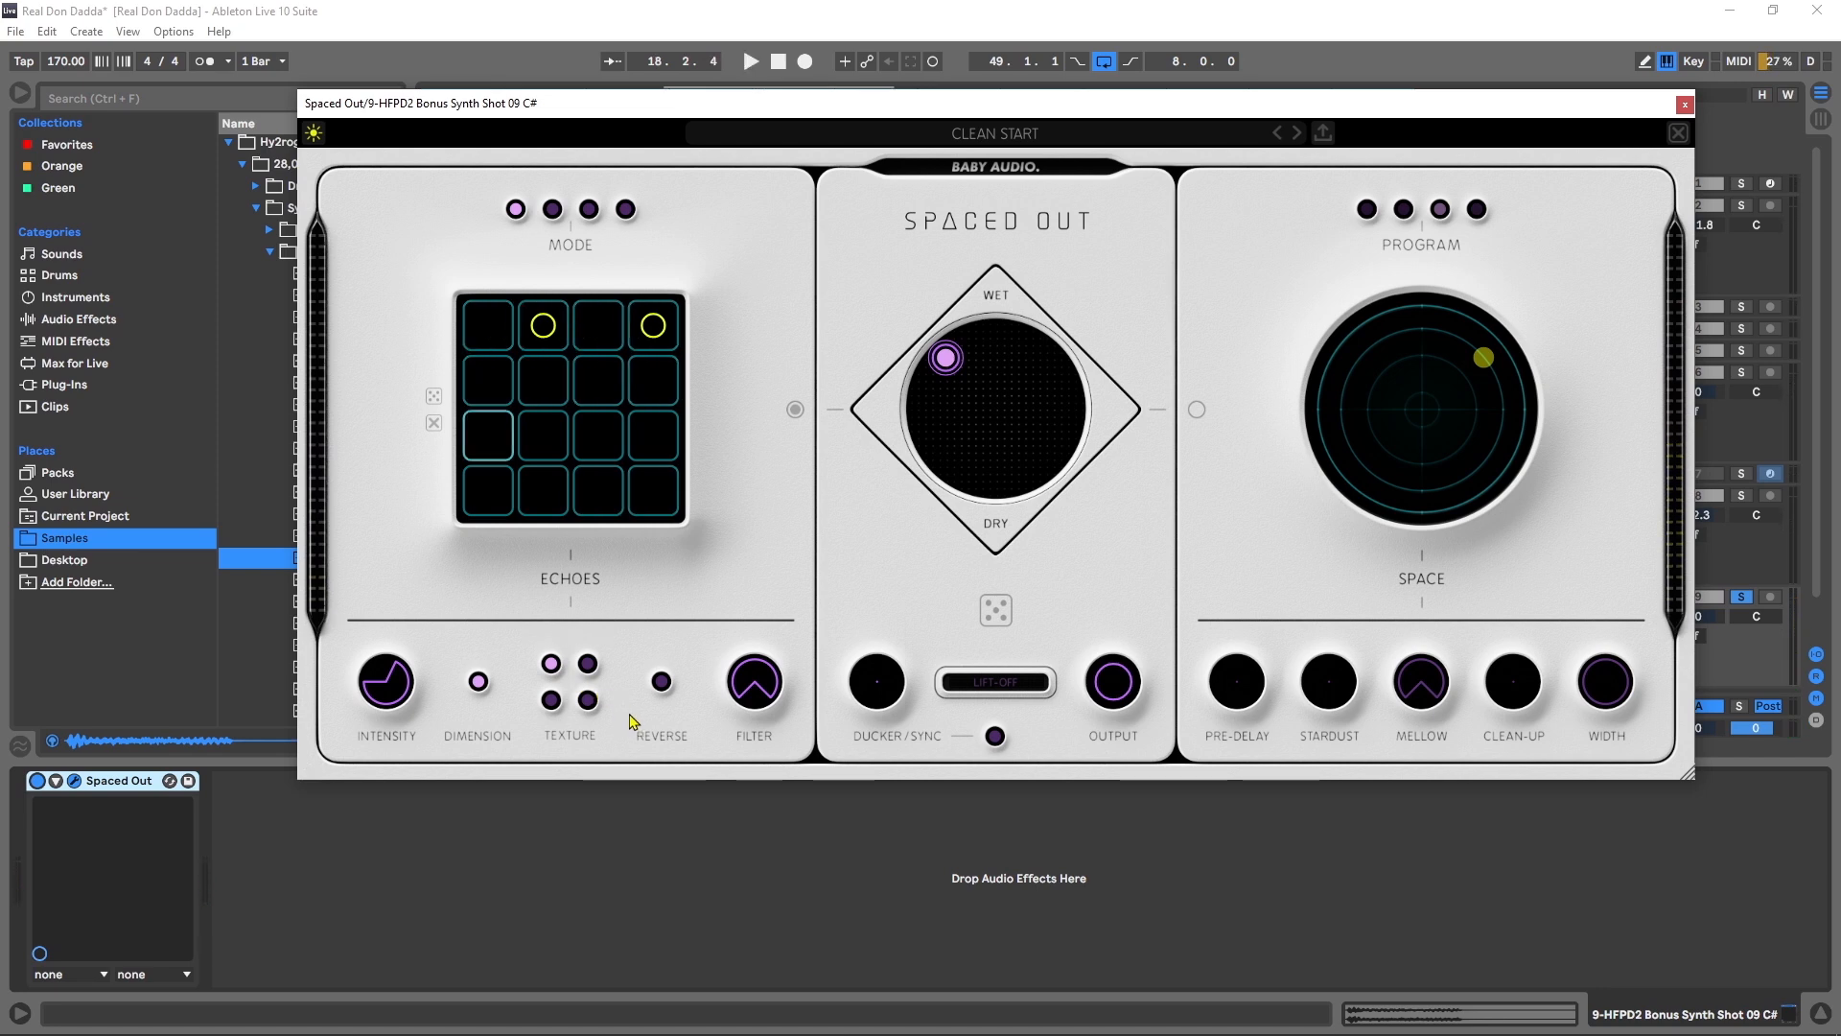
pyautogui.moveTo(660, 681)
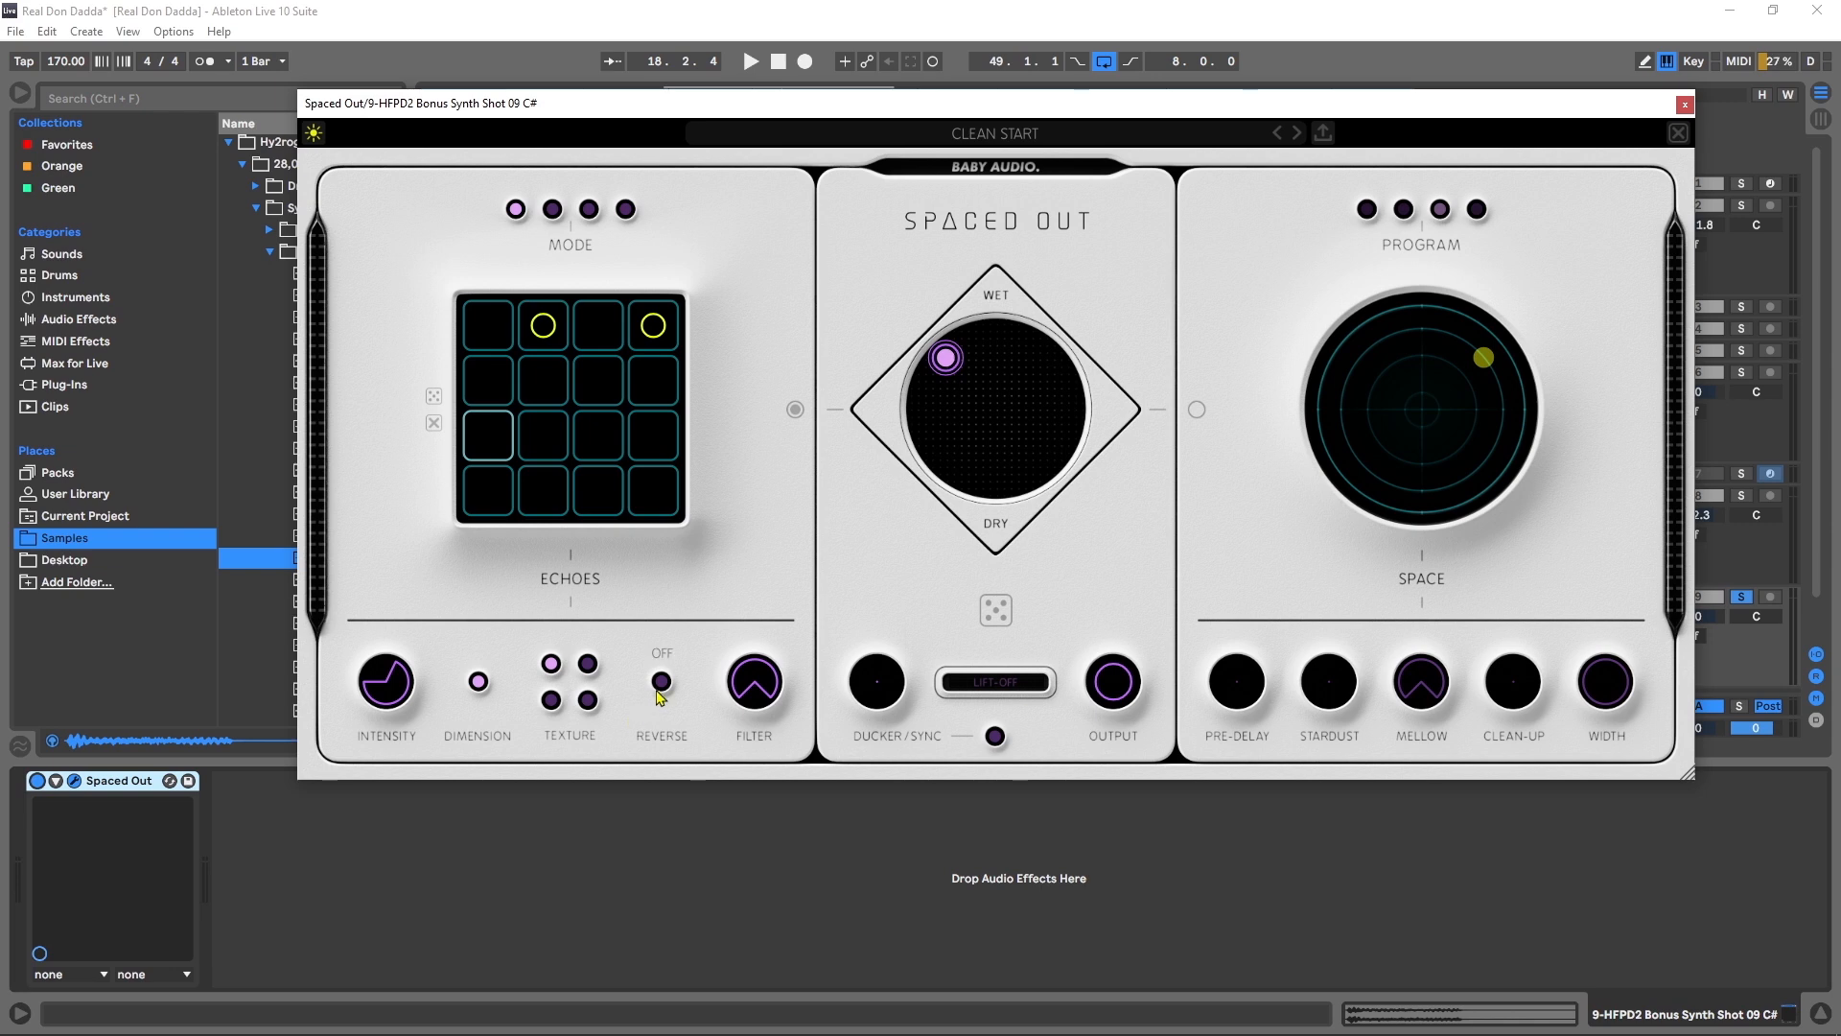
# Step: Turn Reverse on for the echoes and play the clip to hear it
pyautogui.click(662, 680)
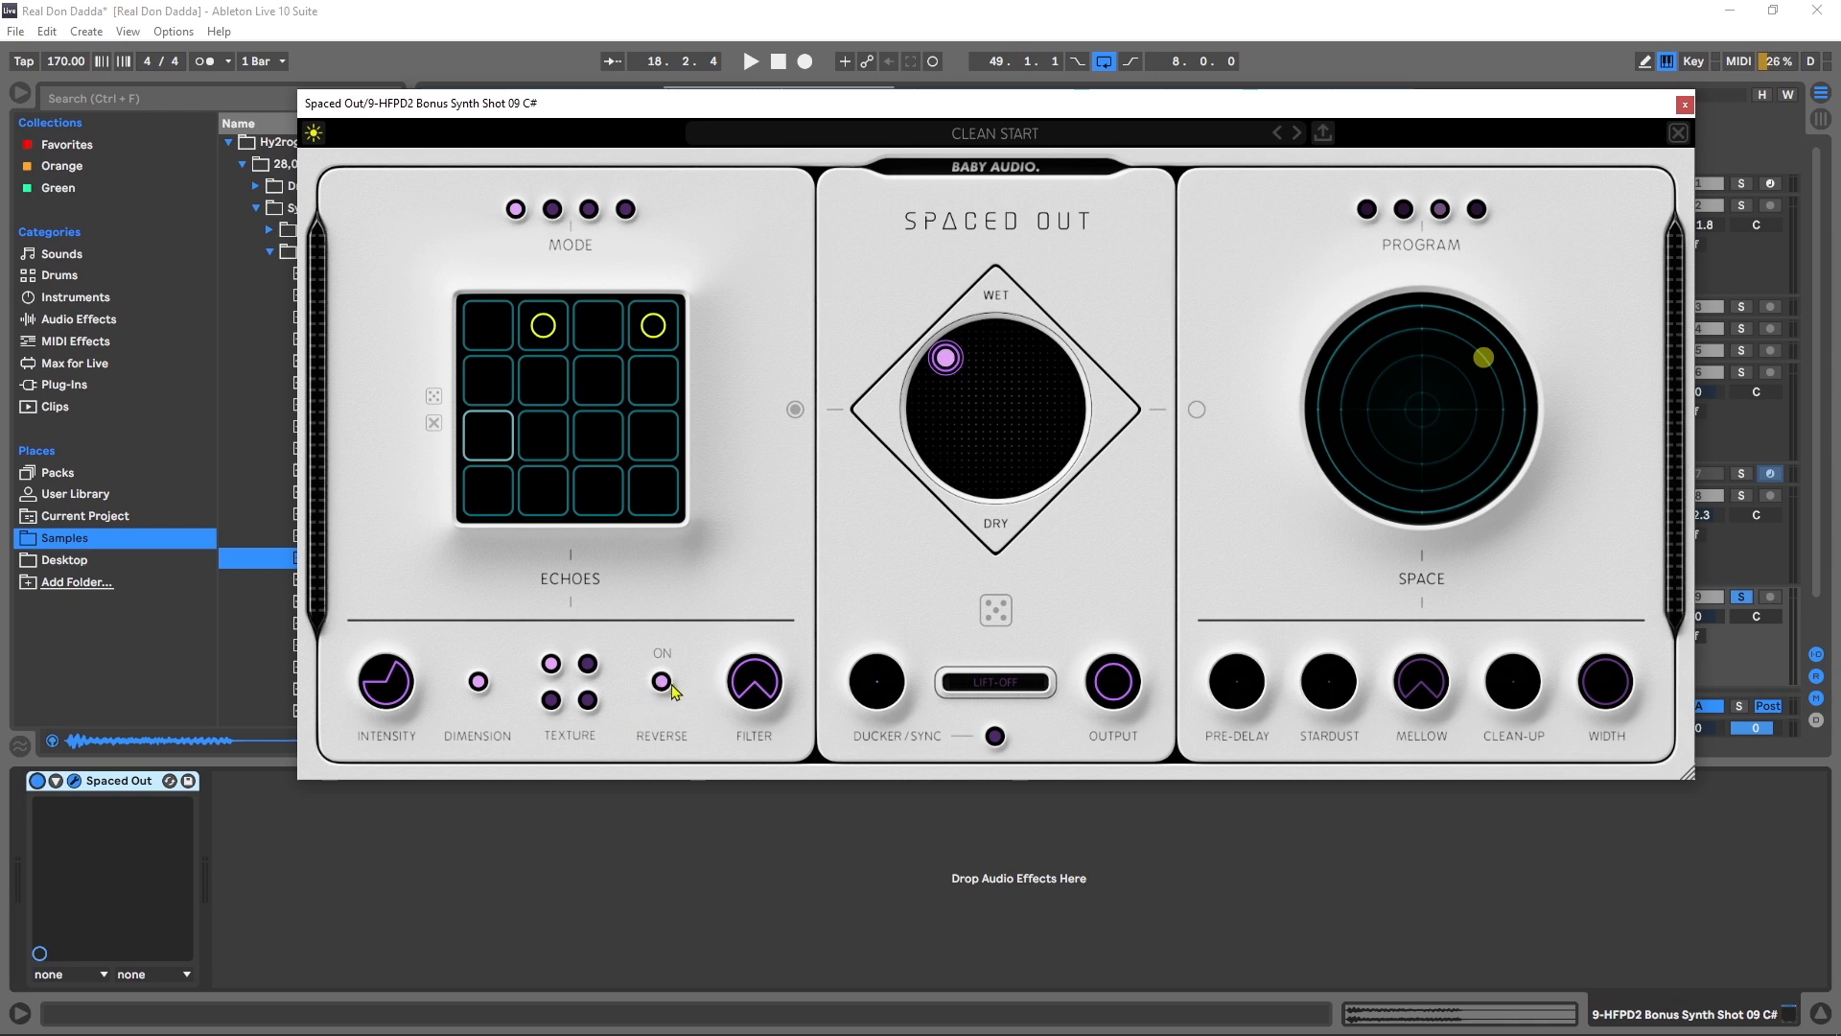
pyautogui.click(750, 62)
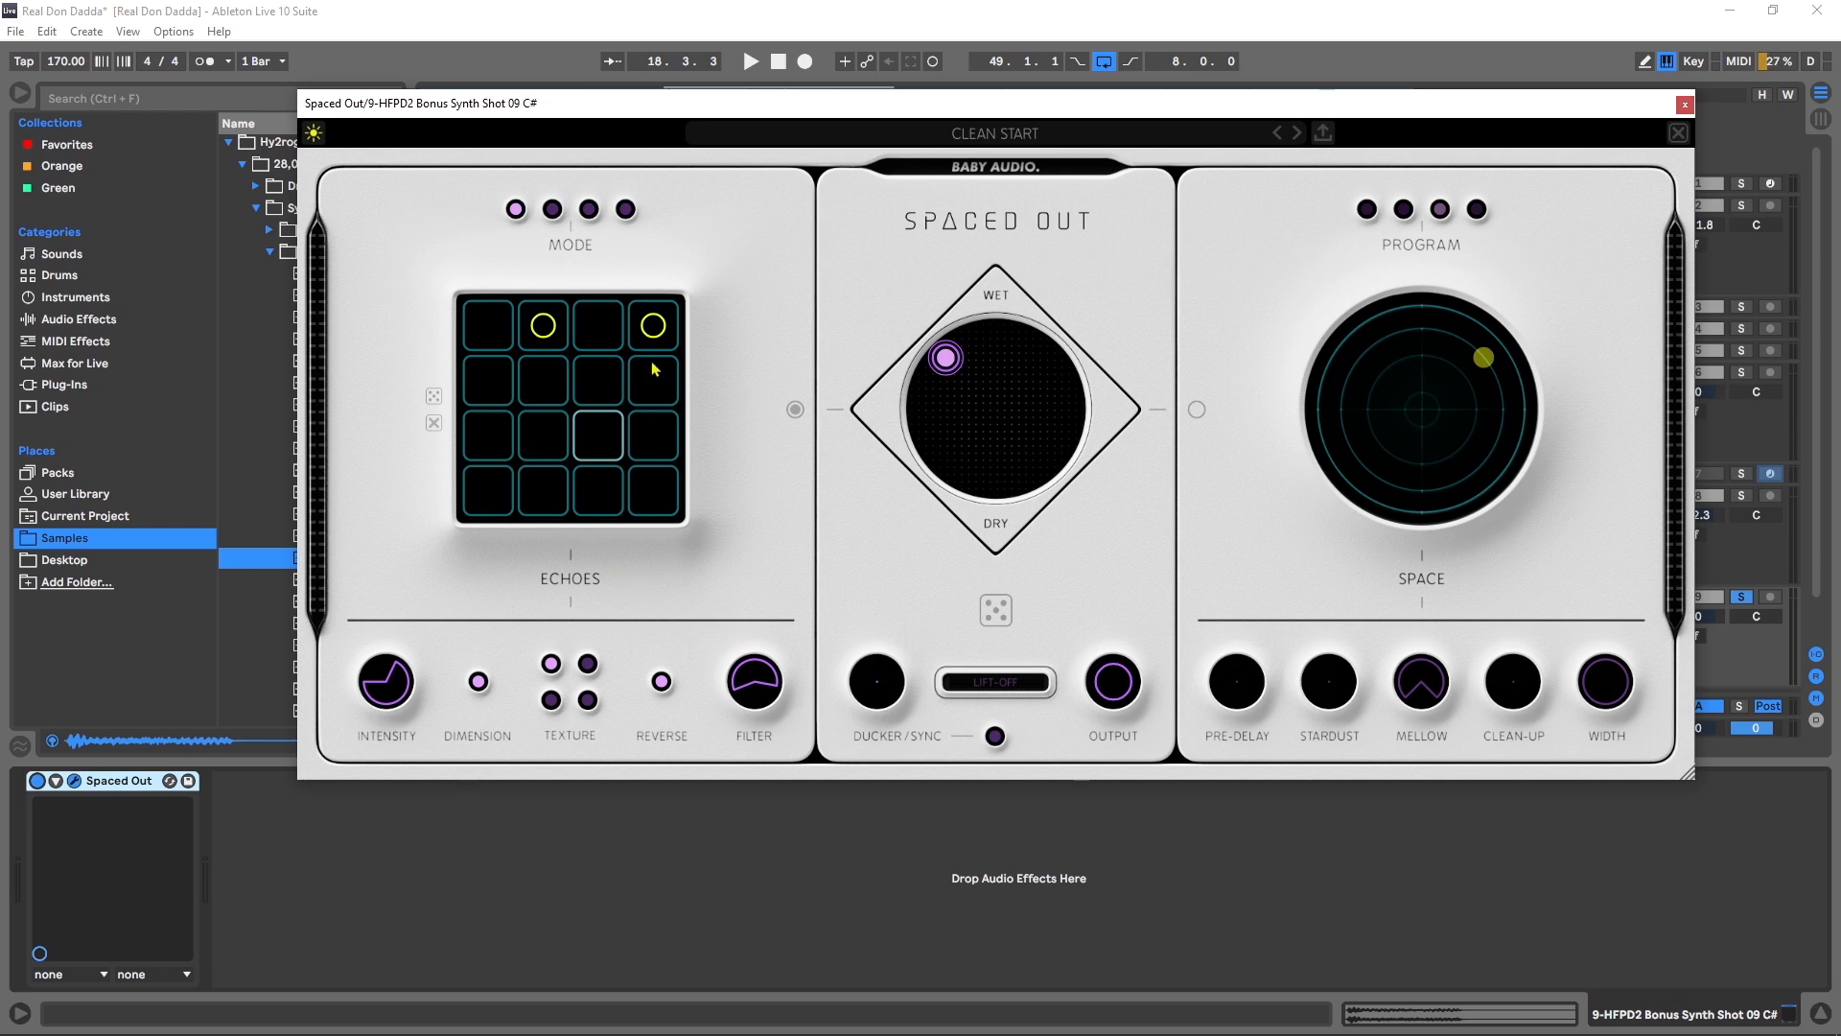
pyautogui.moveTo(767, 544)
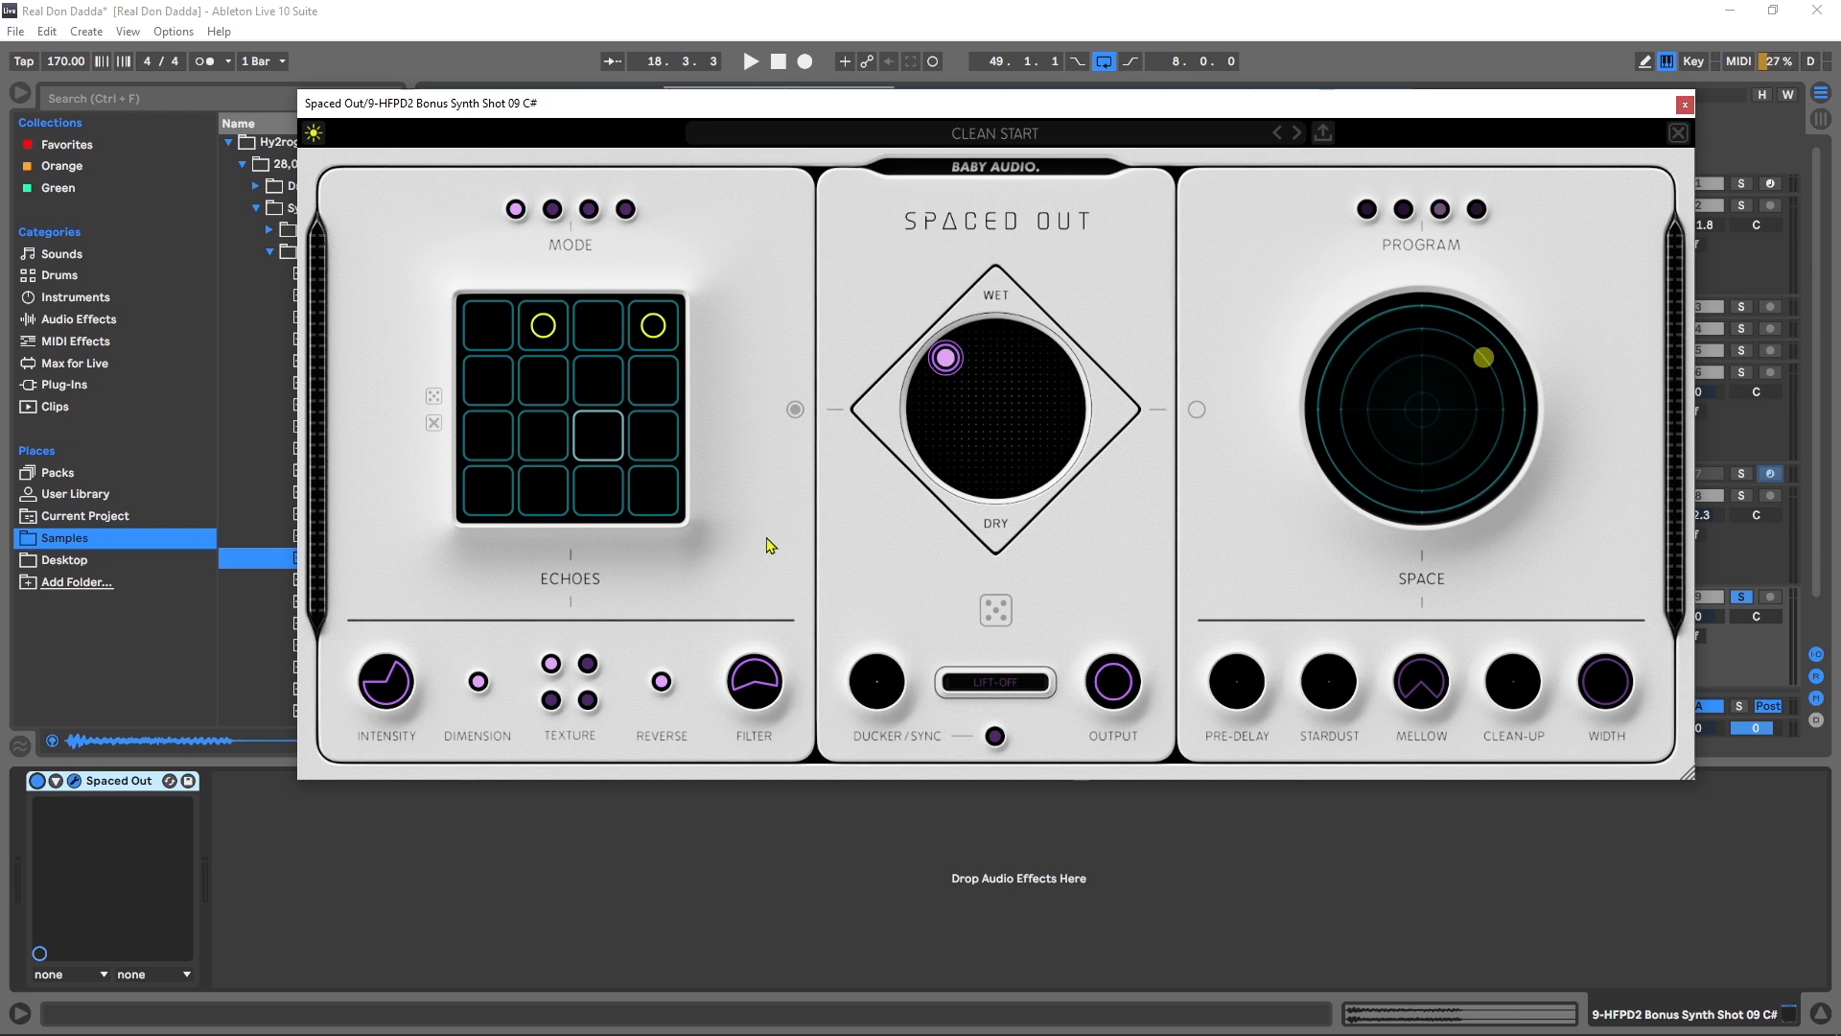
pyautogui.moveTo(792, 427)
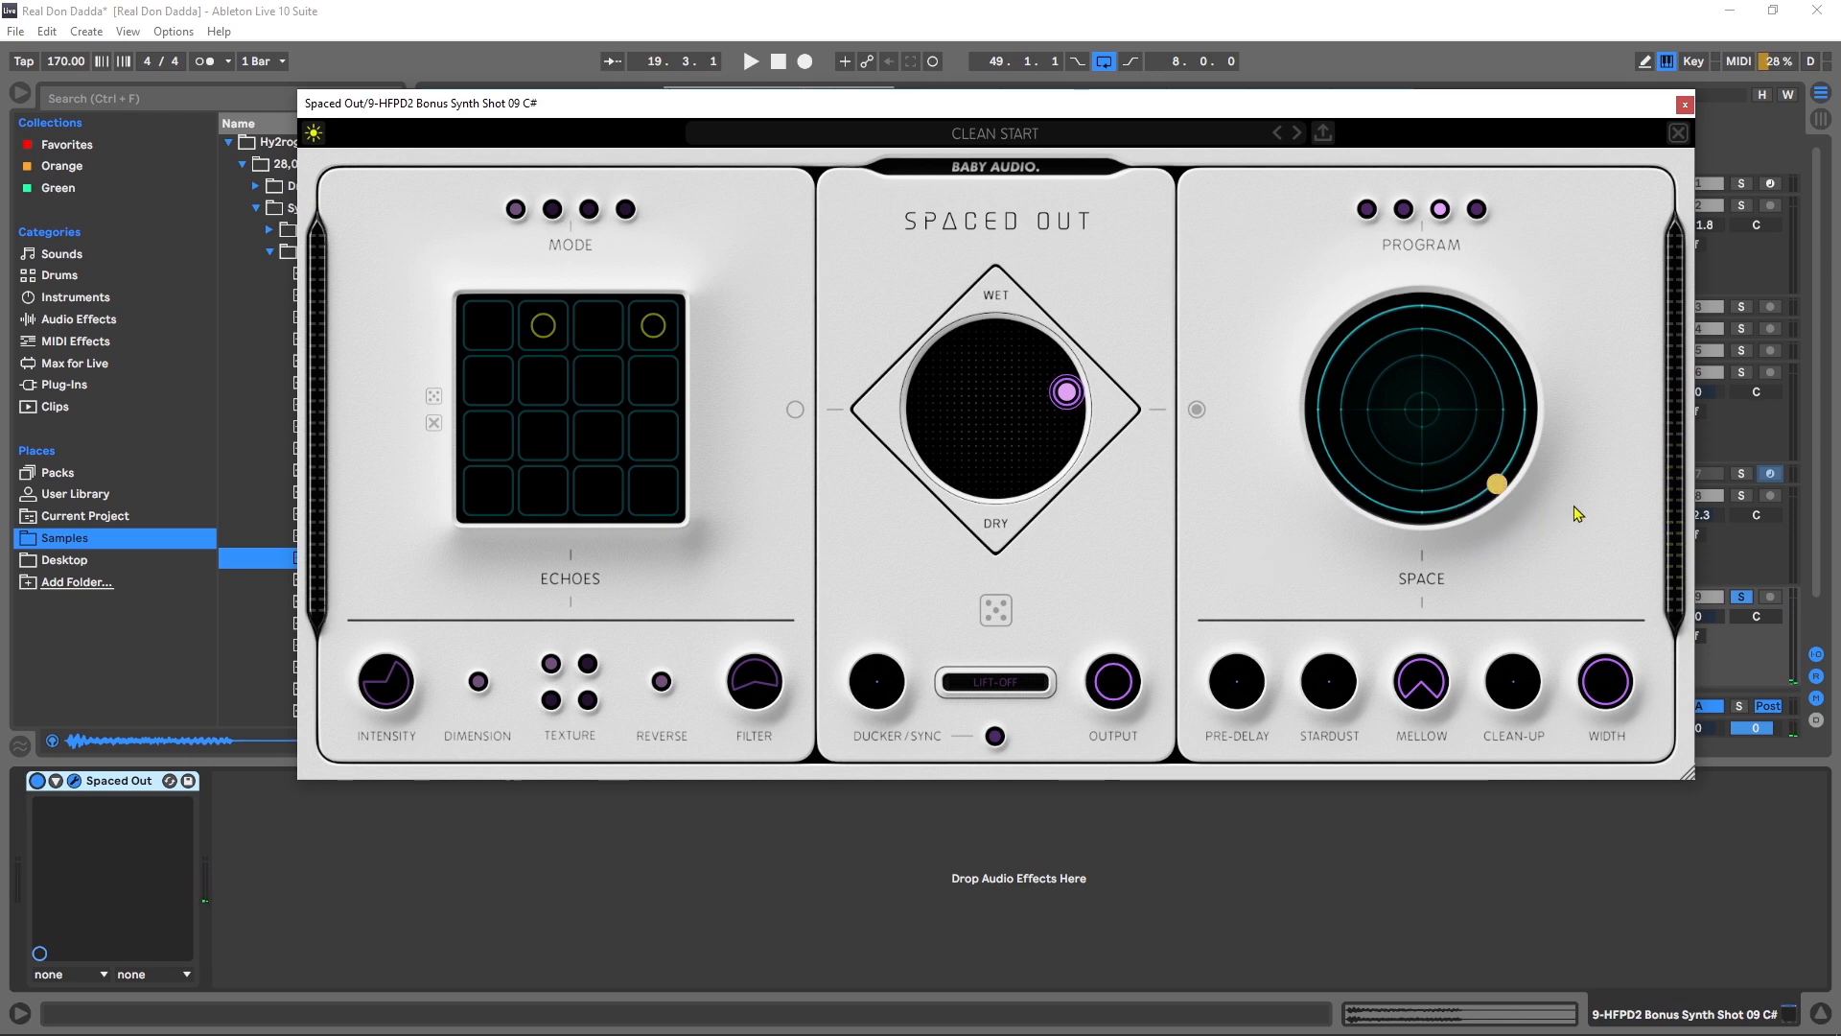
# Step: Restart playback to audition the Medium Space reverb with echoes bypassed
pyautogui.click(750, 62)
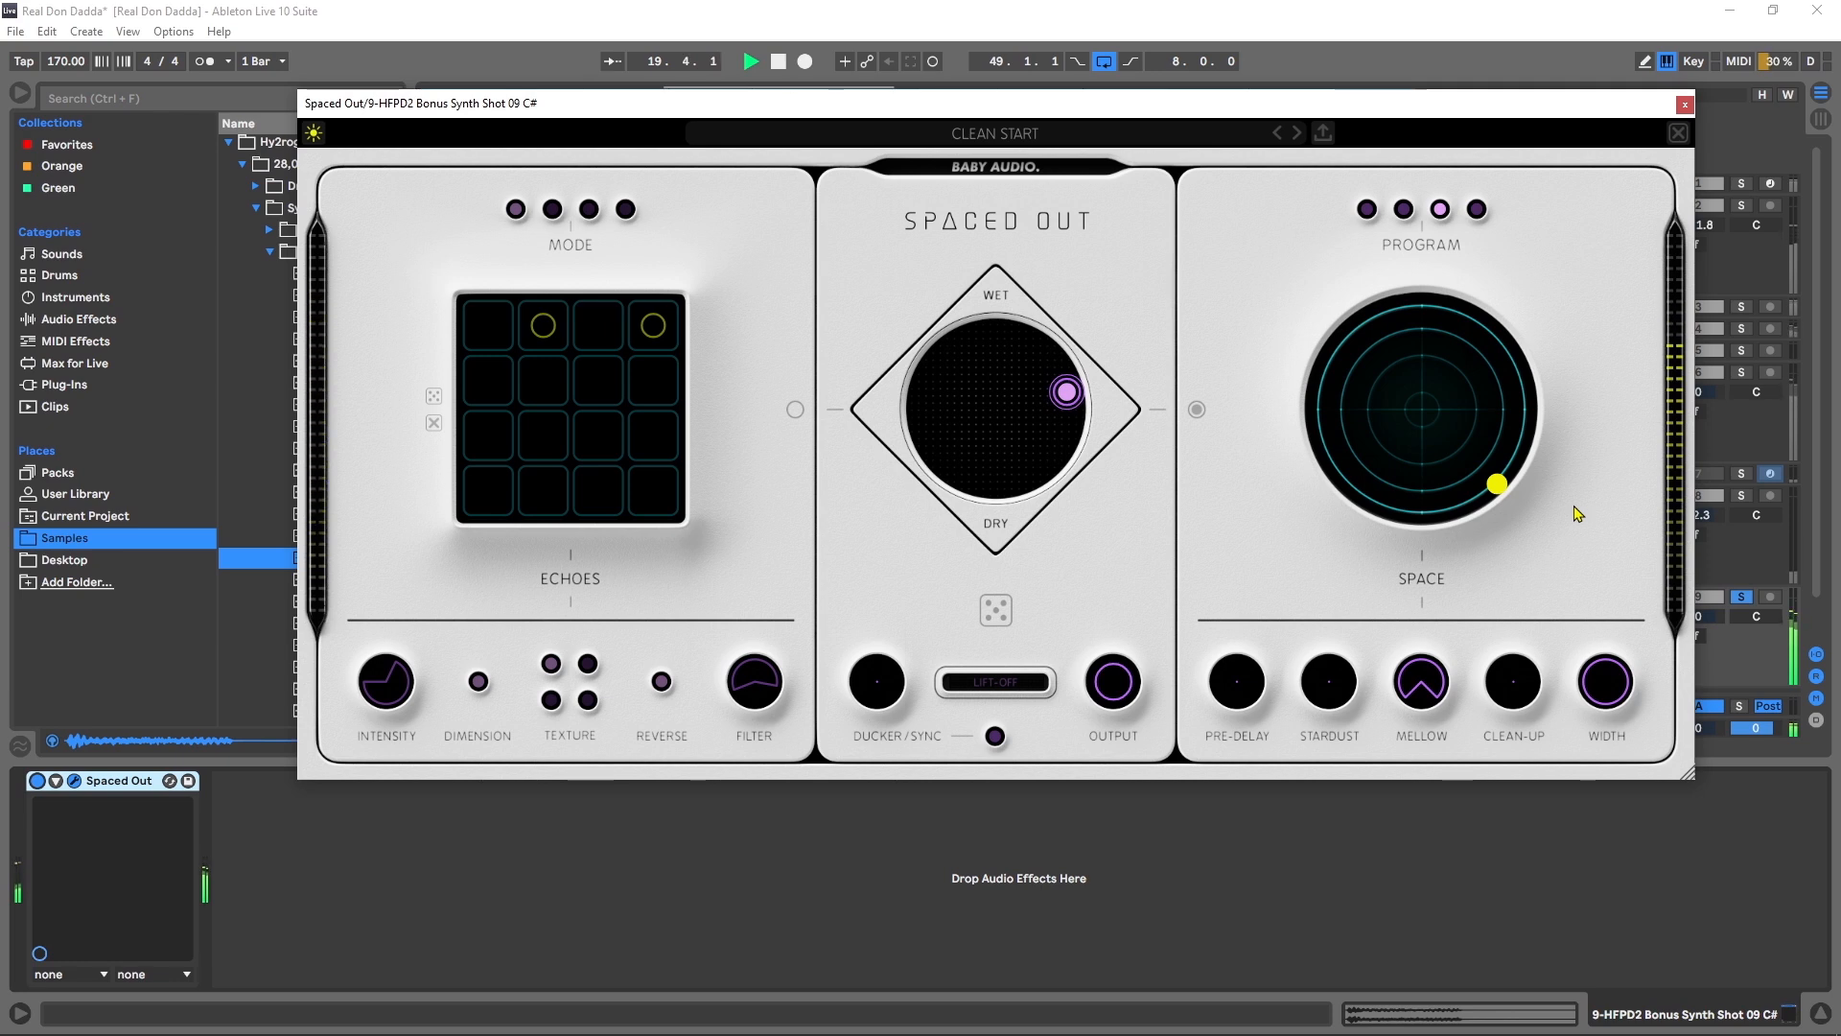
pyautogui.click(750, 61)
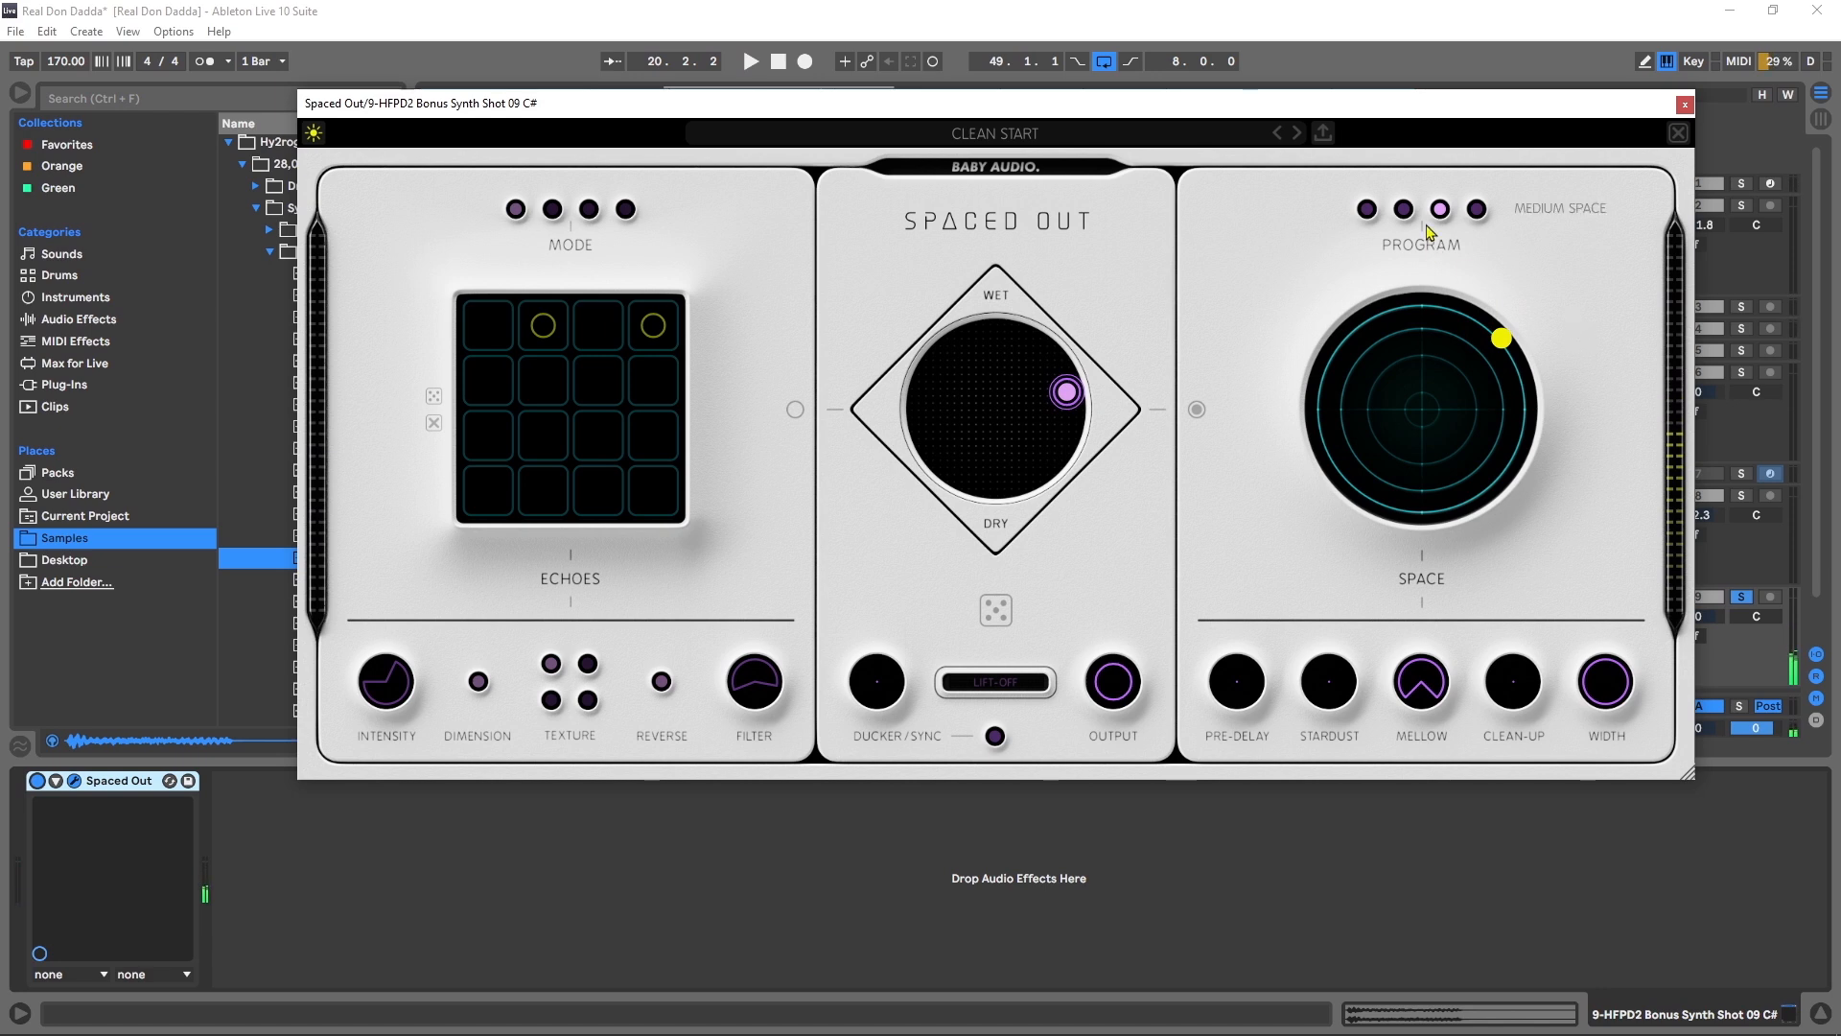
# Step: Audition the Medium Space, Vacuum and Small Space programs during playback
pyautogui.click(1475, 209)
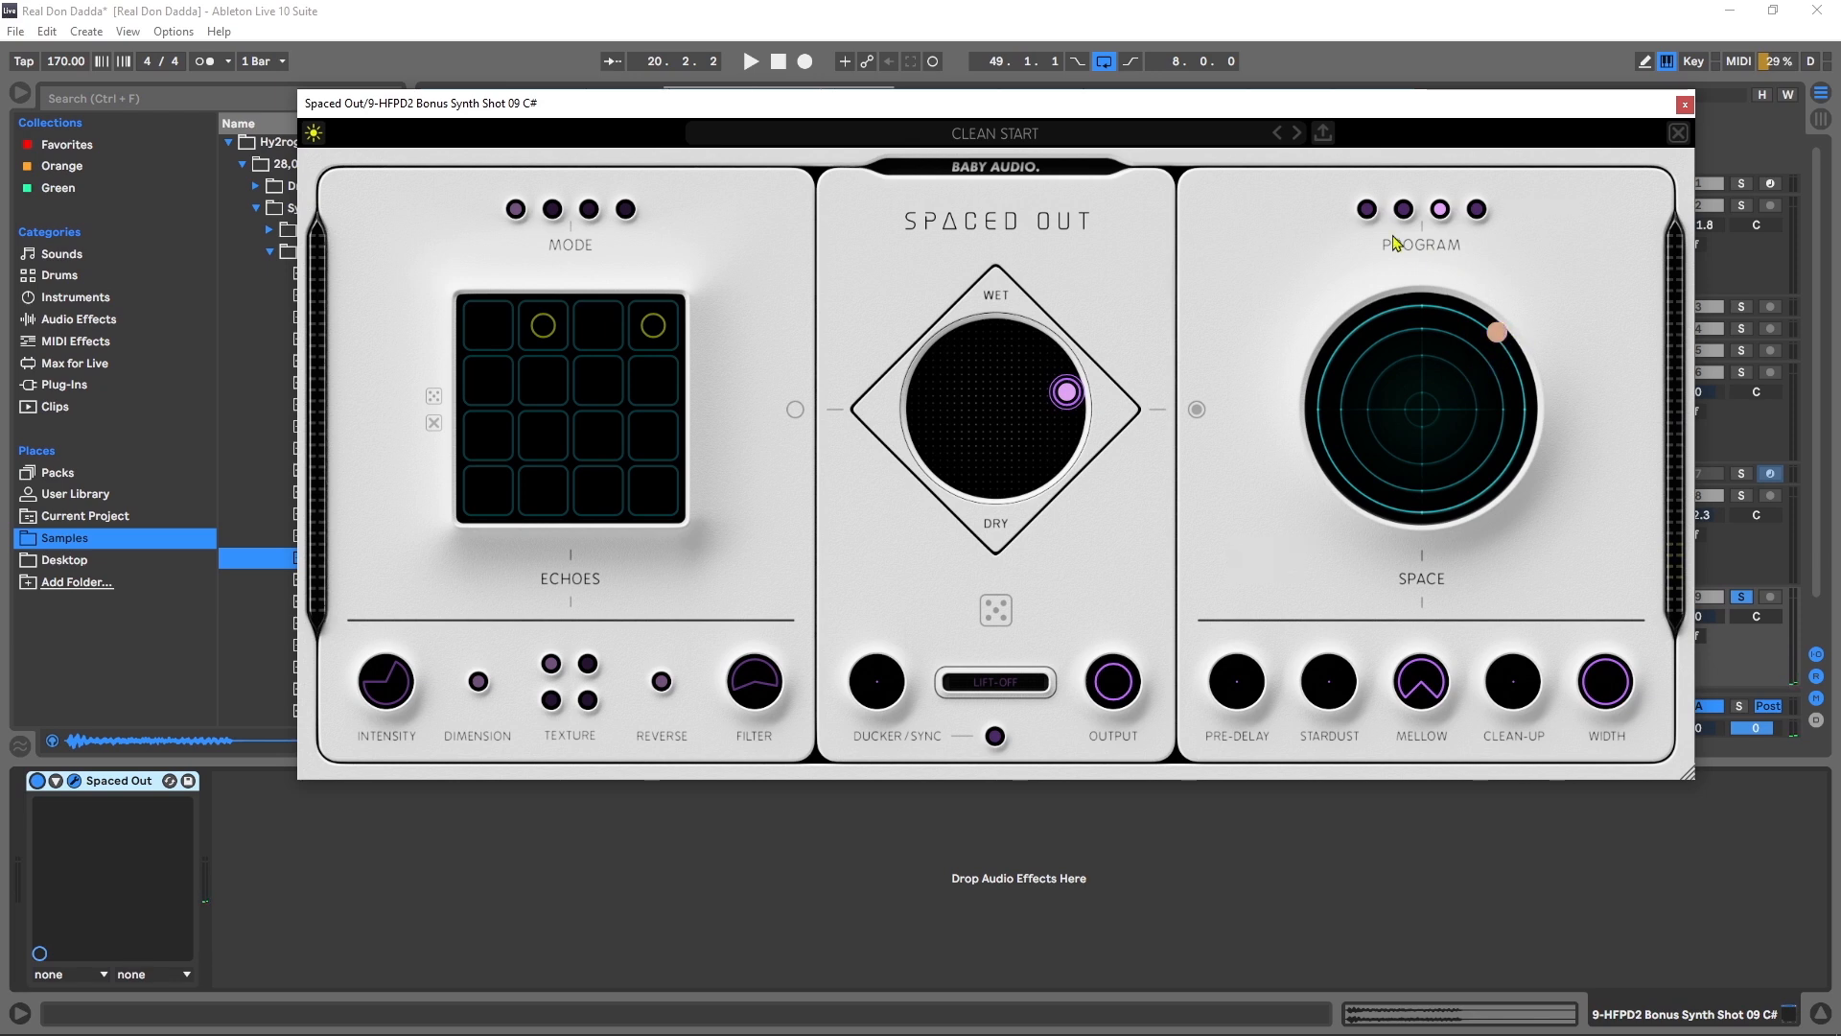
pyautogui.click(1364, 209)
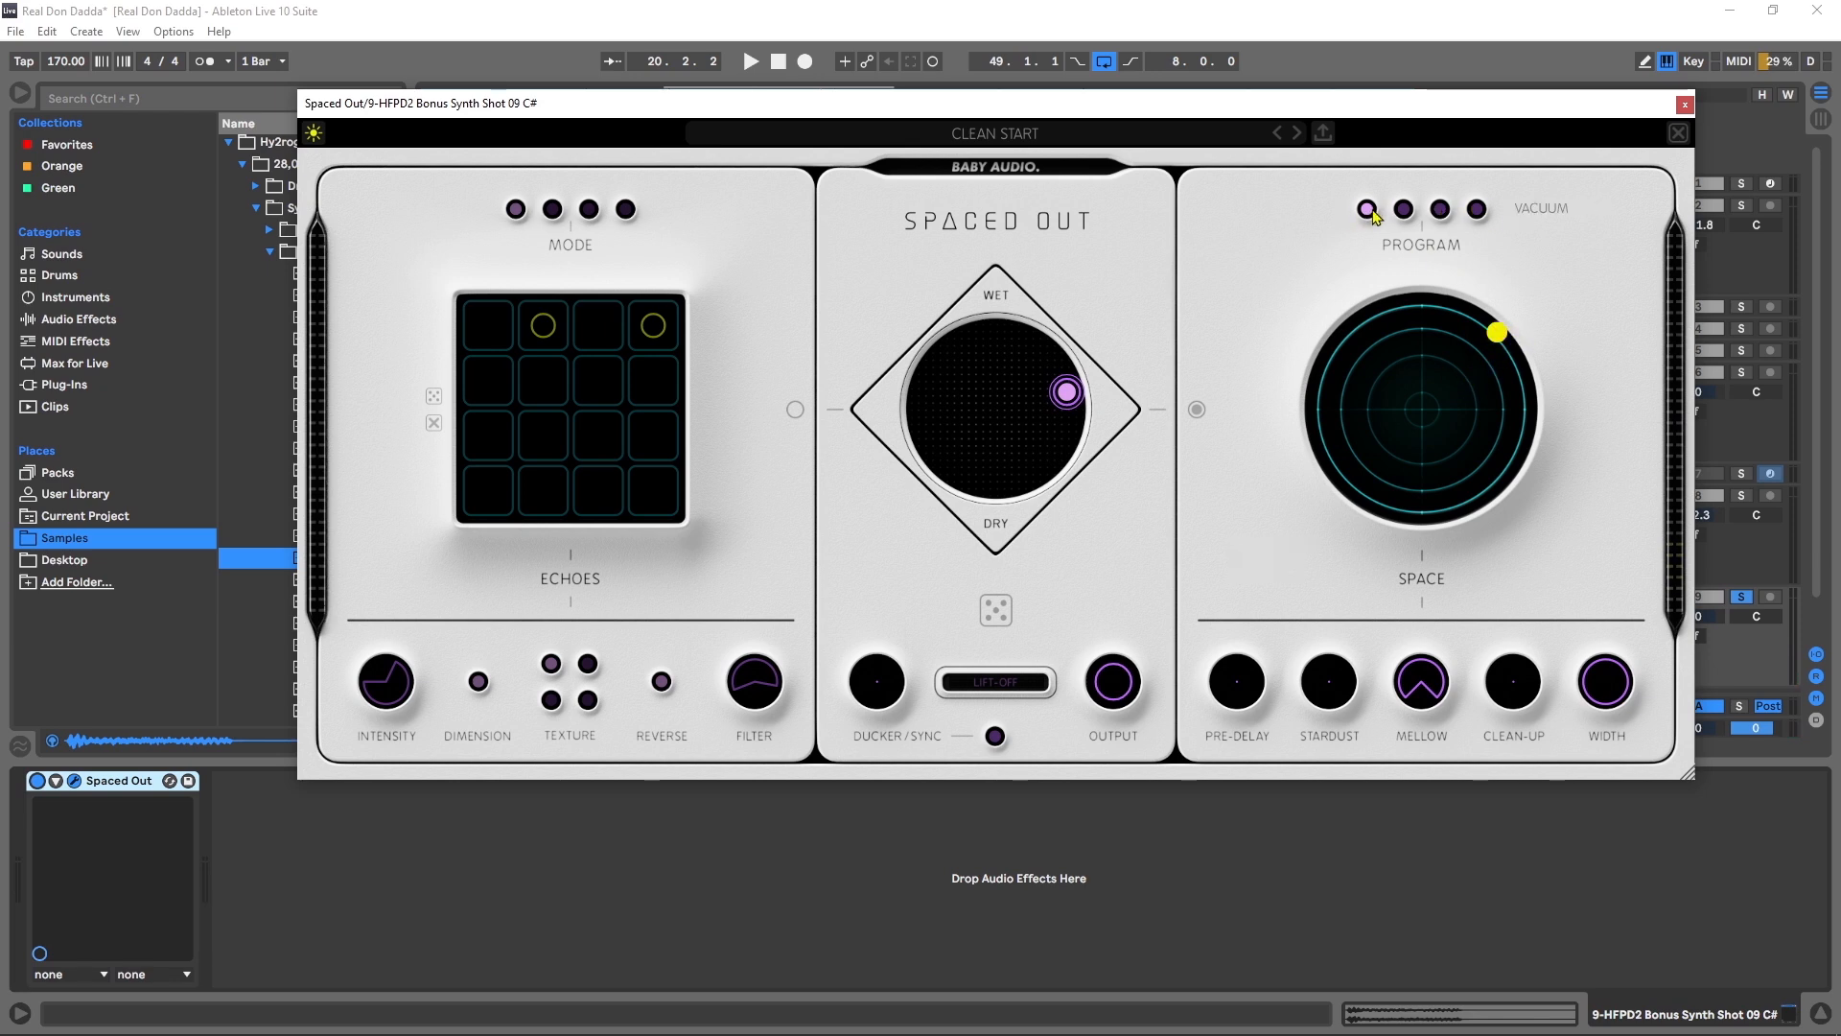
pyautogui.click(1401, 209)
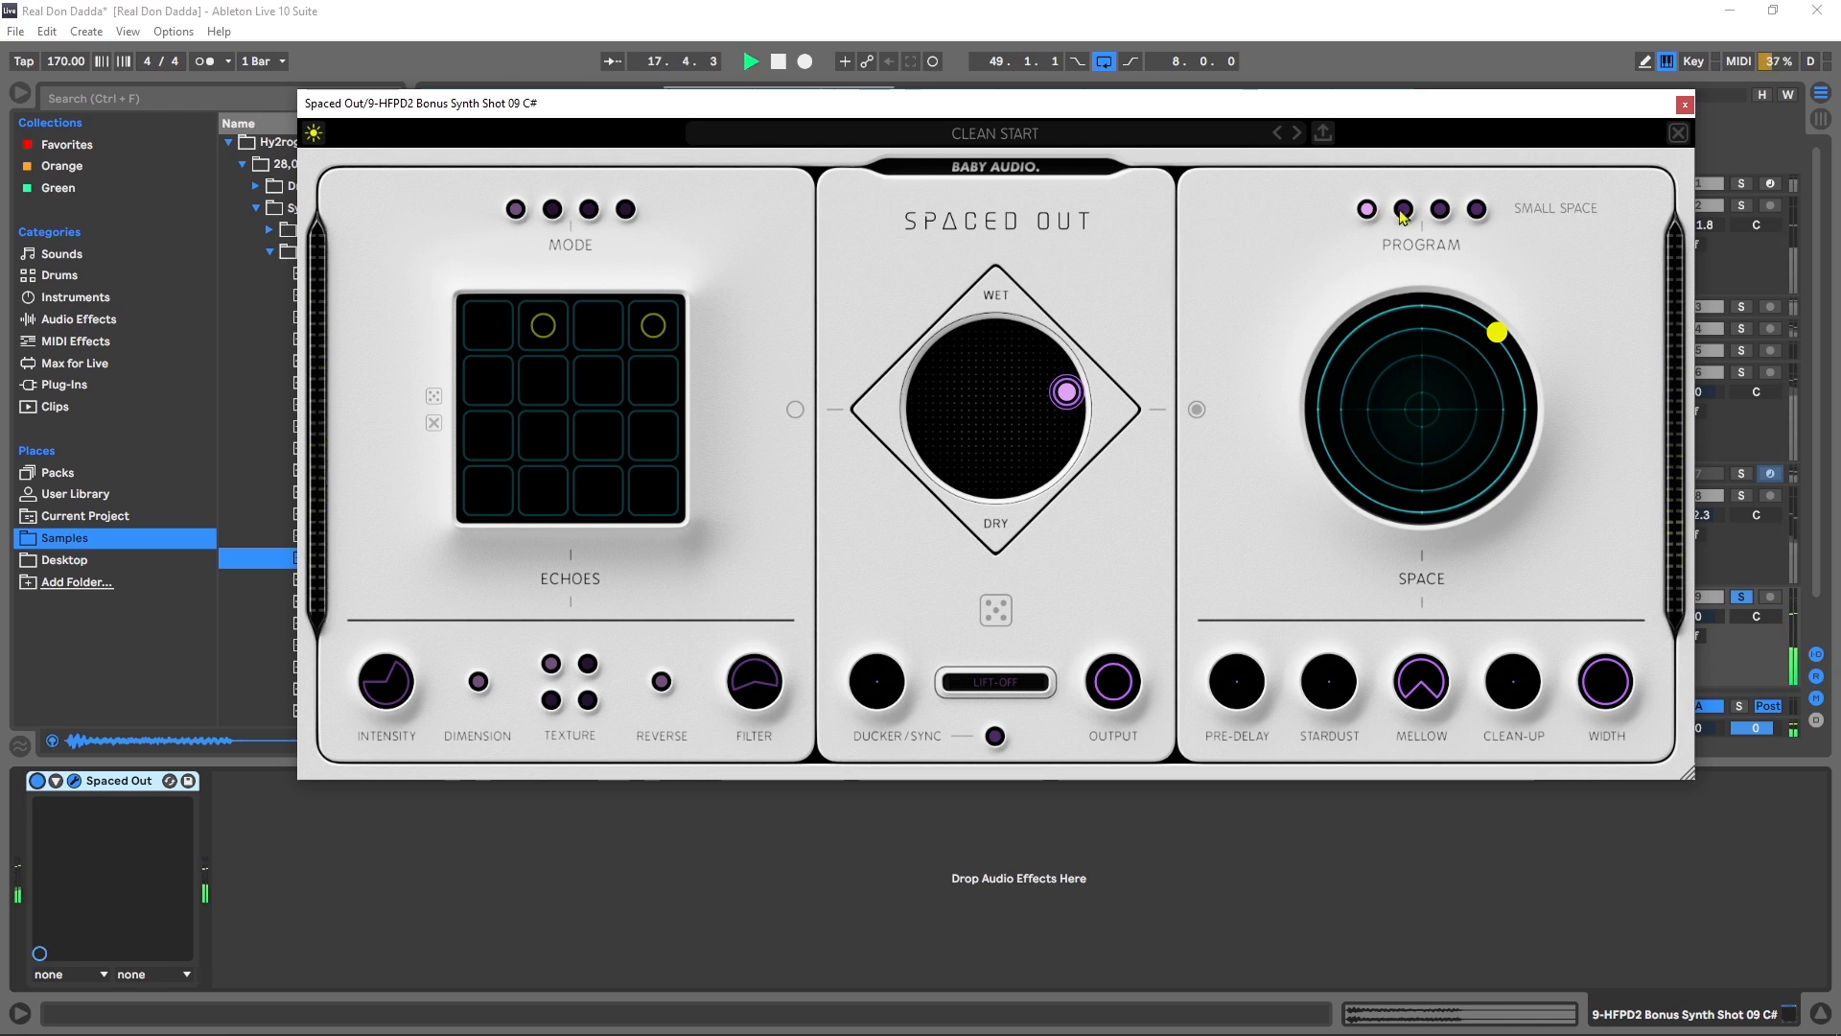
pyautogui.click(1403, 209)
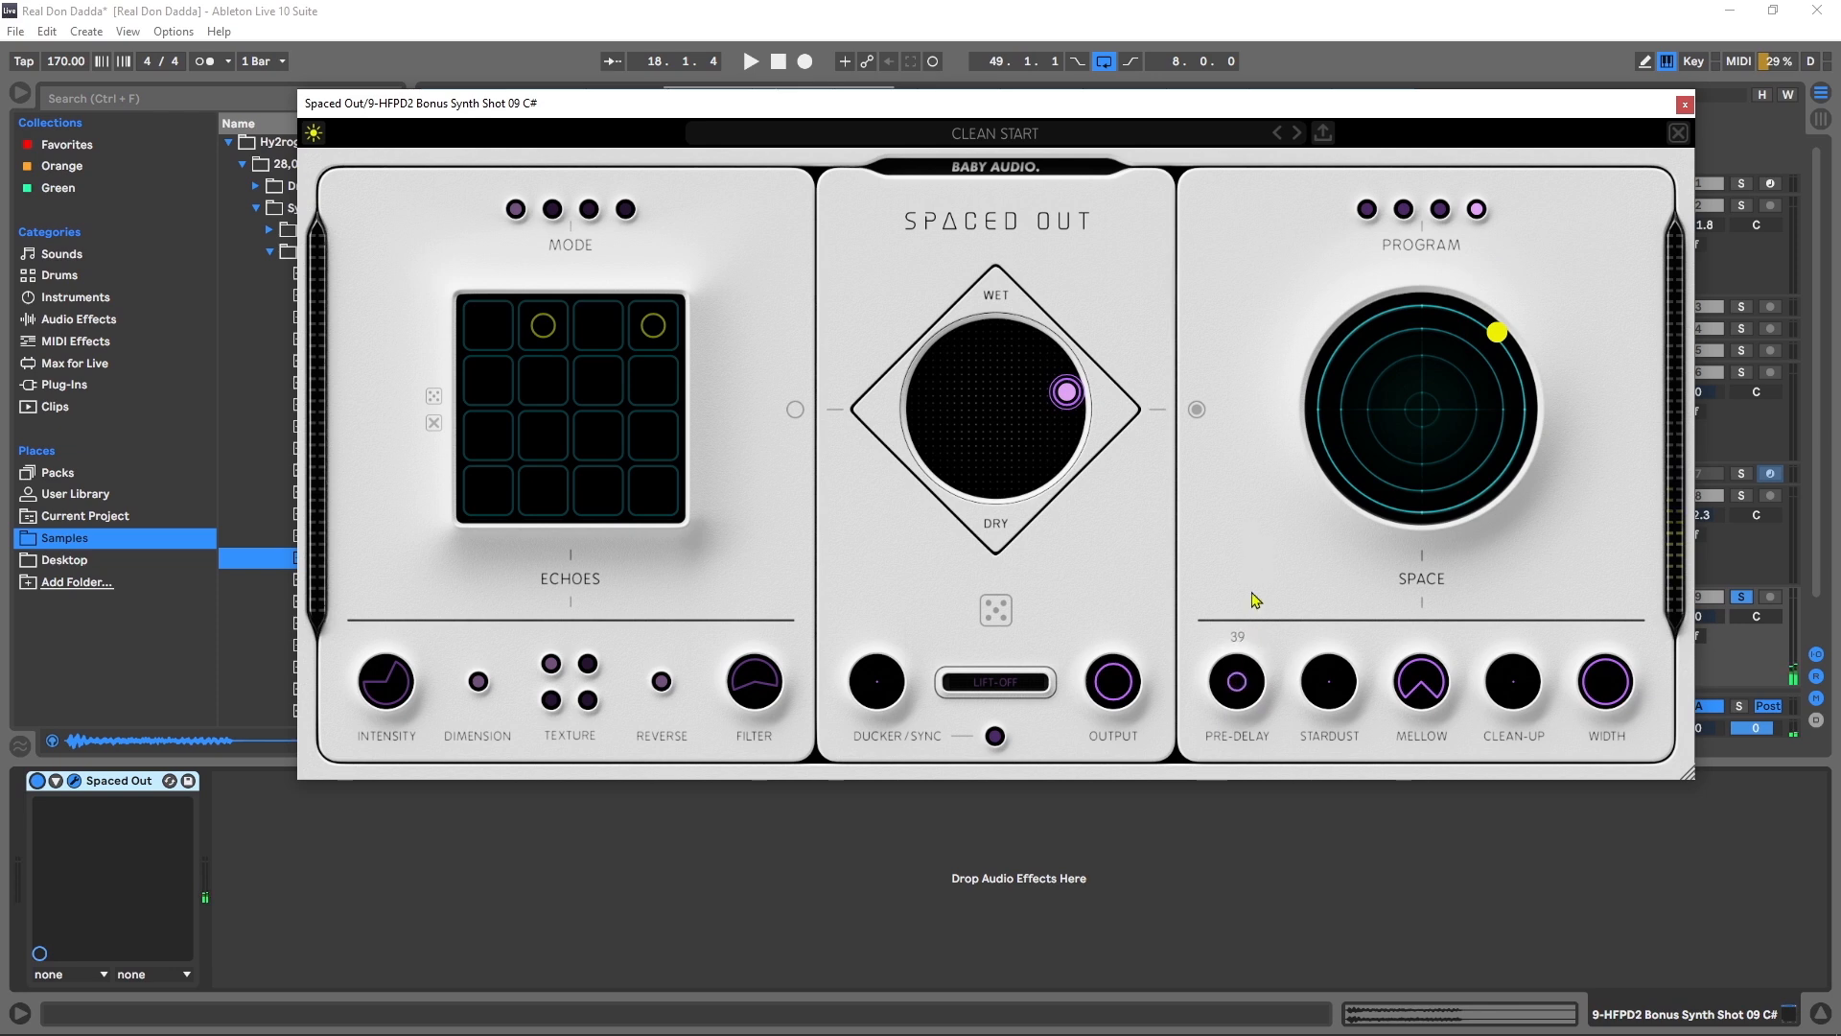
# Step: Select Space Program 2, push the mix toward wet, lower Pre-Delay and Stardust, and set Width to 85
pyautogui.click(750, 61)
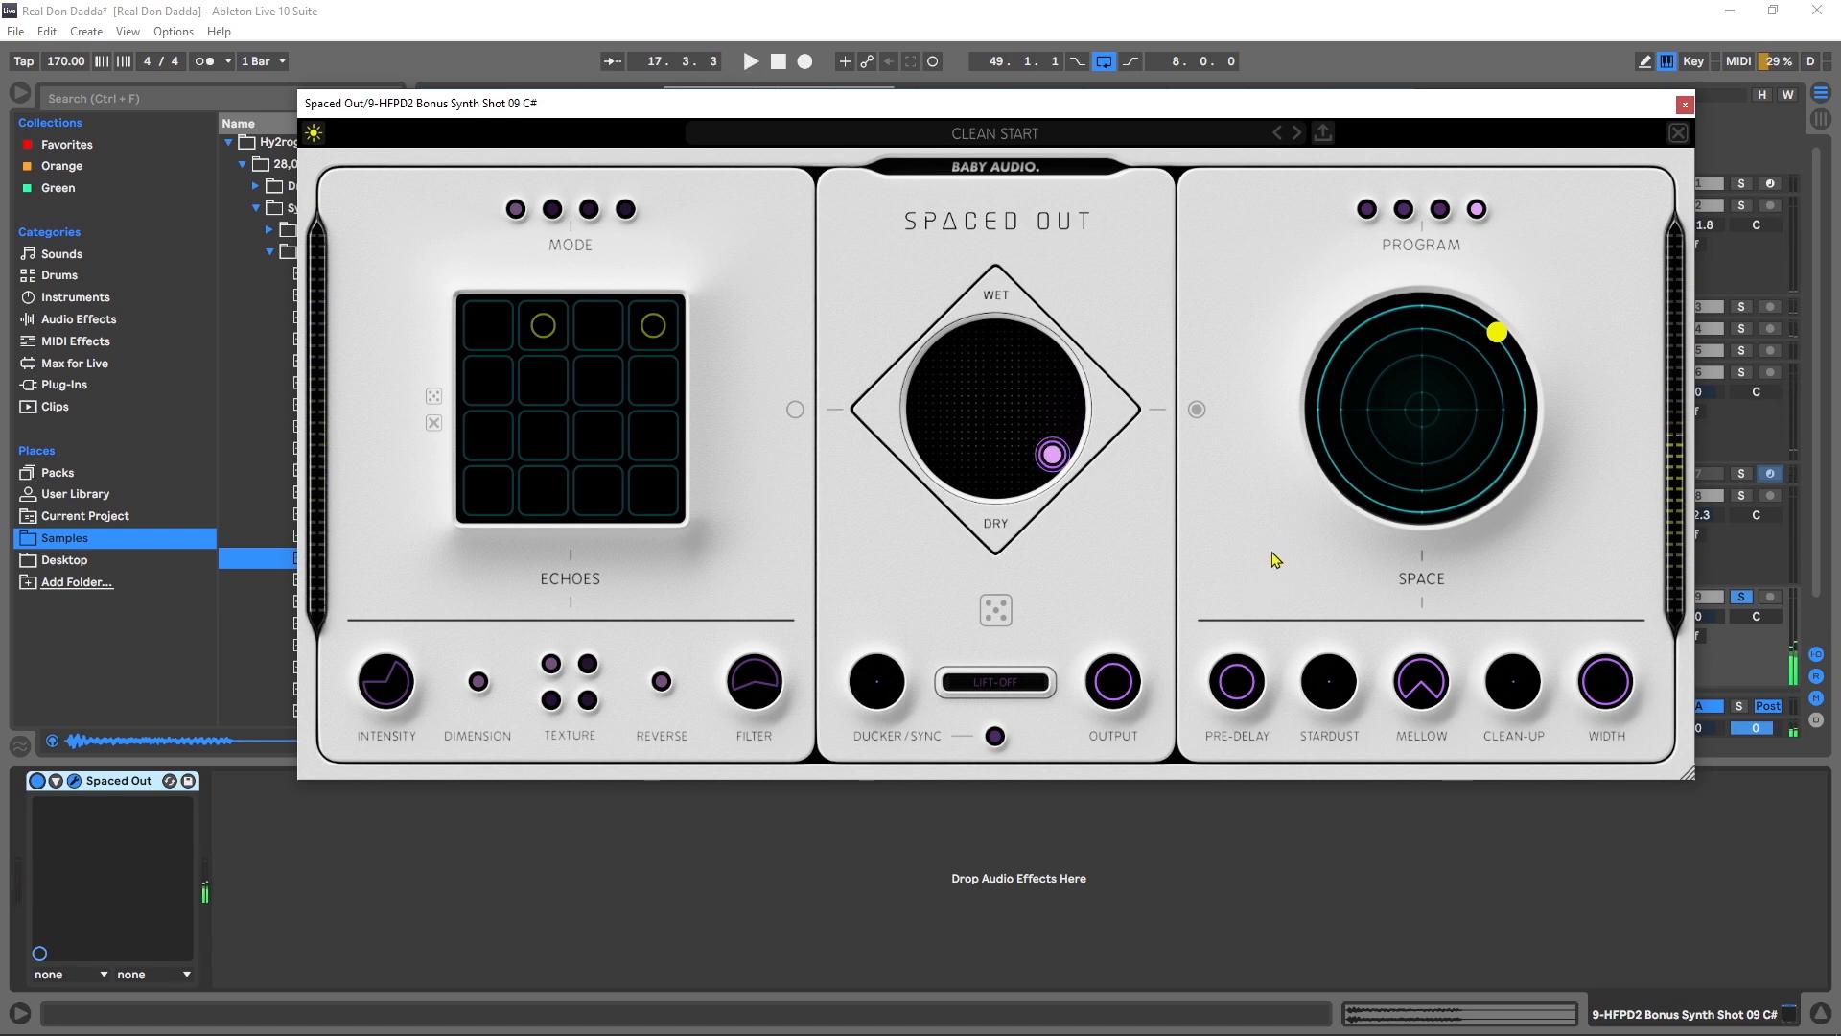
pyautogui.moveTo(1235, 686)
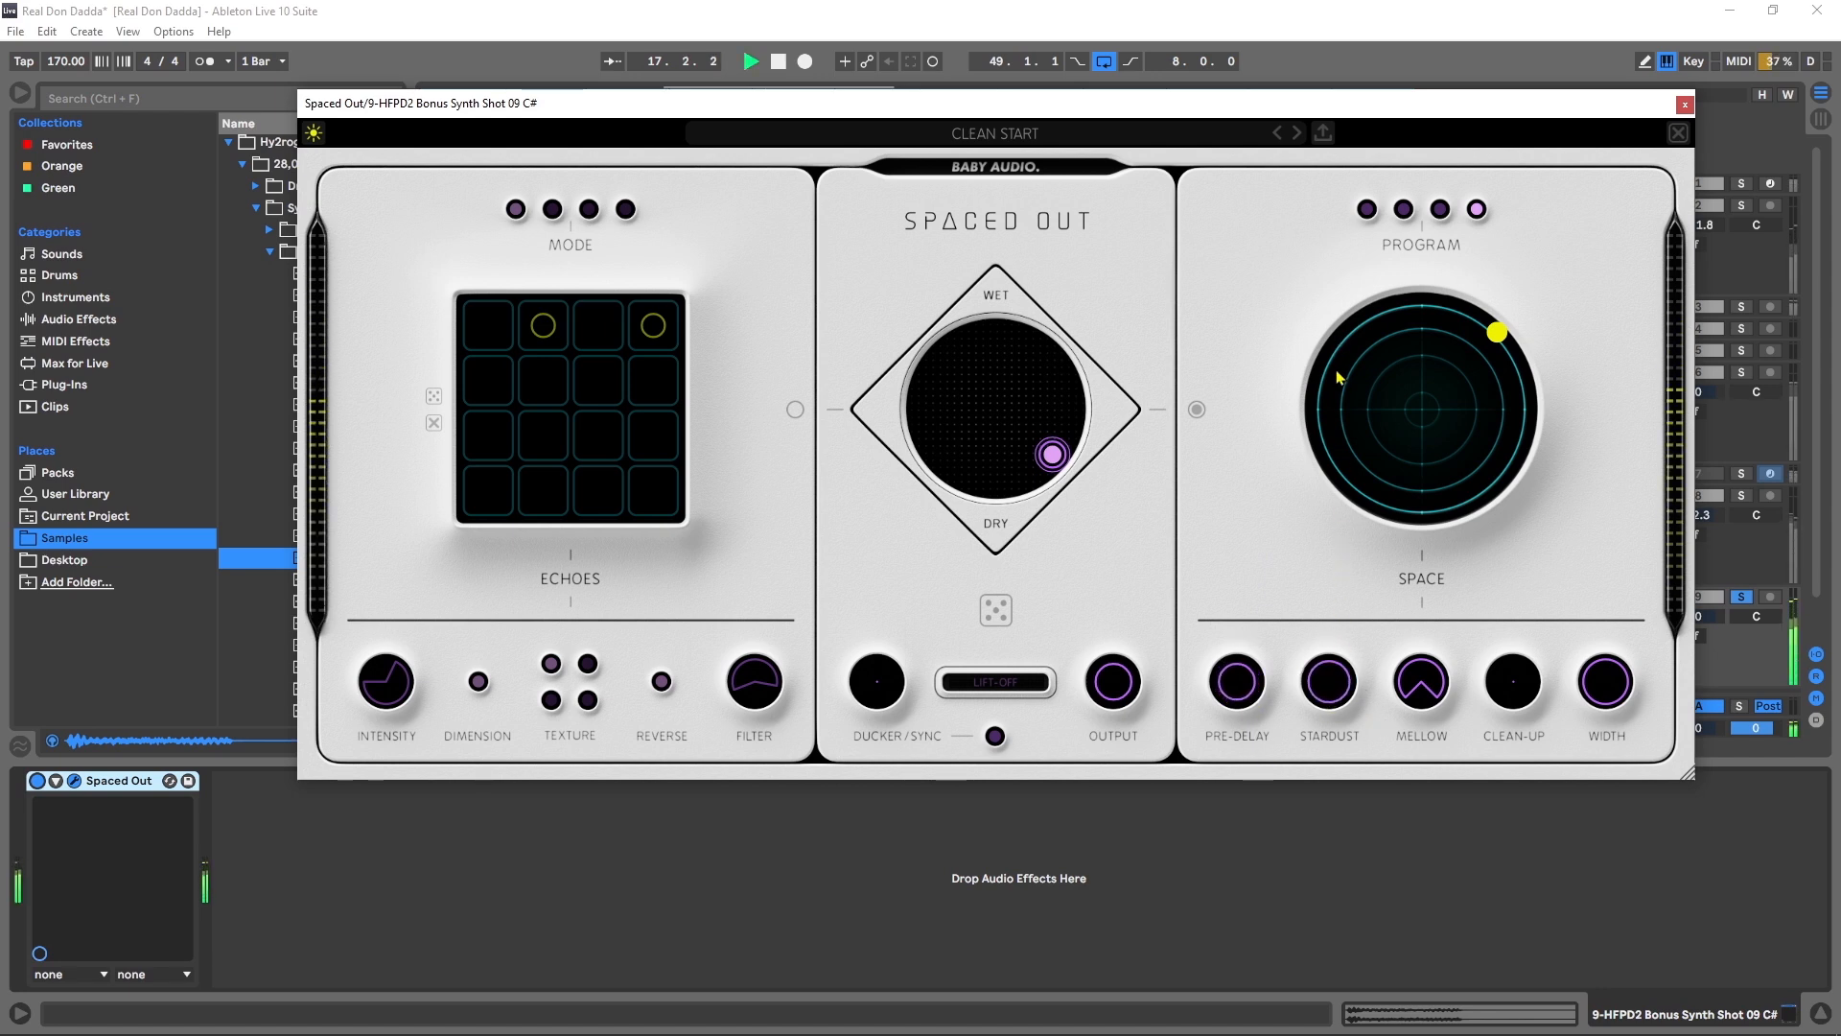
pyautogui.moveTo(1239, 629)
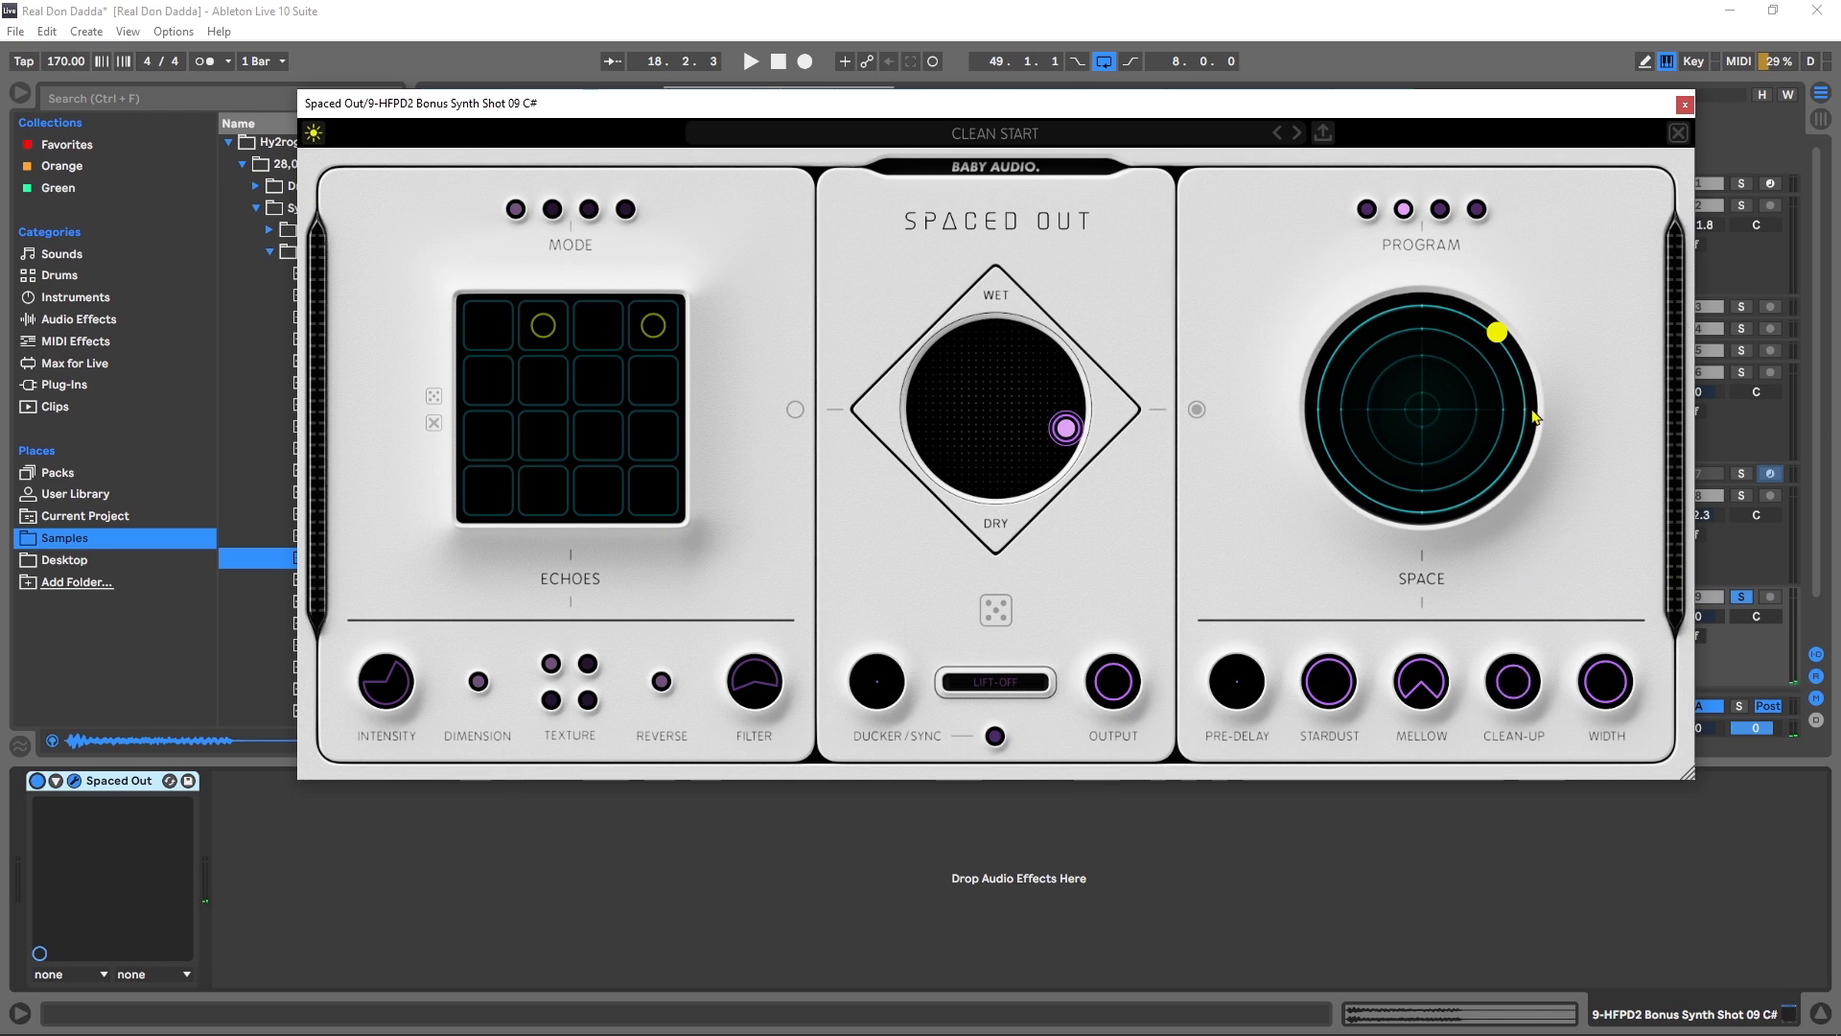
pyautogui.click(750, 61)
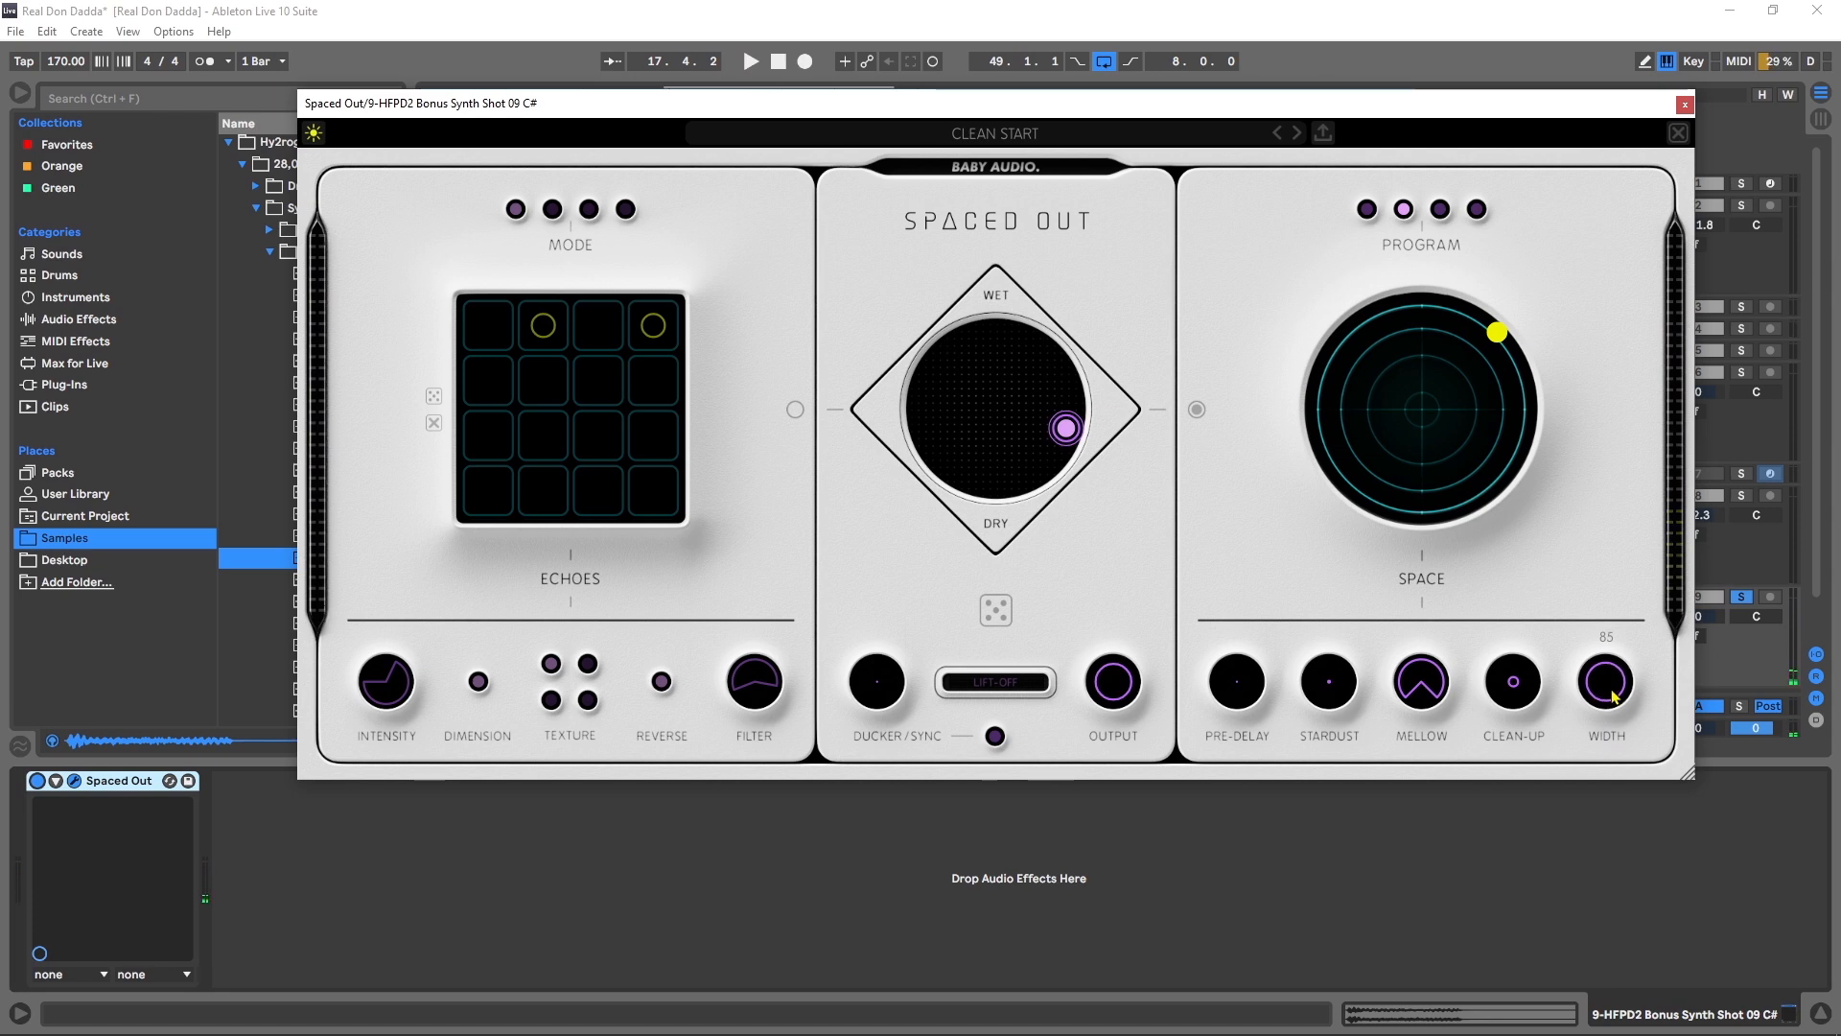
pyautogui.moveTo(1561, 681)
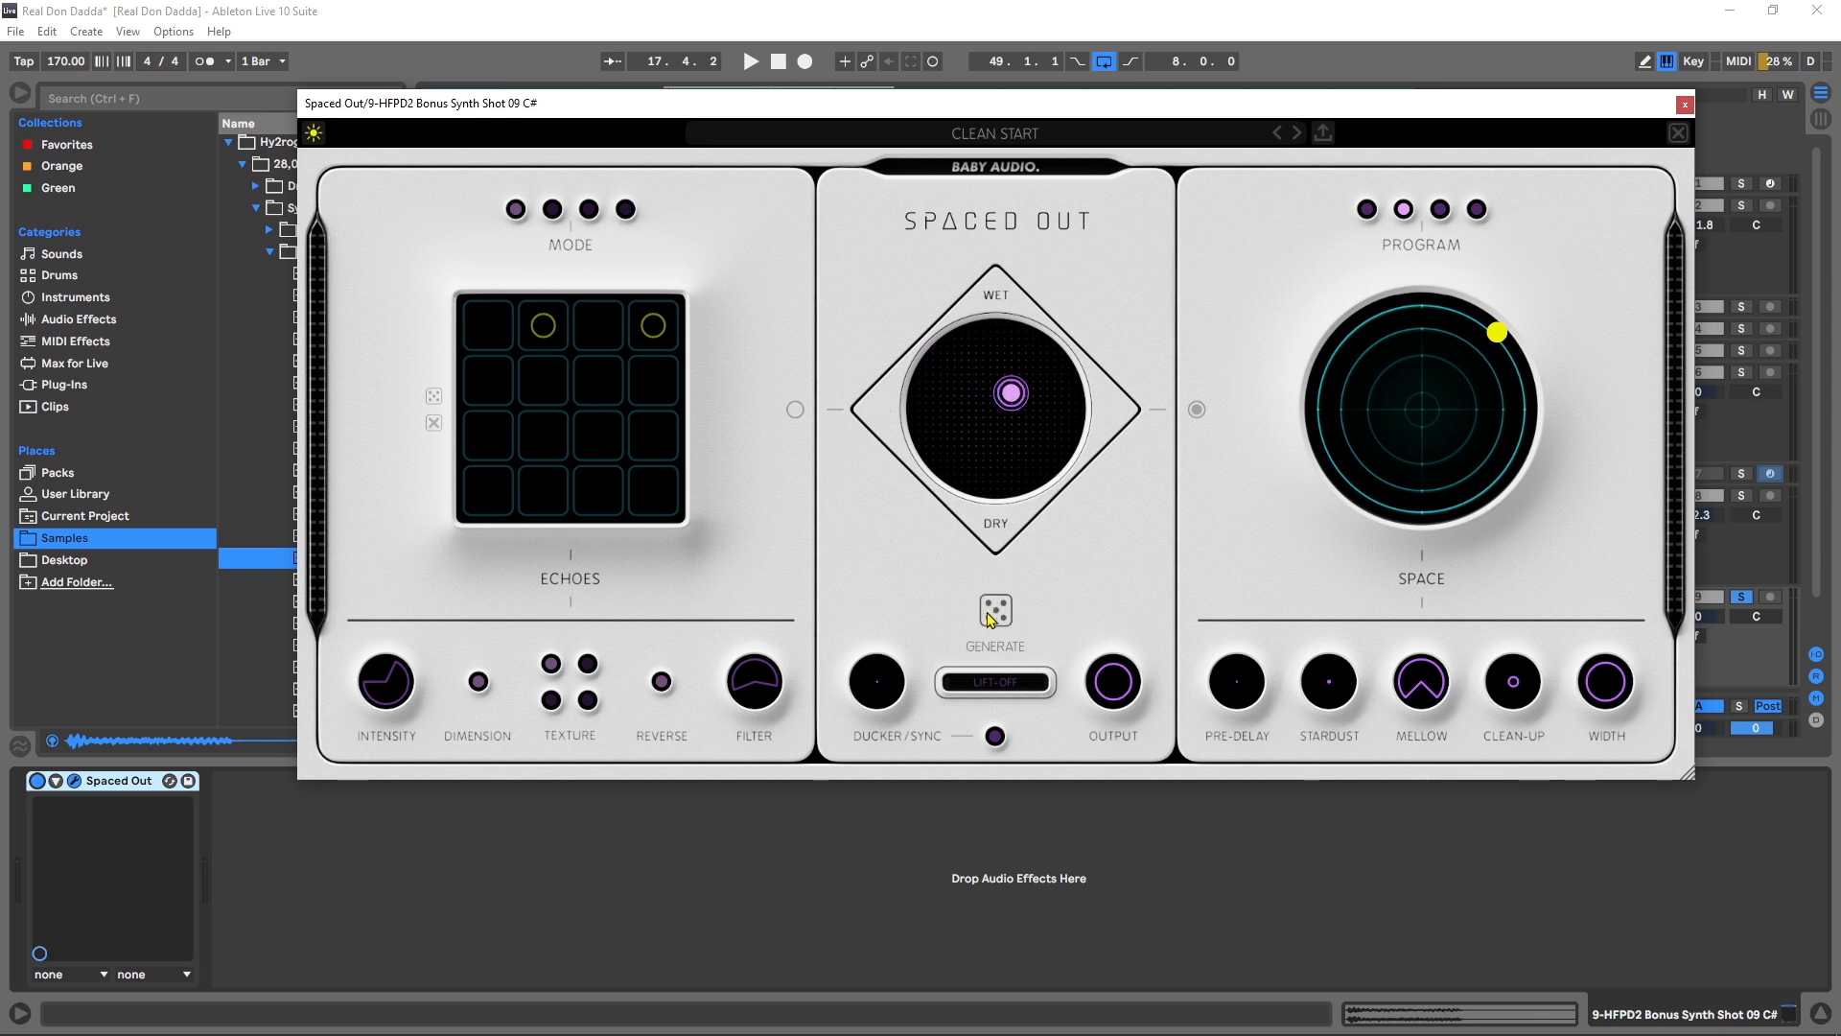
# Step: Roll the Generate dice repeatedly, landing on a two-step echo pattern
pyautogui.click(993, 610)
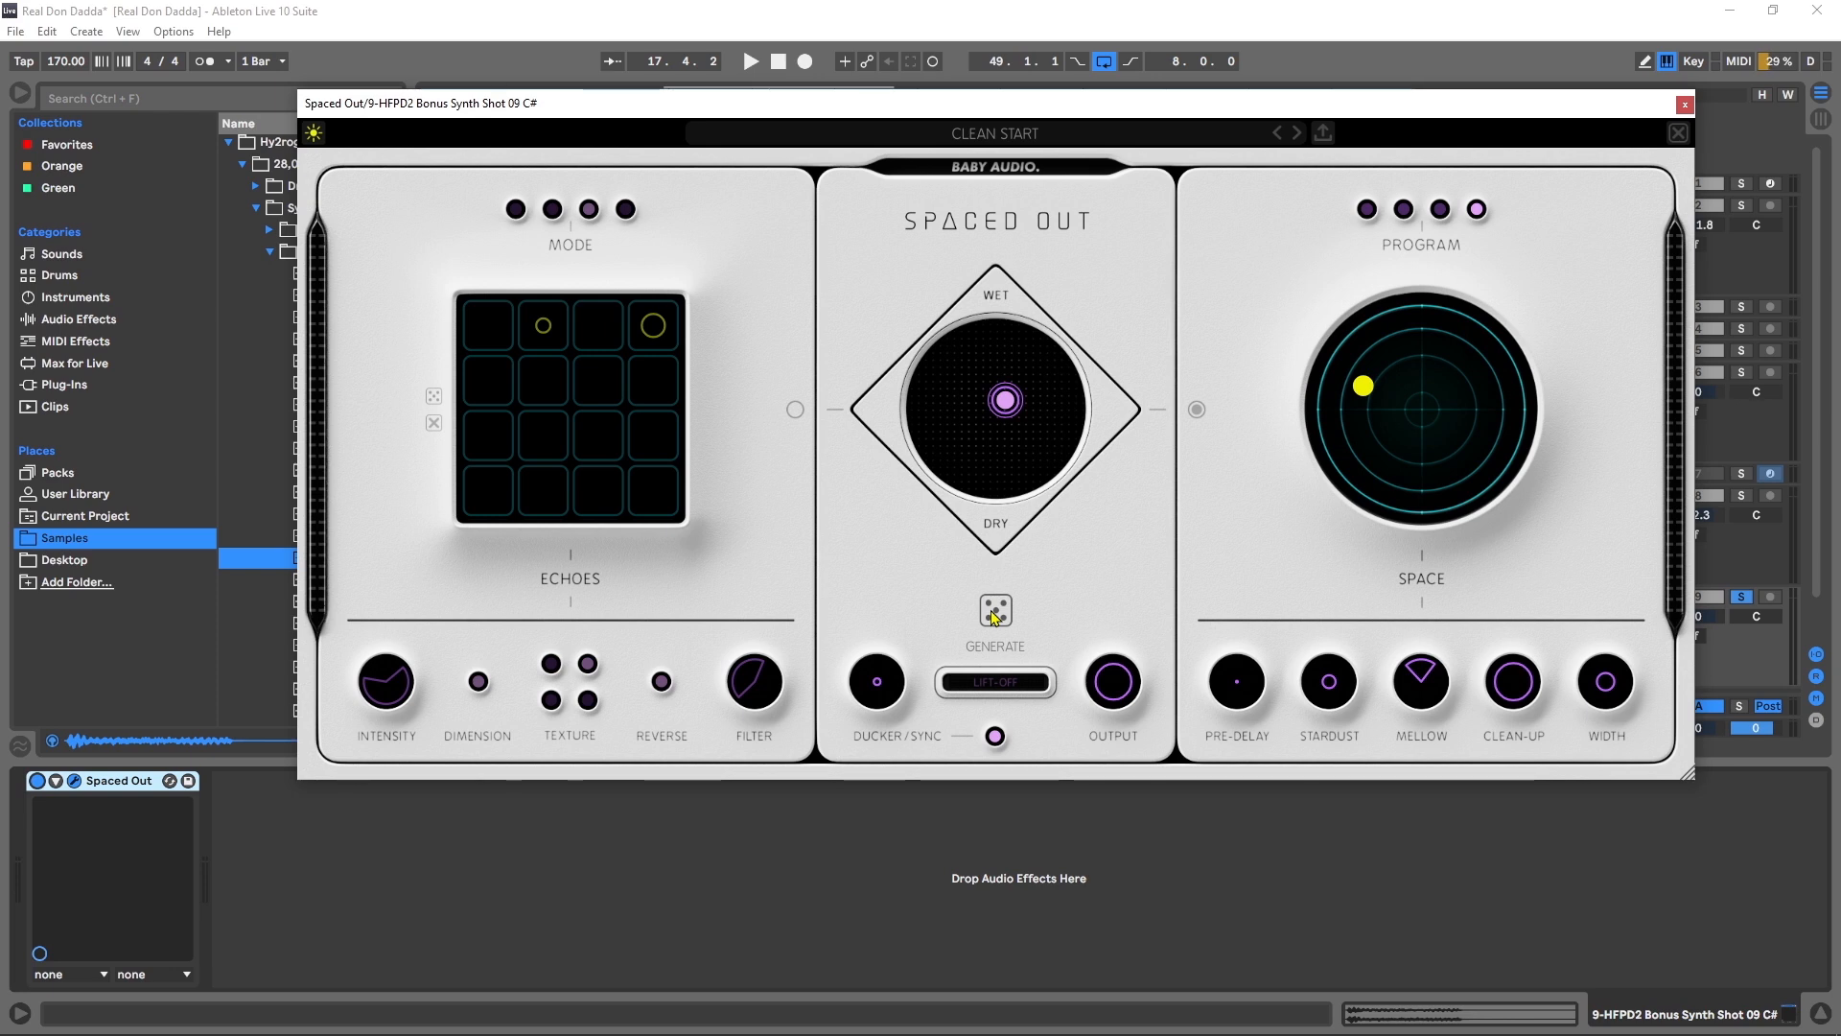
pyautogui.click(750, 61)
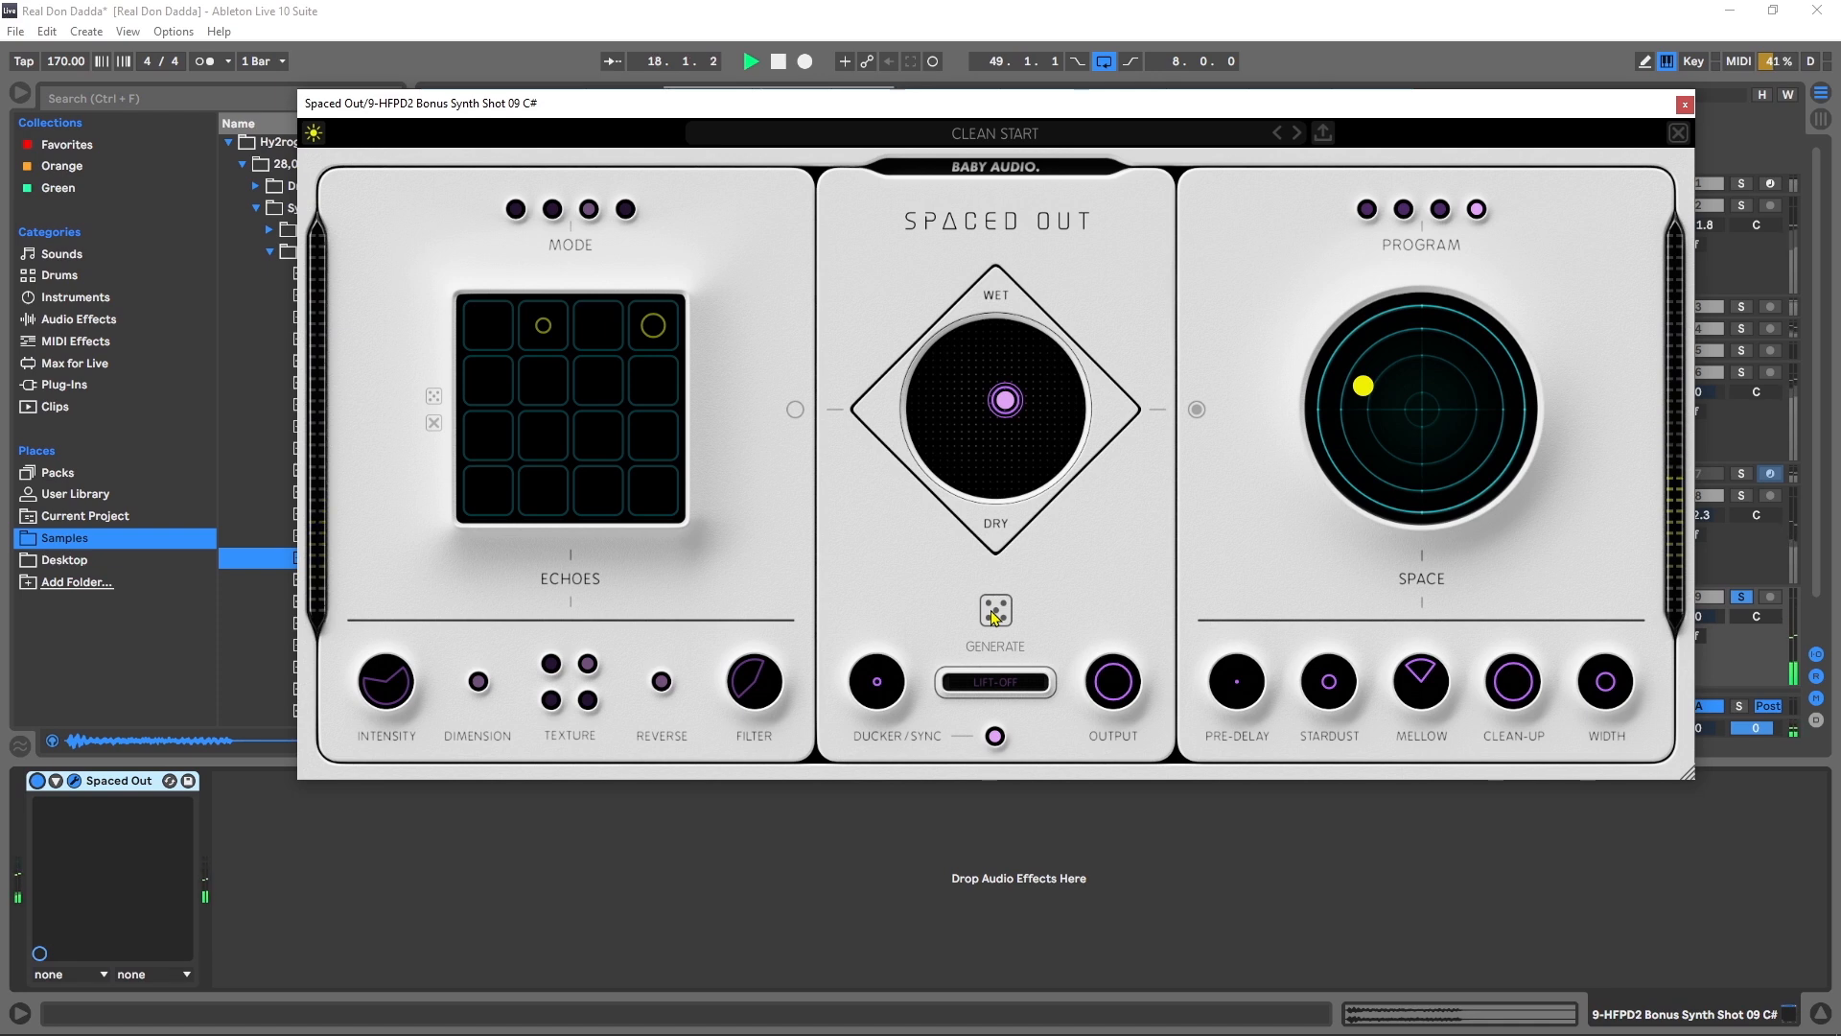
pyautogui.click(994, 610)
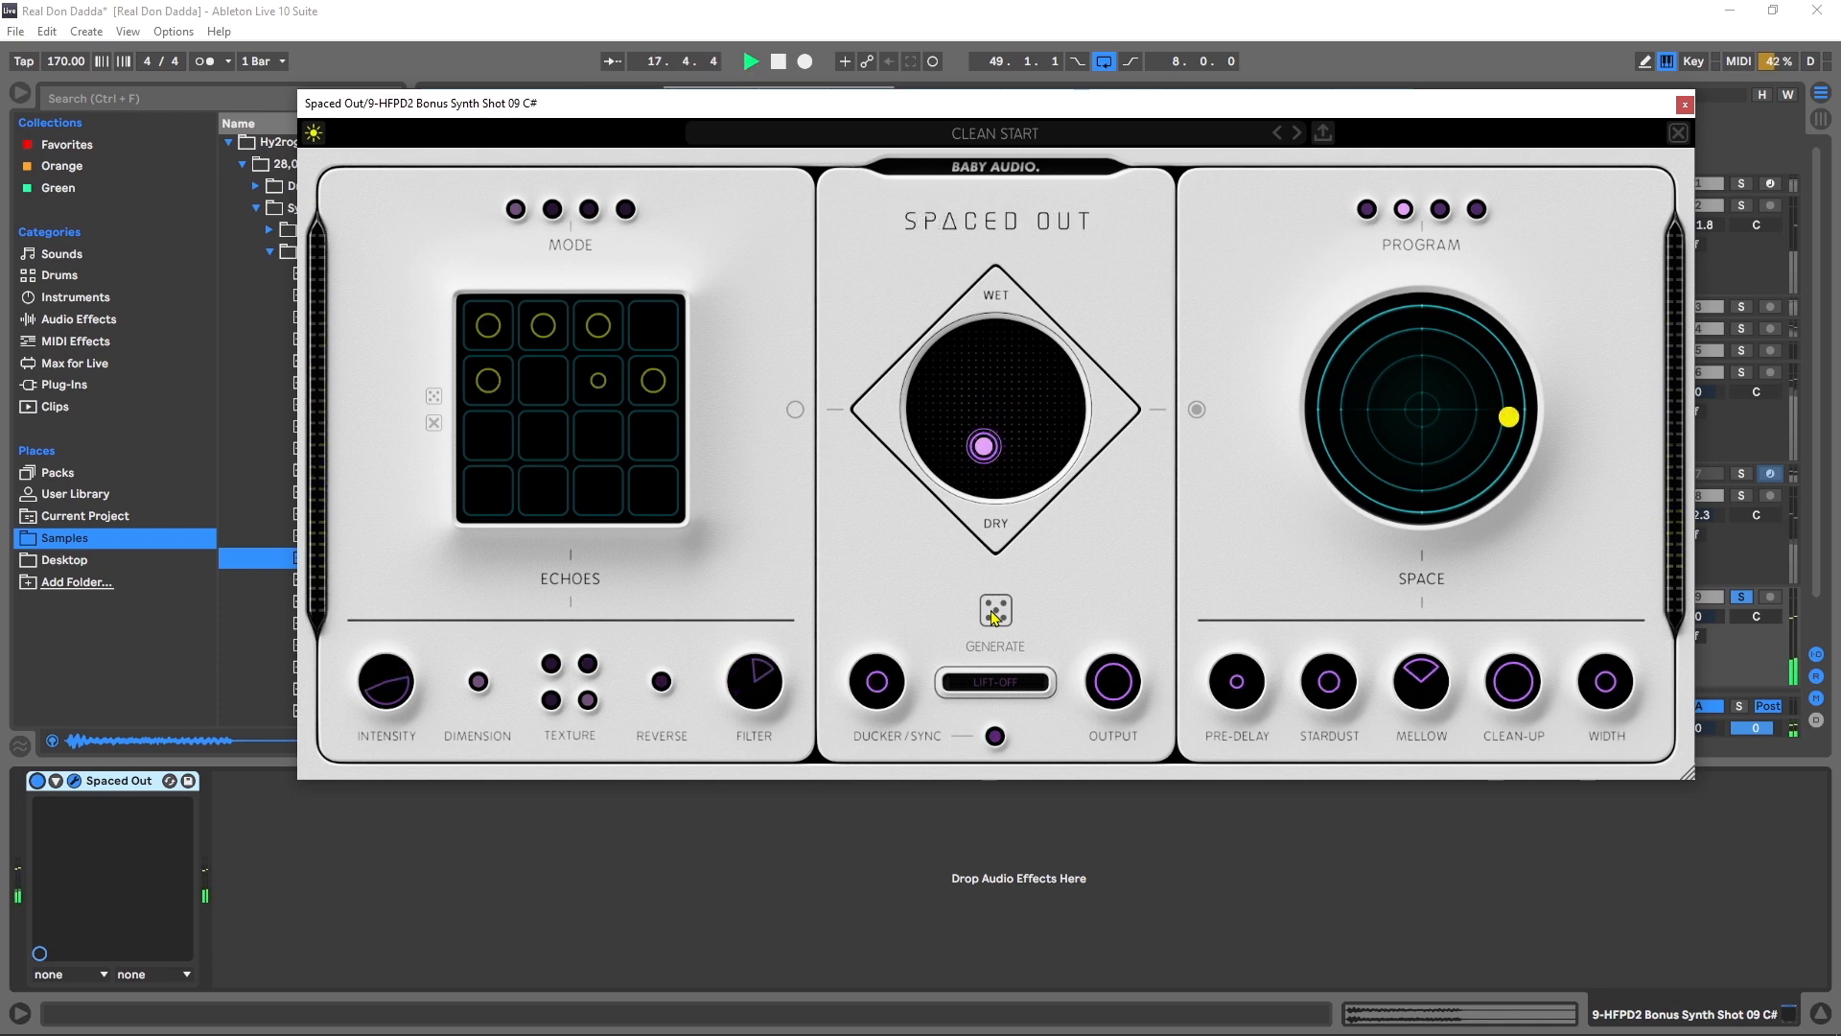
pyautogui.click(994, 610)
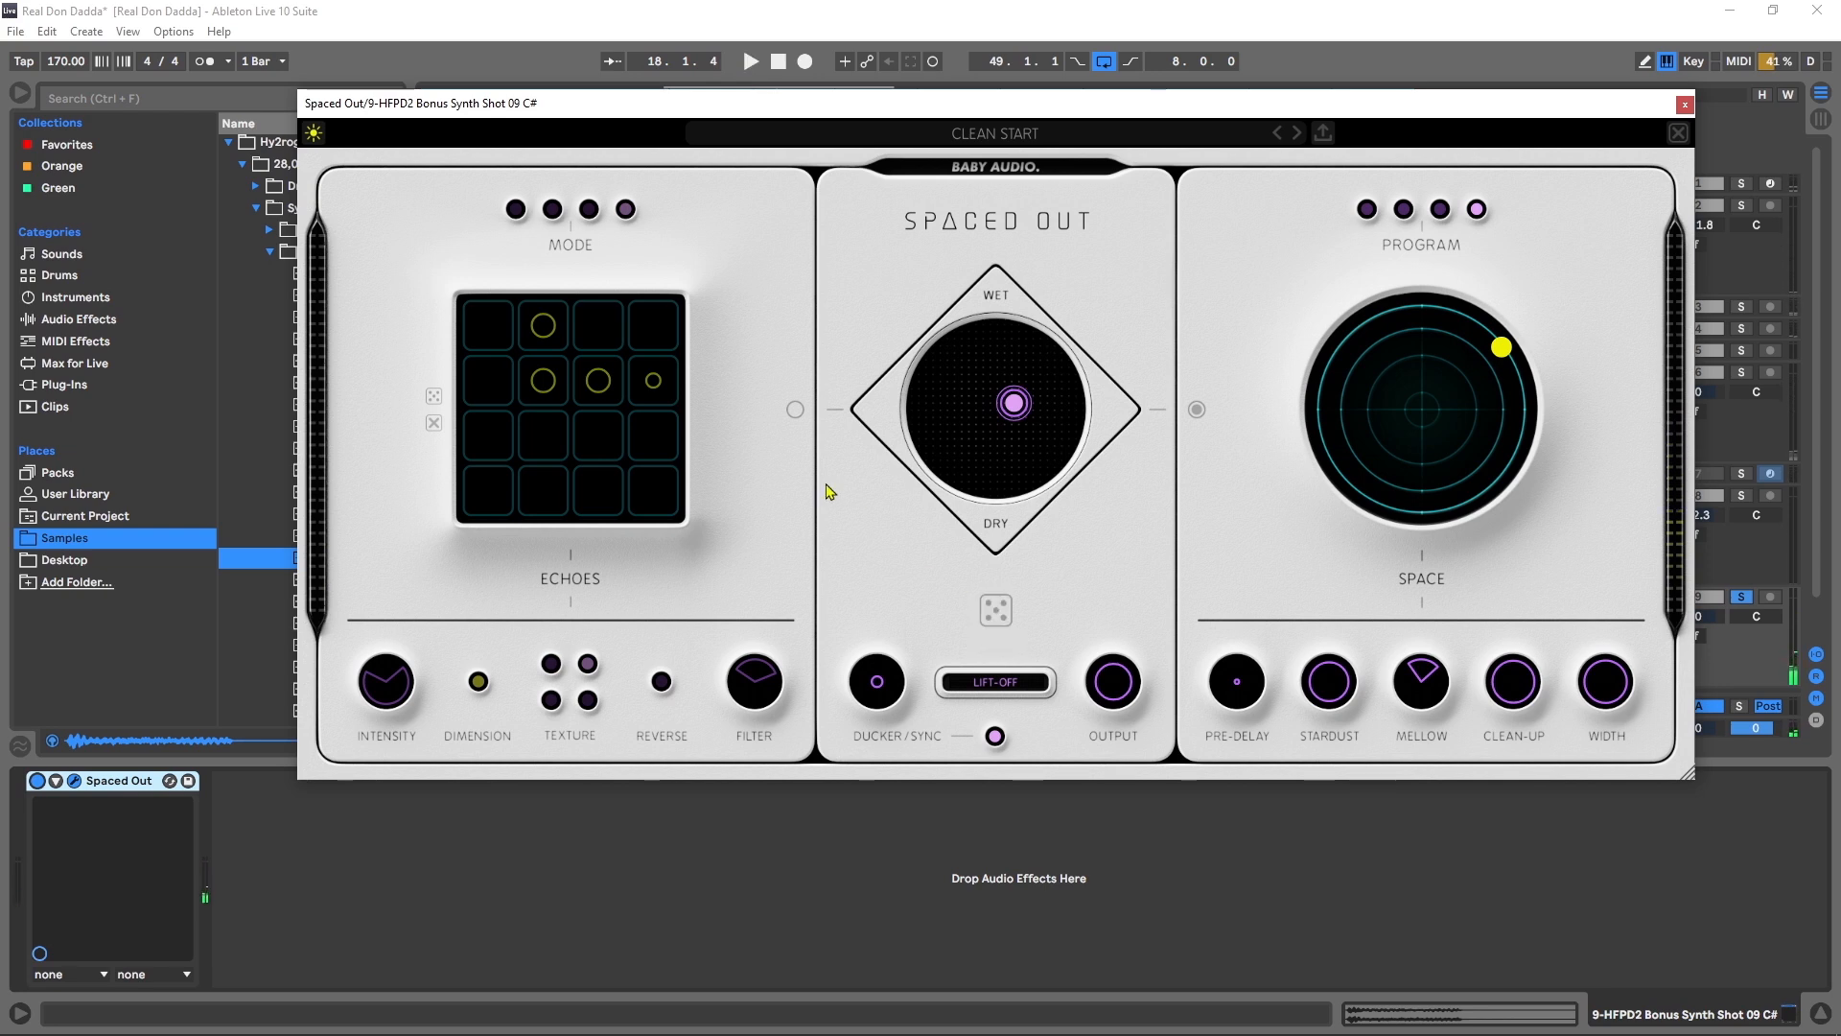
pyautogui.click(794, 411)
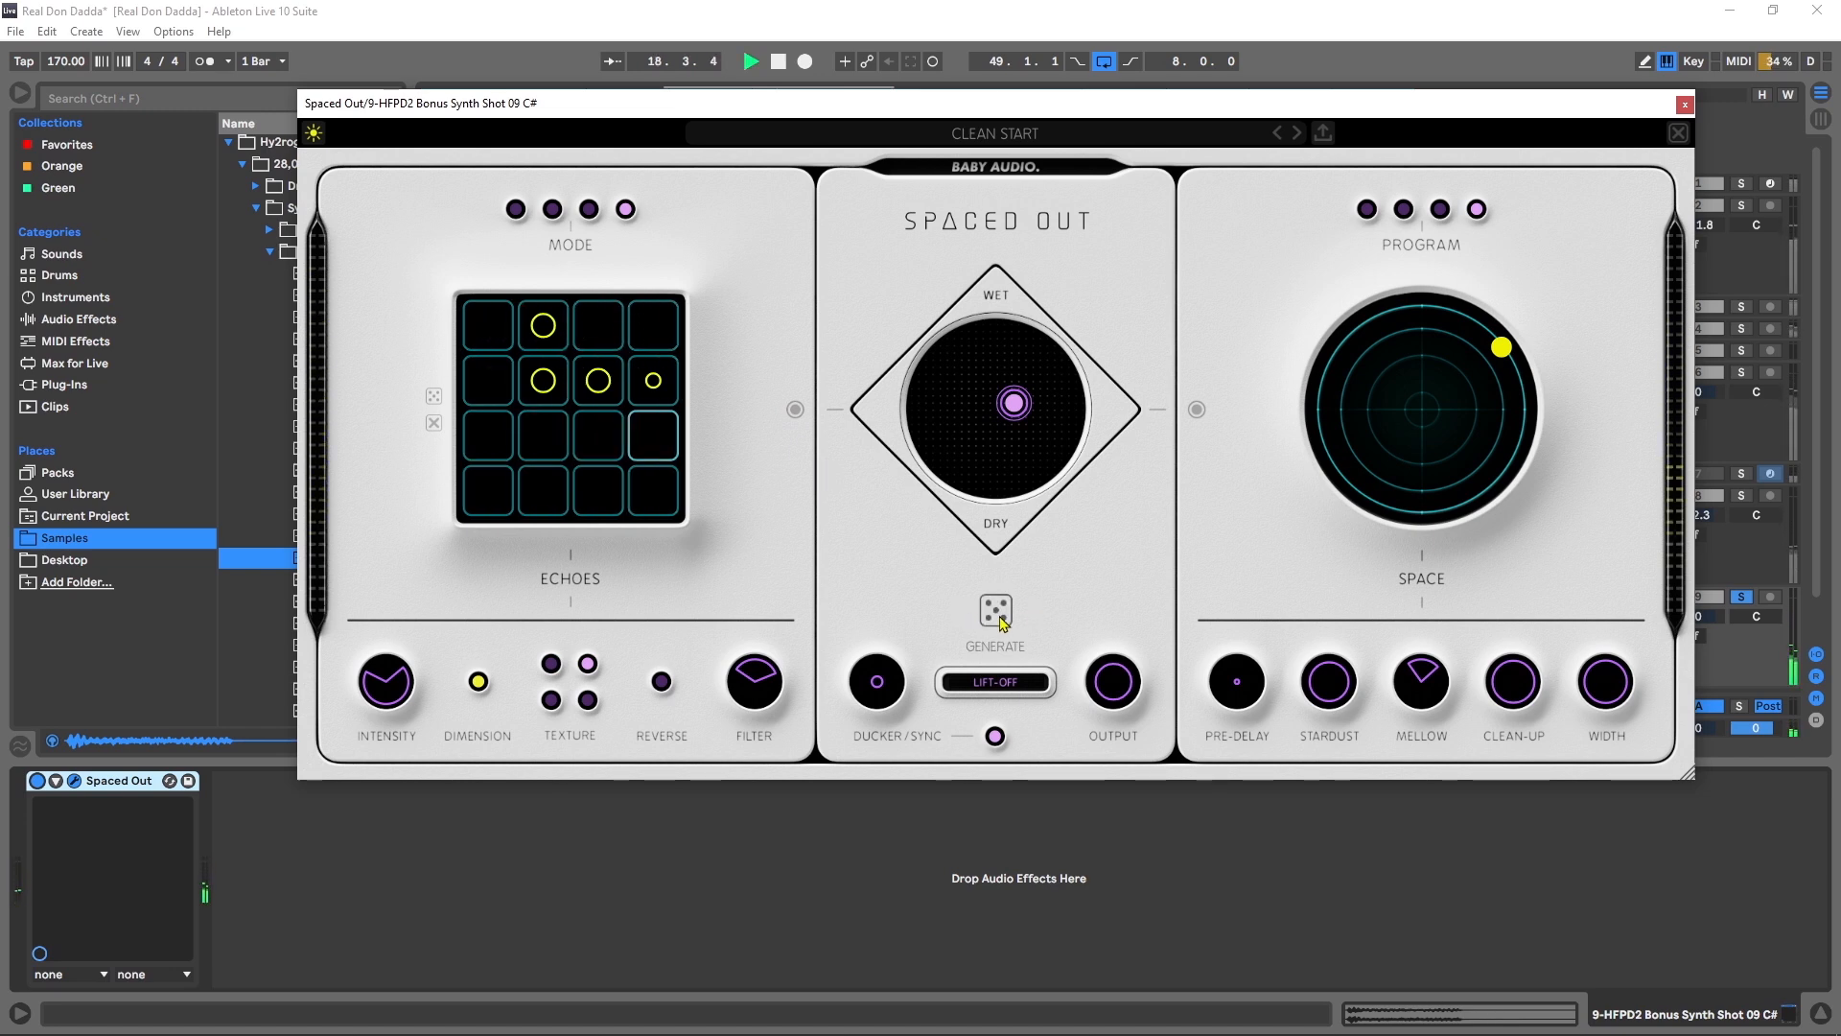
pyautogui.click(994, 610)
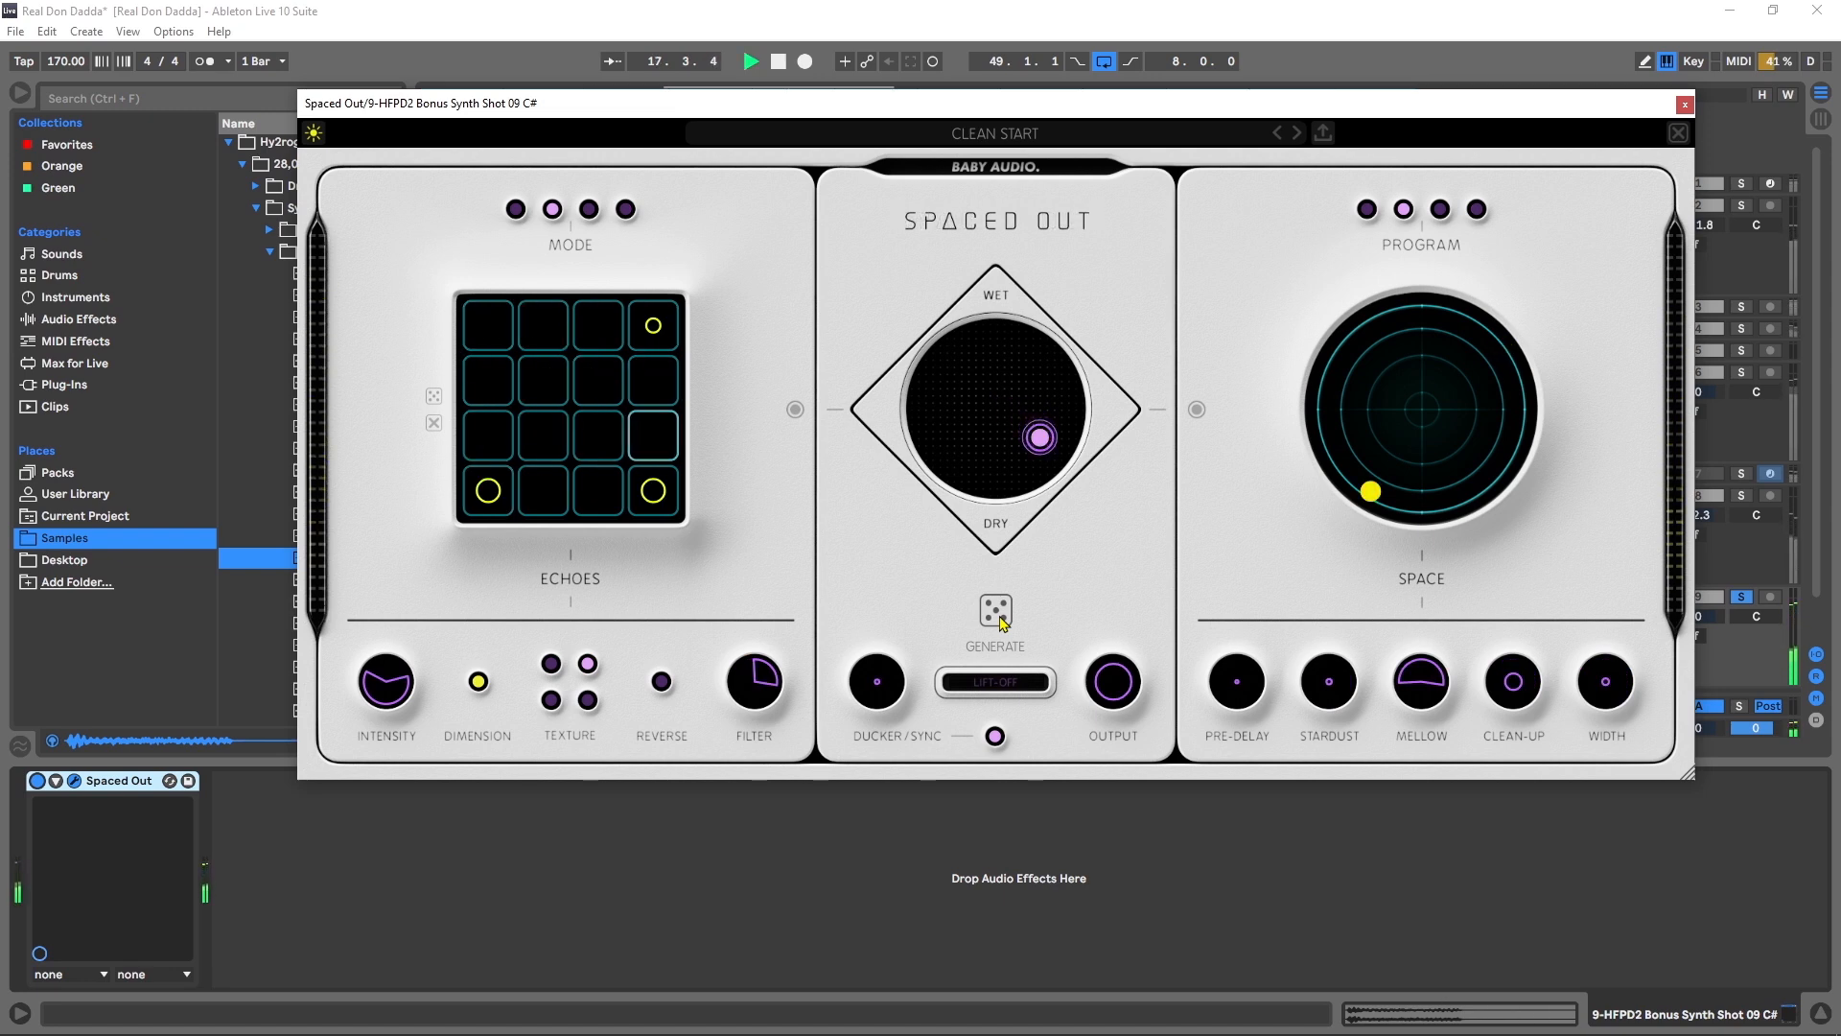
pyautogui.click(994, 610)
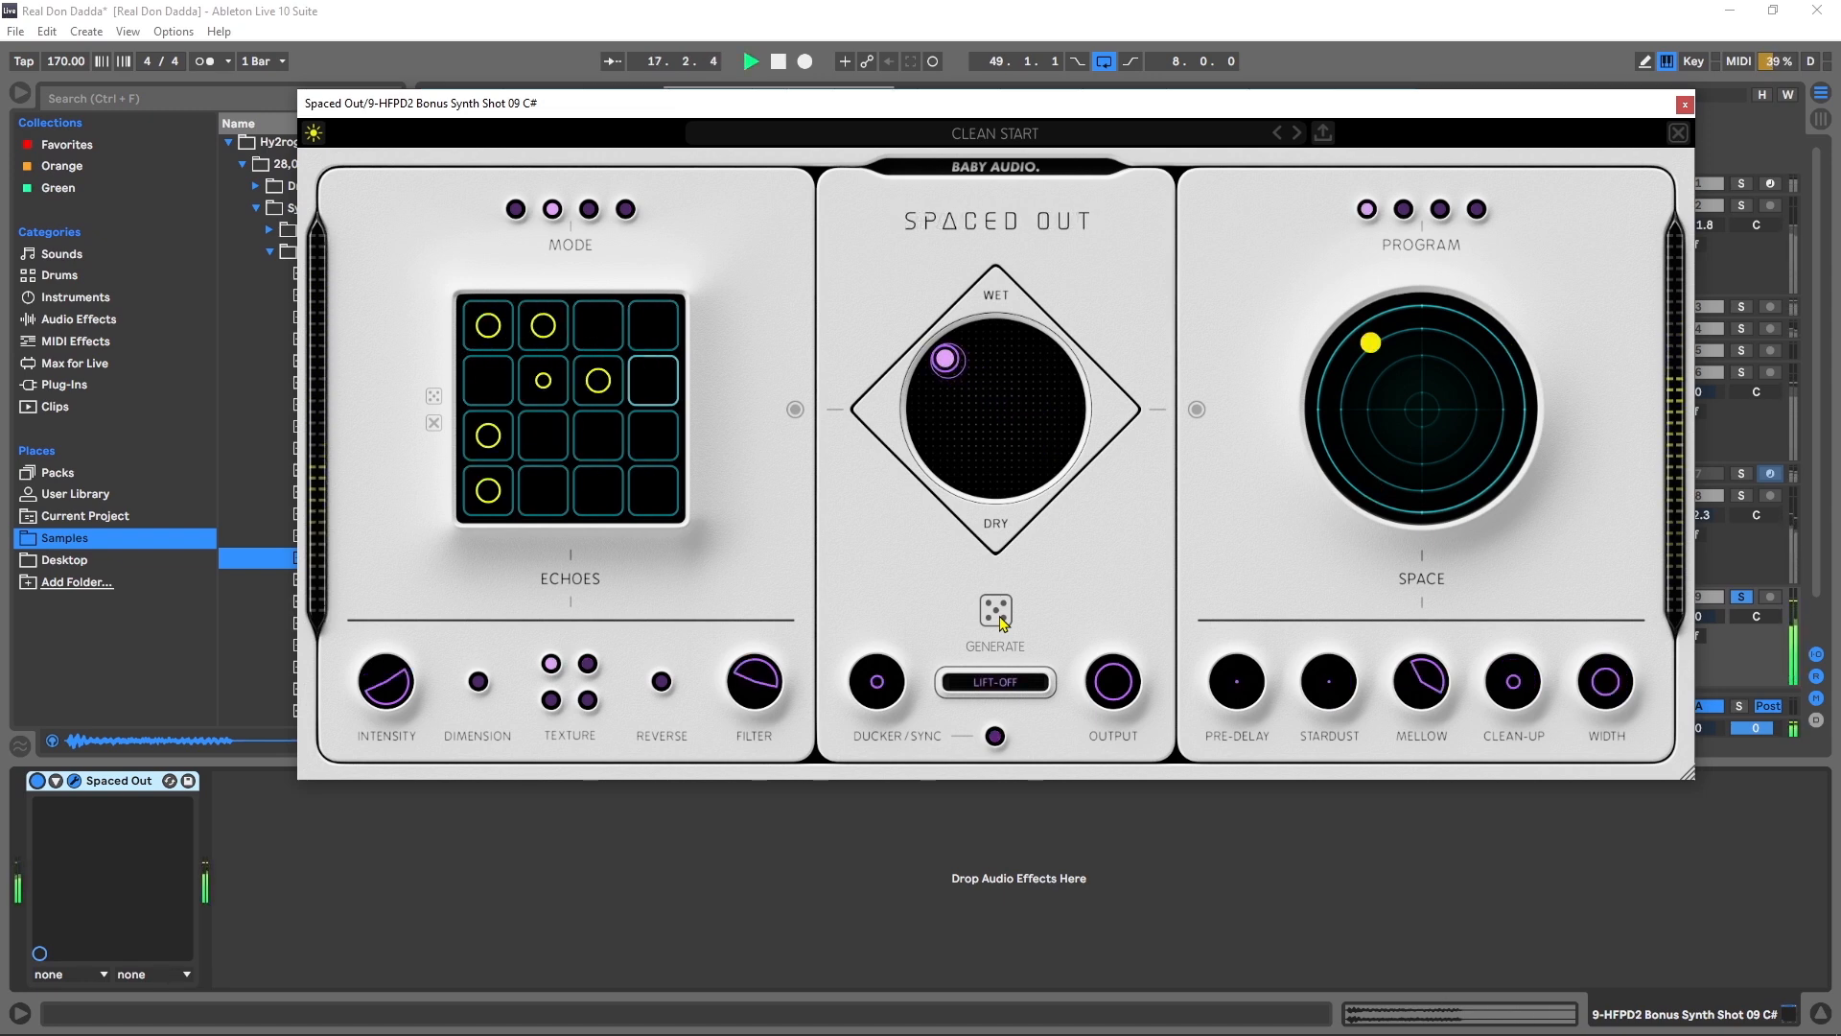
pyautogui.click(993, 610)
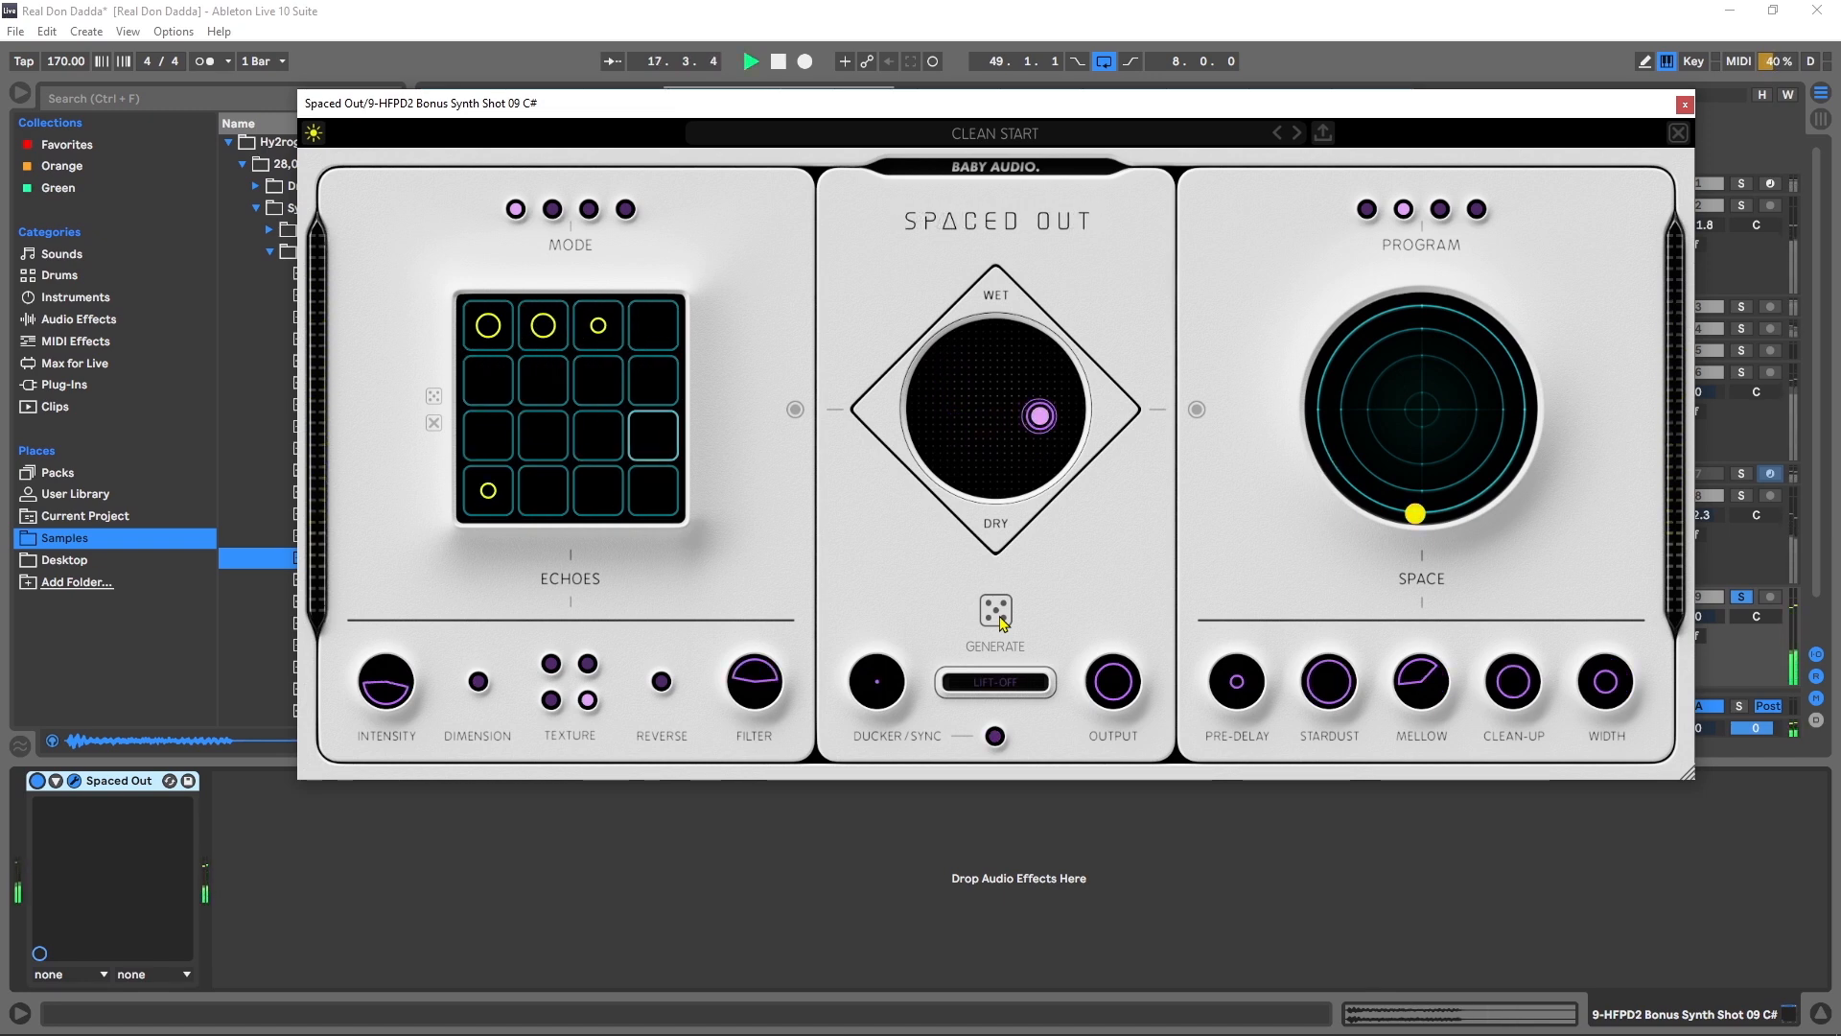
pyautogui.click(994, 610)
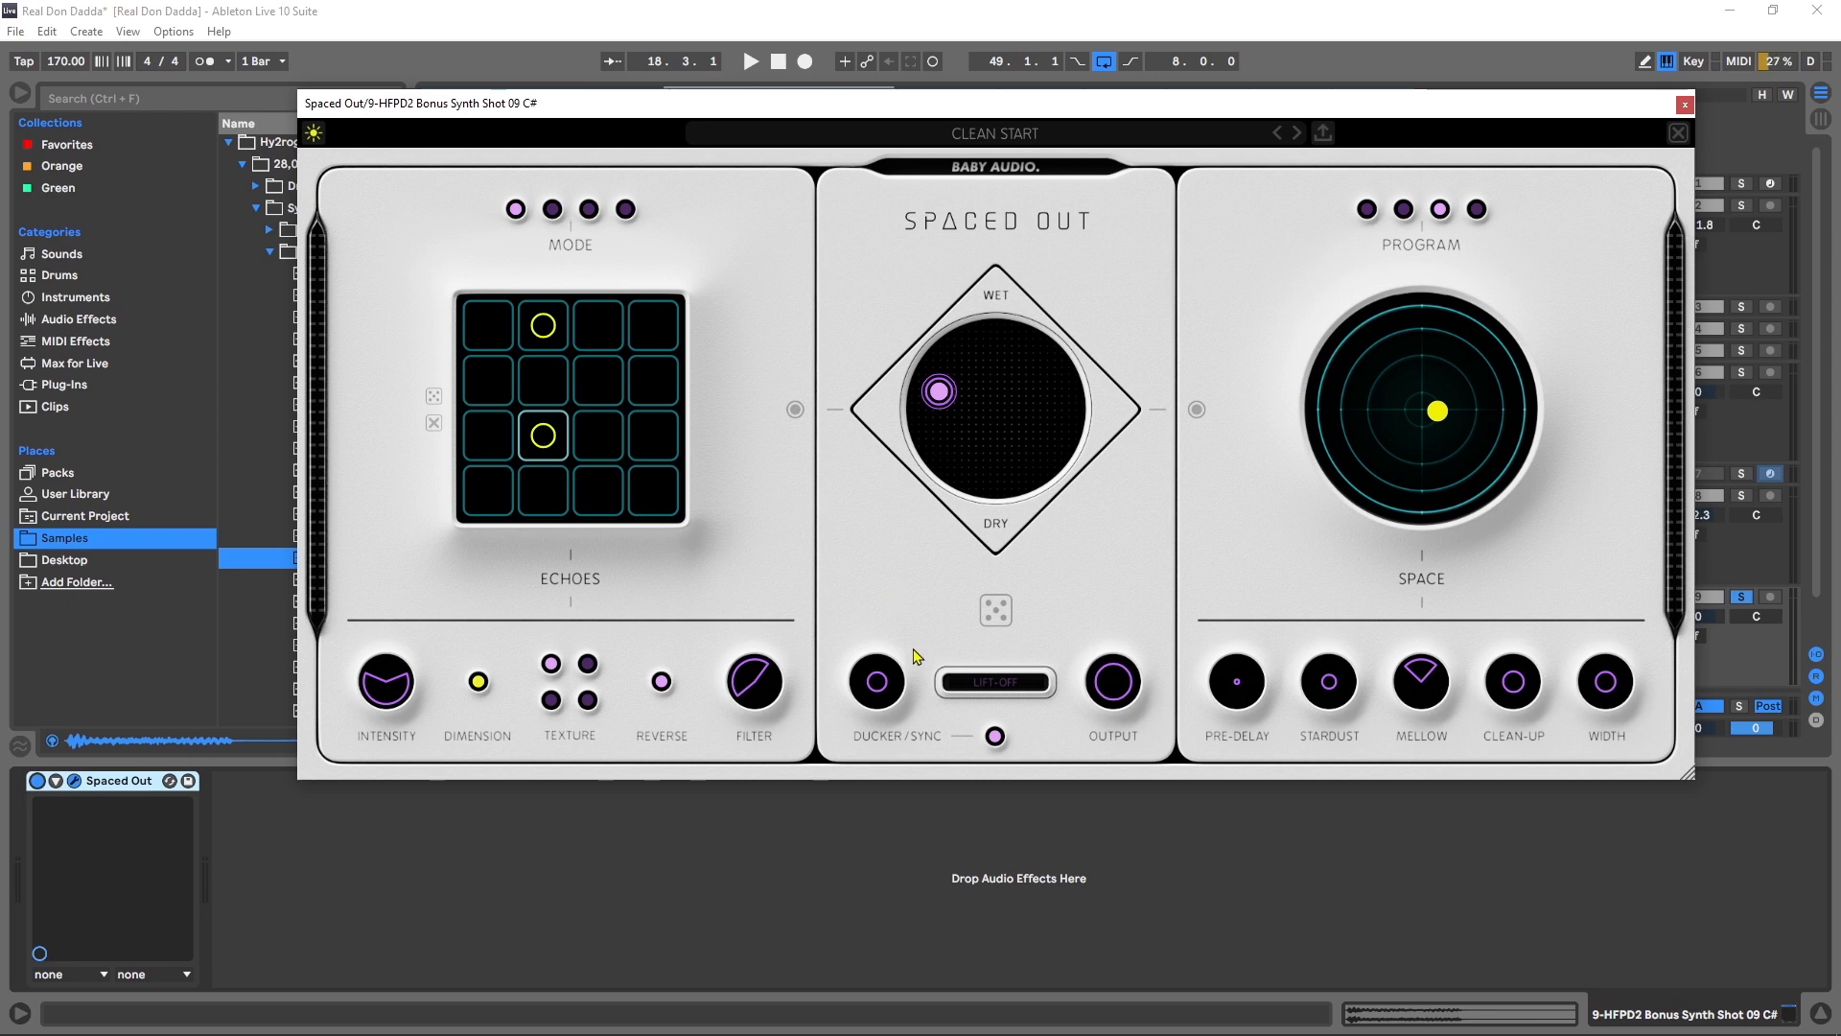
# Step: Enable Lift-Off, generate one more random patch, and close the Spaced Out window
pyautogui.click(994, 681)
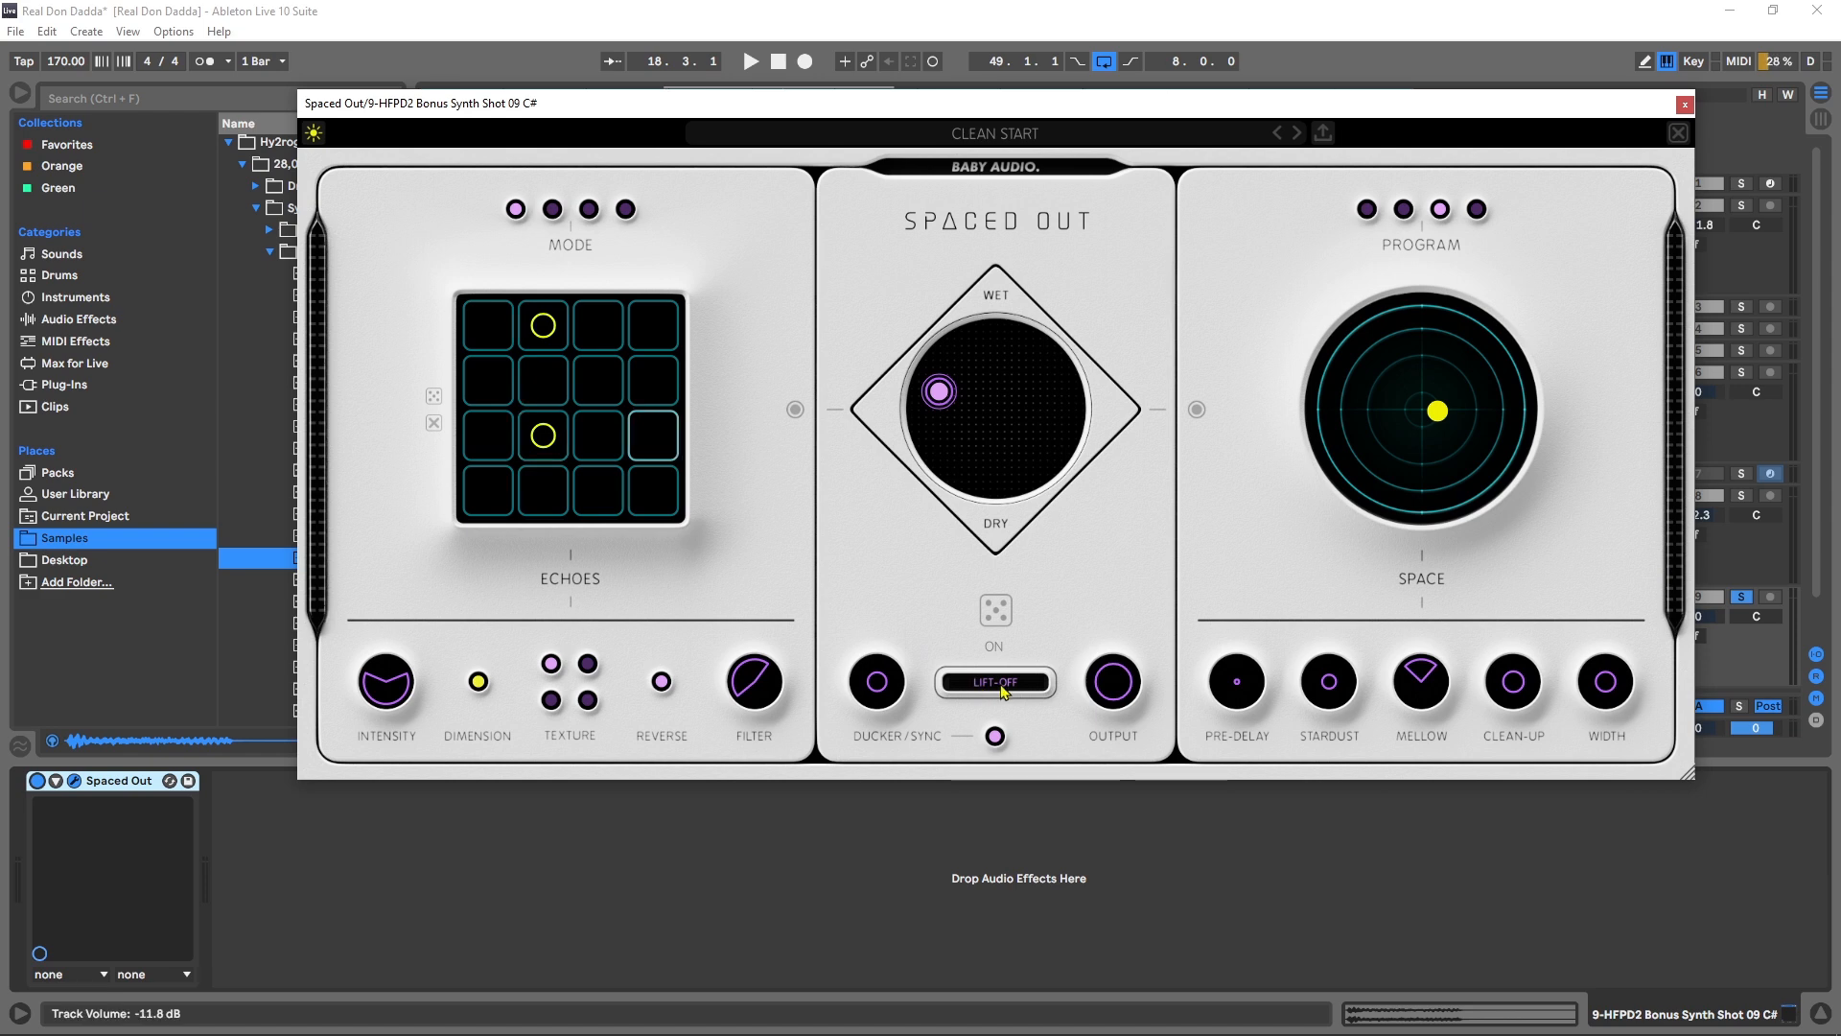
pyautogui.click(749, 61)
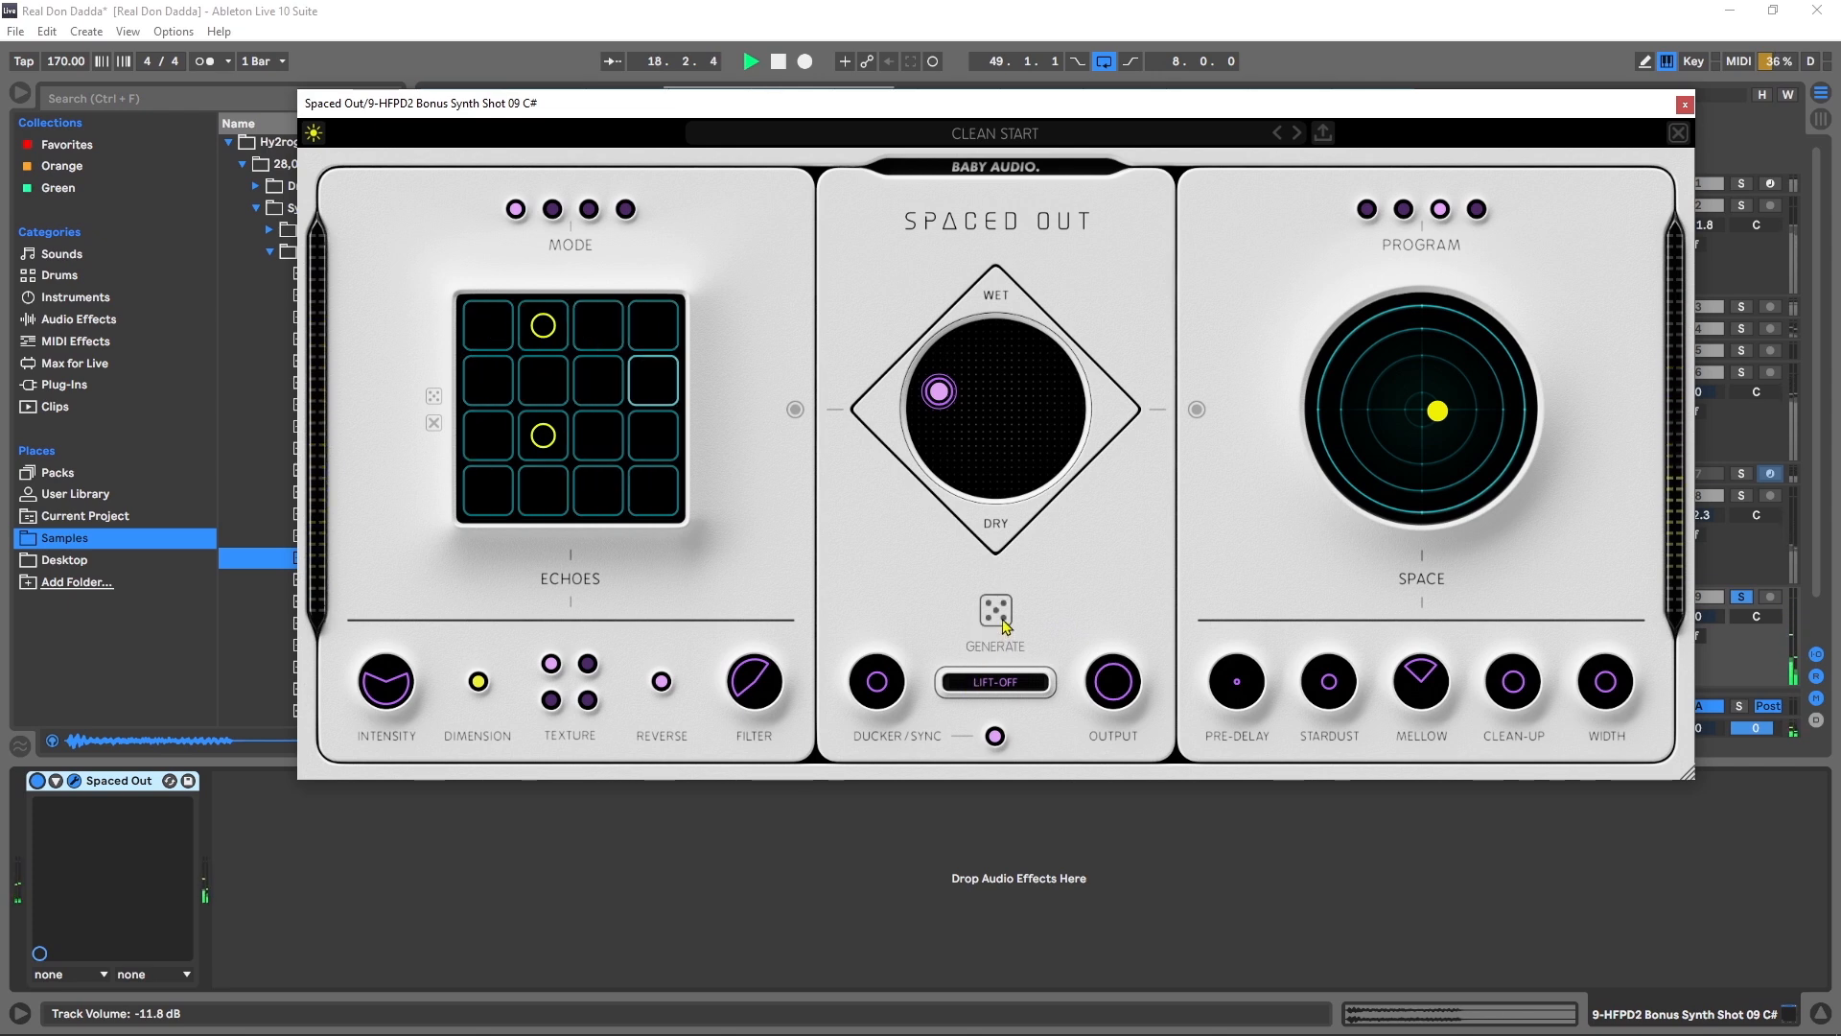
pyautogui.click(994, 609)
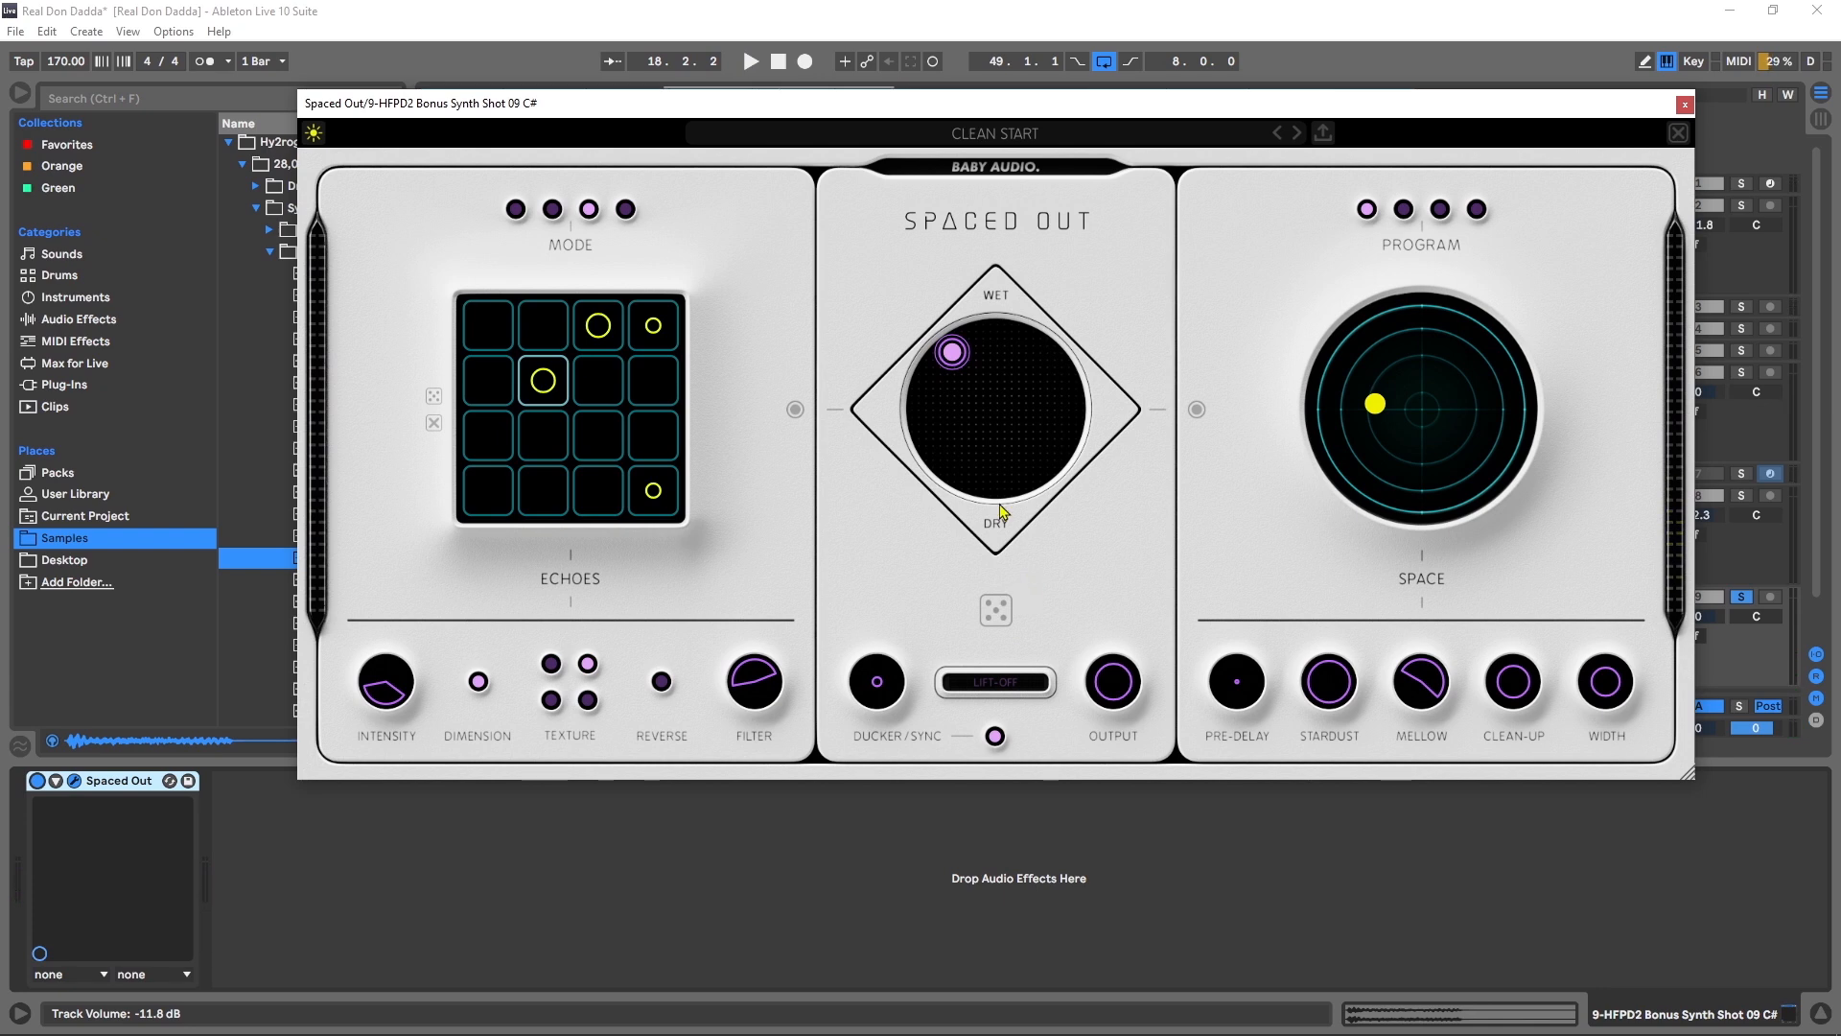
pyautogui.click(1684, 103)
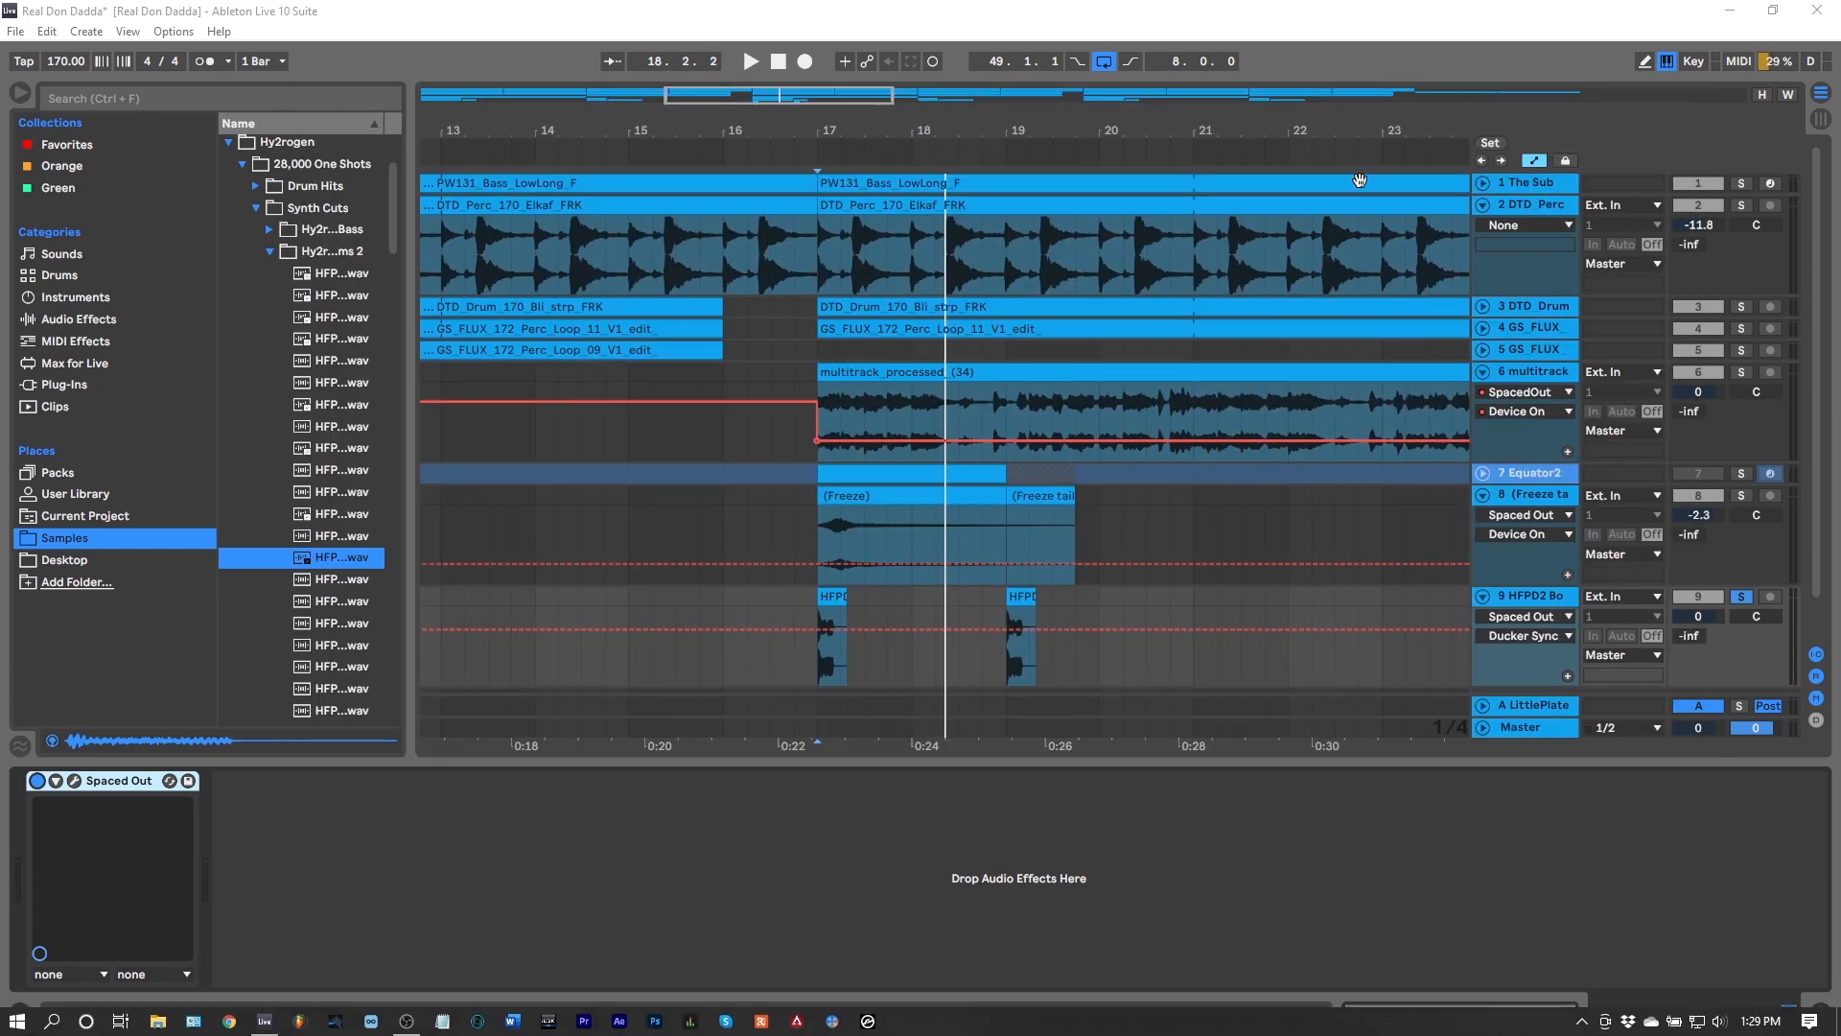
# Step: Select the 3-DTD Drum track and load Spaced Out onto its device chain
pyautogui.click(750, 62)
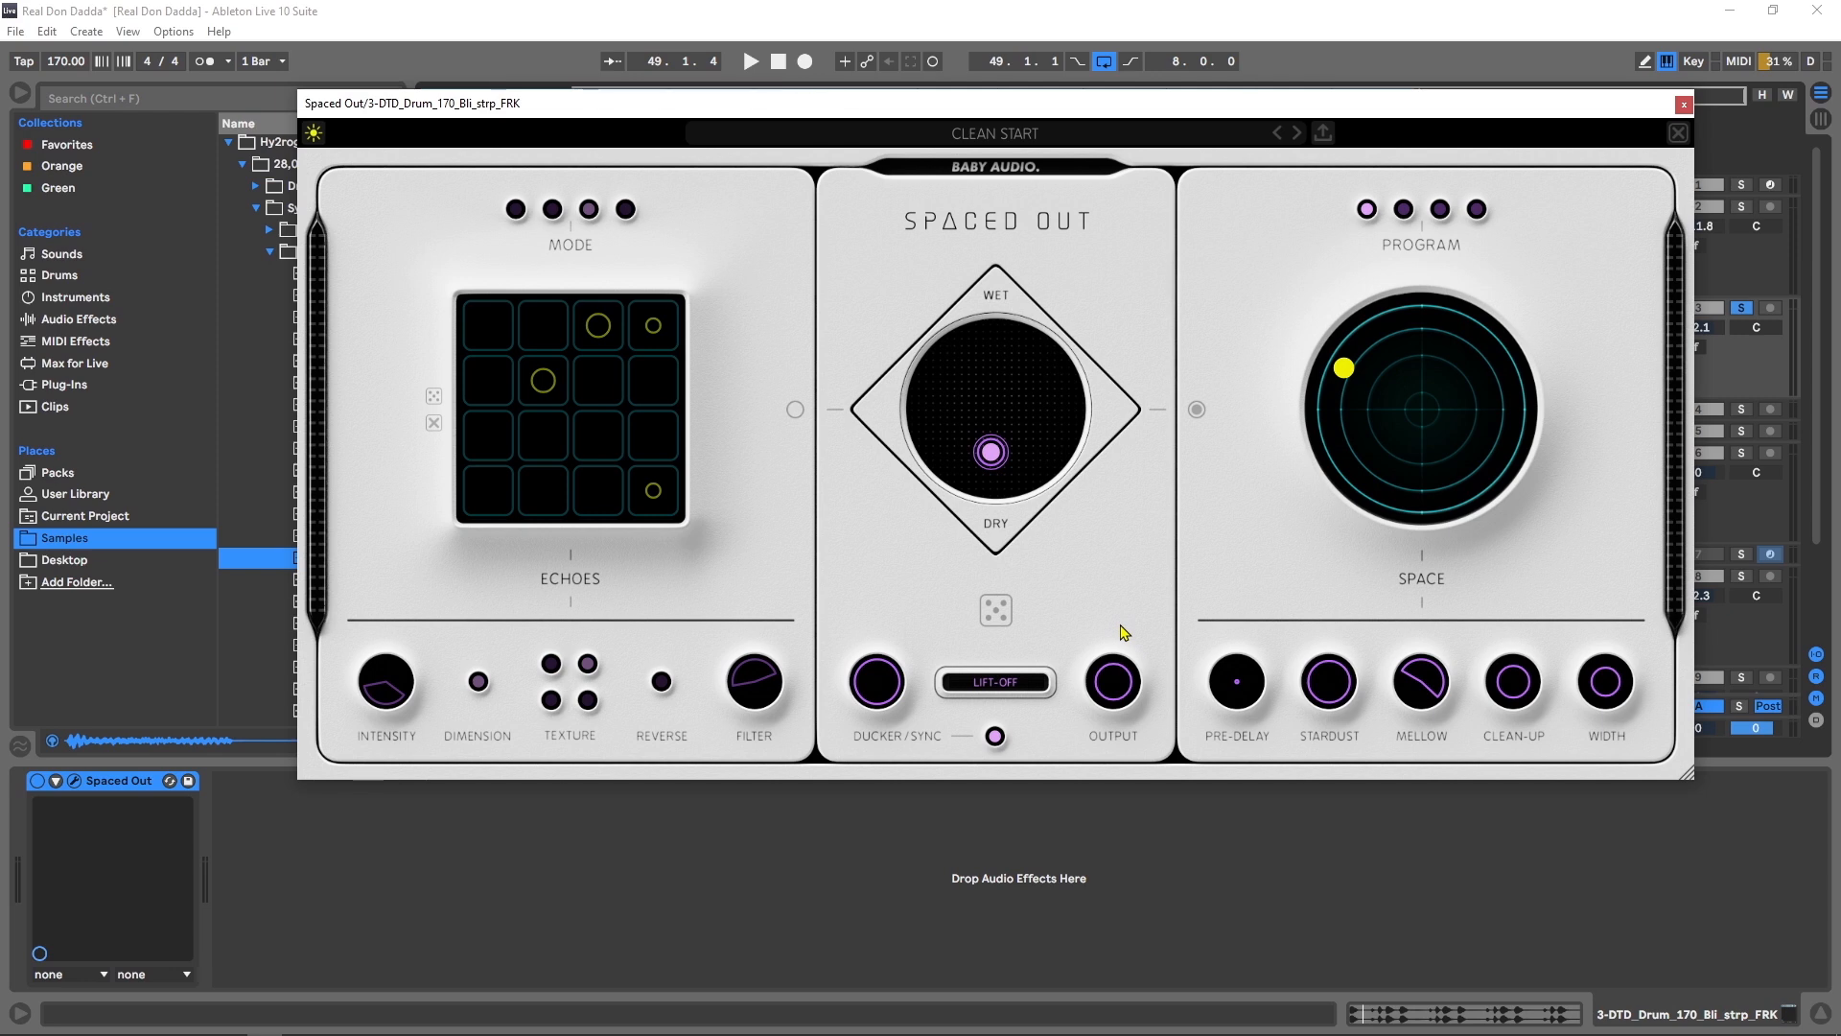
# Step: Shift the Space dot, raise Mellow to Hi 19015, set Width to 96, and move the mix right
pyautogui.click(750, 61)
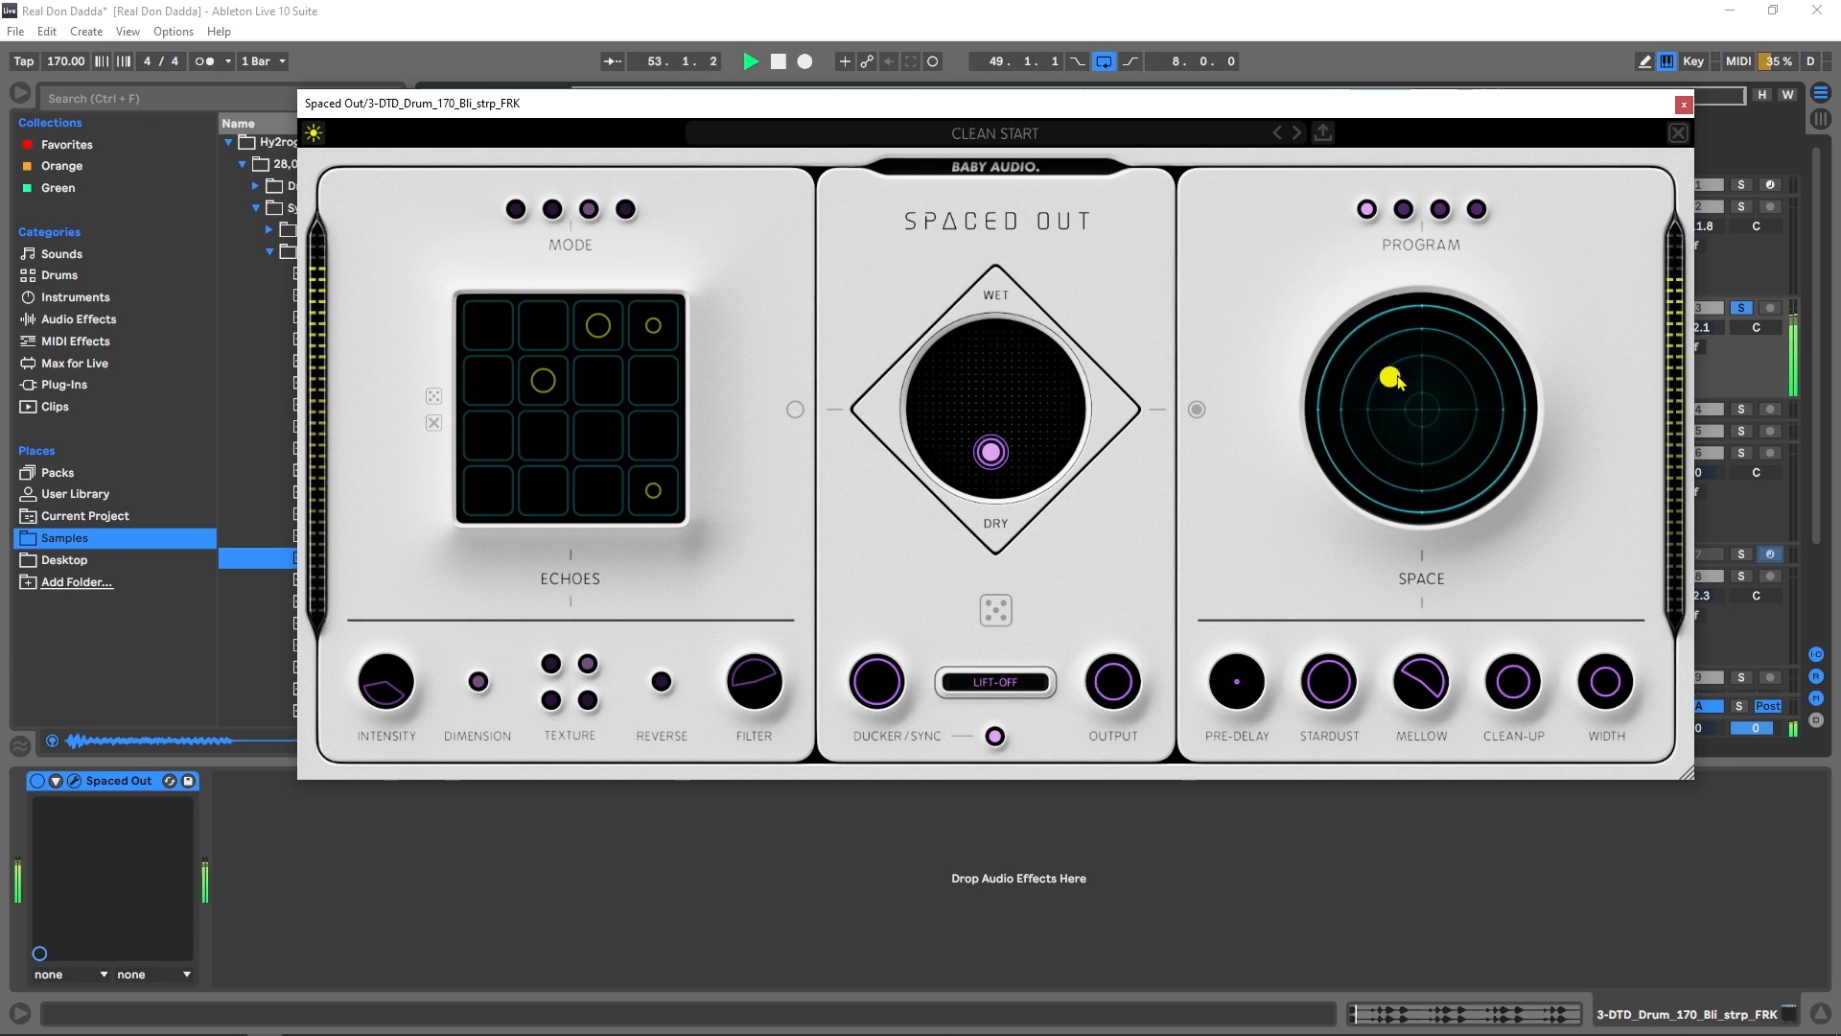
pyautogui.moveTo(1070, 431)
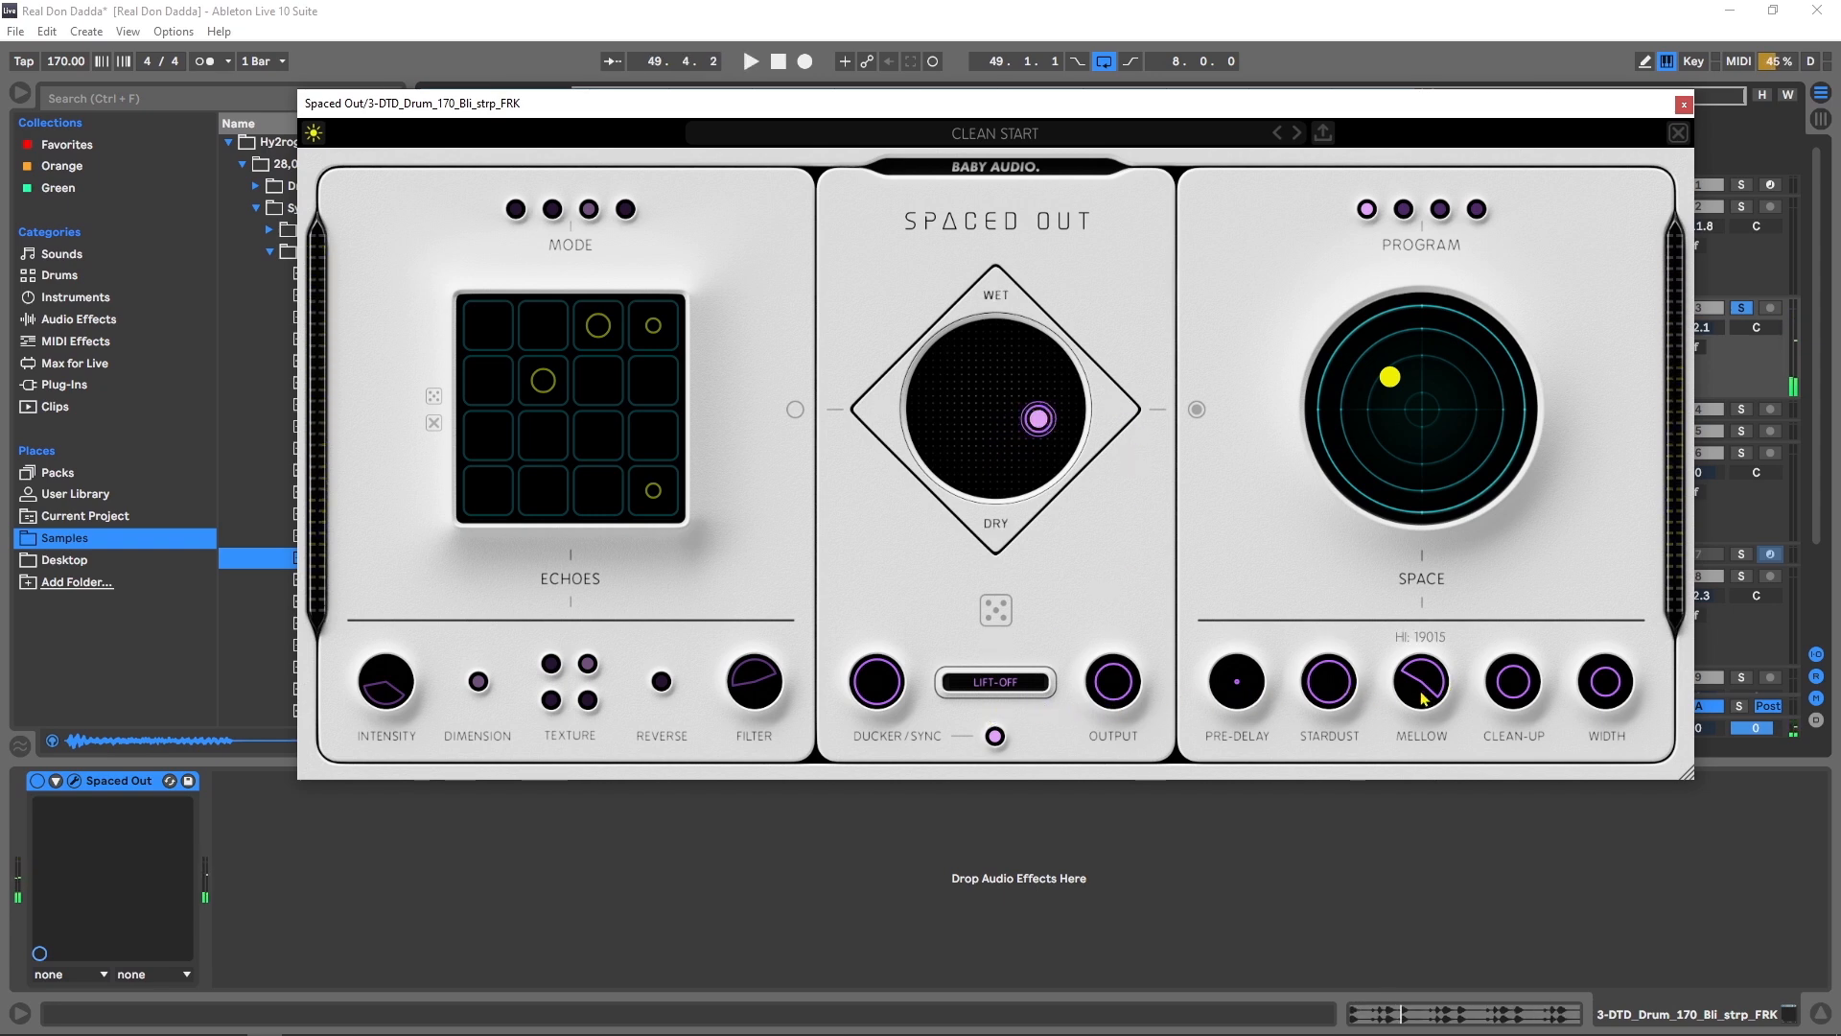
pyautogui.click(1234, 681)
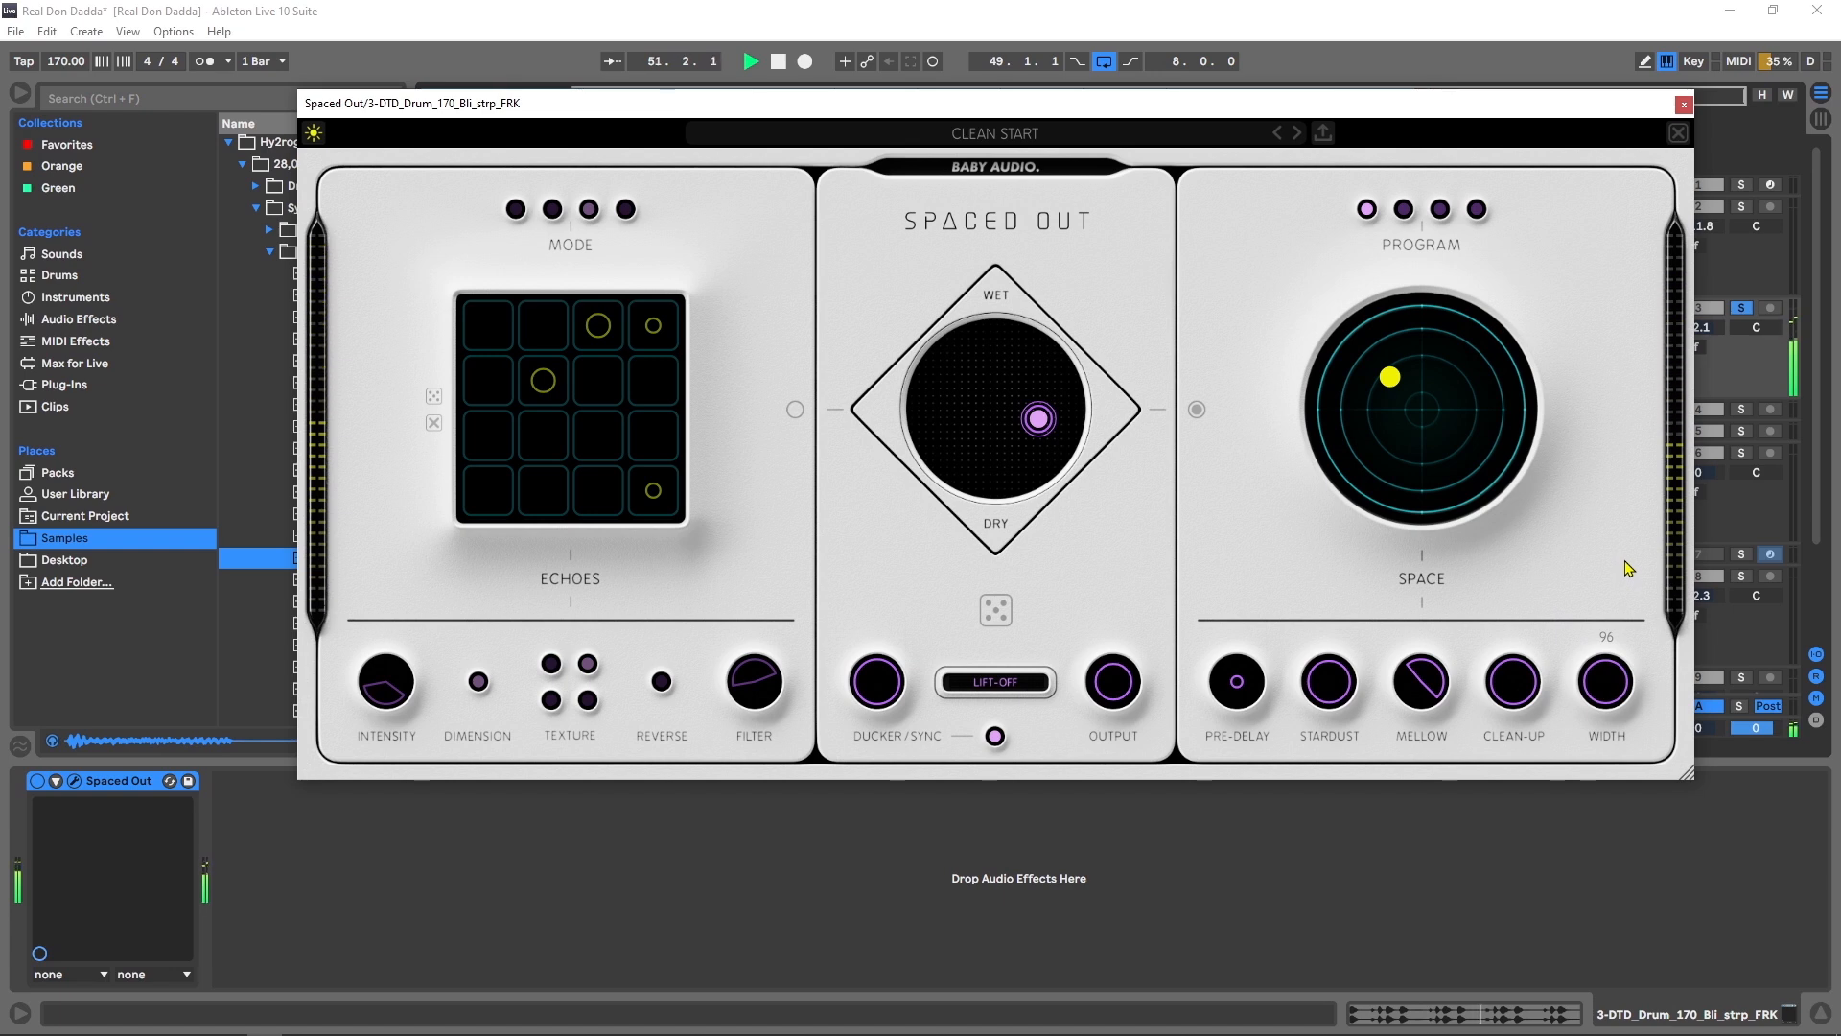
pyautogui.moveTo(1068, 407)
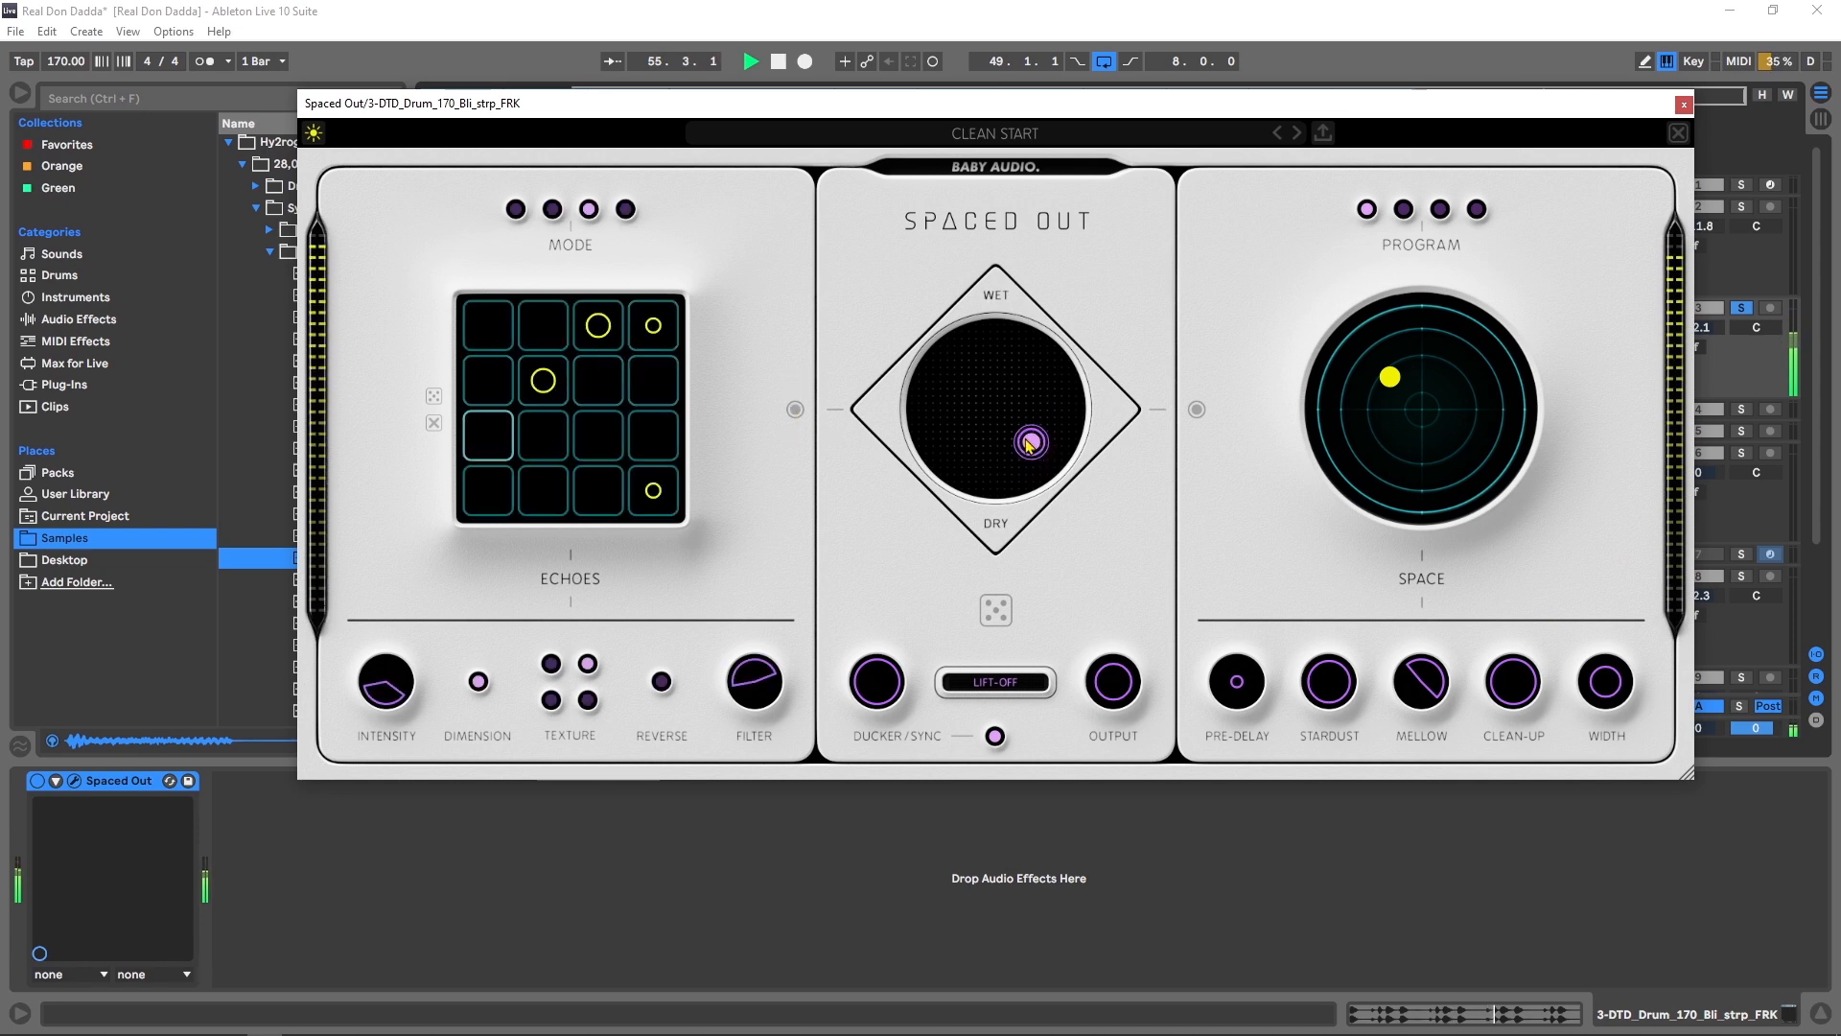
# Step: Generate a random patch for the drums and pull the XY mix down toward Dry
pyautogui.click(996, 610)
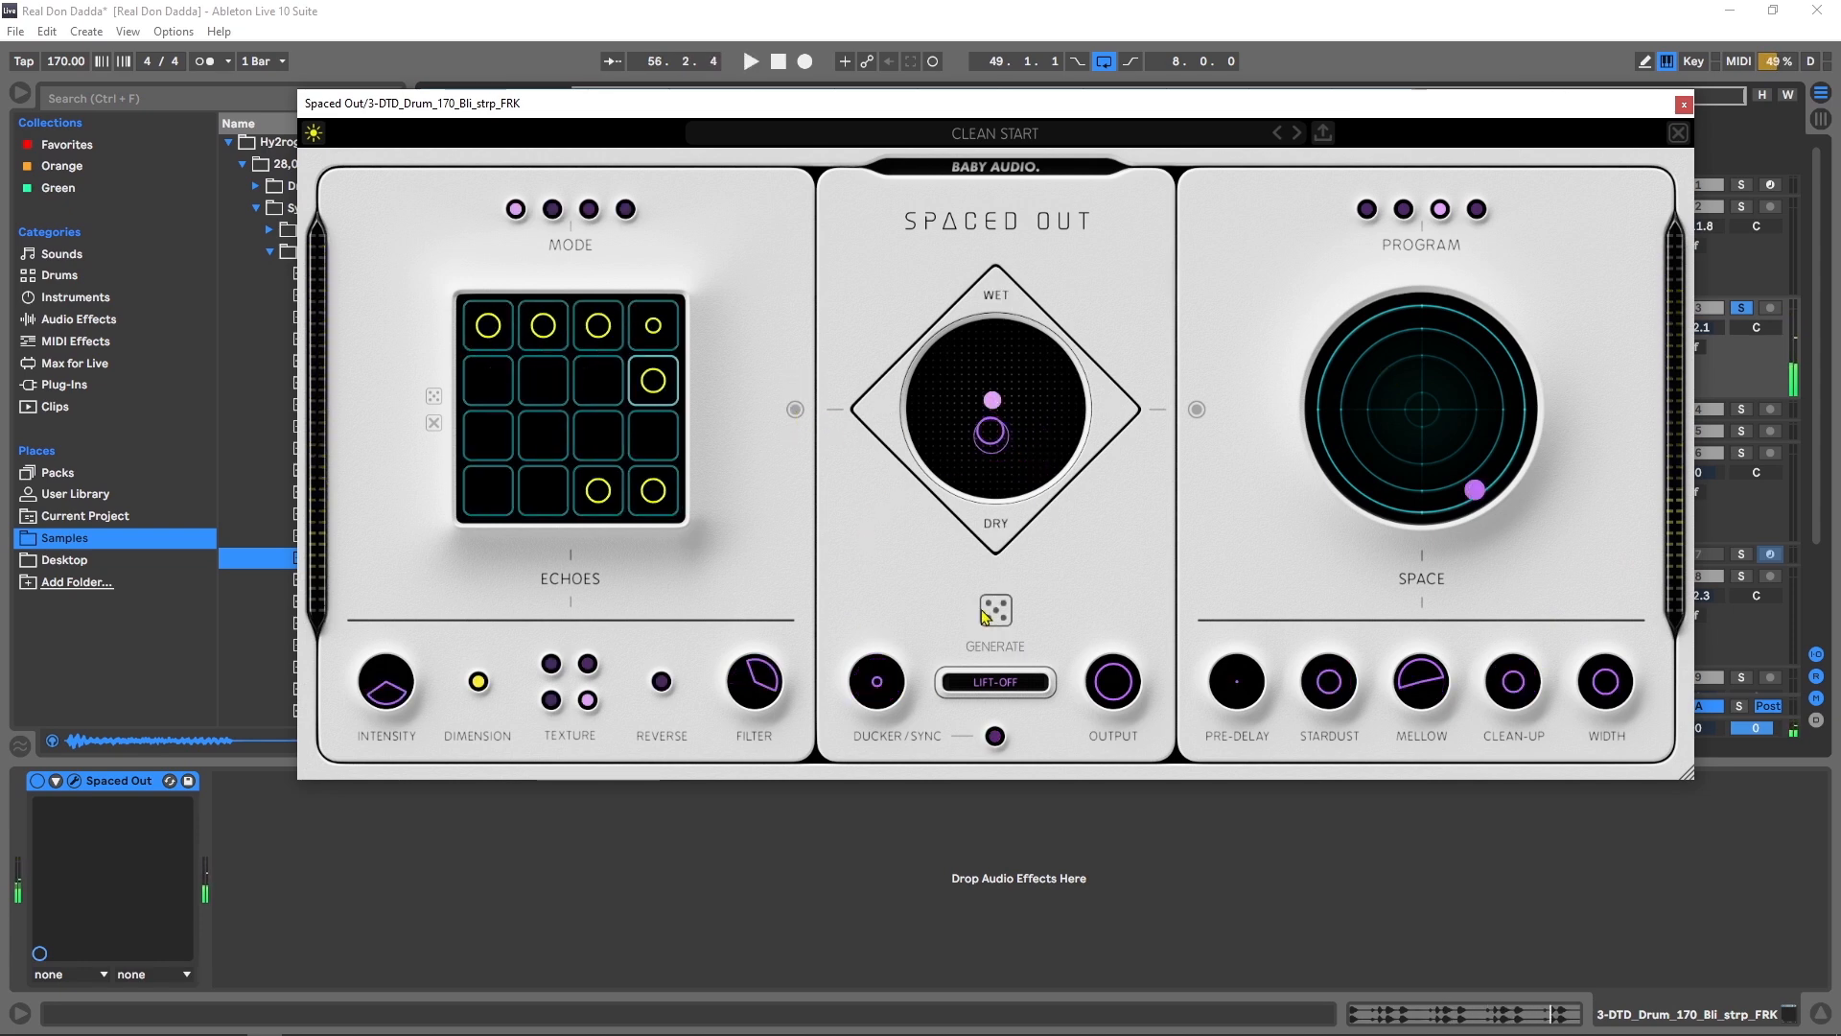
pyautogui.click(993, 610)
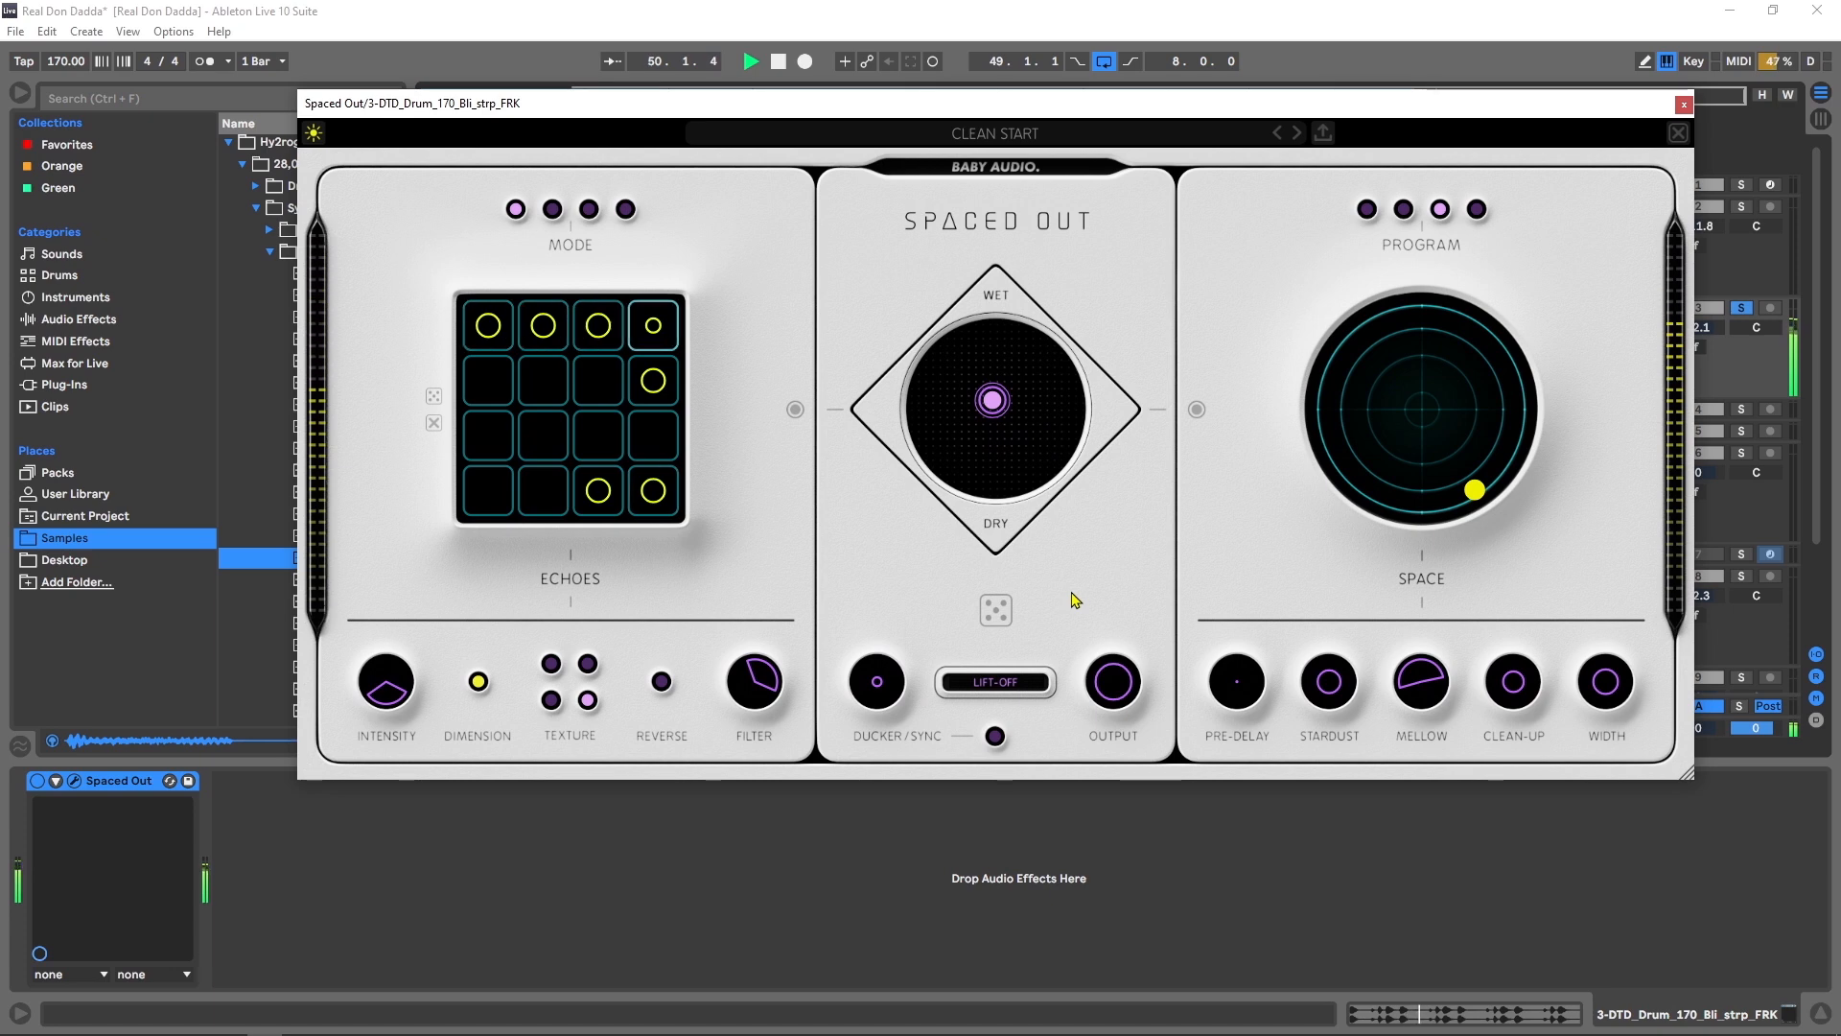
pyautogui.moveTo(996, 610)
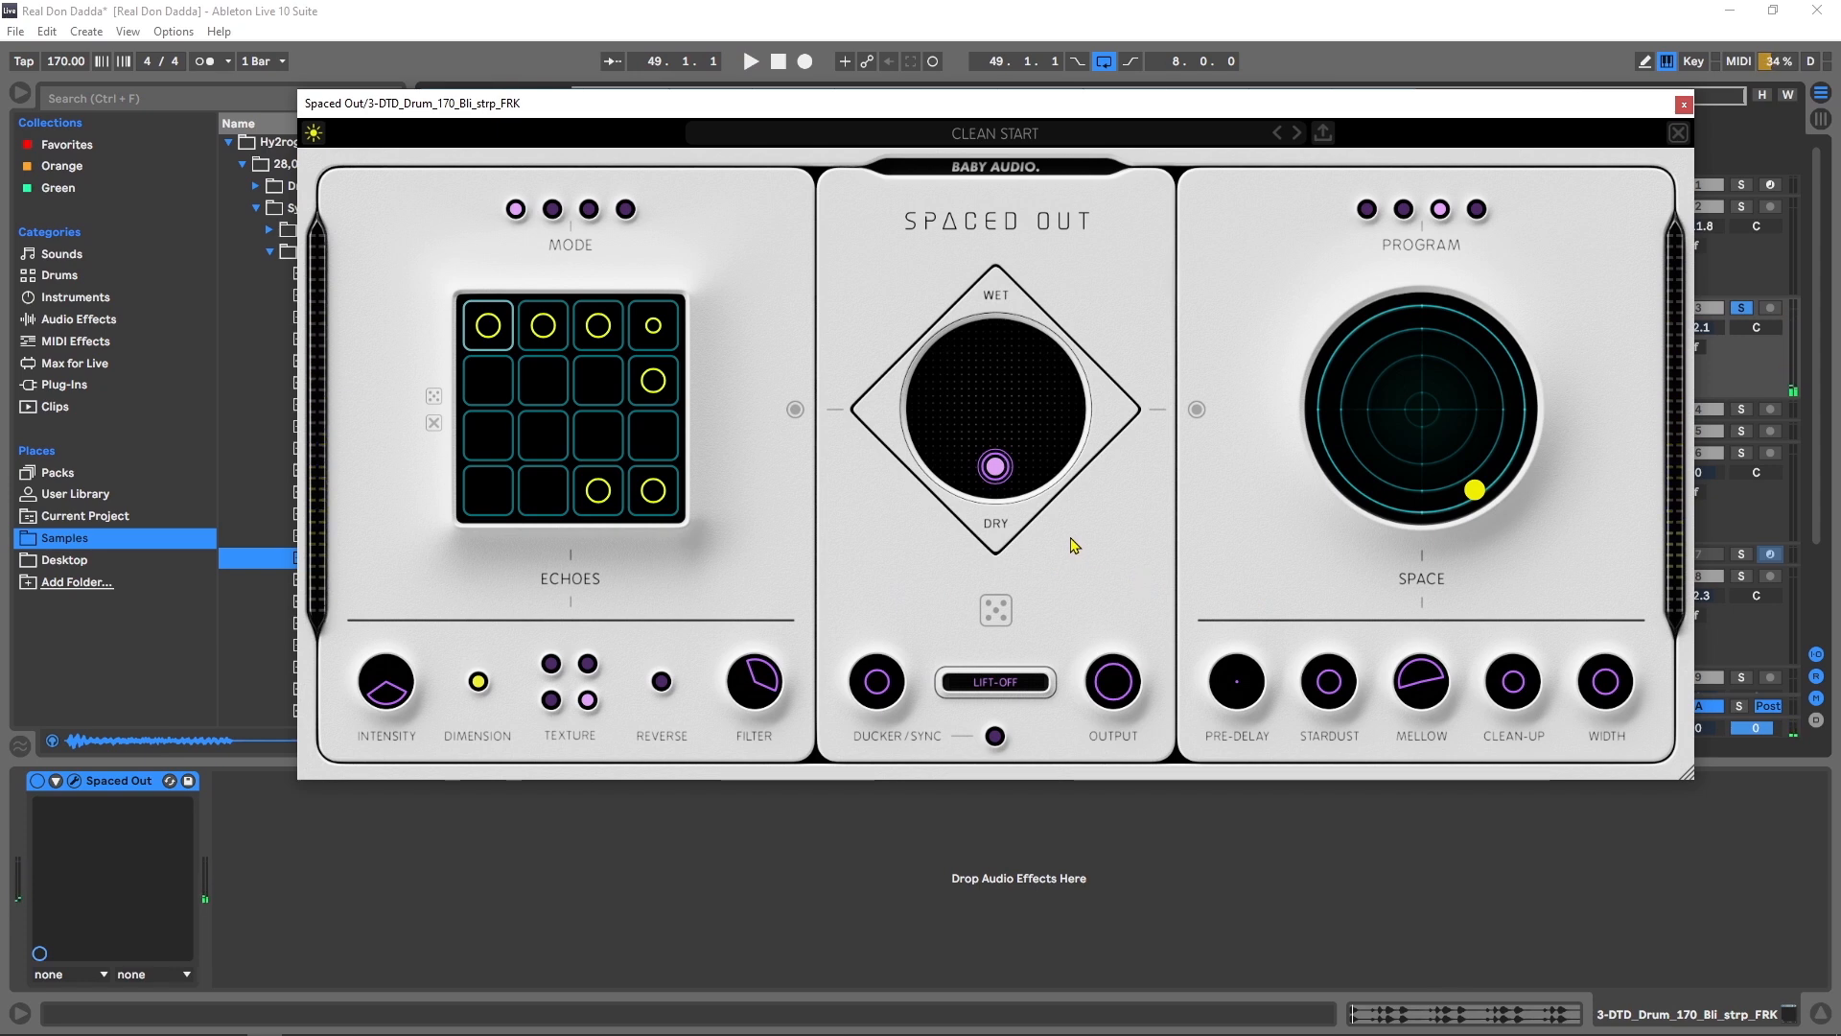
pyautogui.moveTo(1651, 129)
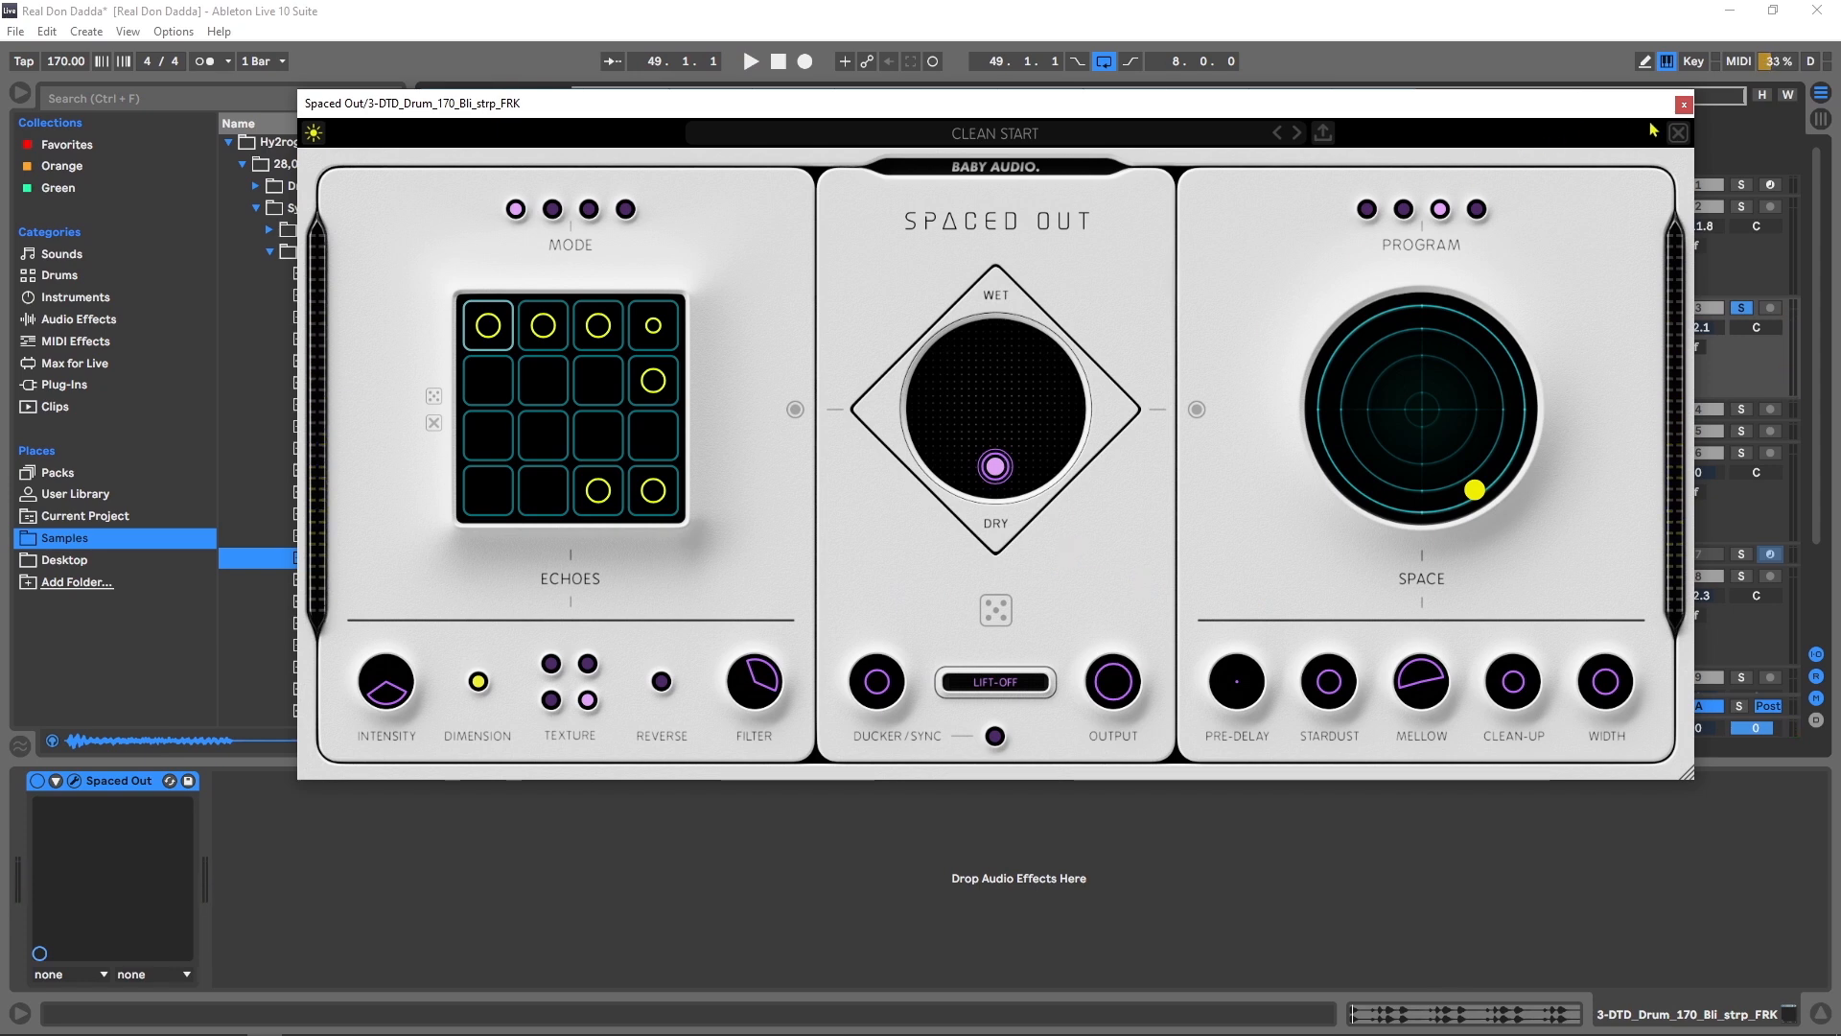